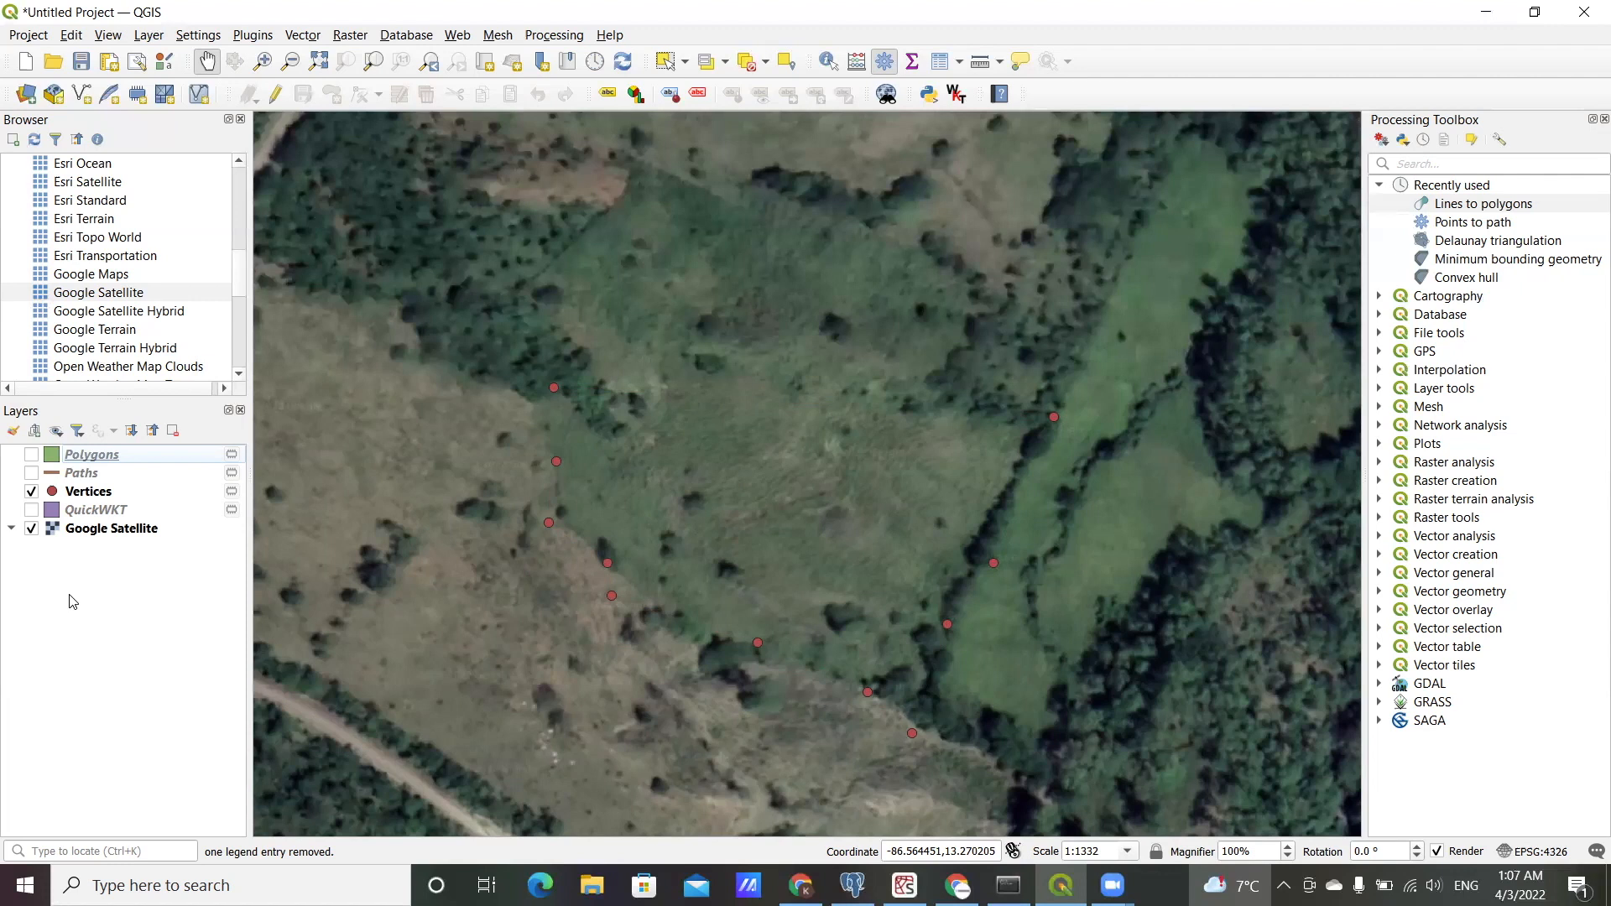
# Step: Toggle the purple polygon on and off, ending with only the vertex points visible
pyautogui.click(31, 509)
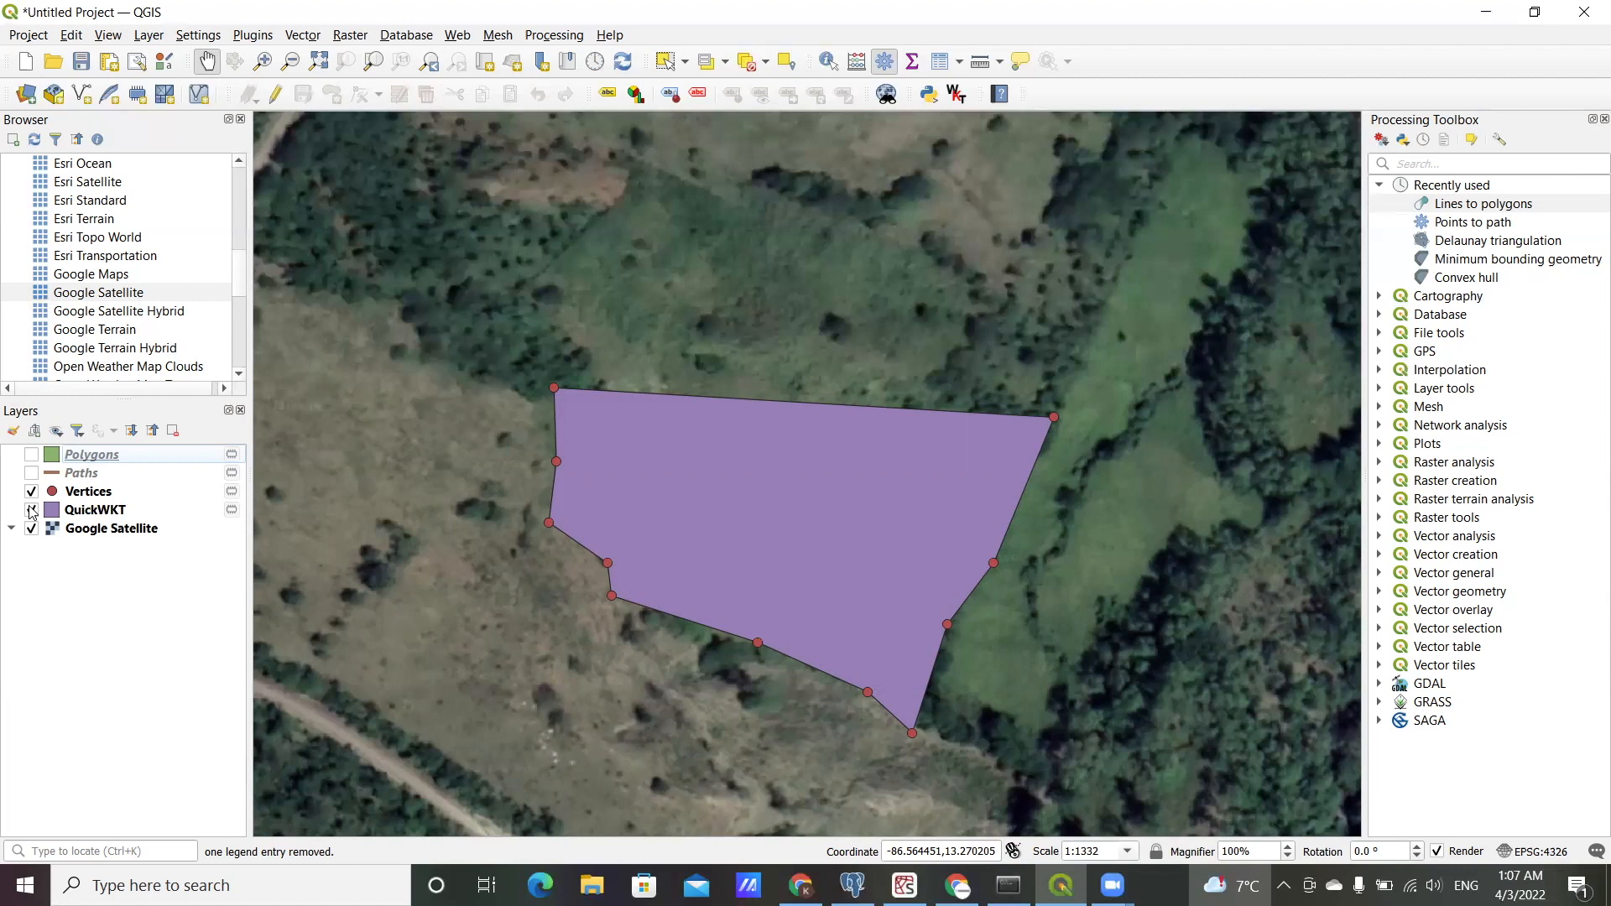
pyautogui.click(32, 509)
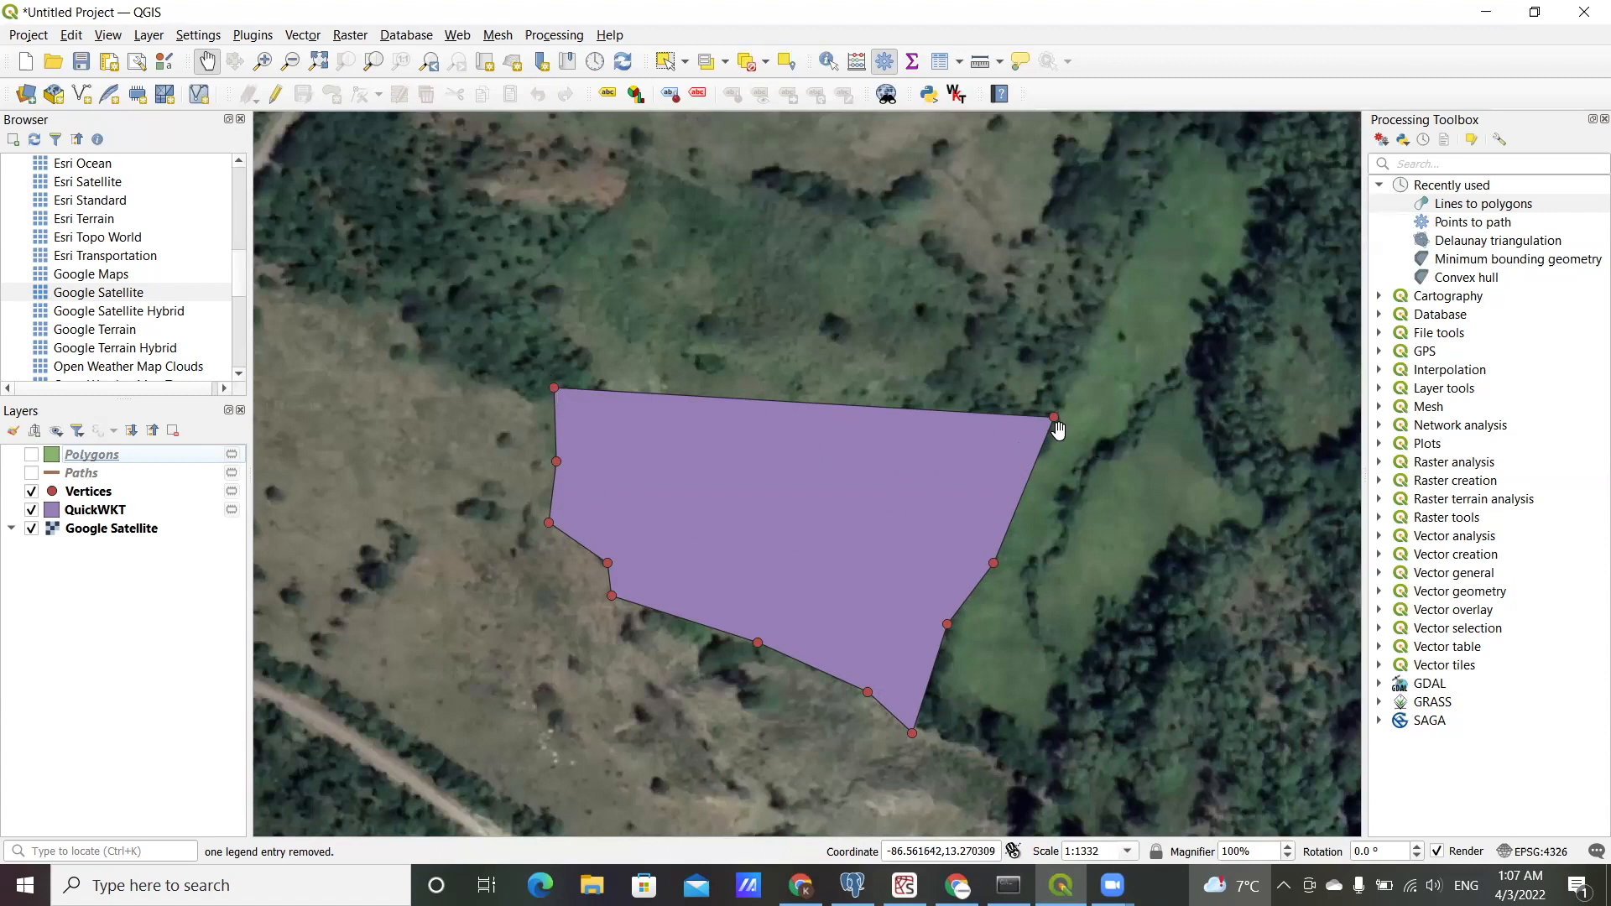
pyautogui.moveTo(668, 692)
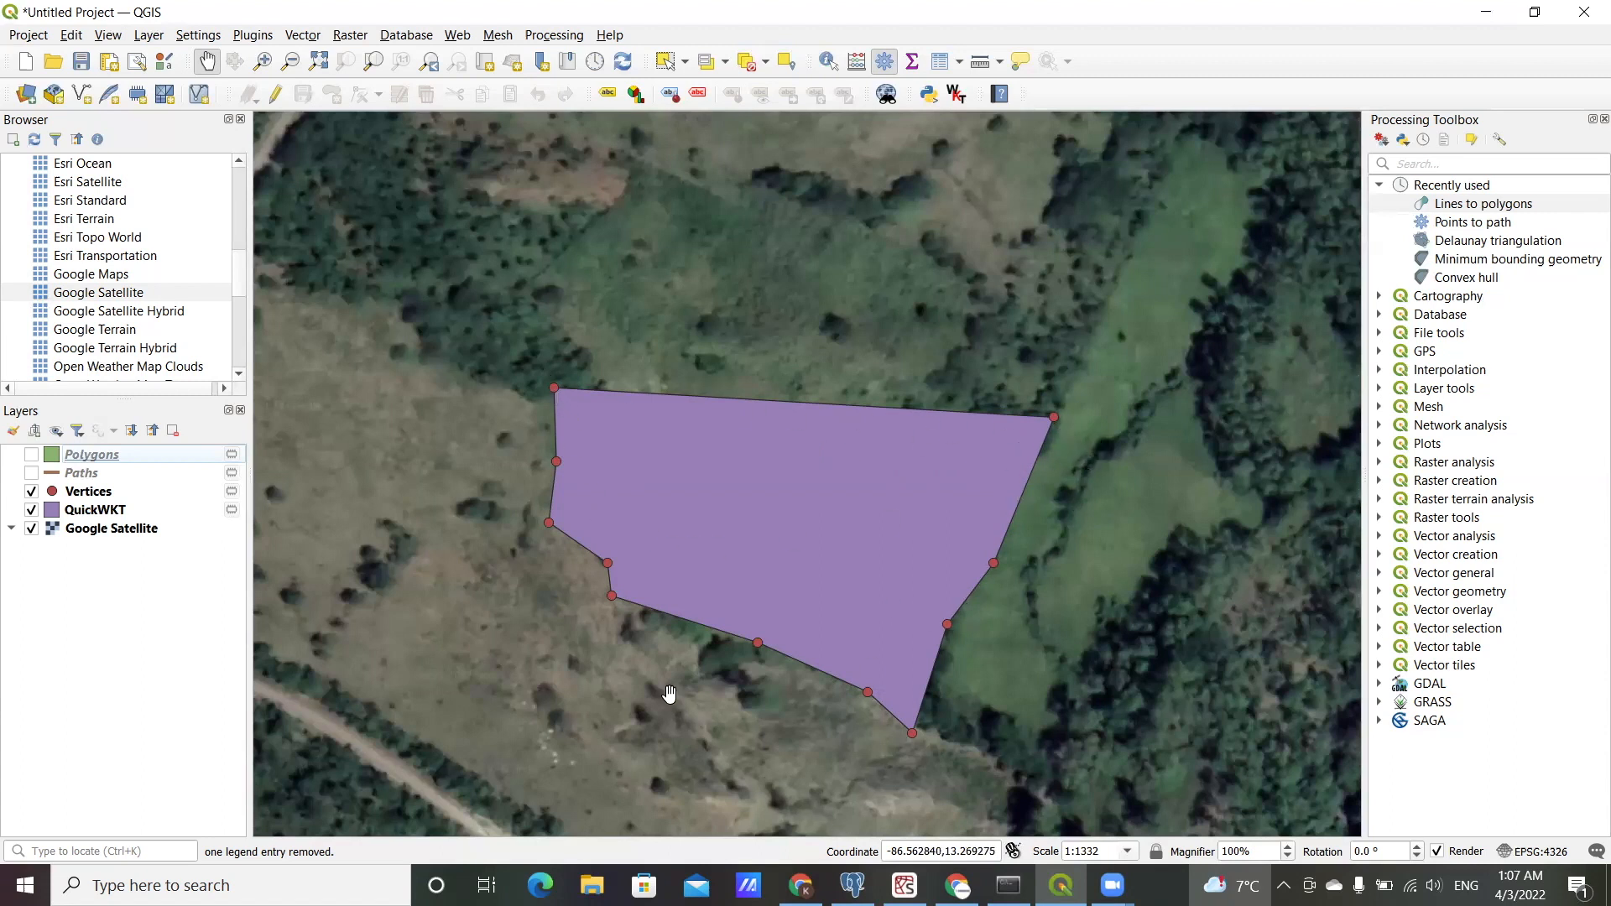
pyautogui.moveTo(506, 425)
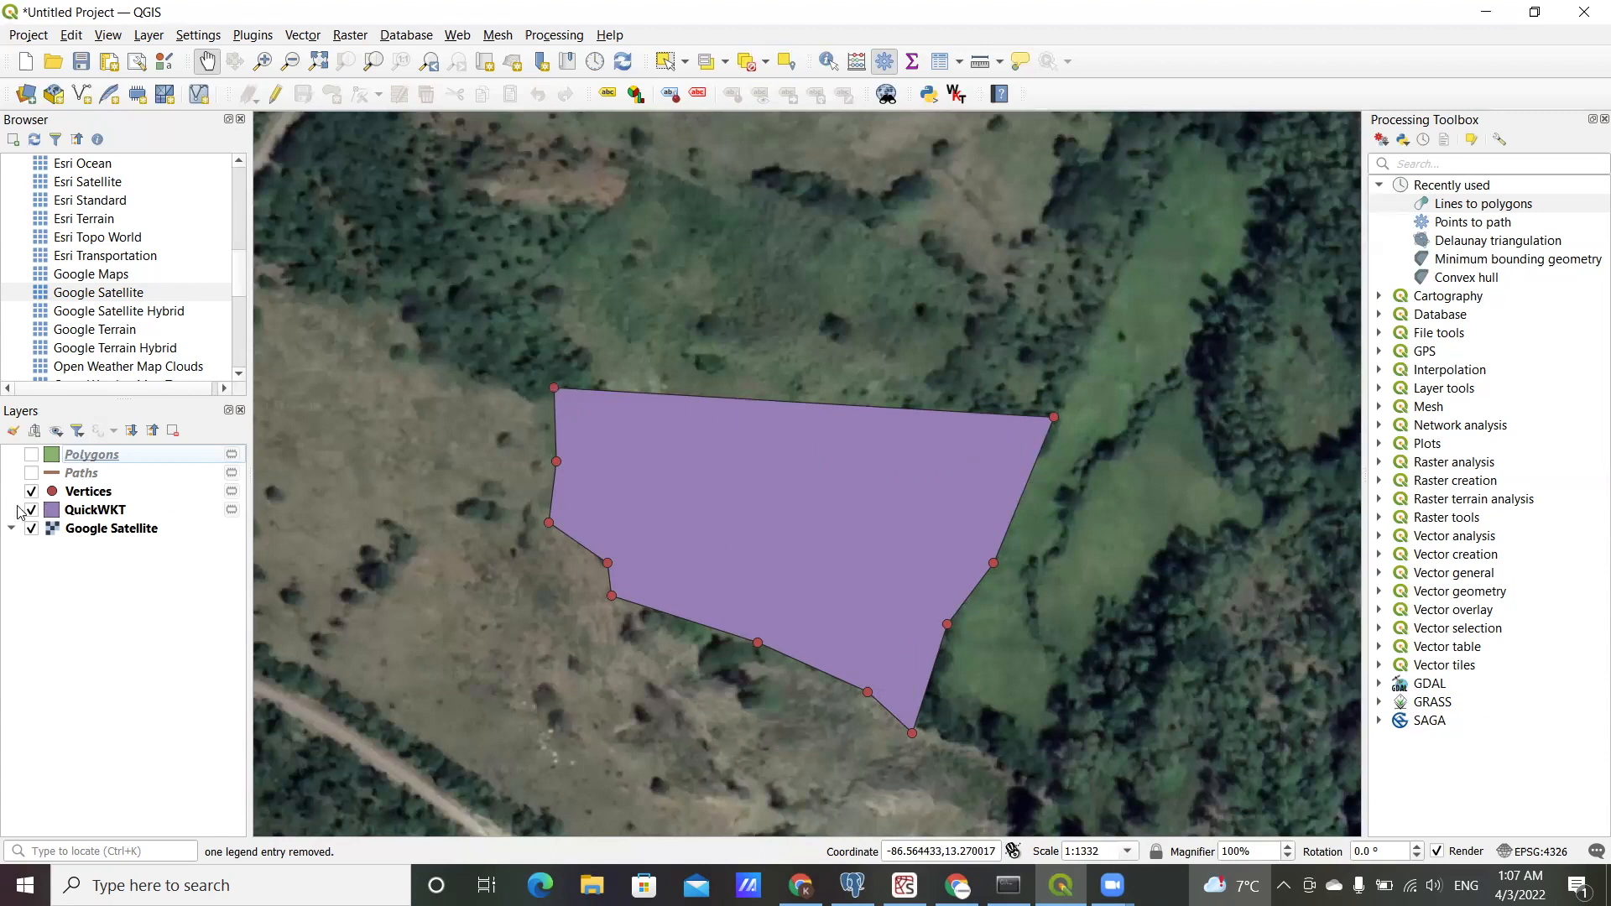
pyautogui.click(31, 510)
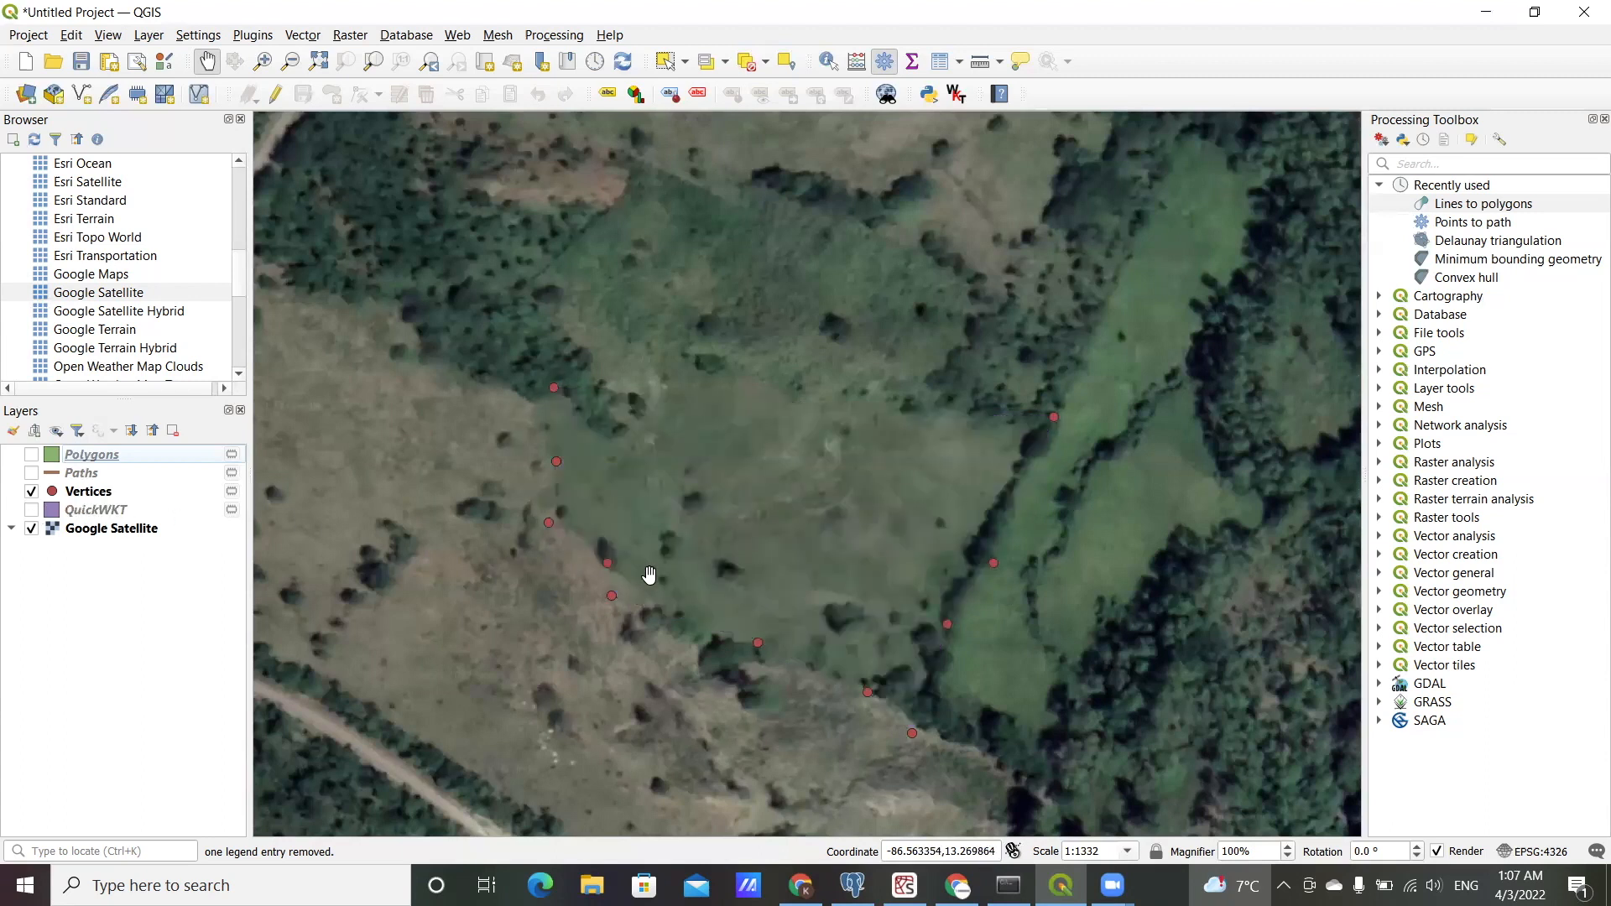
pyautogui.moveTo(833, 532)
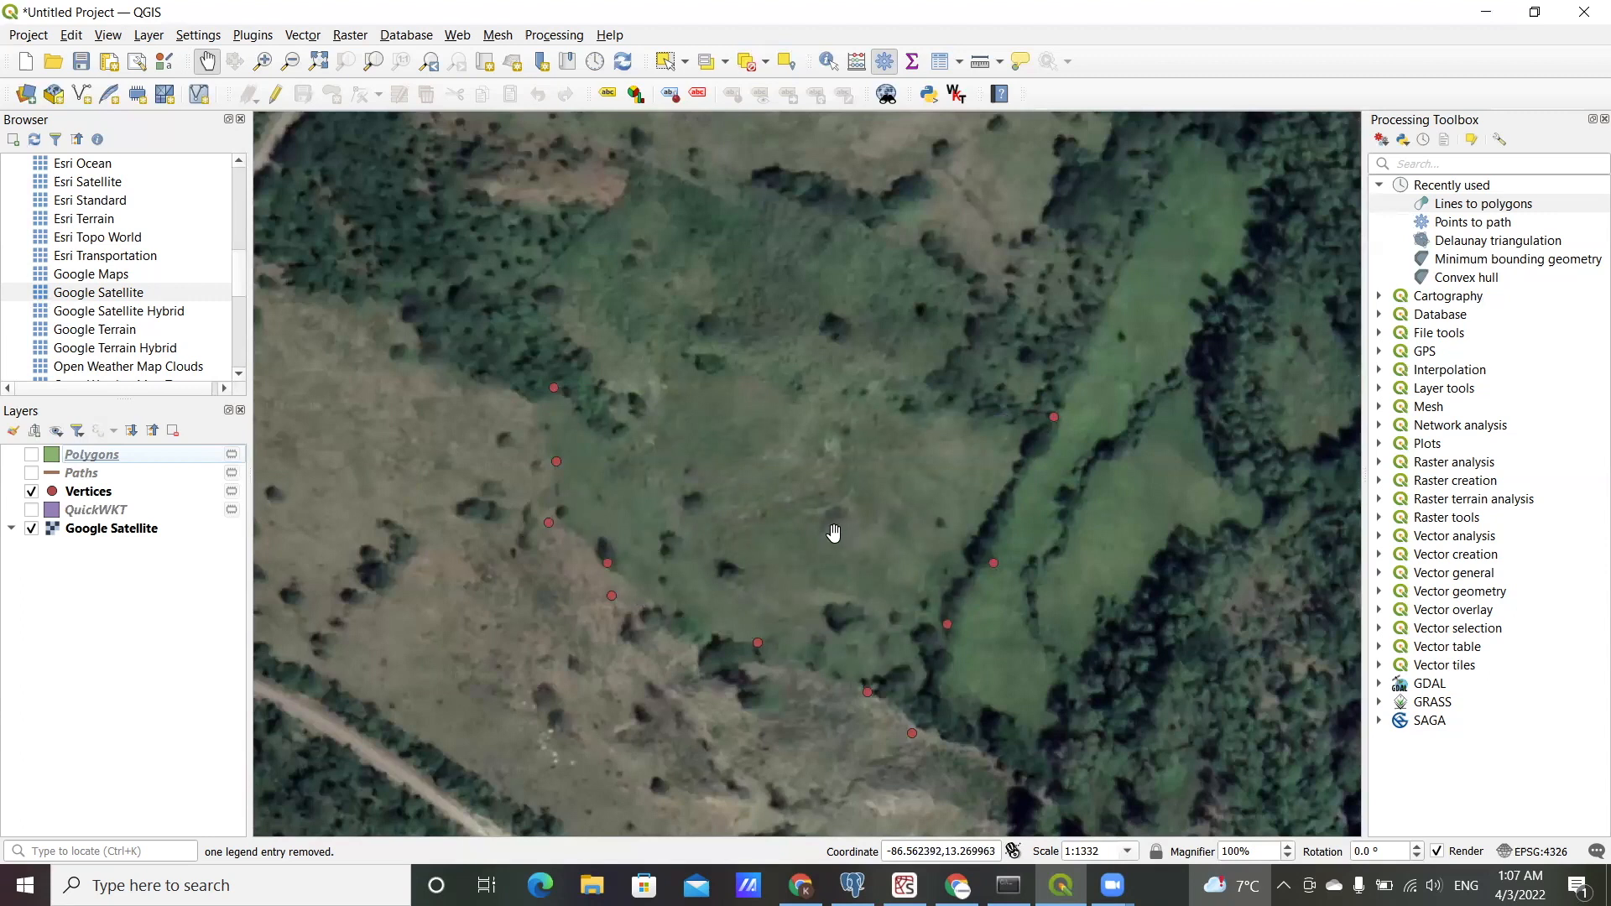
pyautogui.moveTo(635, 609)
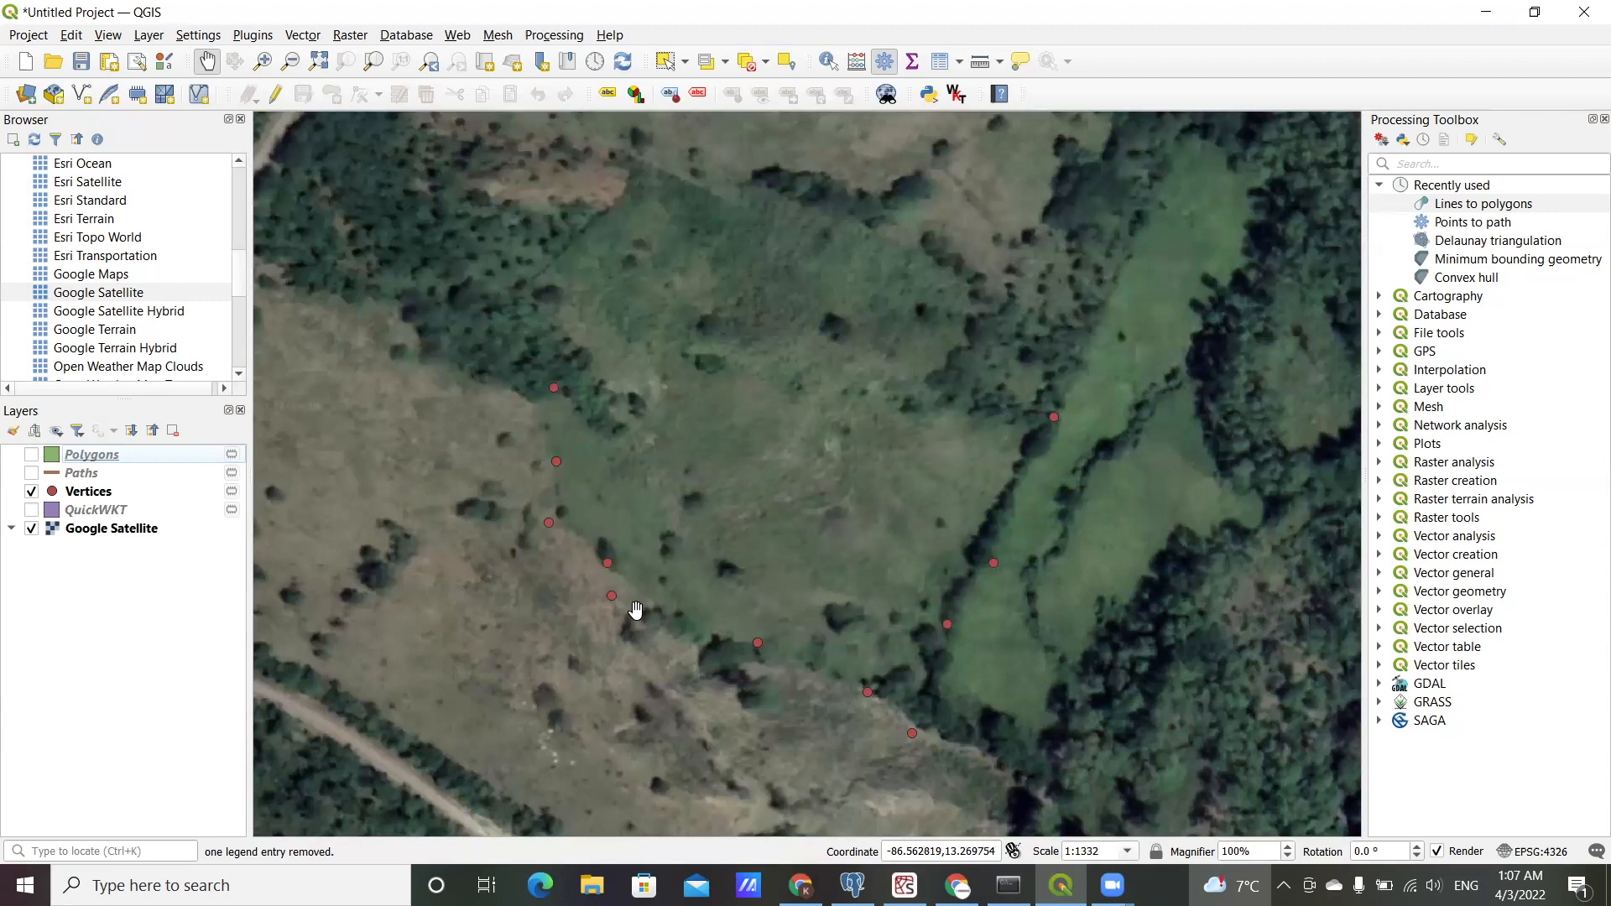
pyautogui.click(31, 511)
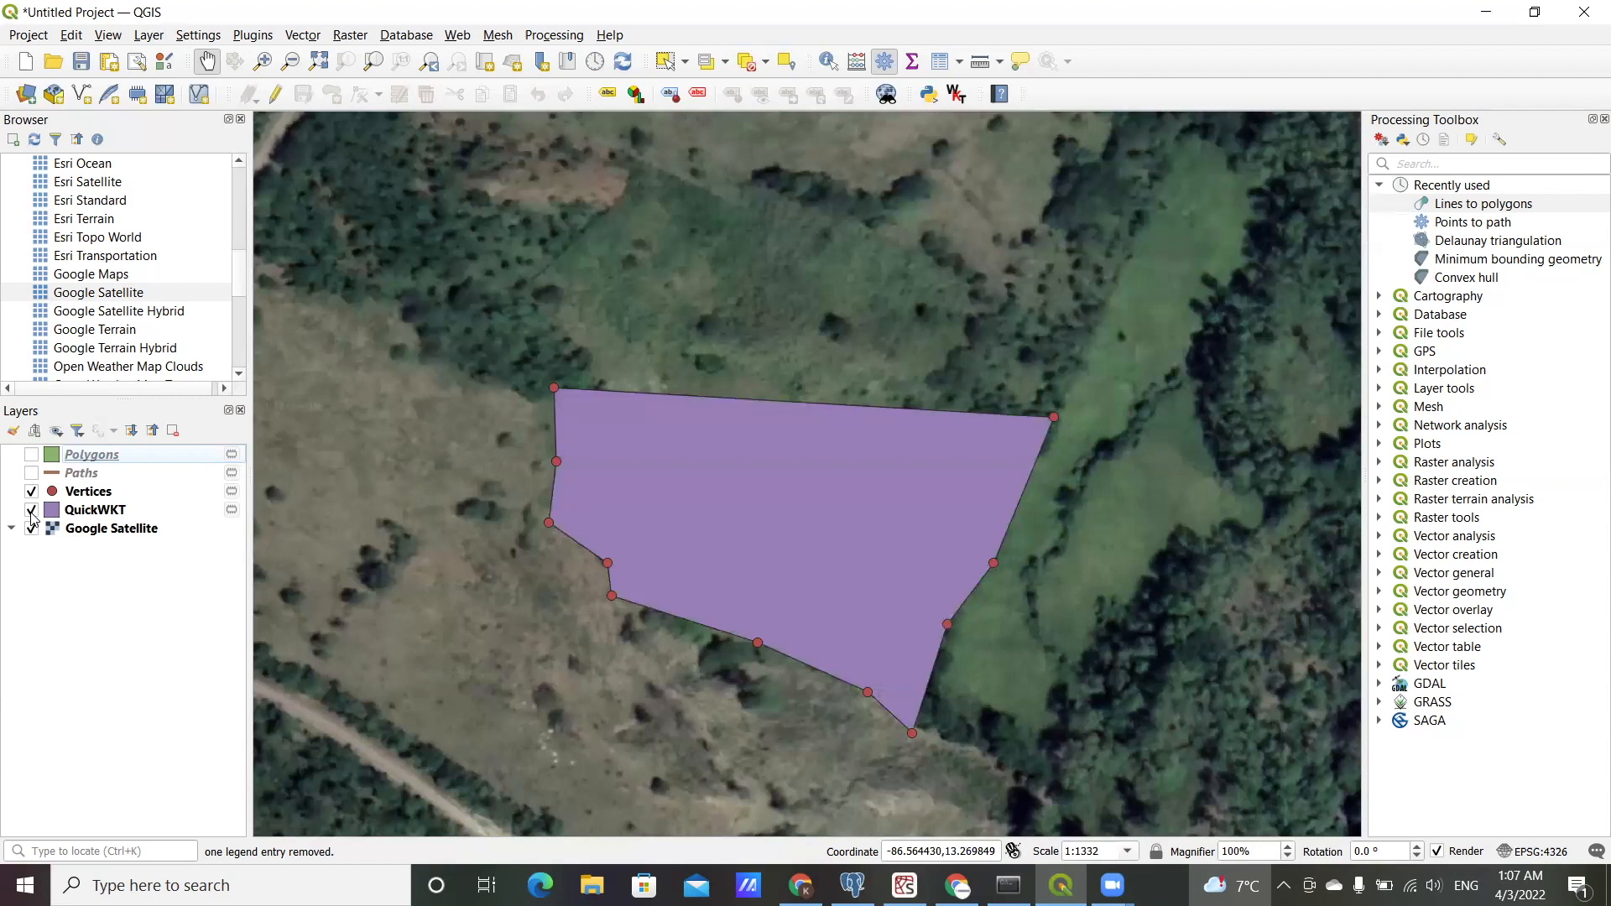
pyautogui.click(32, 509)
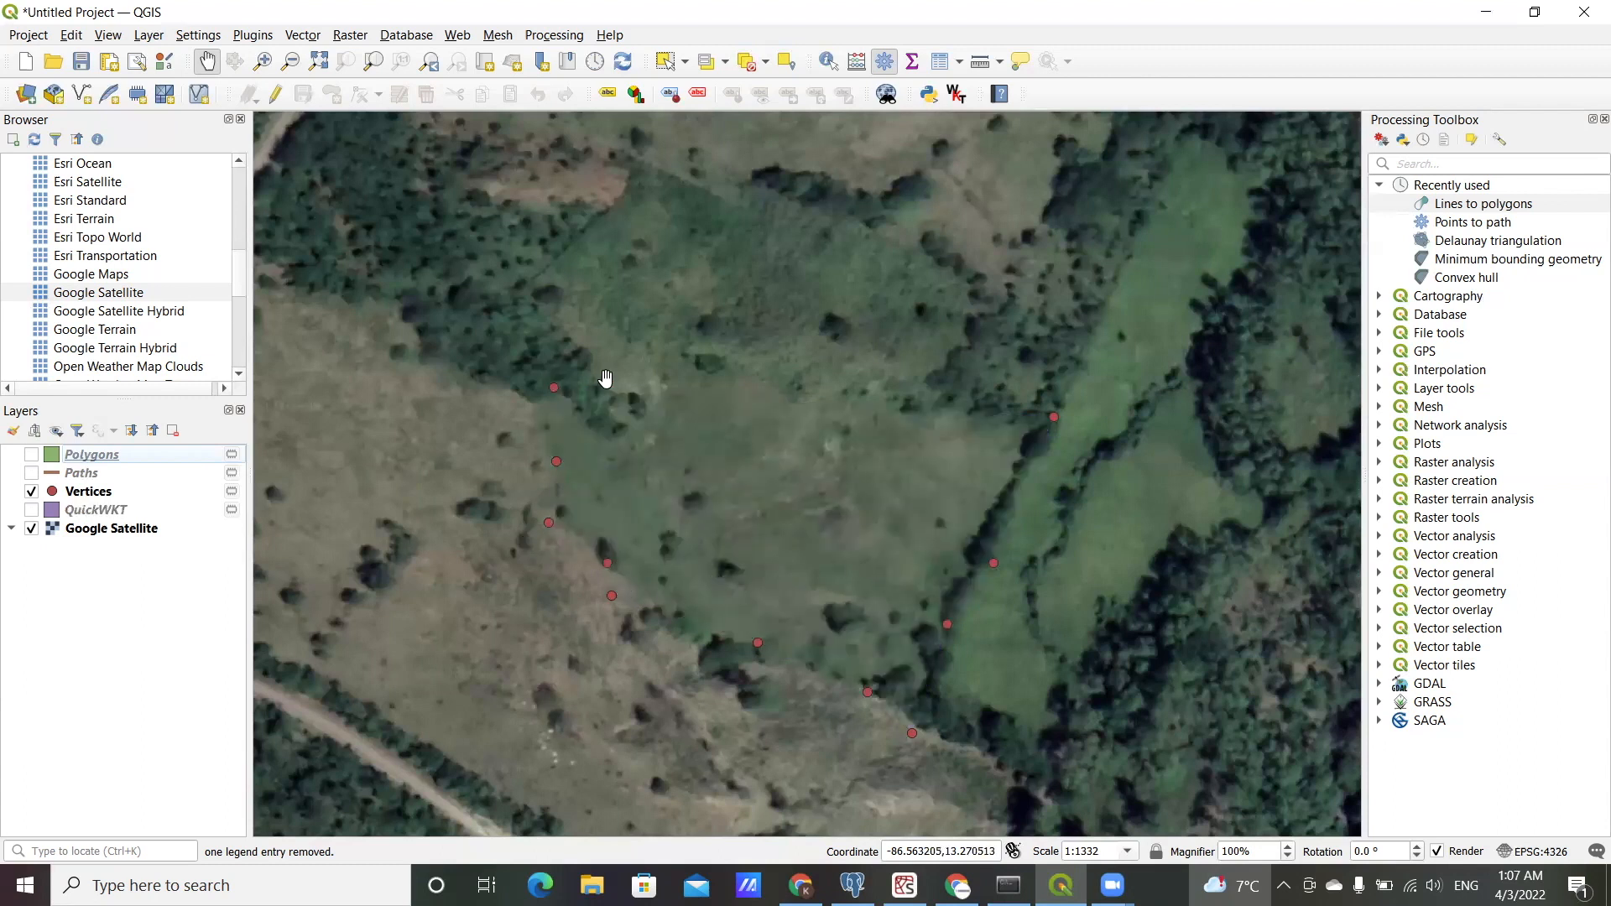
pyautogui.moveTo(562, 395)
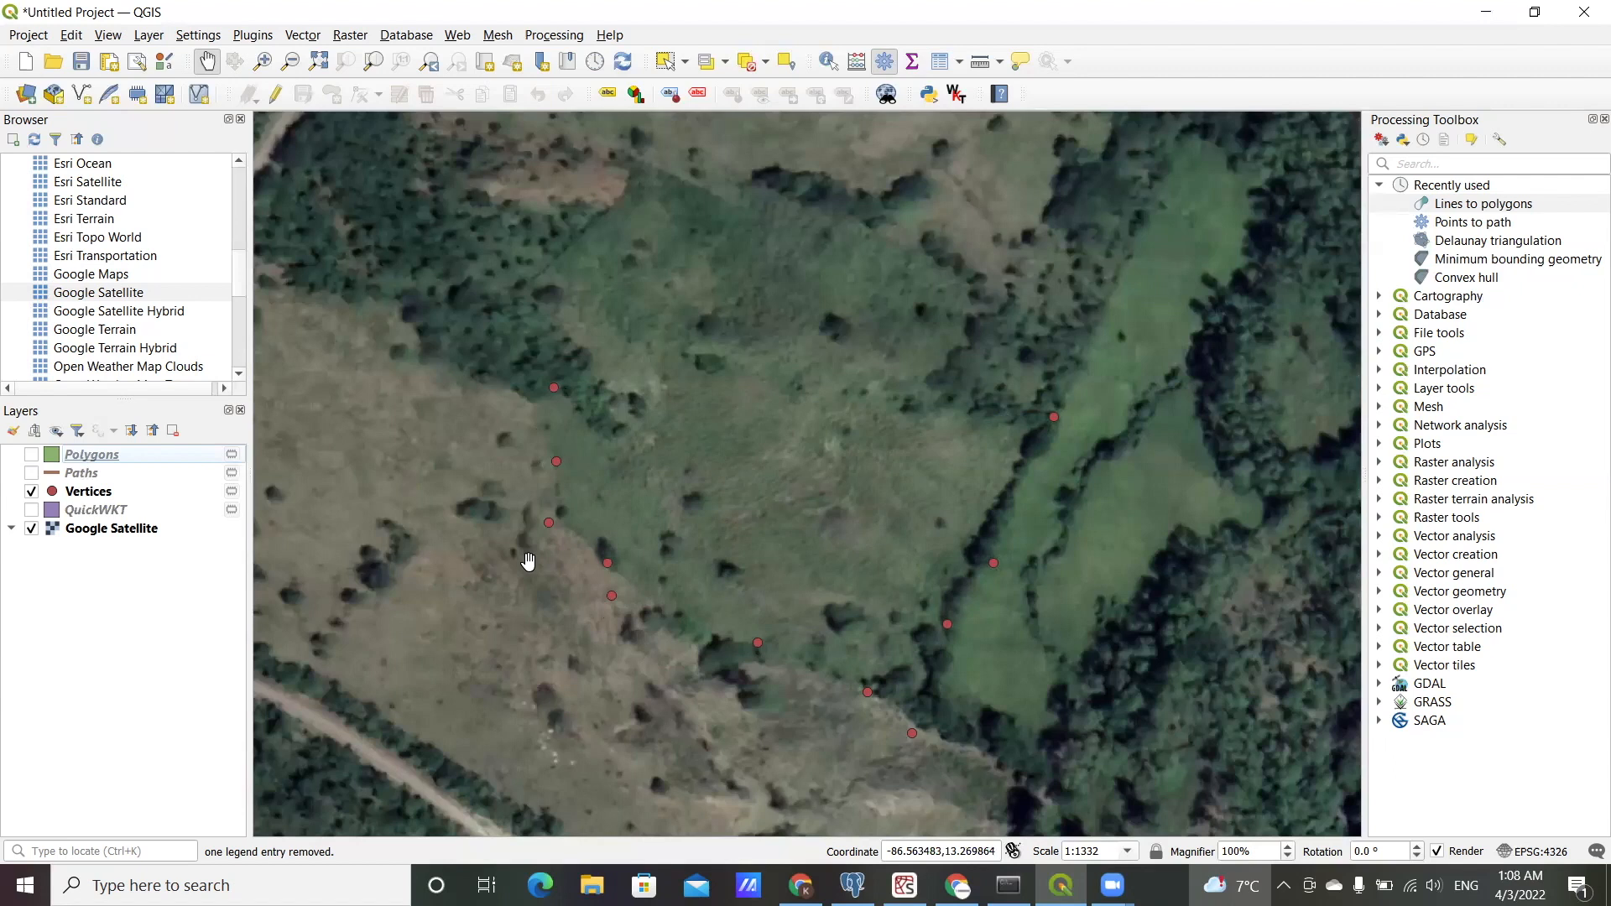
pyautogui.moveTo(527, 560)
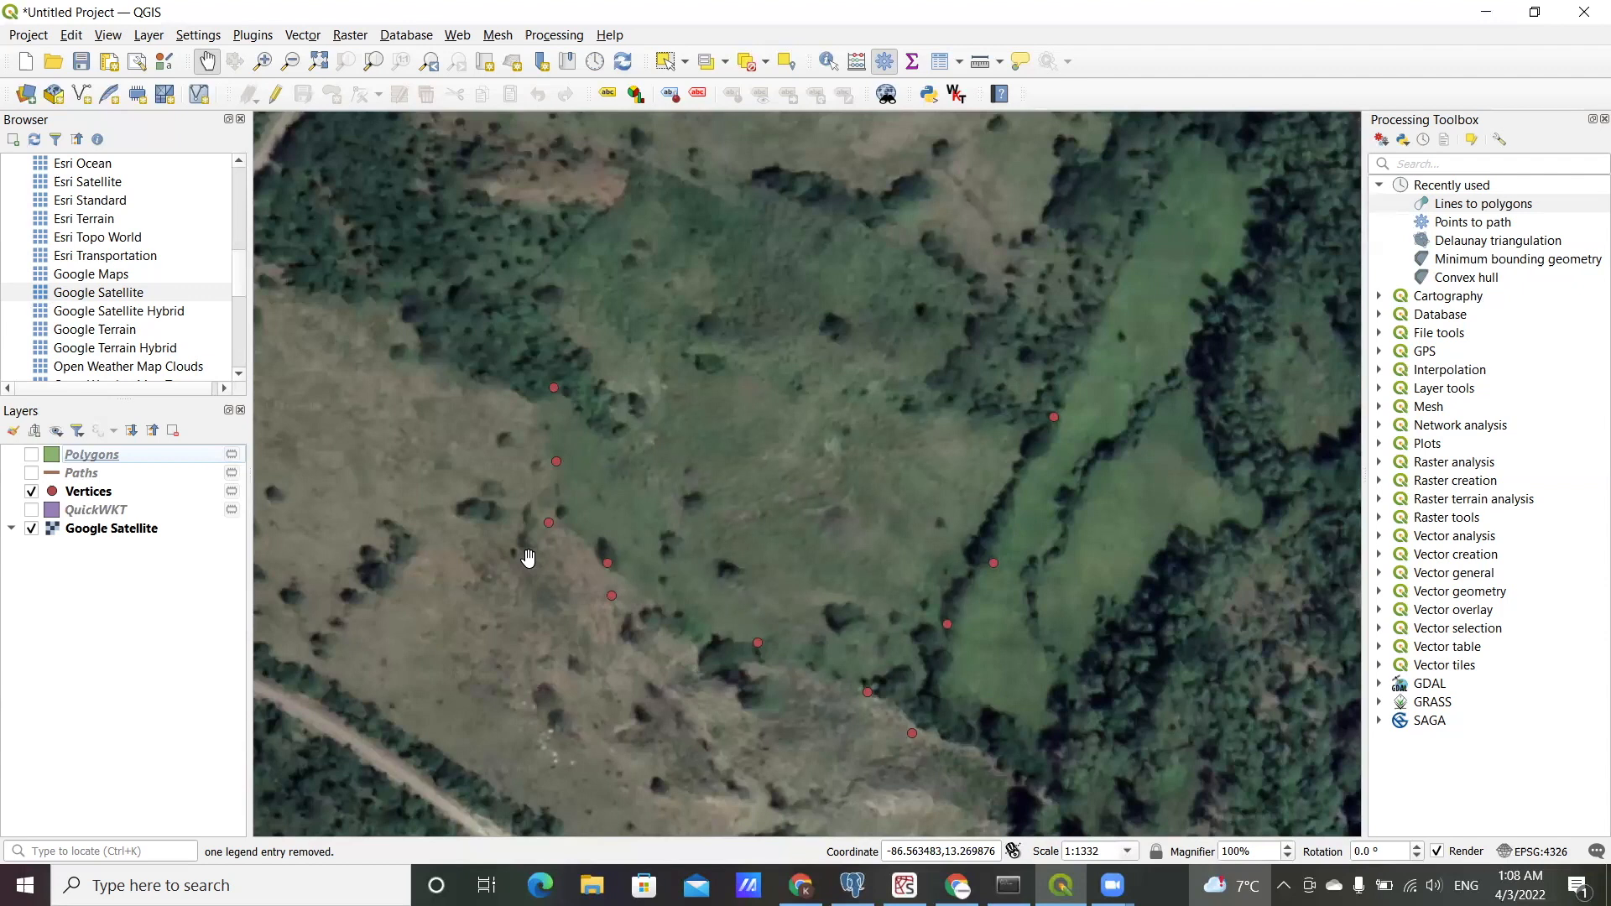
pyautogui.moveTo(550, 524)
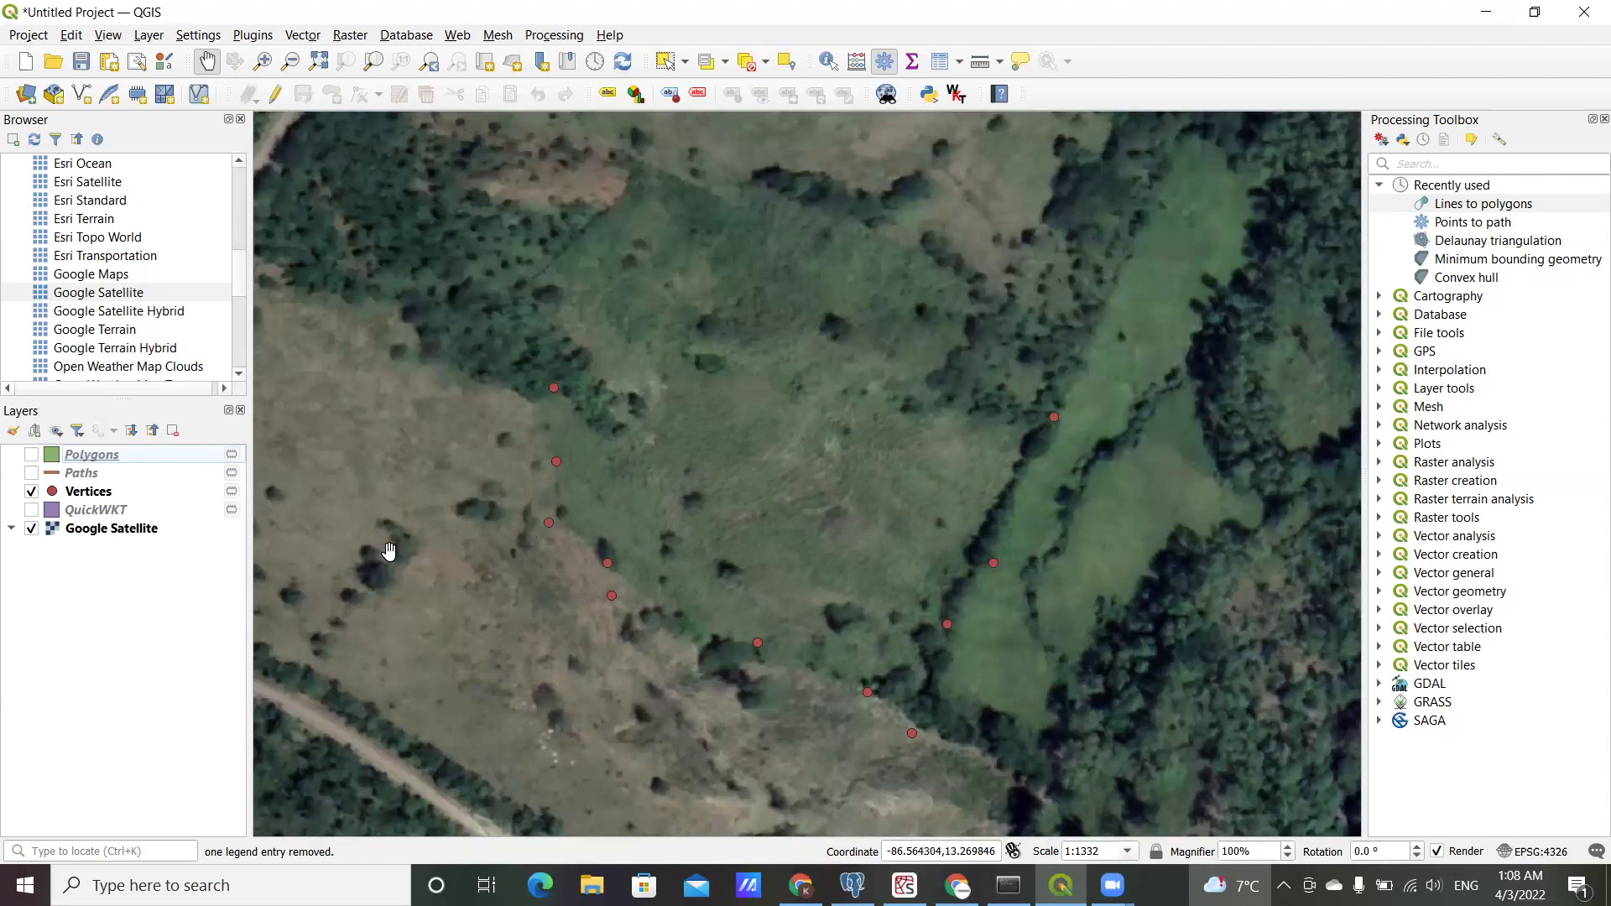
pyautogui.moveTo(587, 606)
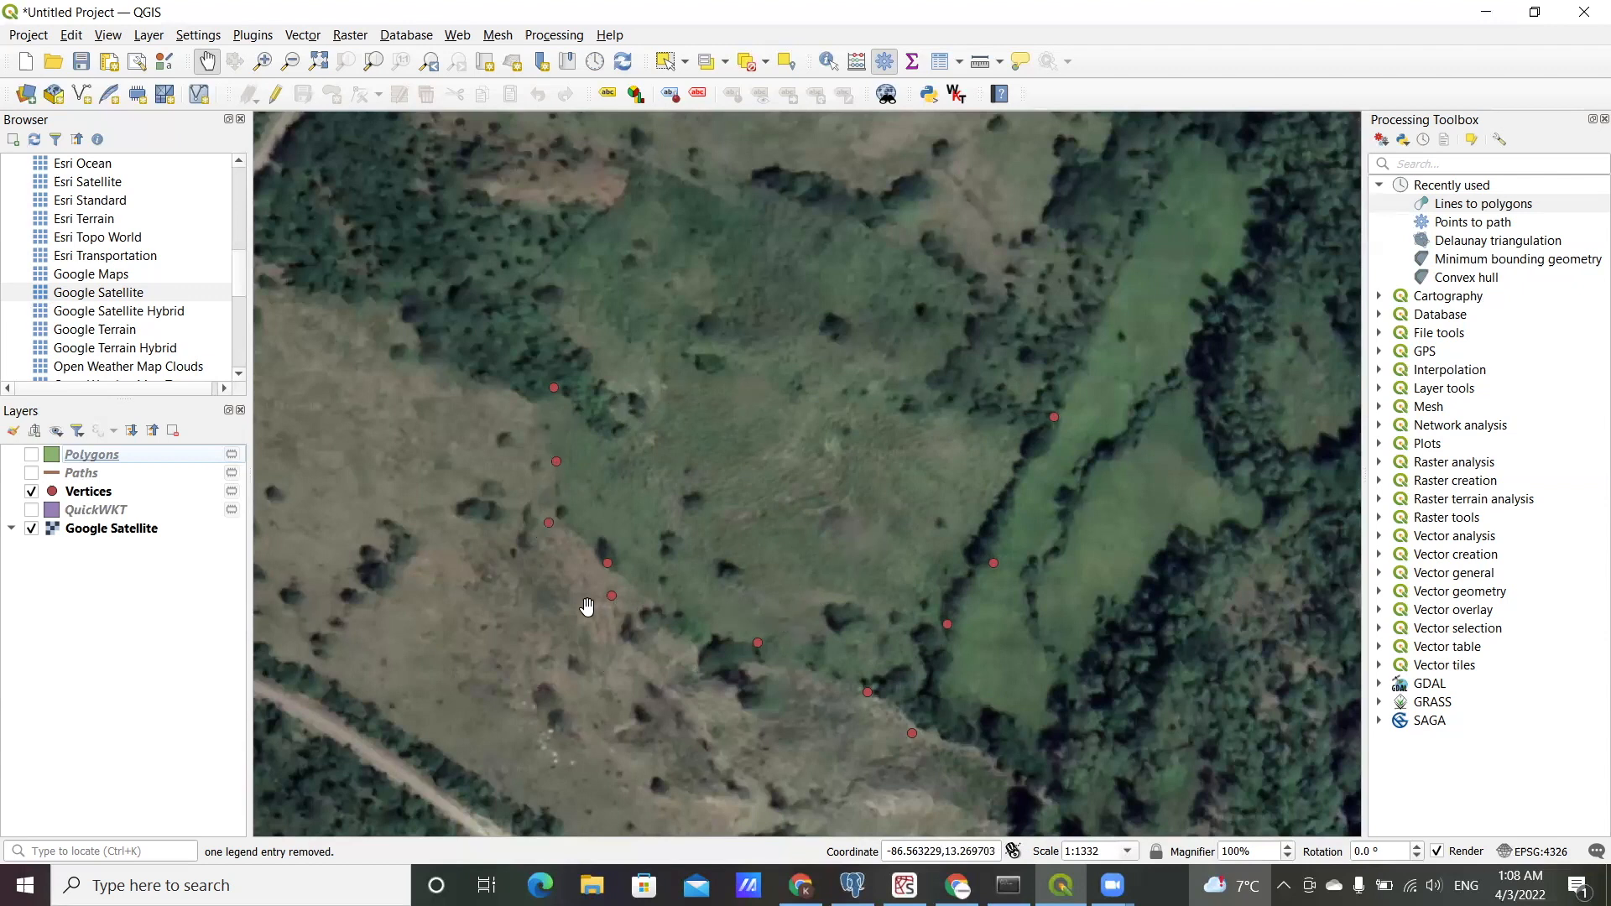
pyautogui.moveTo(1190, 690)
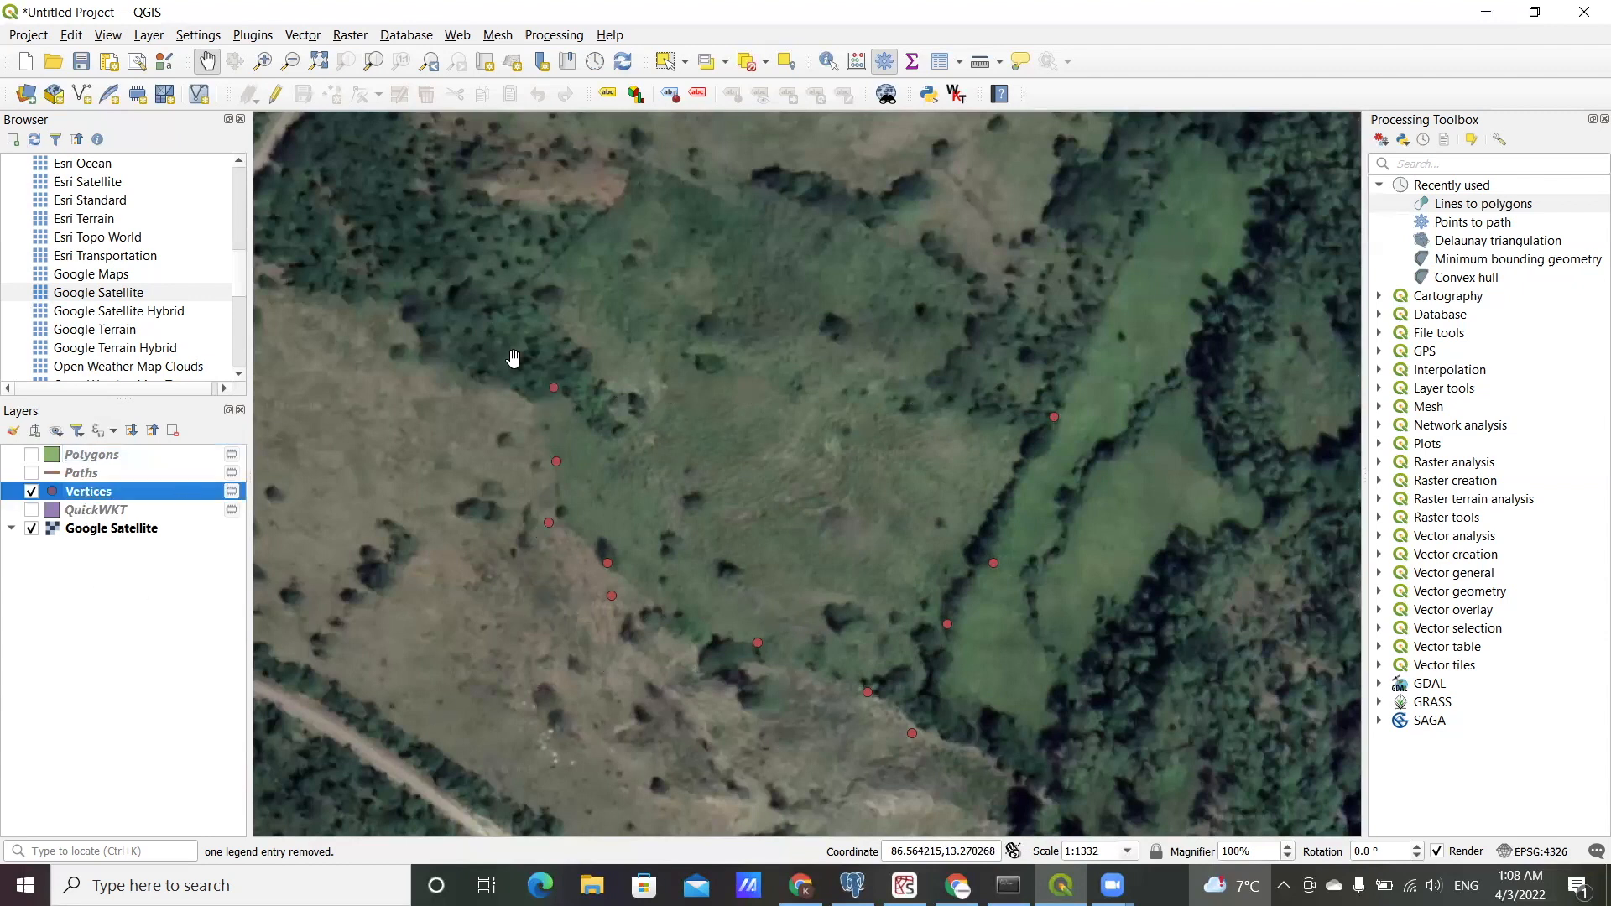
pyautogui.moveTo(80, 518)
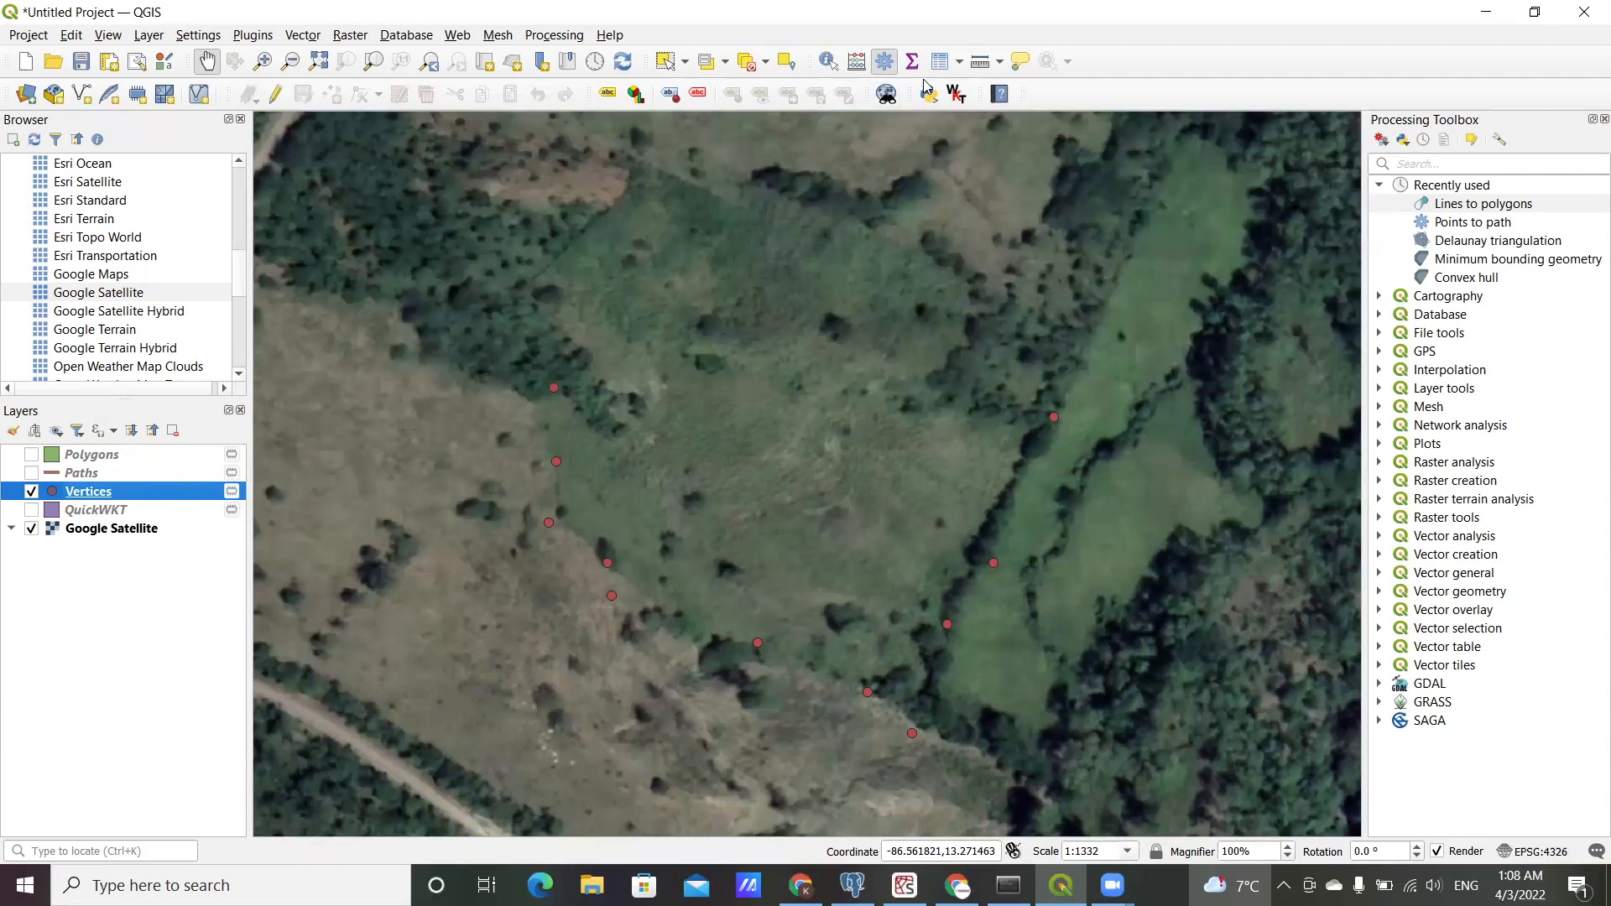
pyautogui.moveTo(1283, 450)
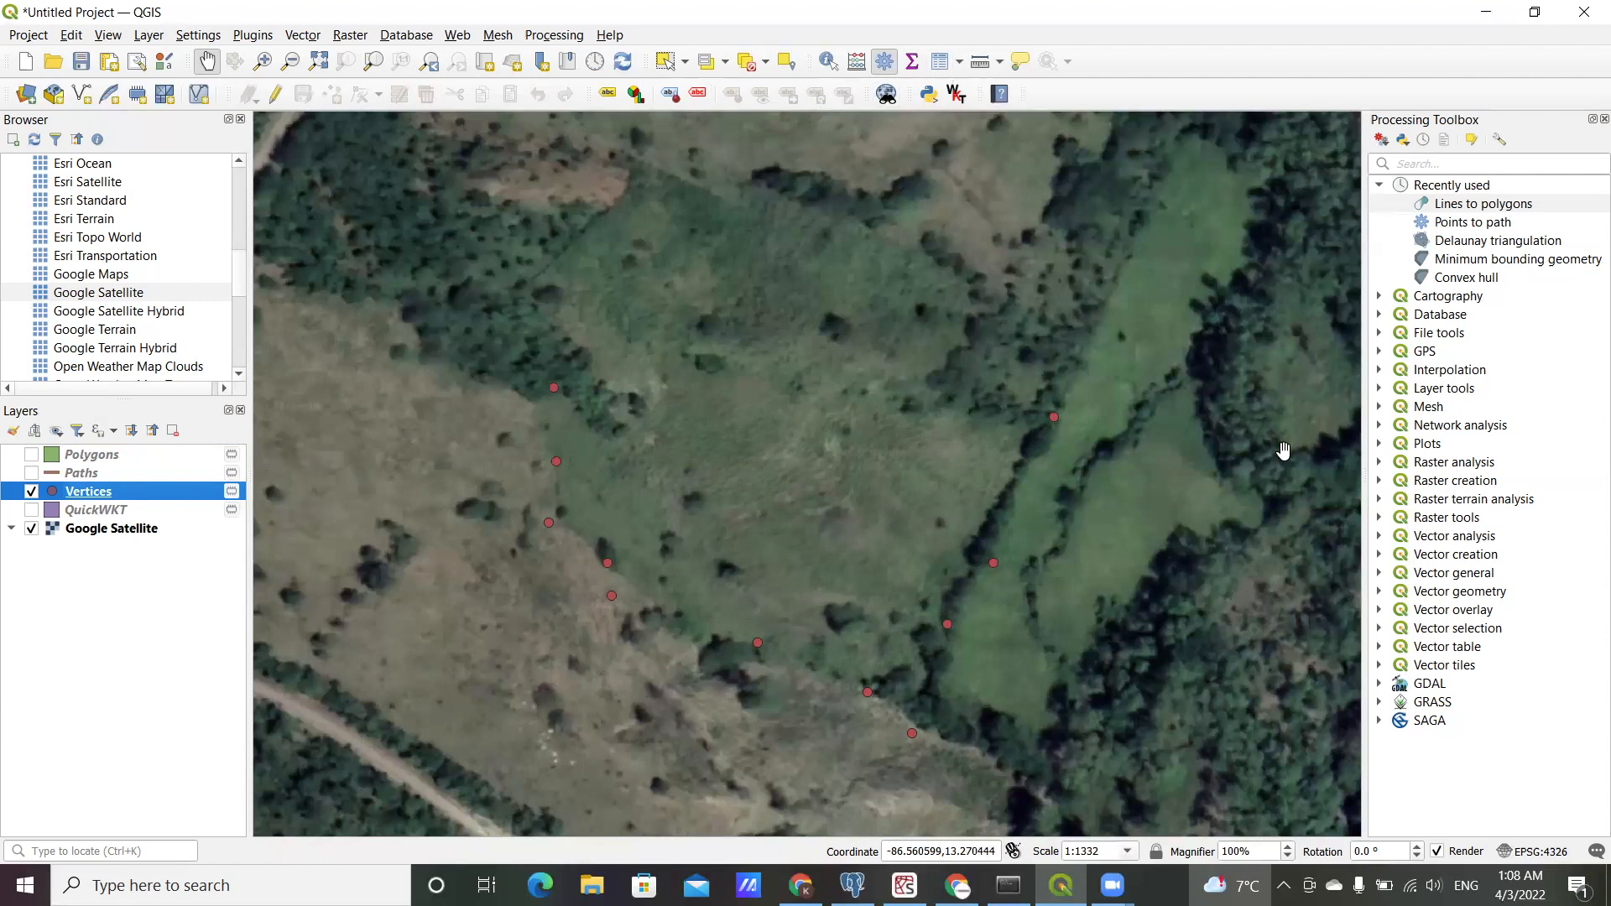
pyautogui.moveTo(548, 392)
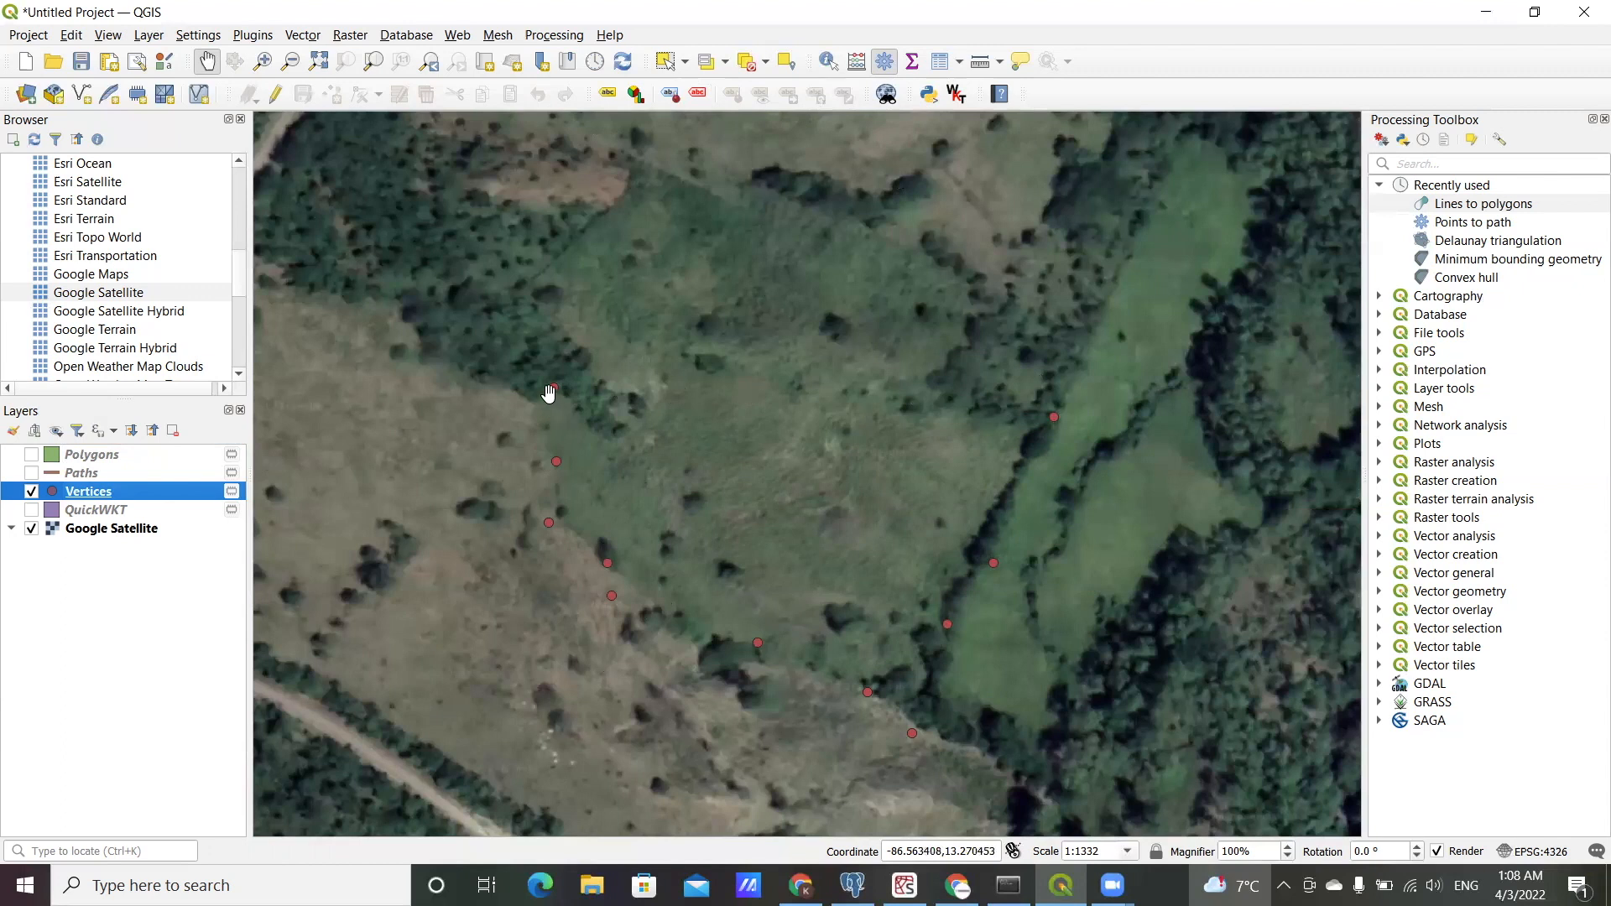
pyautogui.moveTo(1080, 418)
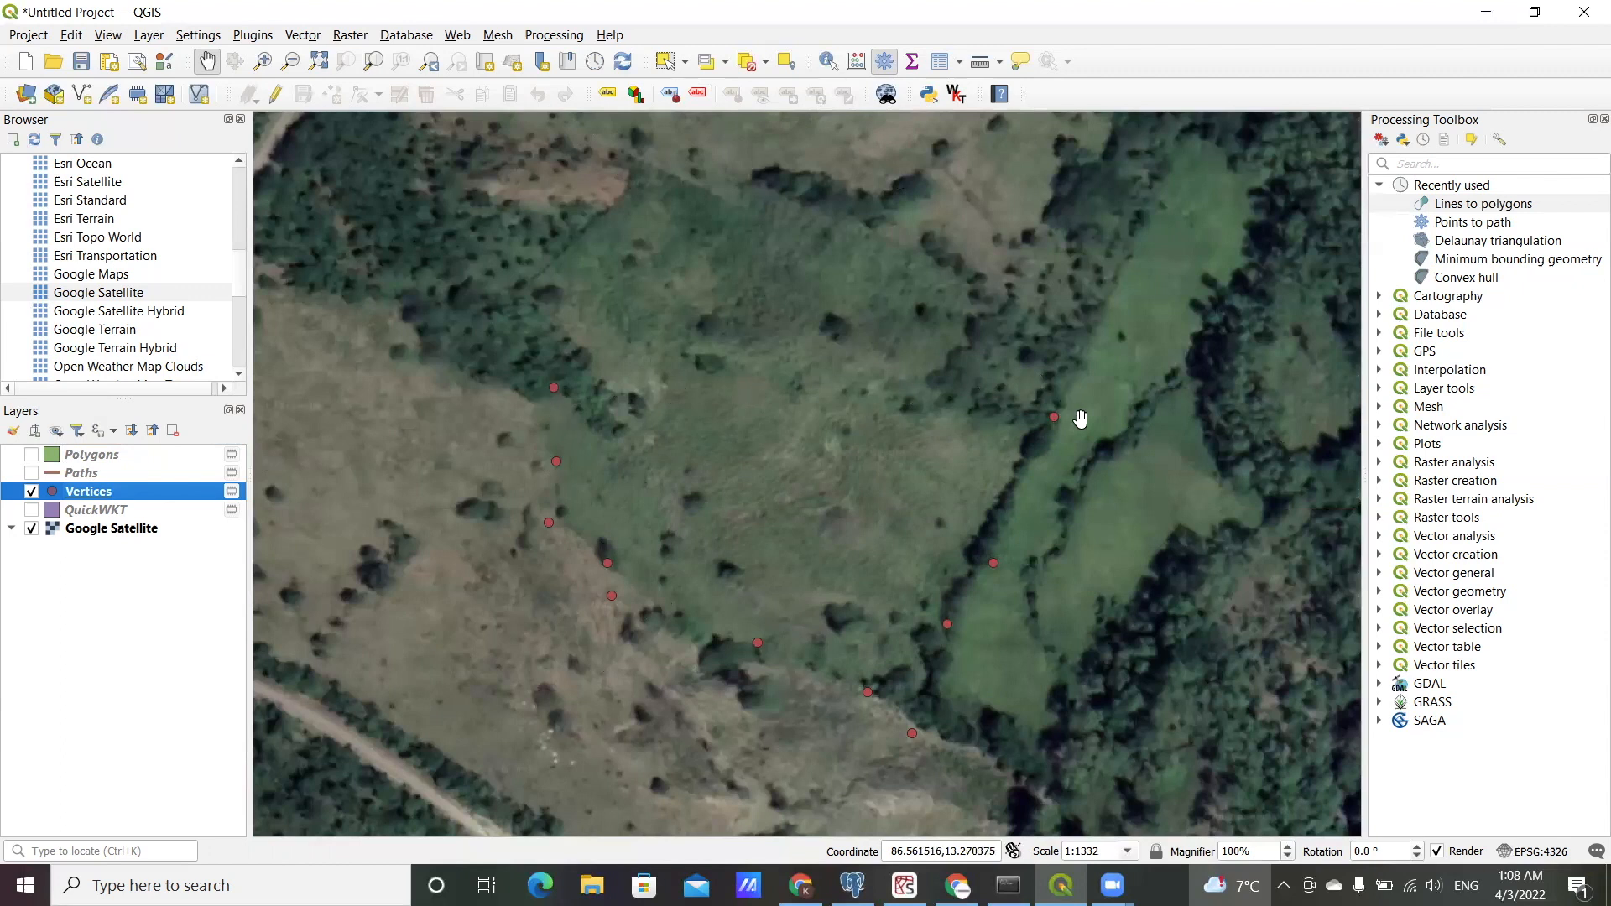
pyautogui.moveTo(581, 532)
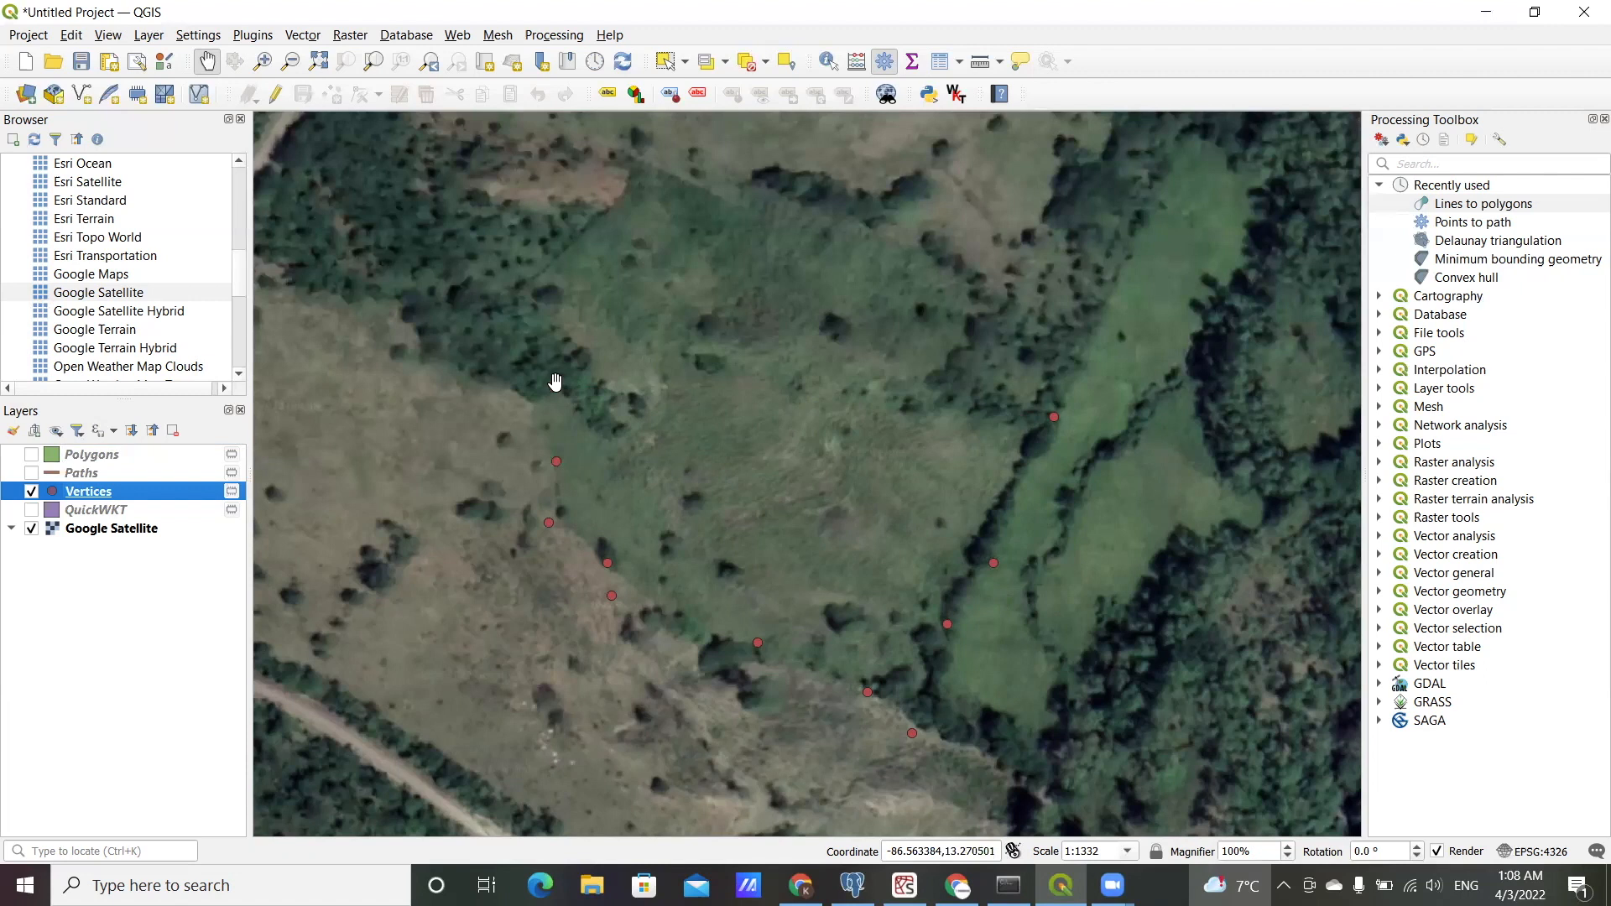
pyautogui.moveTo(1099, 416)
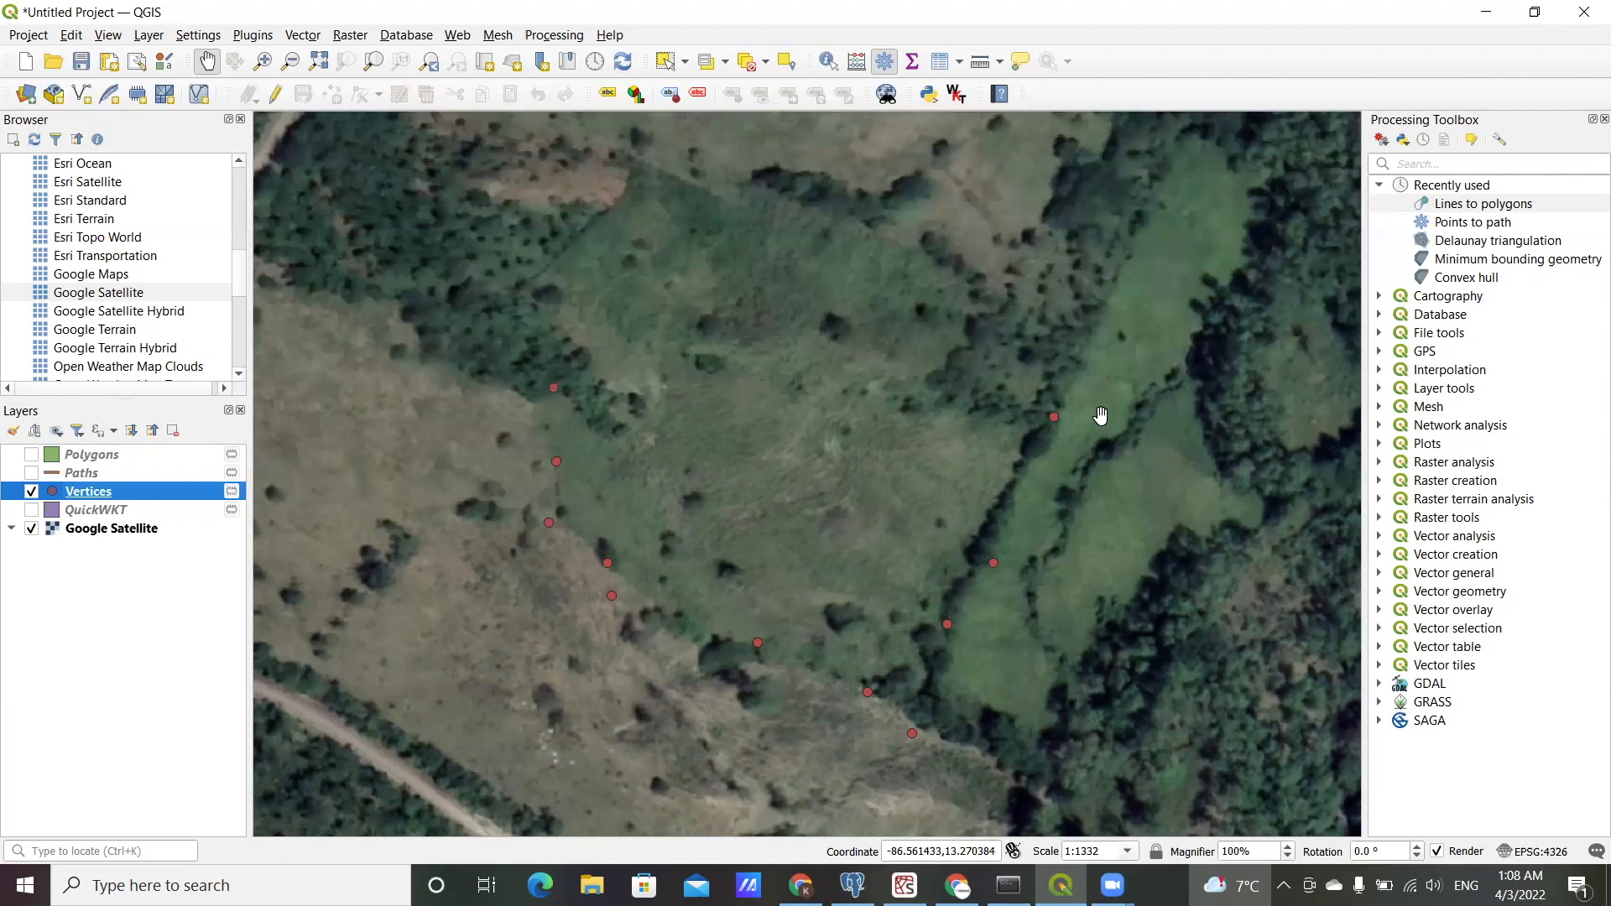
pyautogui.moveTo(581, 408)
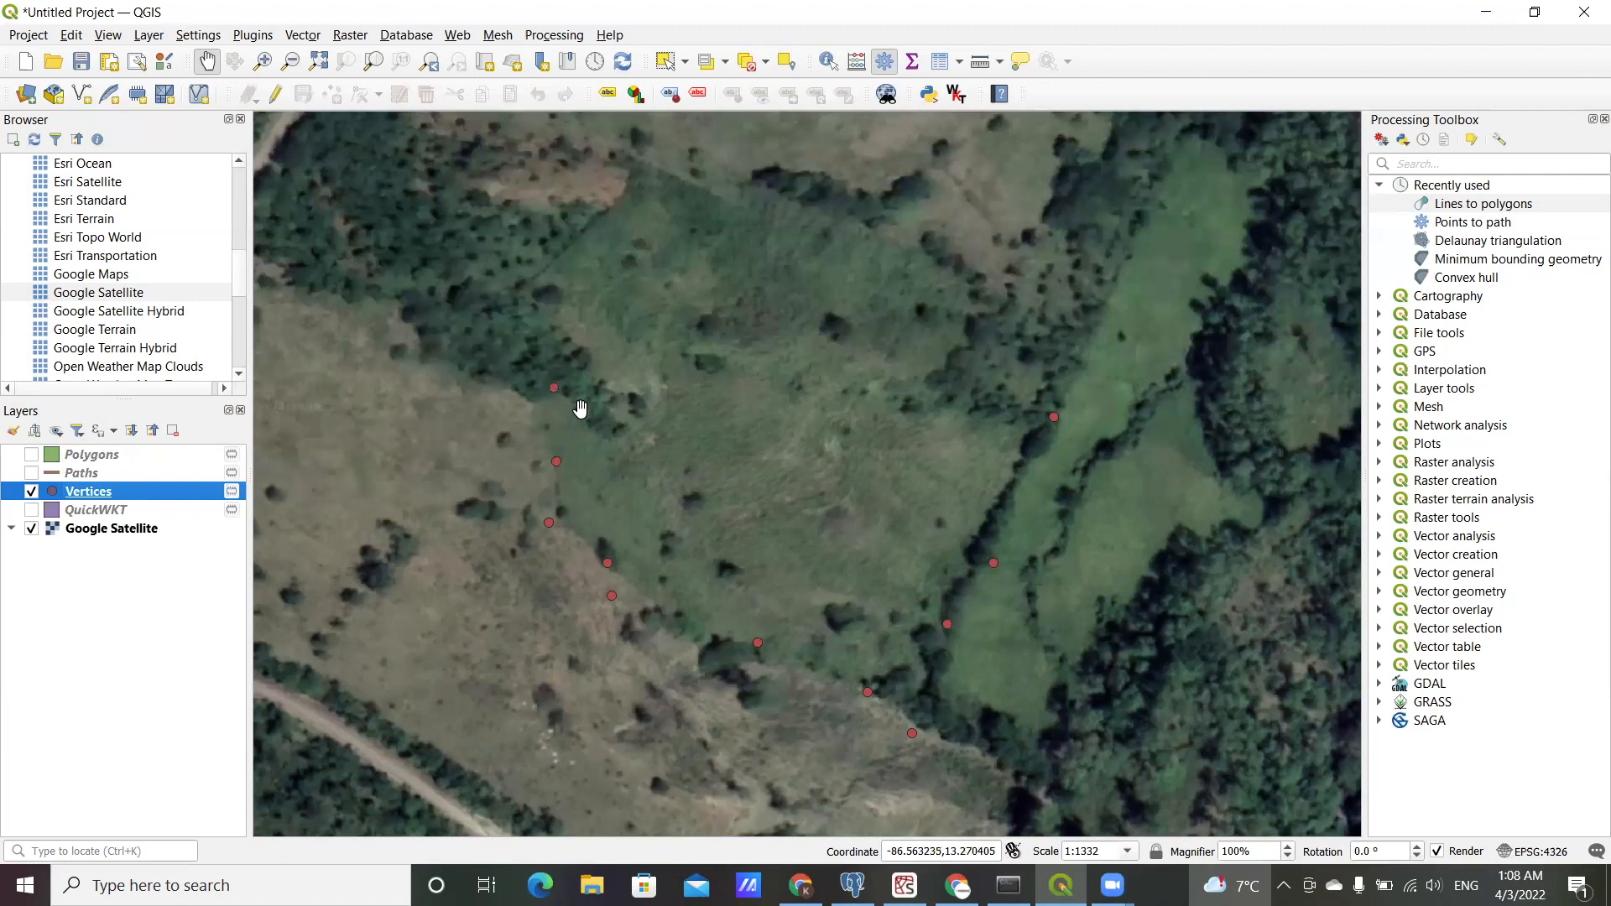
pyautogui.moveTo(552, 393)
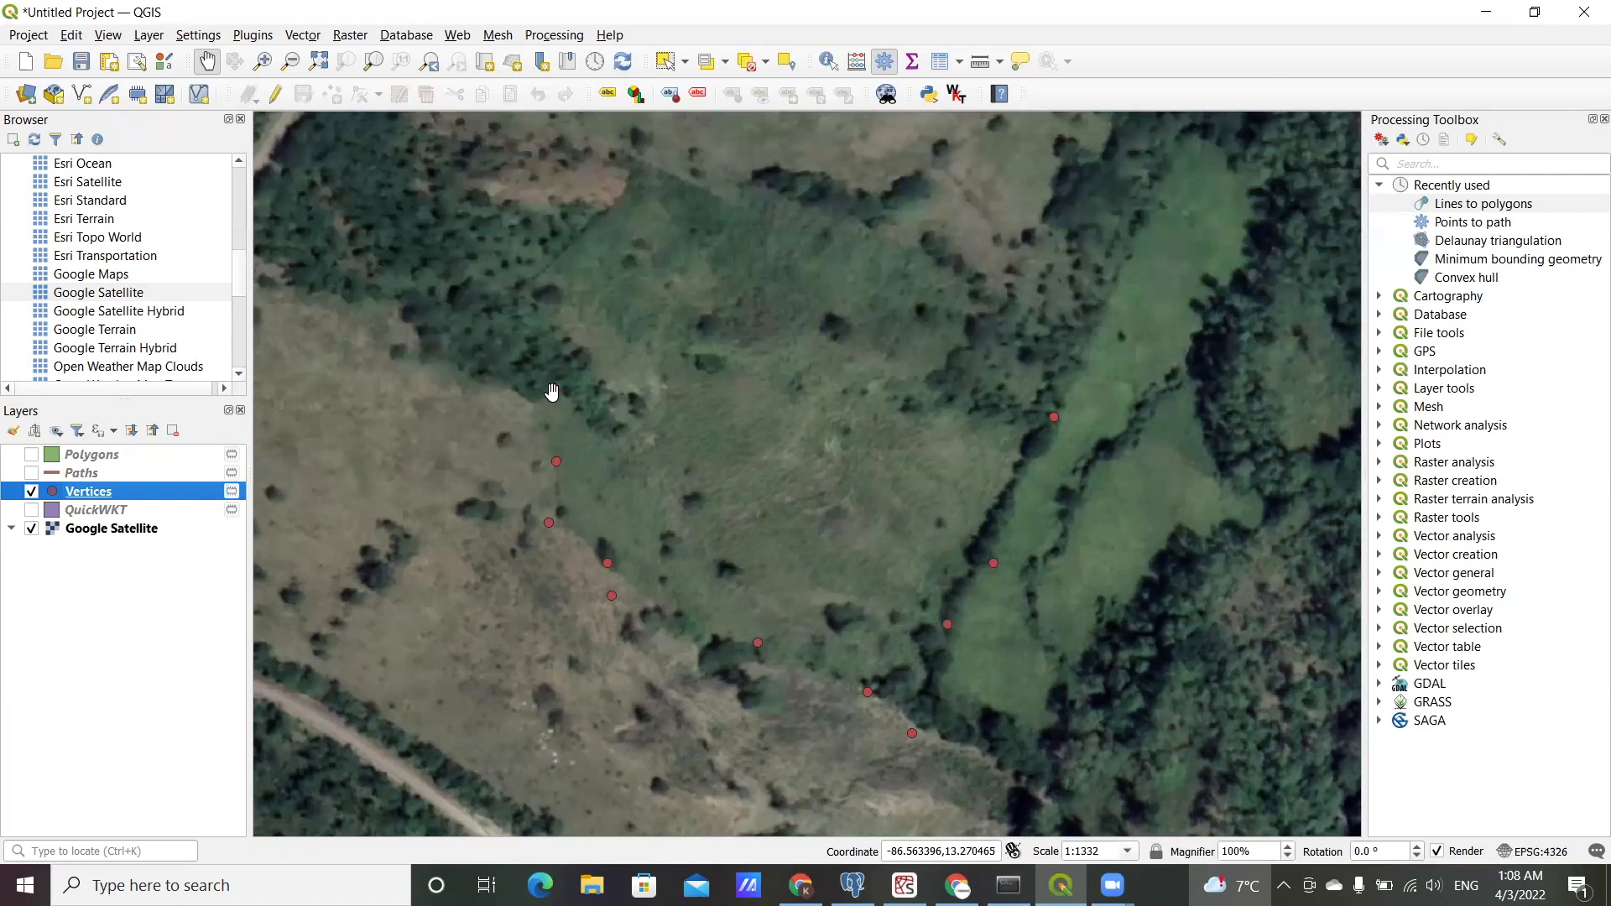
pyautogui.moveTo(1065, 422)
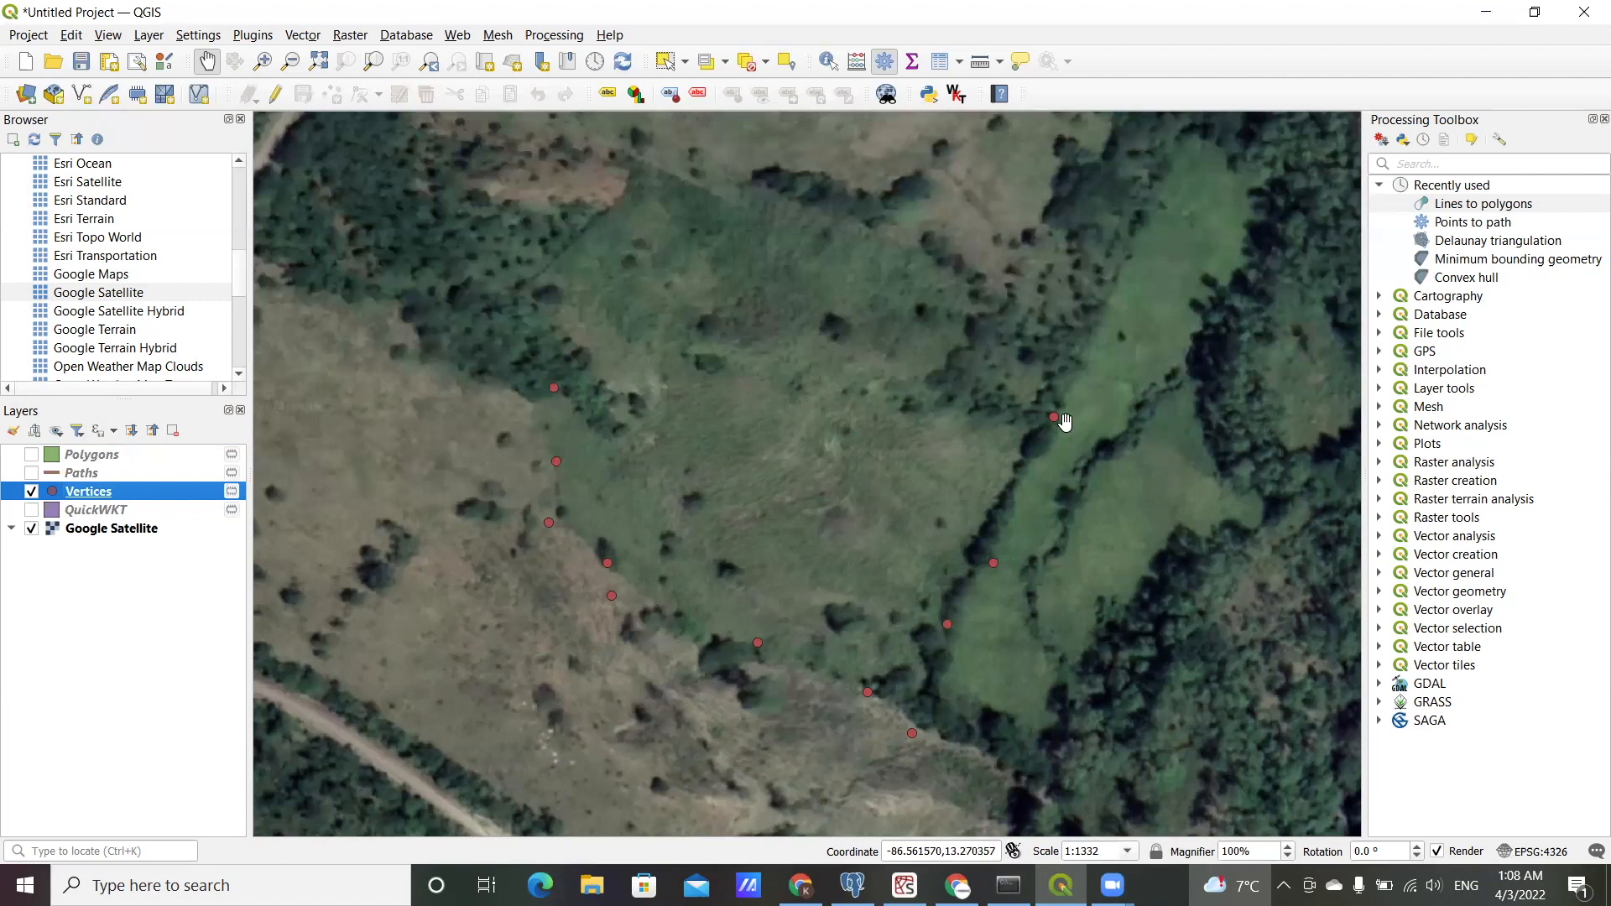
pyautogui.moveTo(546, 498)
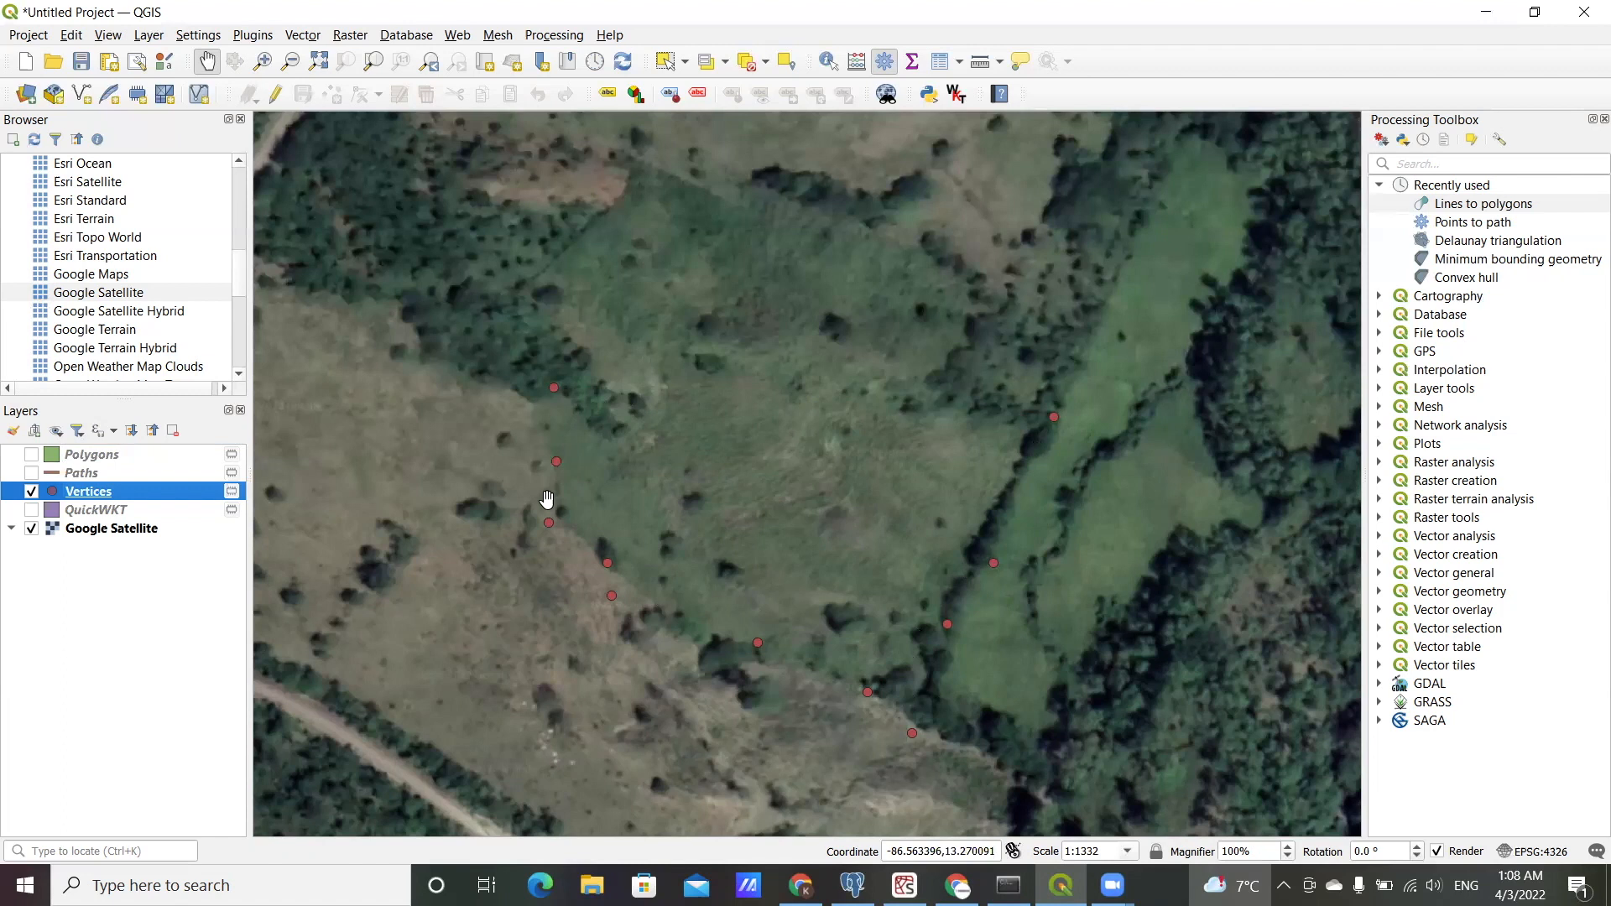
pyautogui.moveTo(549, 462)
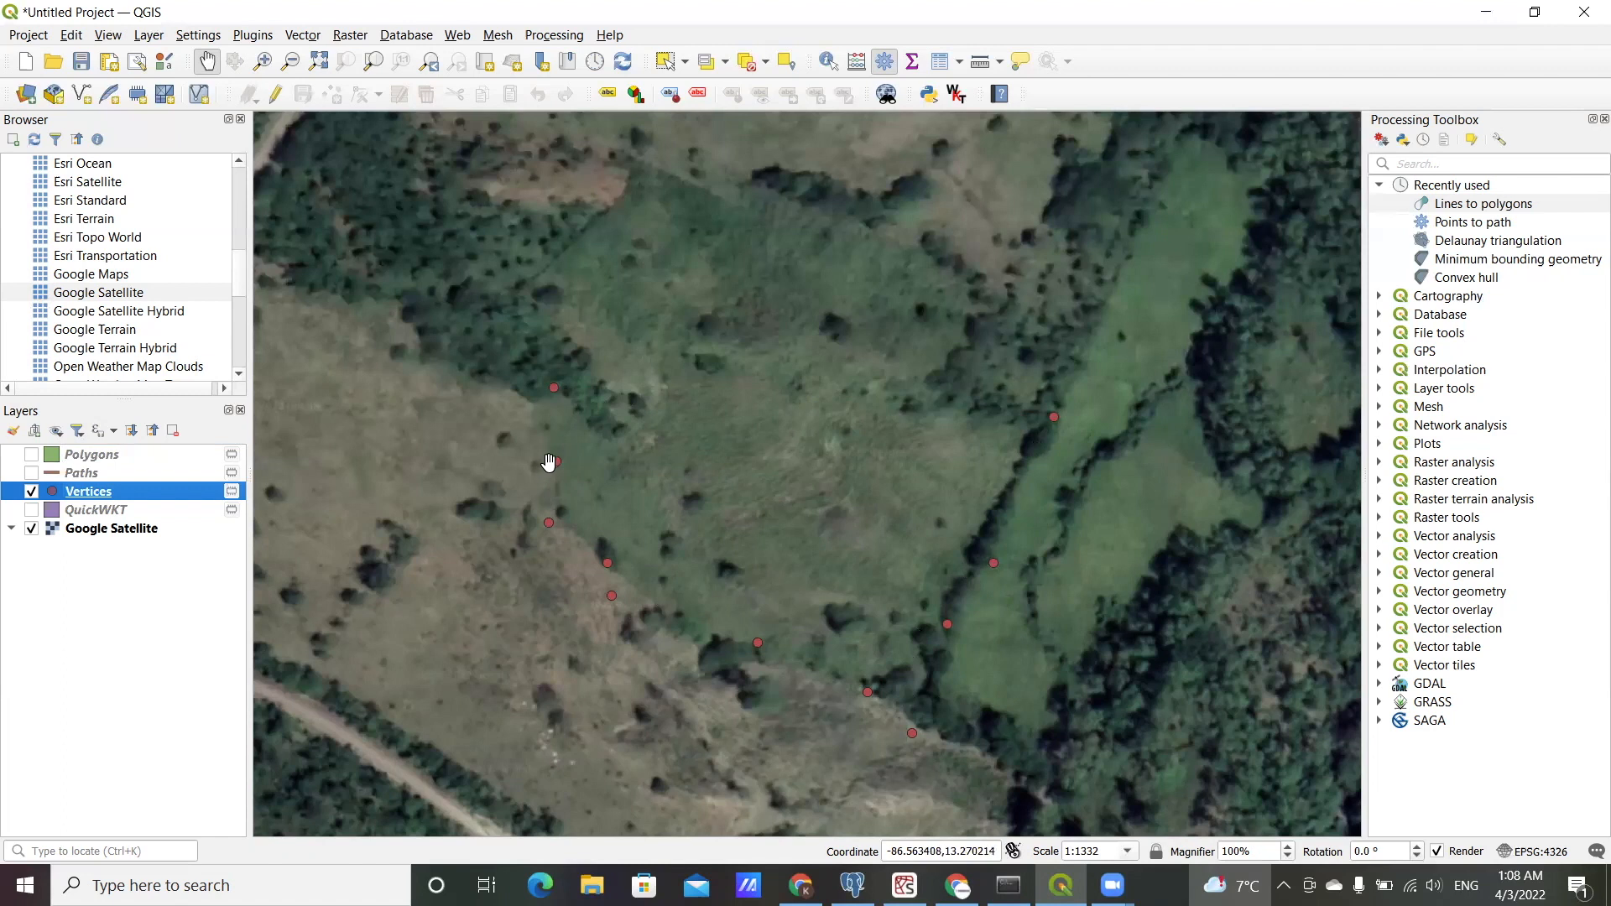
pyautogui.moveTo(545, 388)
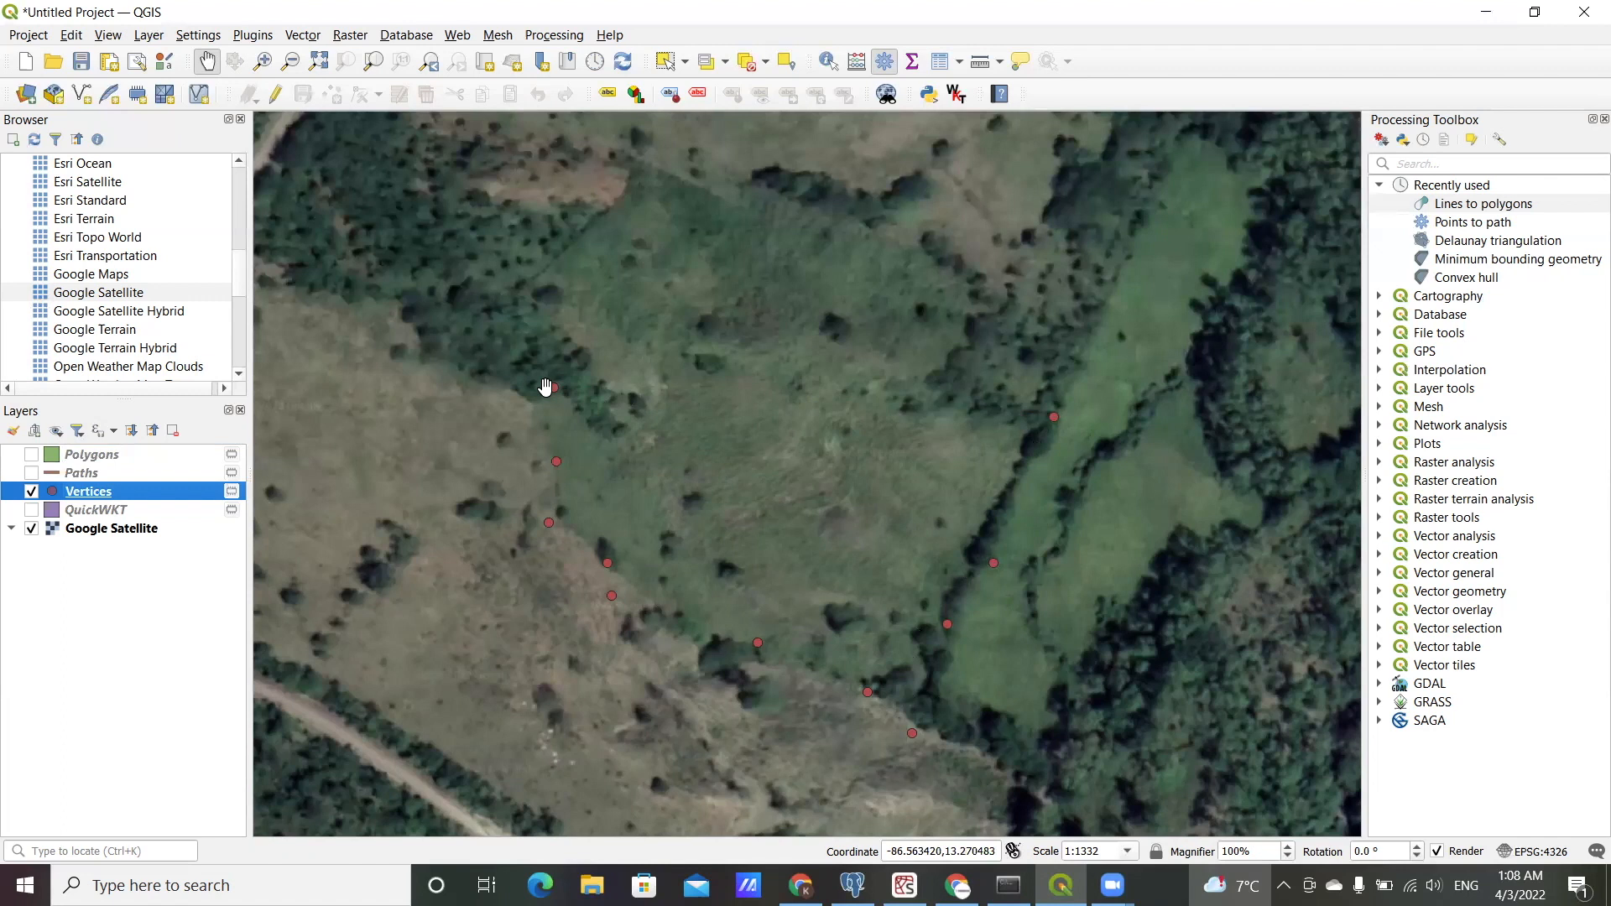
pyautogui.moveTo(922, 713)
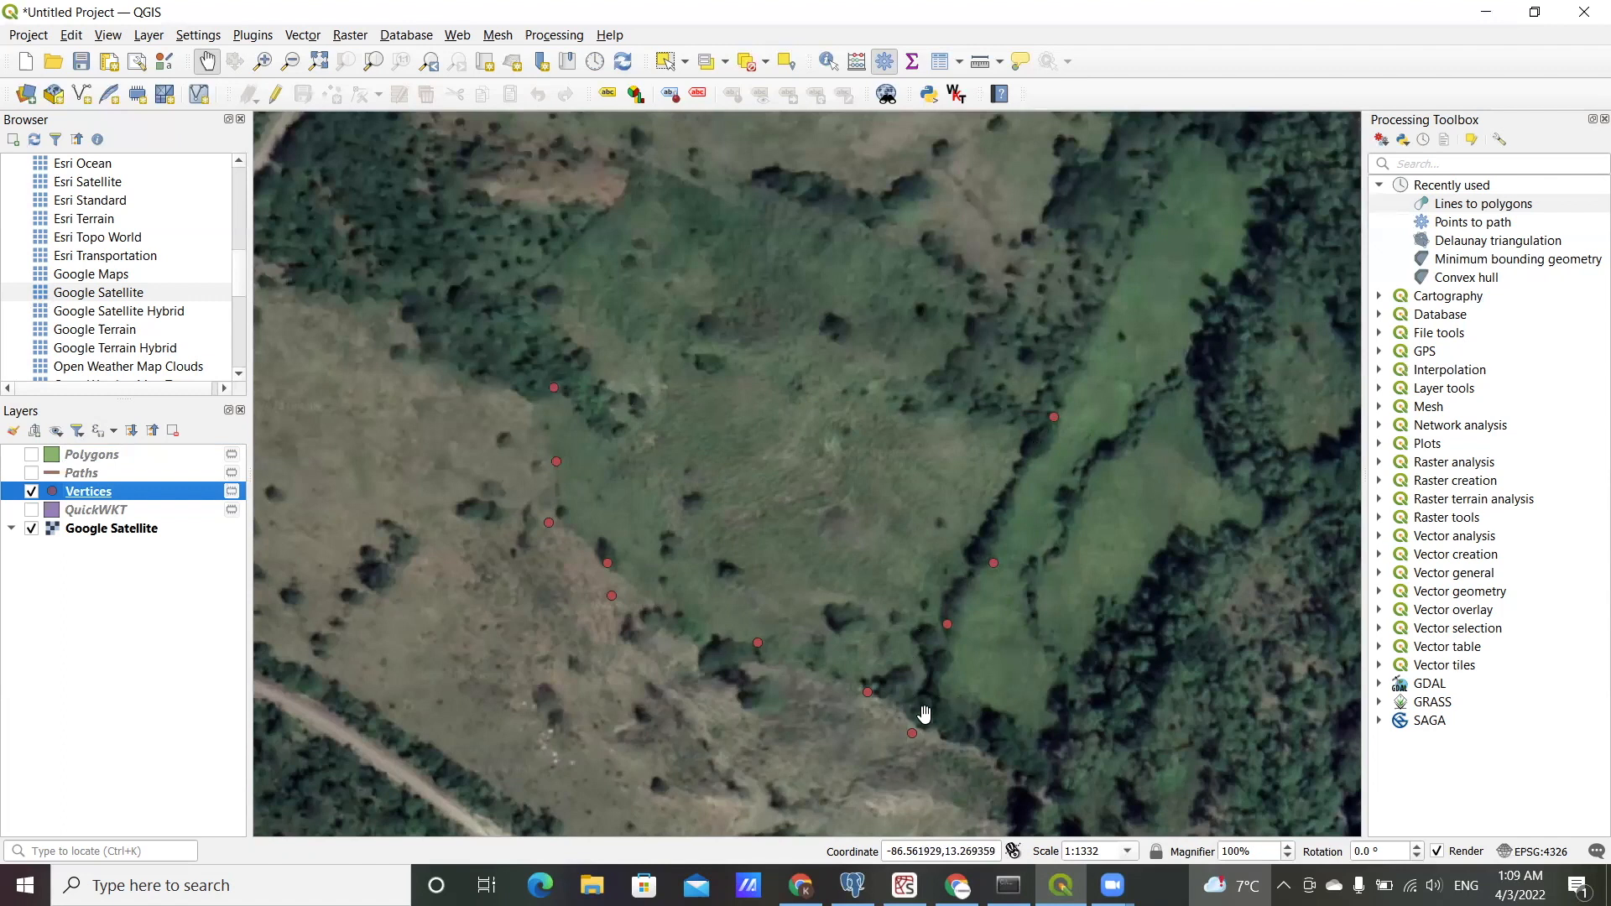
pyautogui.moveTo(534, 463)
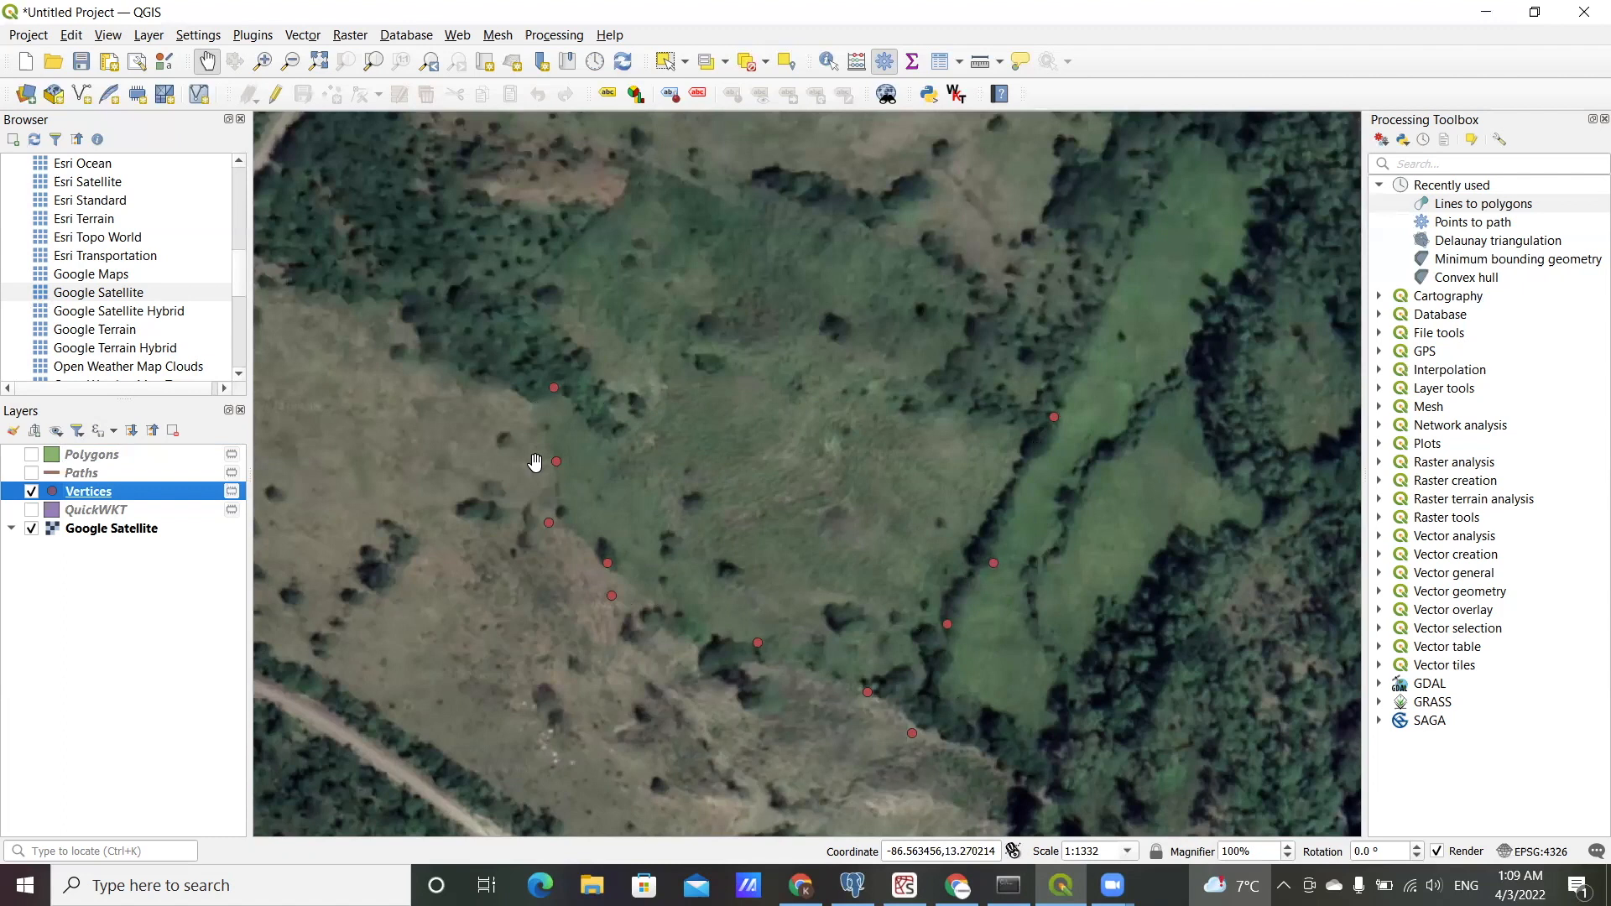
pyautogui.moveTo(549, 485)
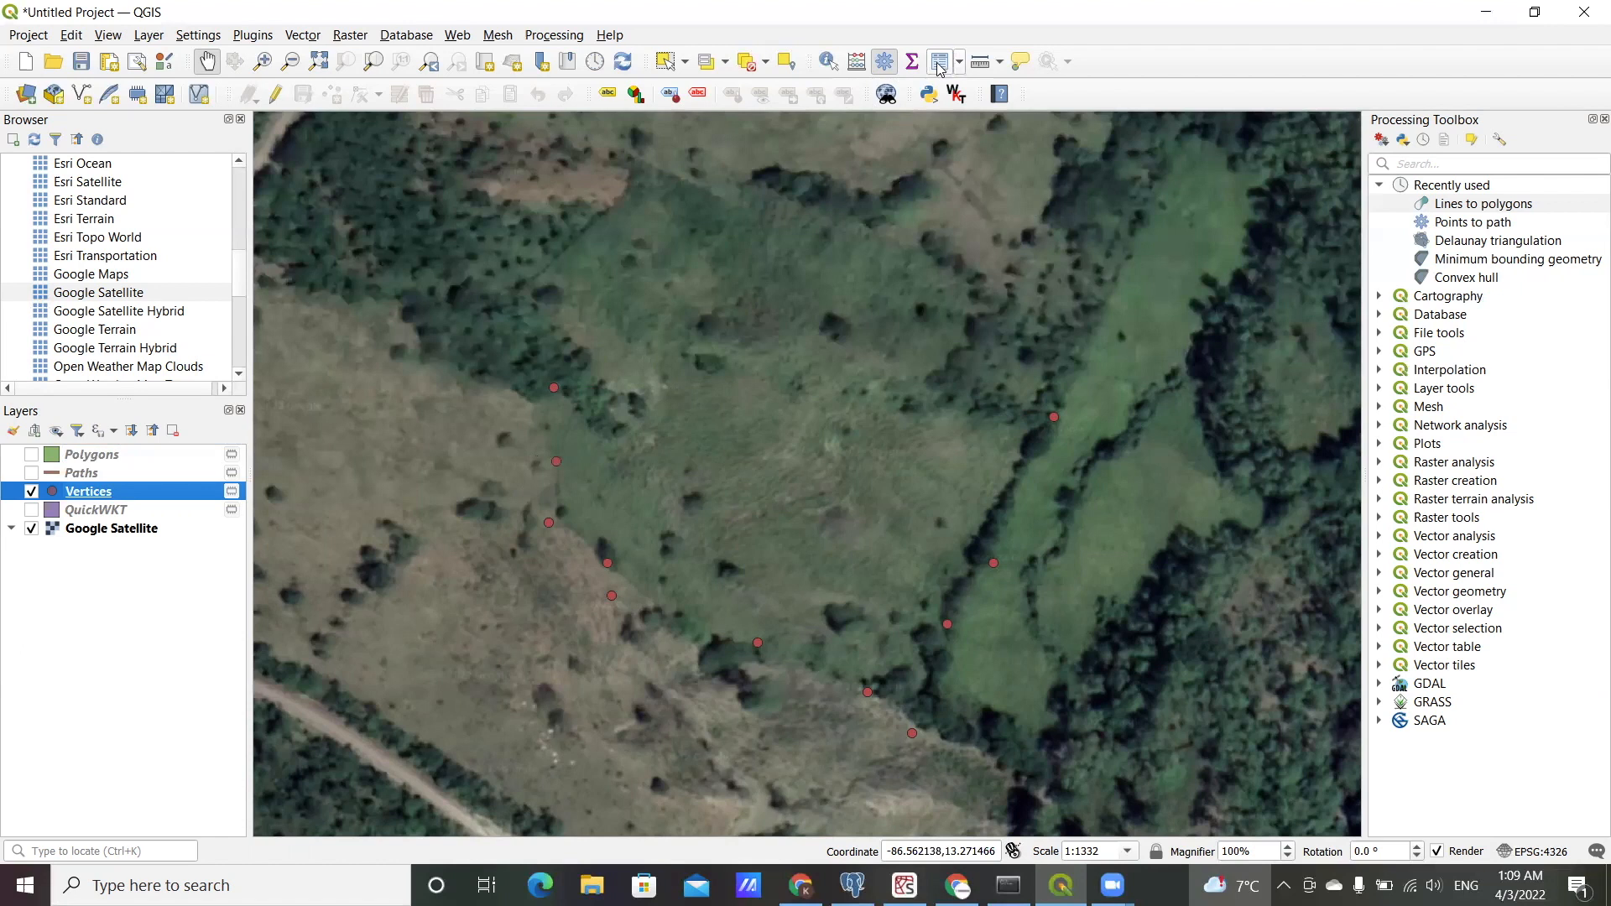
pyautogui.click(936, 65)
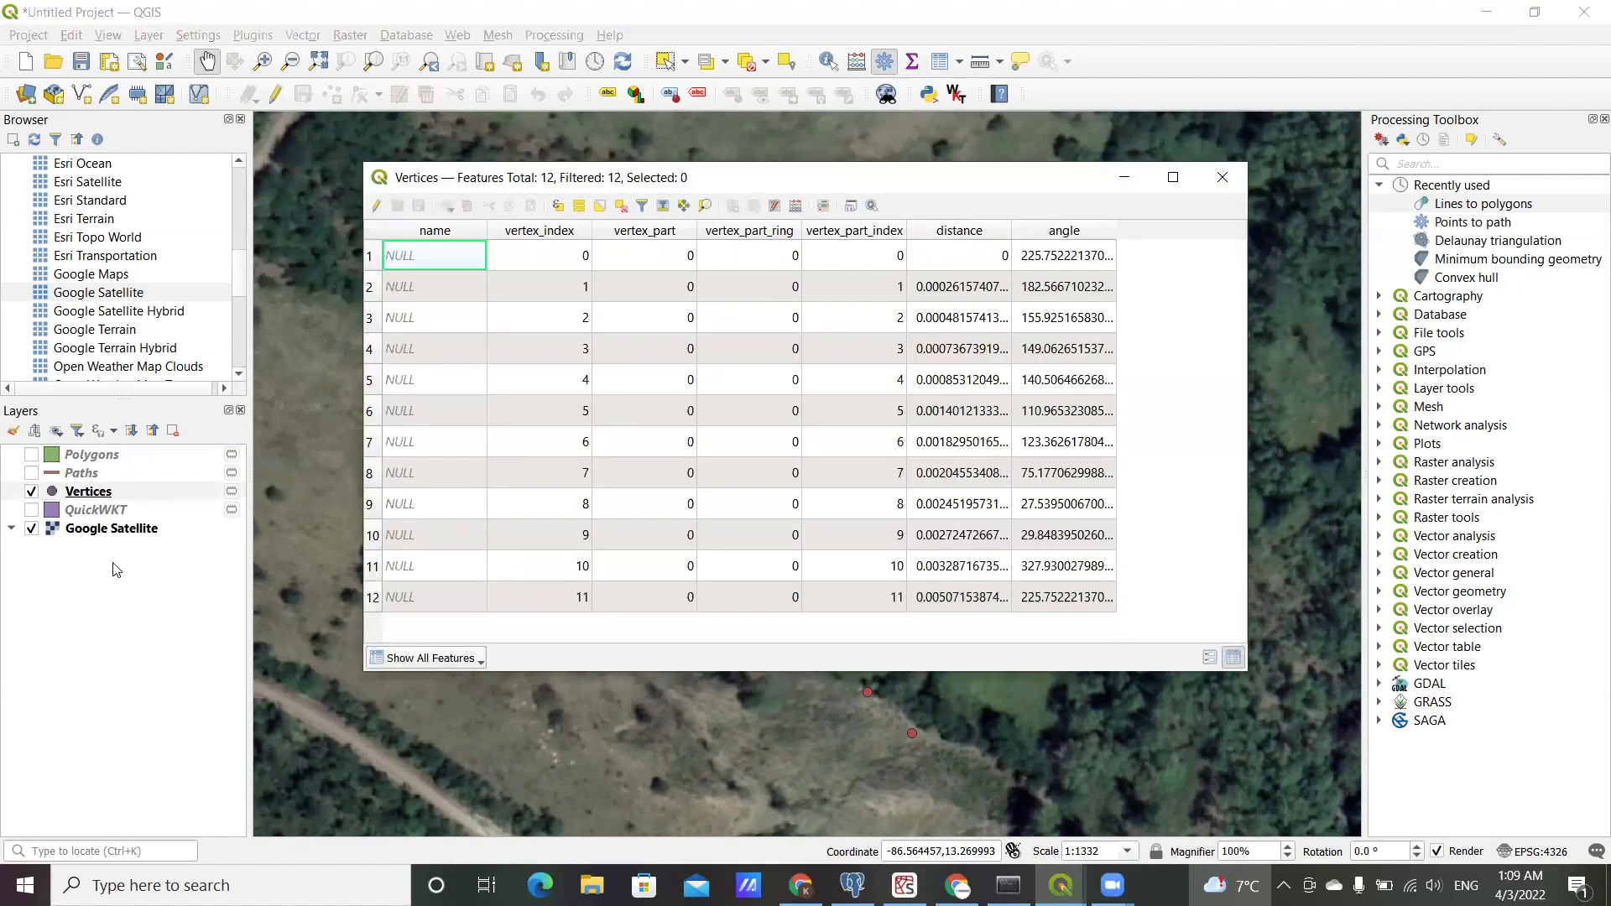
pyautogui.moveTo(435, 442)
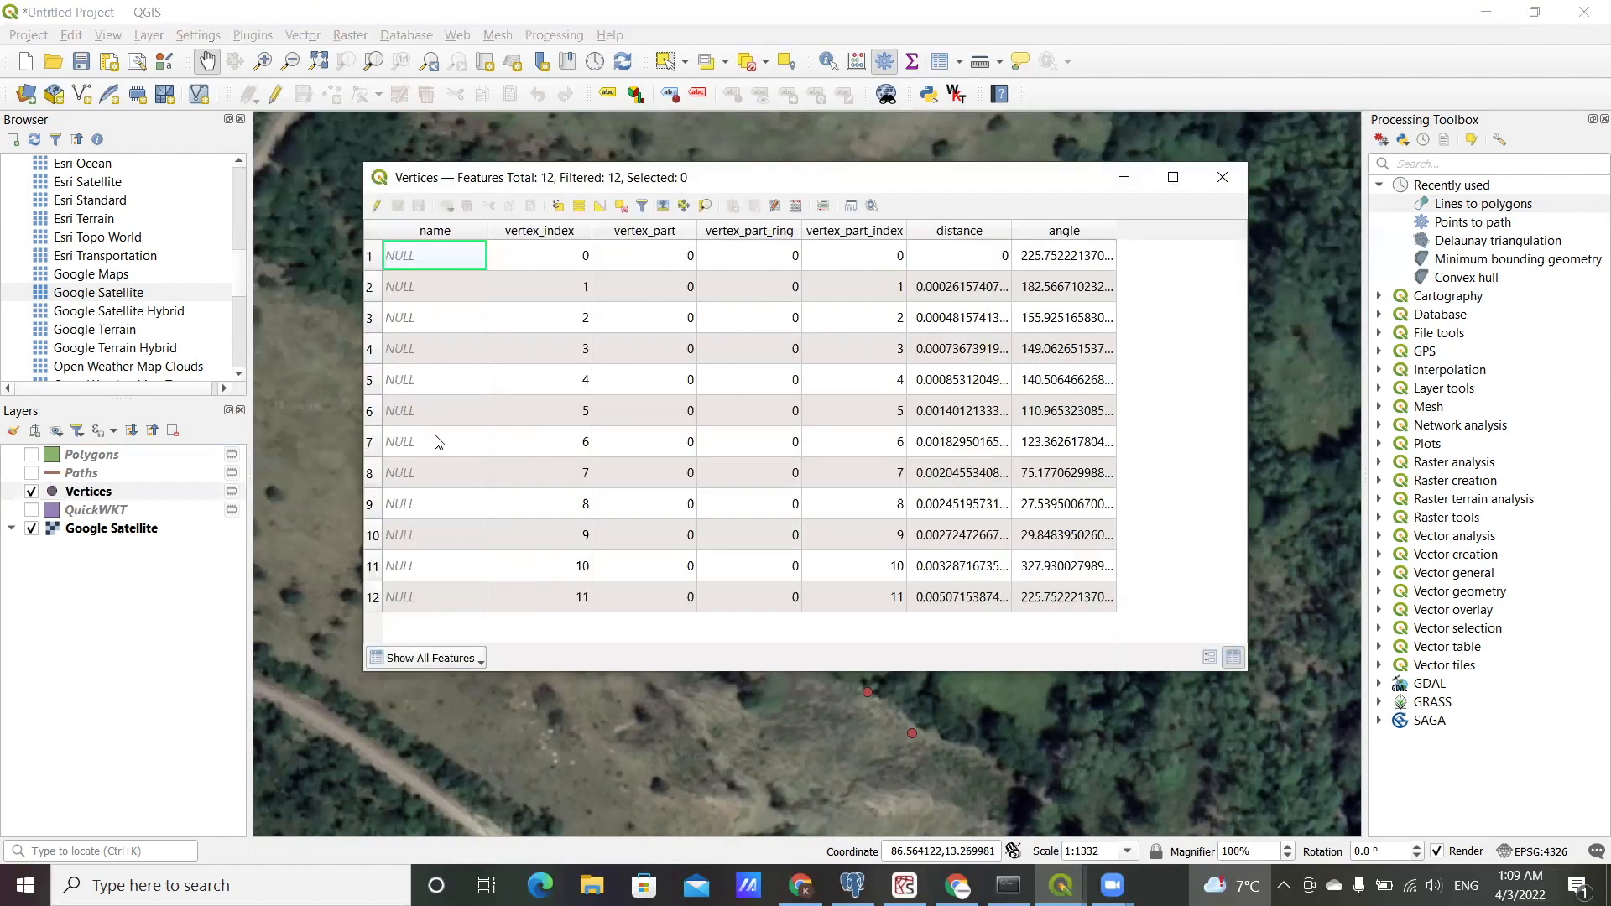
pyautogui.moveTo(580, 616)
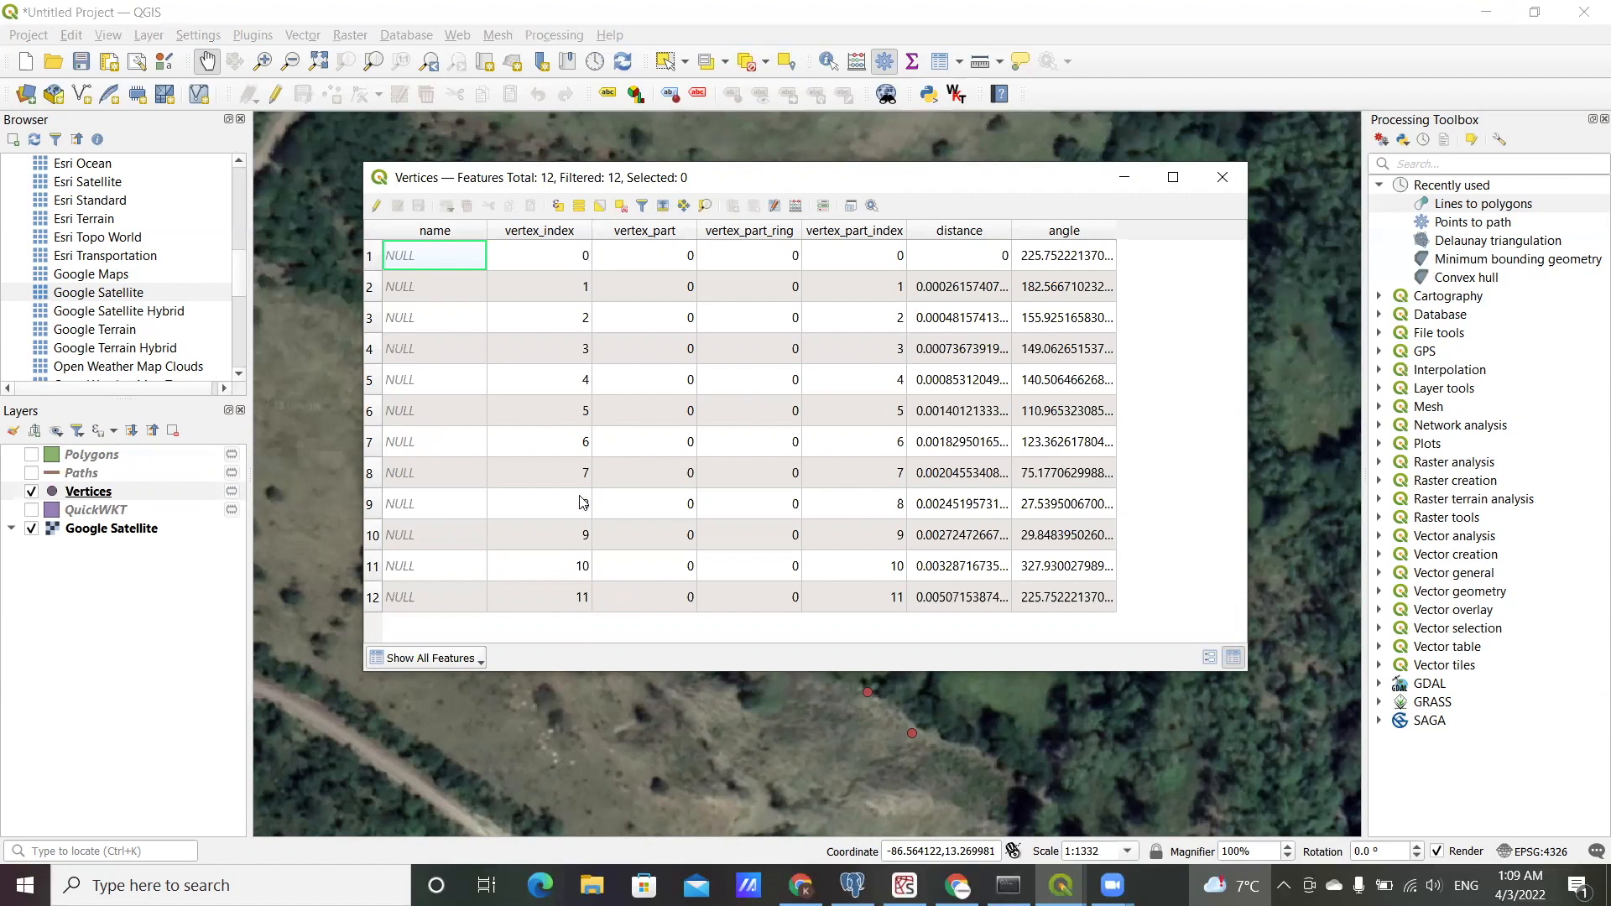
pyautogui.moveTo(545, 637)
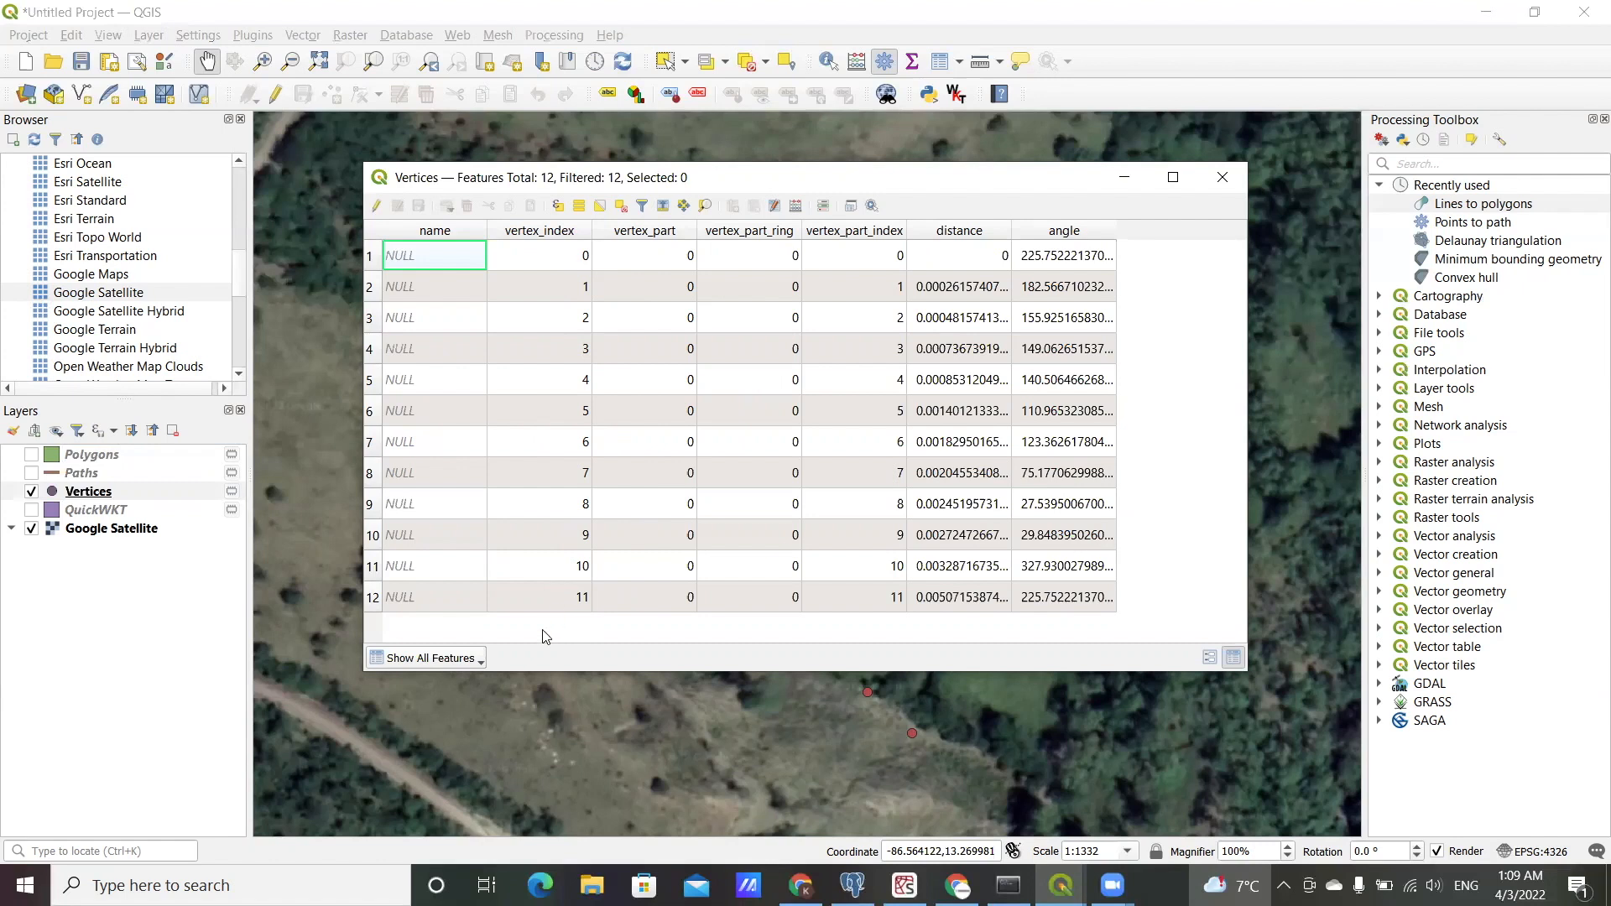
pyautogui.click(538, 255)
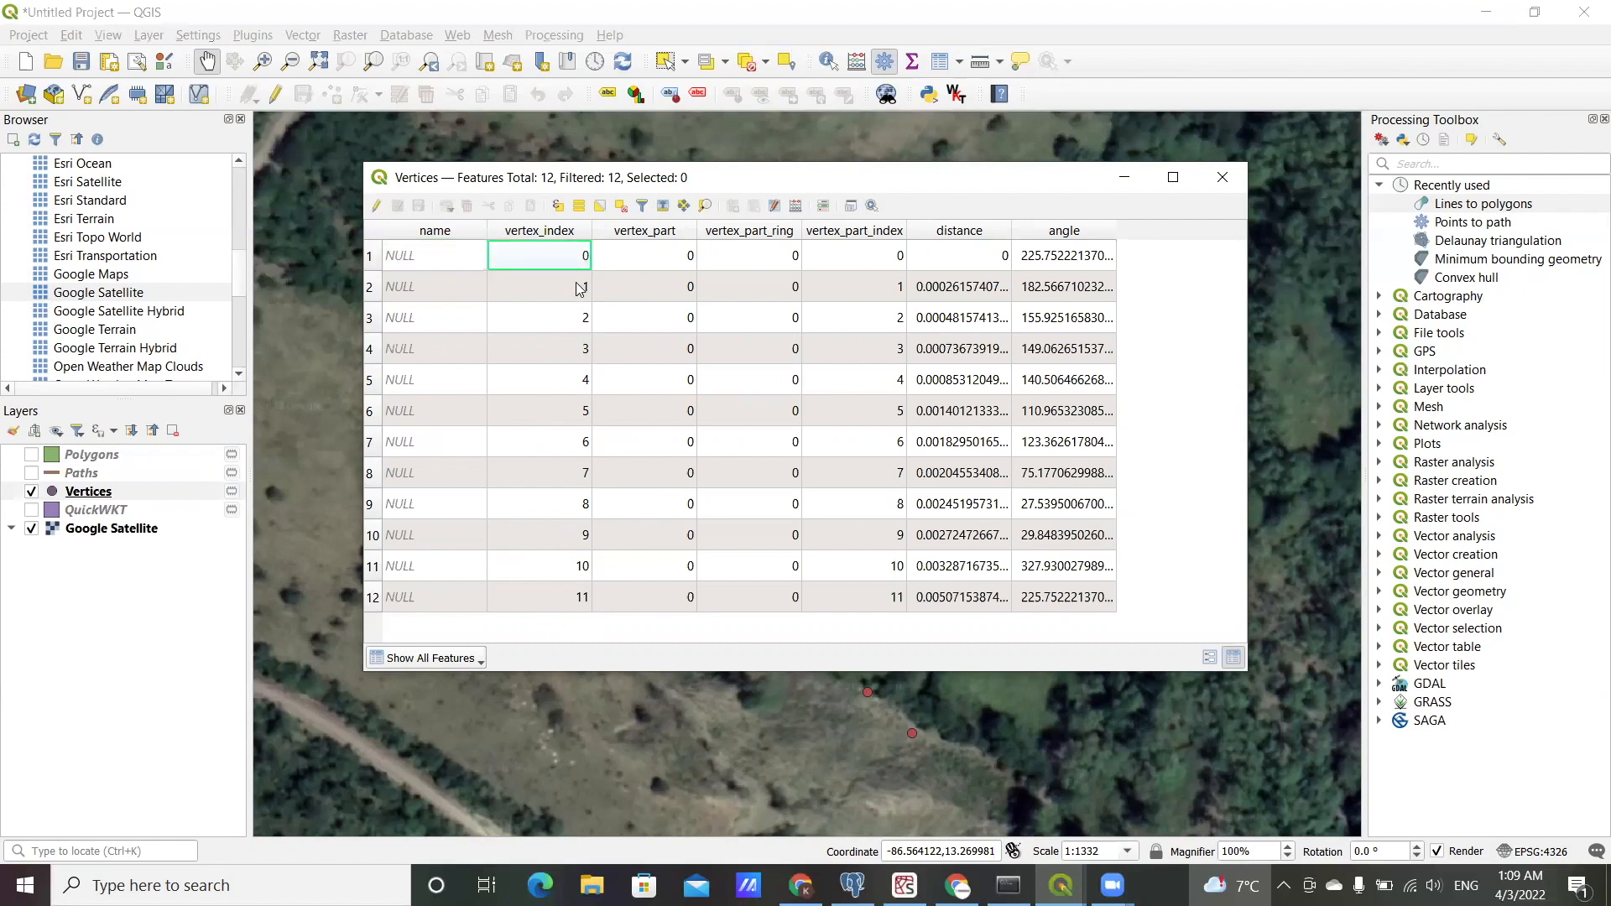
pyautogui.click(539, 442)
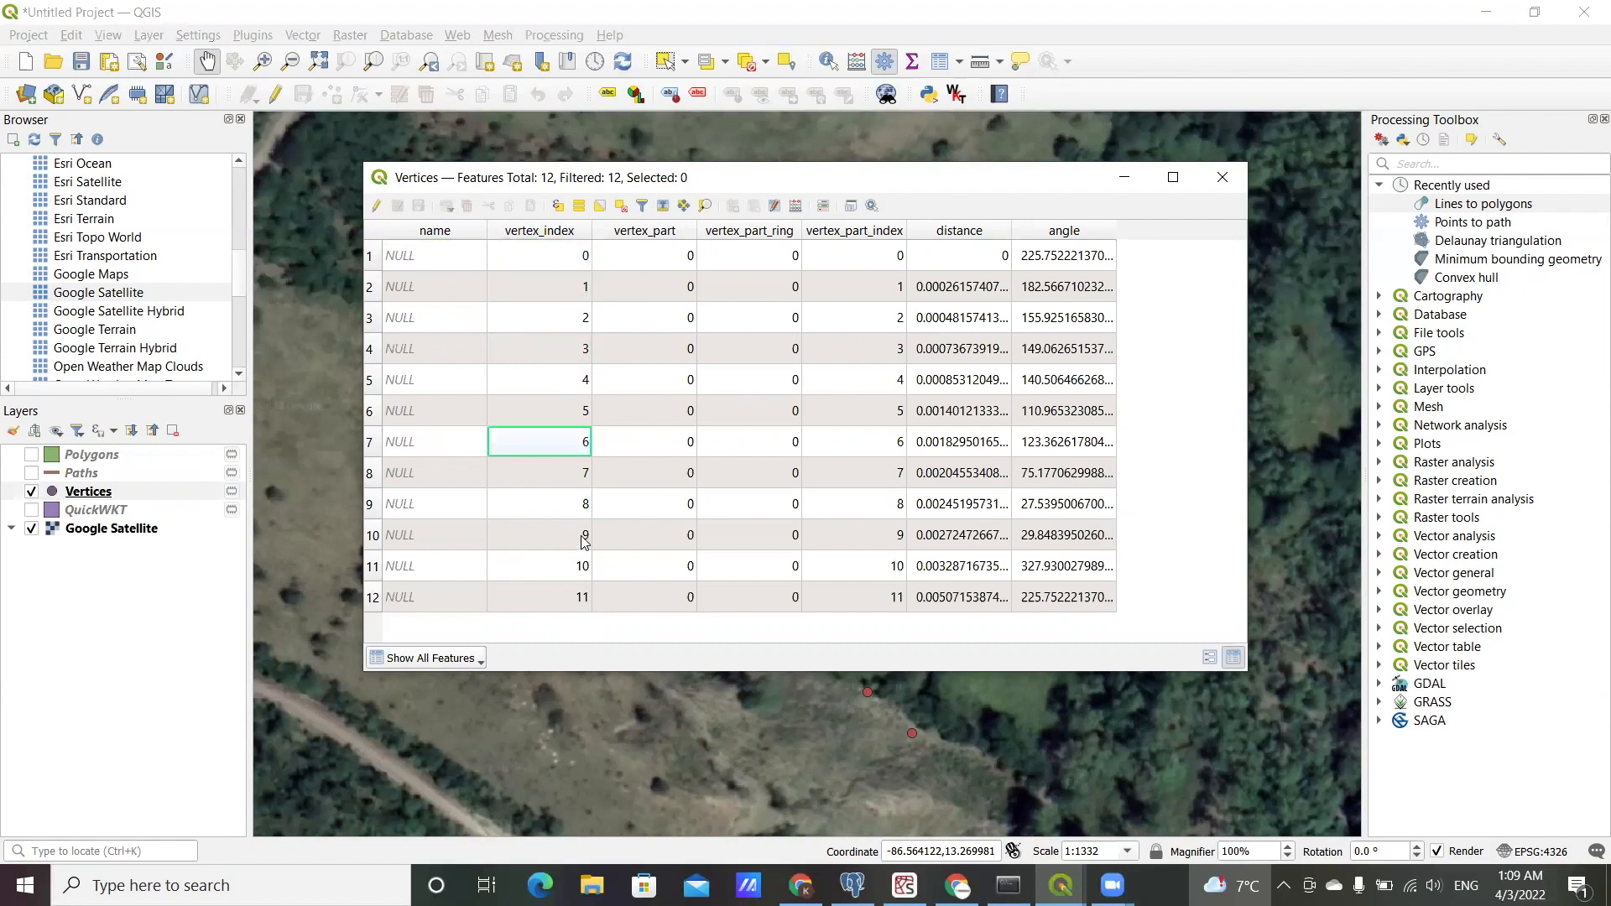
pyautogui.moveTo(605, 498)
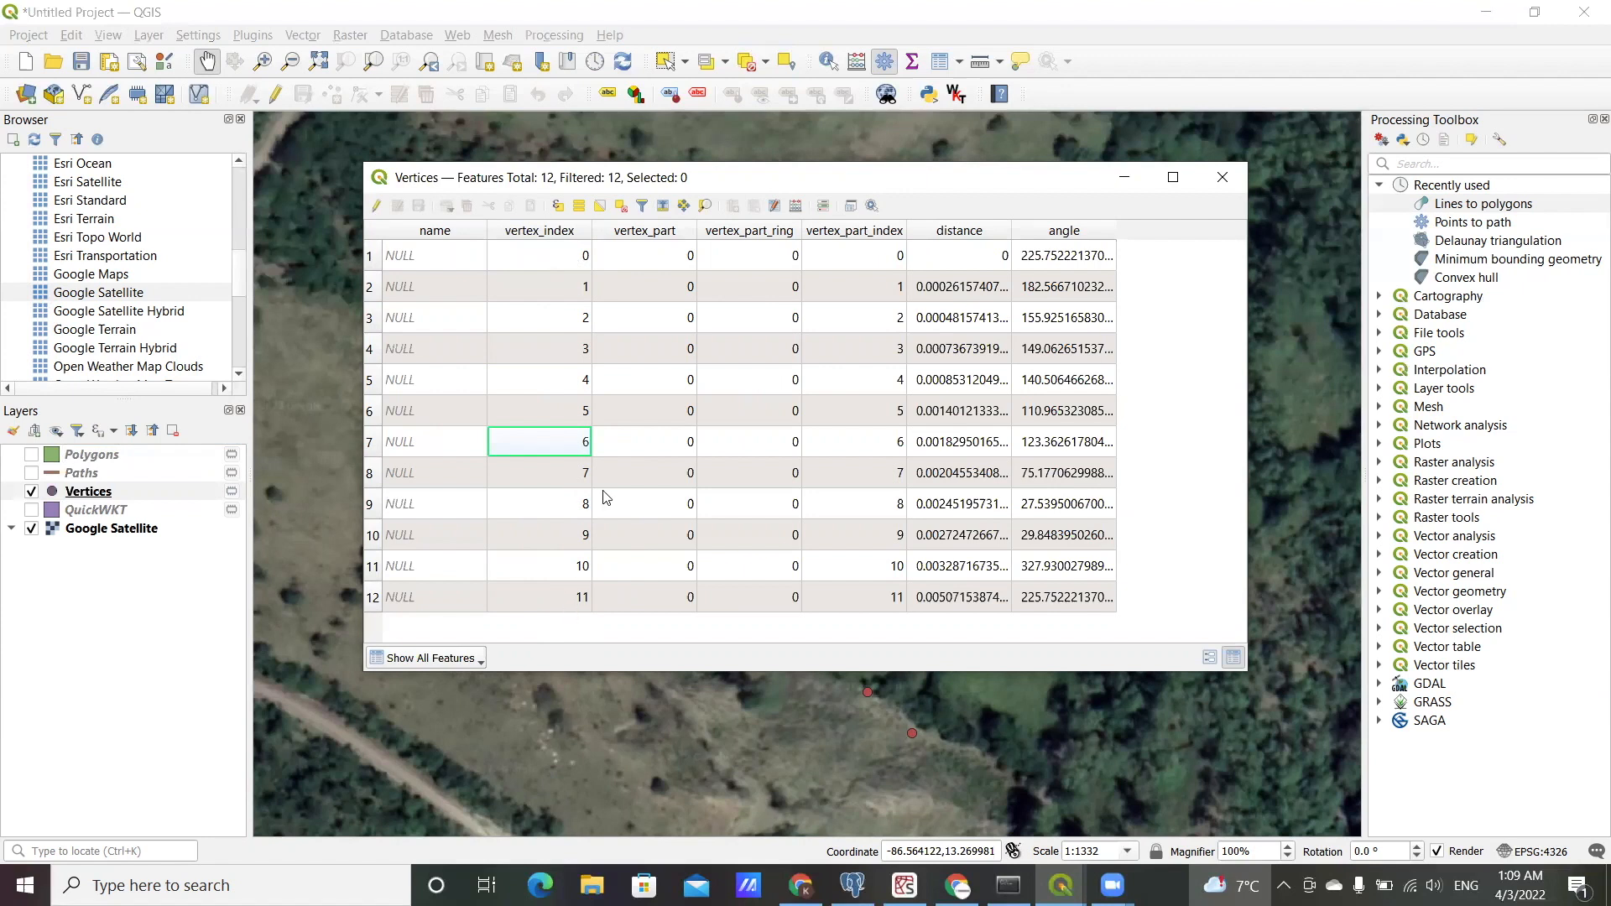
pyautogui.moveTo(580, 239)
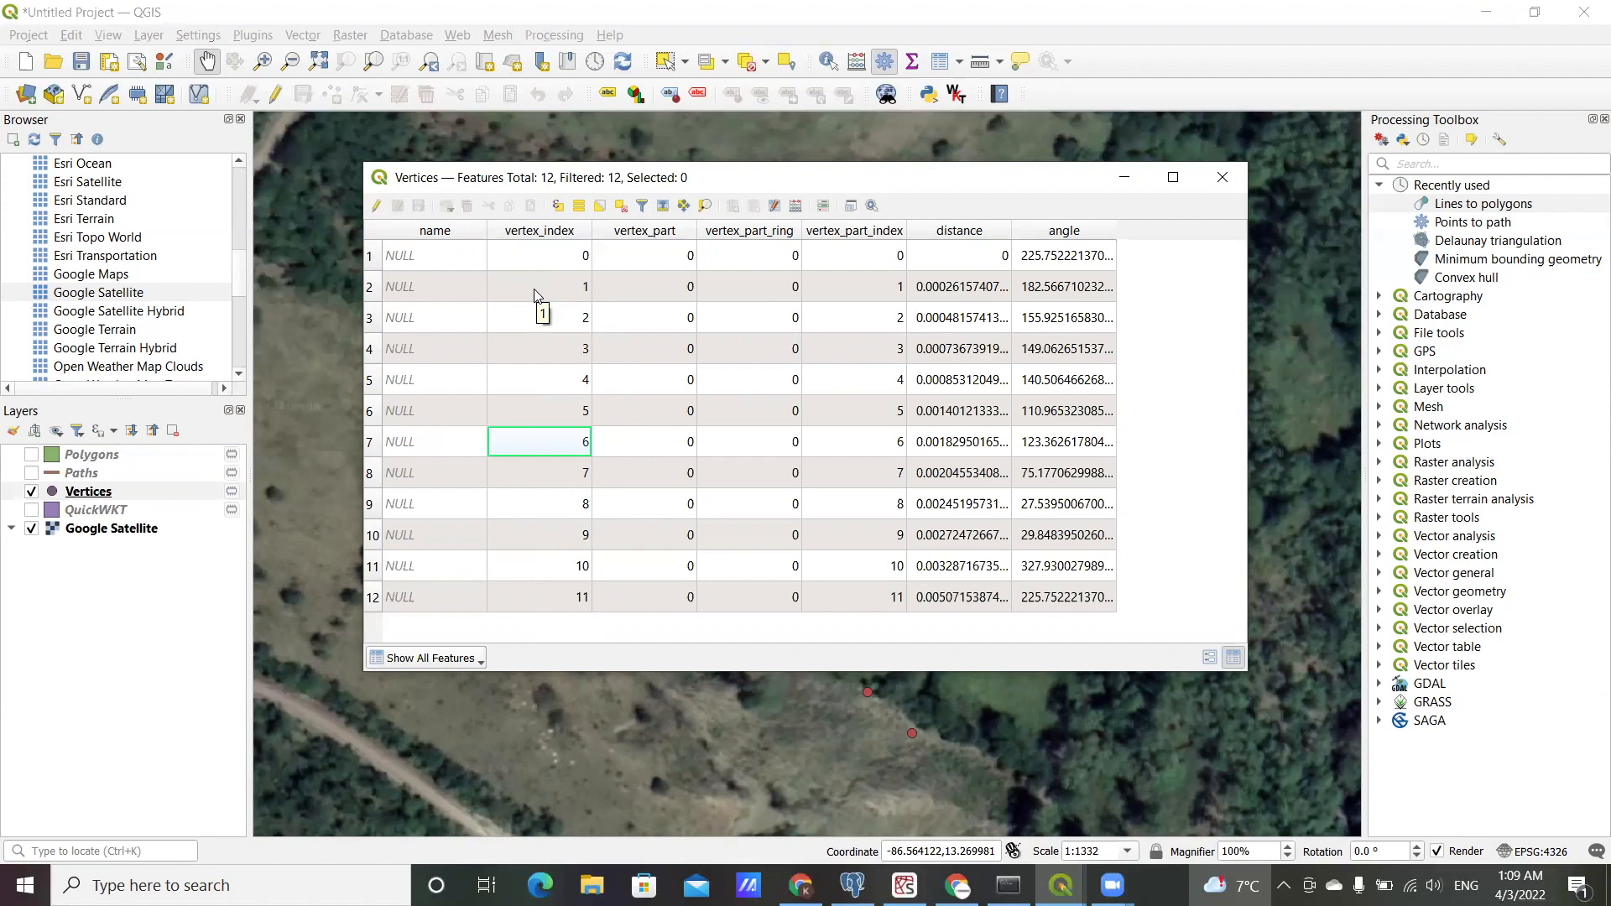
pyautogui.moveTo(464, 349)
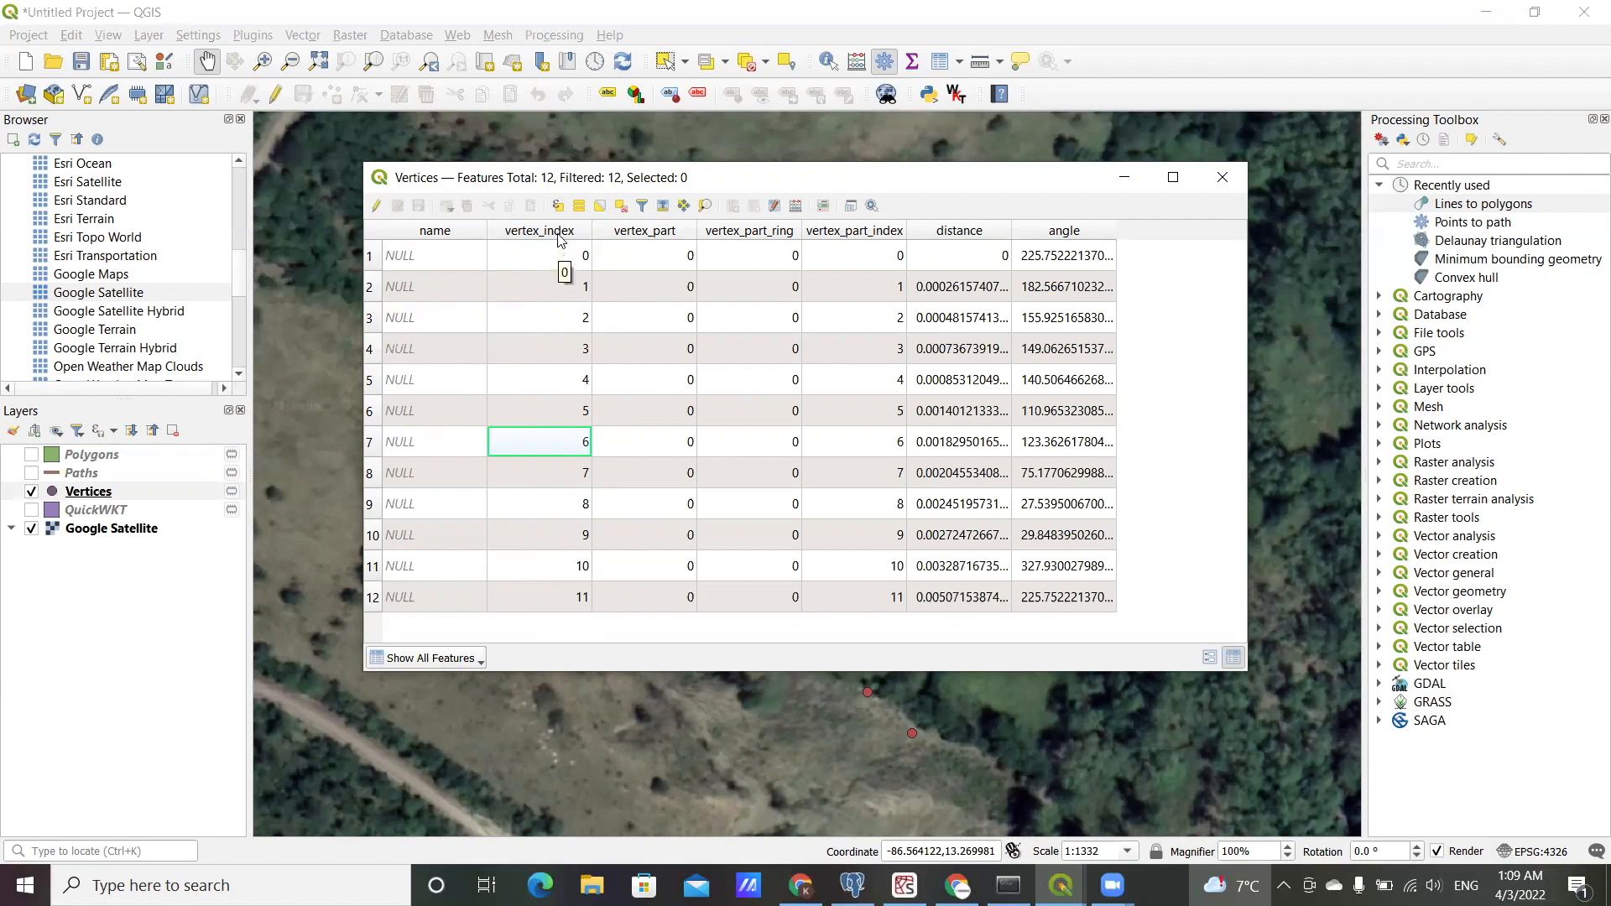
pyautogui.moveTo(559, 244)
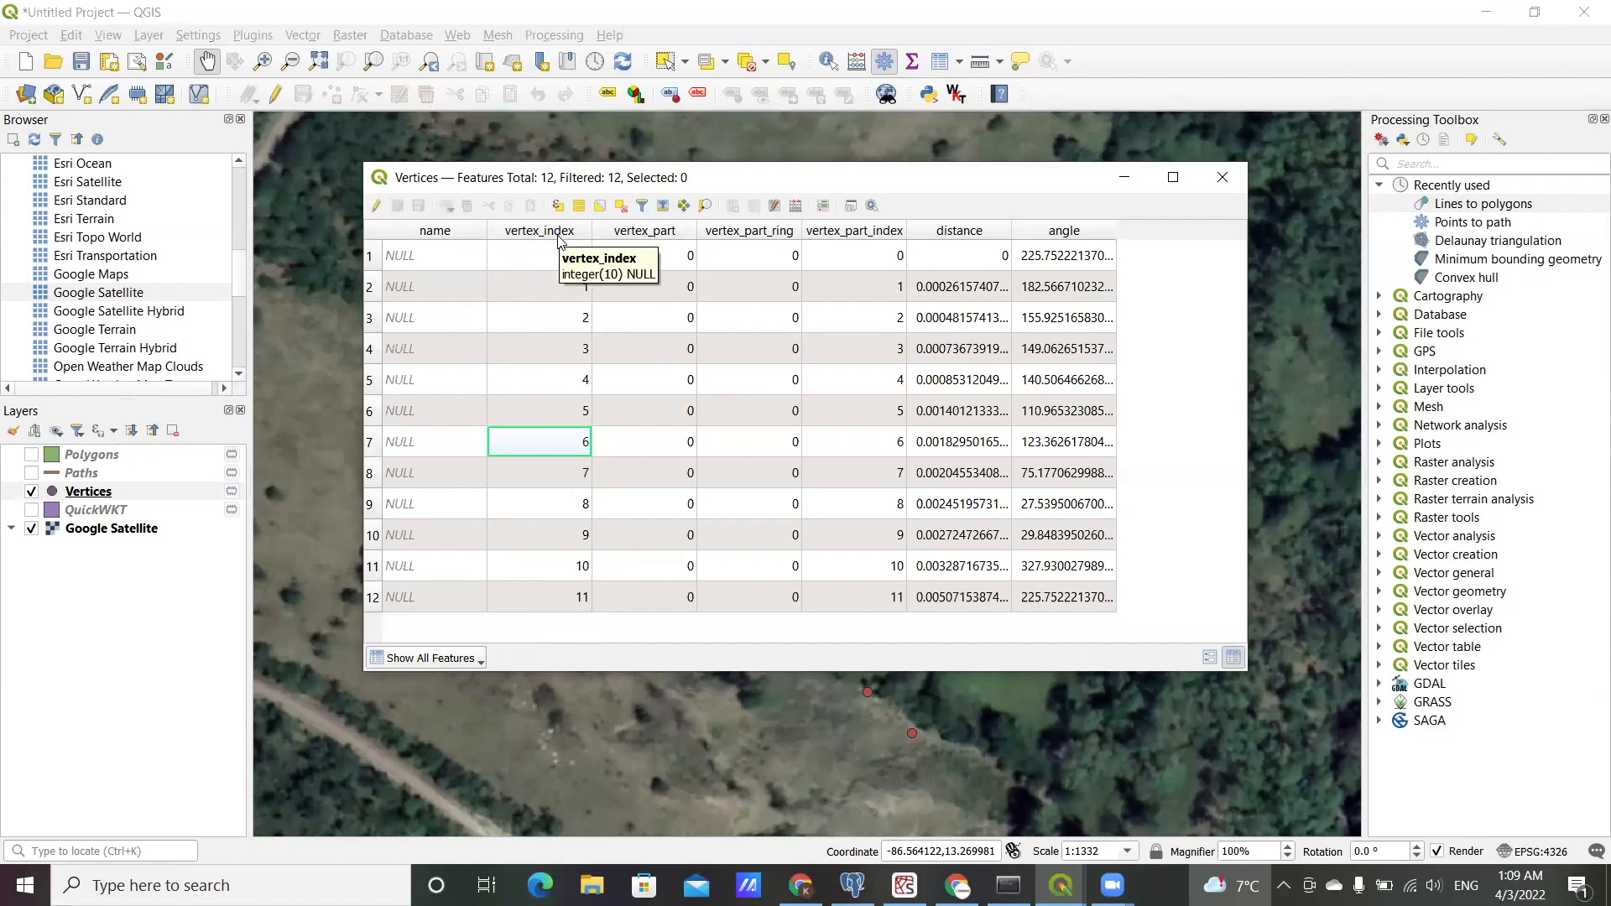
pyautogui.moveTo(563, 613)
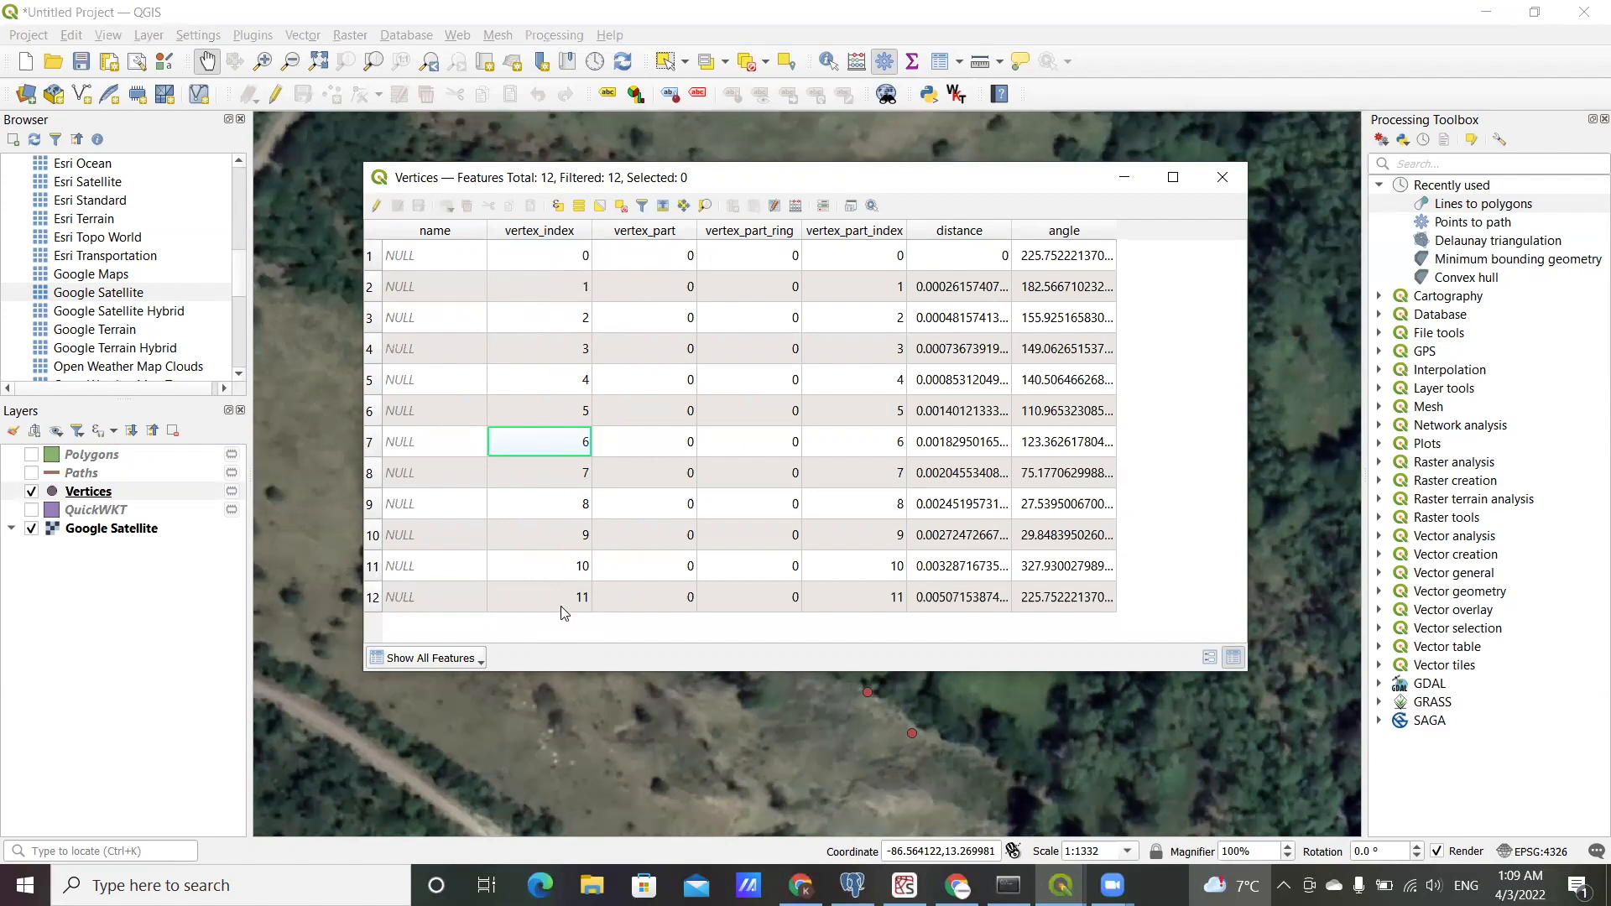
pyautogui.moveTo(1214, 214)
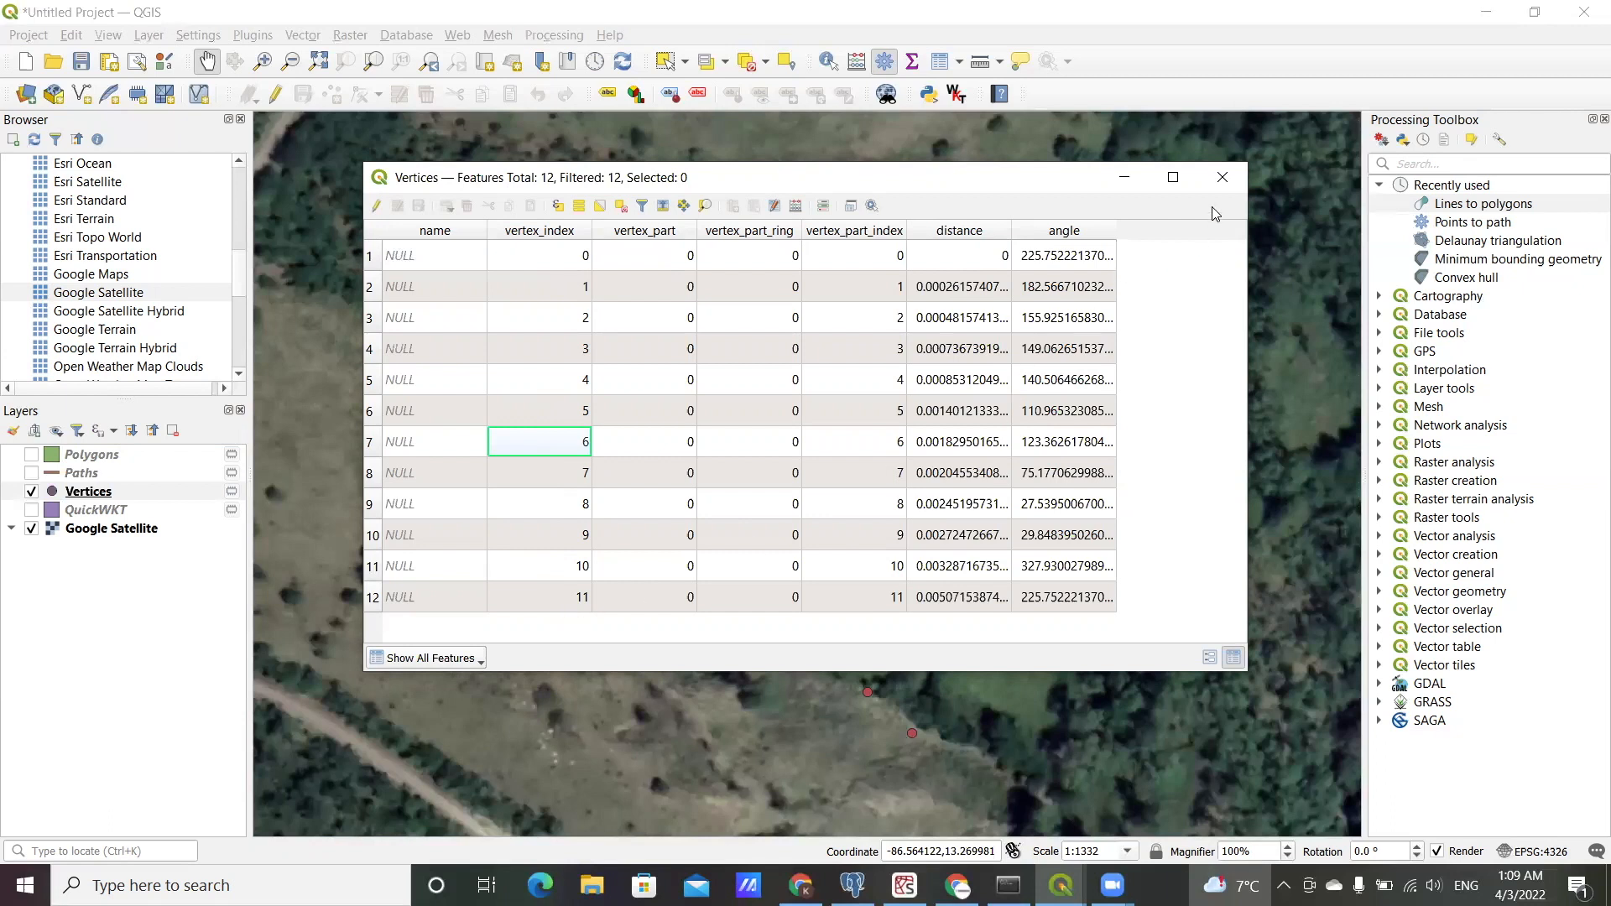
pyautogui.click(1220, 177)
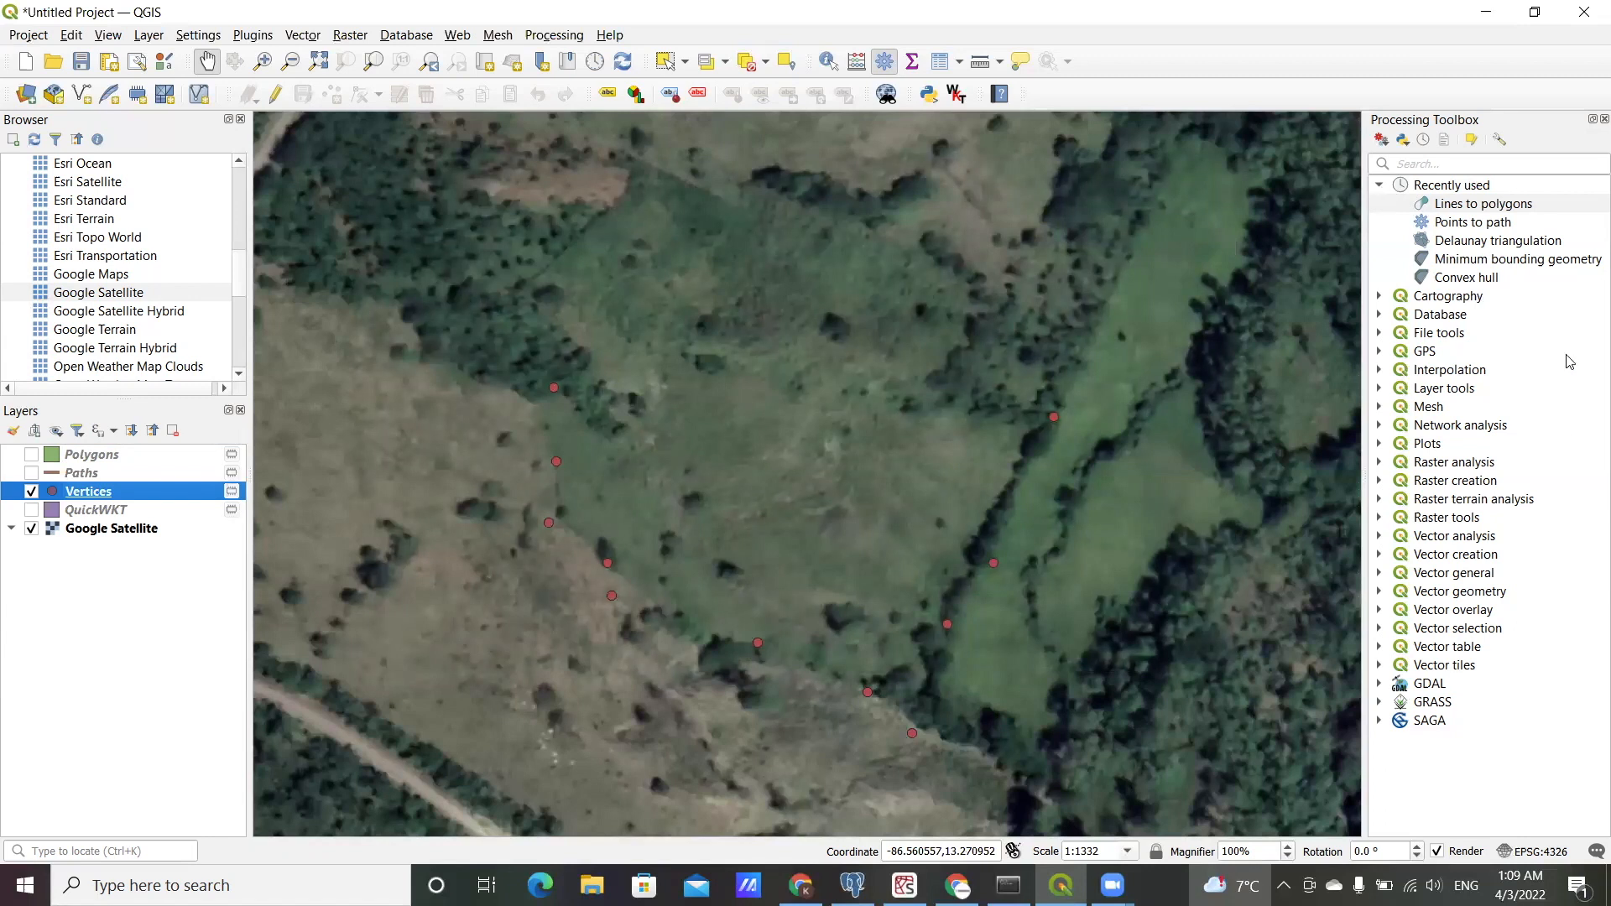
pyautogui.moveTo(530, 512)
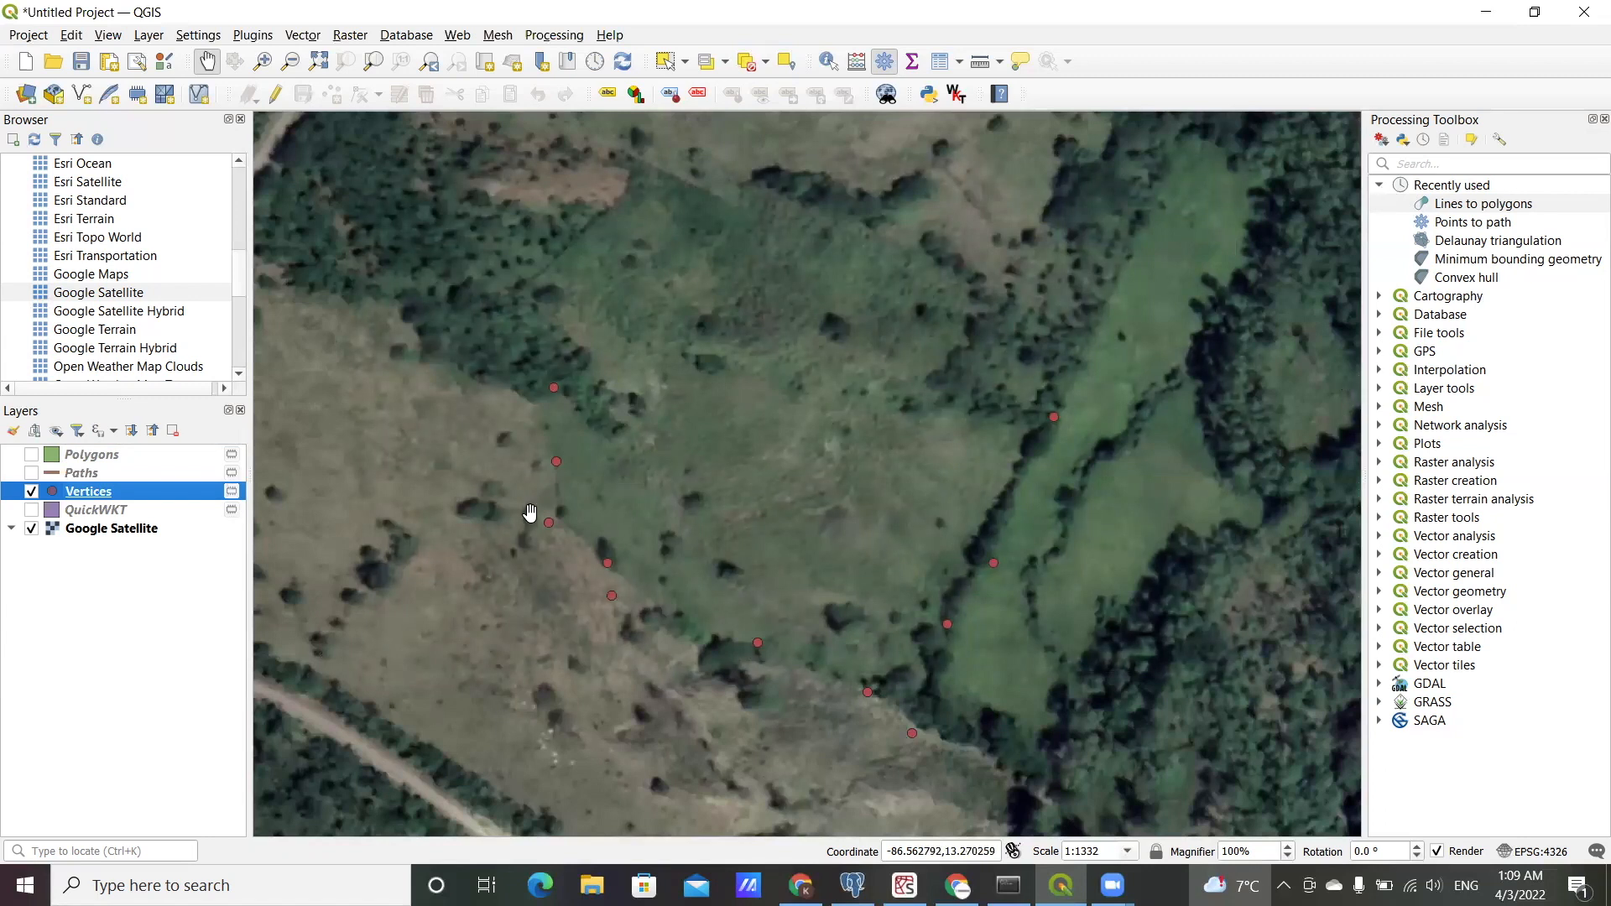
pyautogui.moveTo(99, 603)
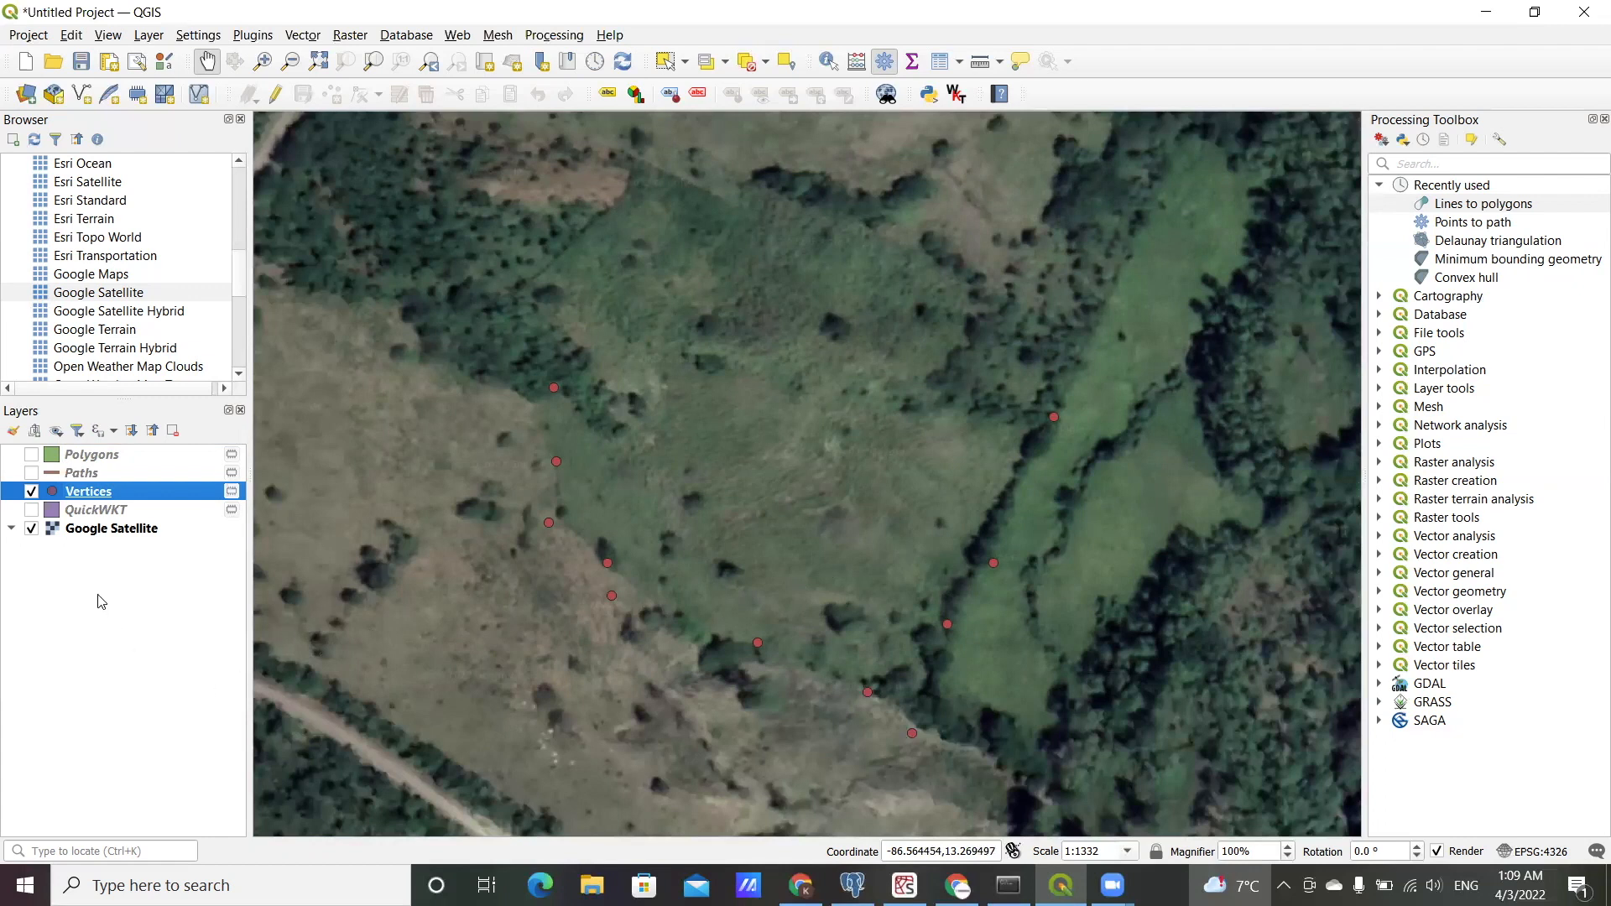
pyautogui.moveTo(86, 493)
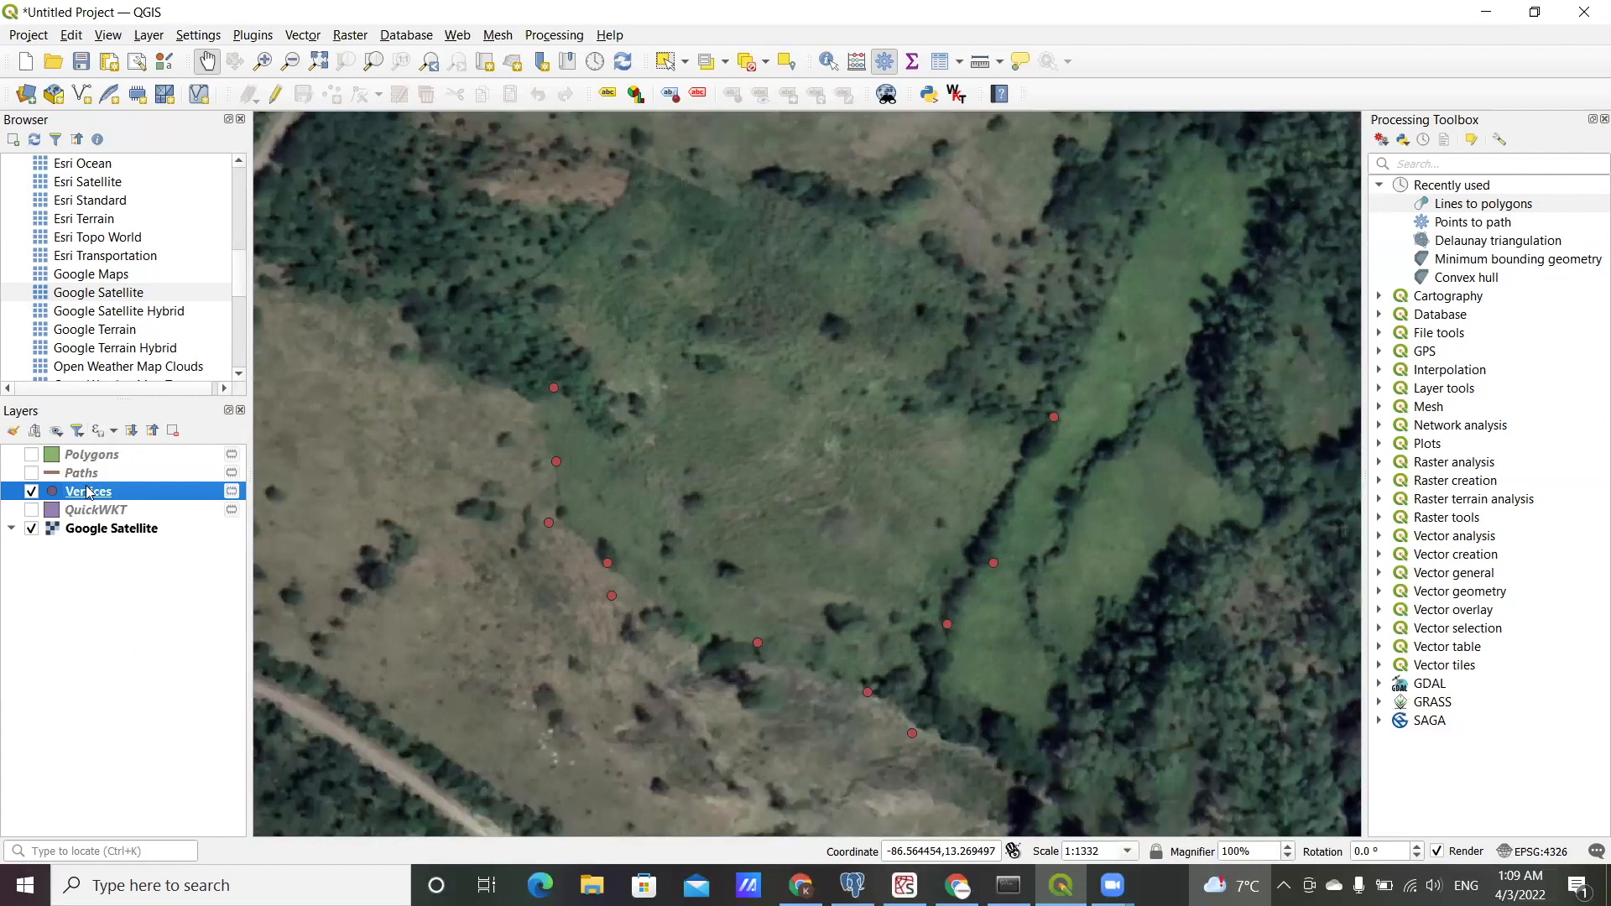
pyautogui.moveTo(78, 472)
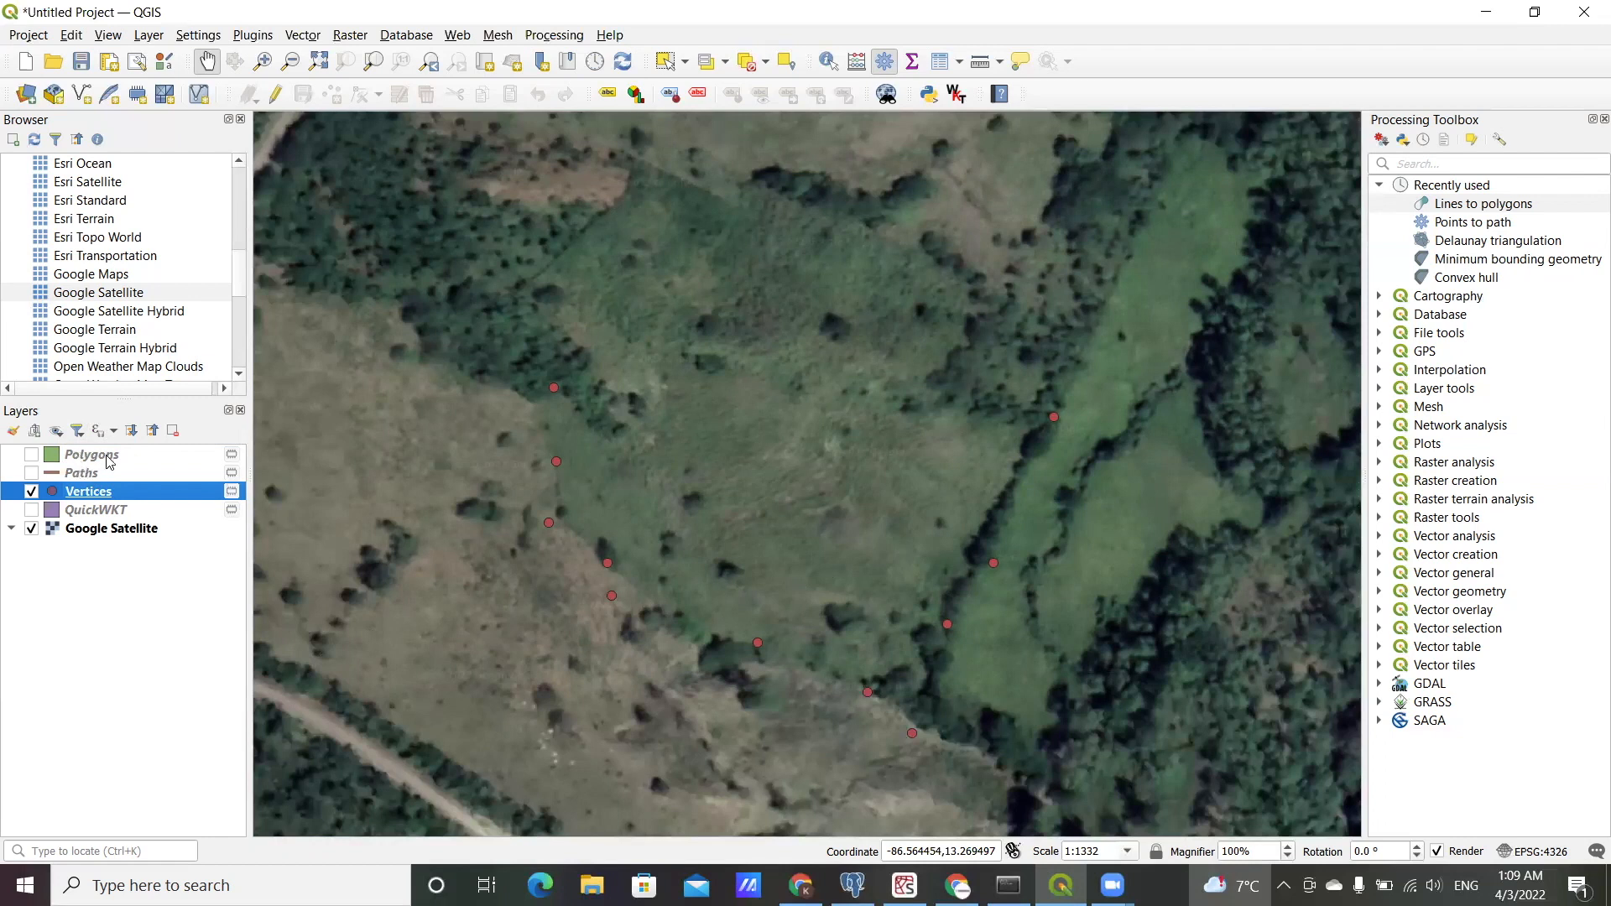
# Step: Remove the Polygons and Paths layers, then show the QuickWKT polygon again
pyautogui.click(91, 454)
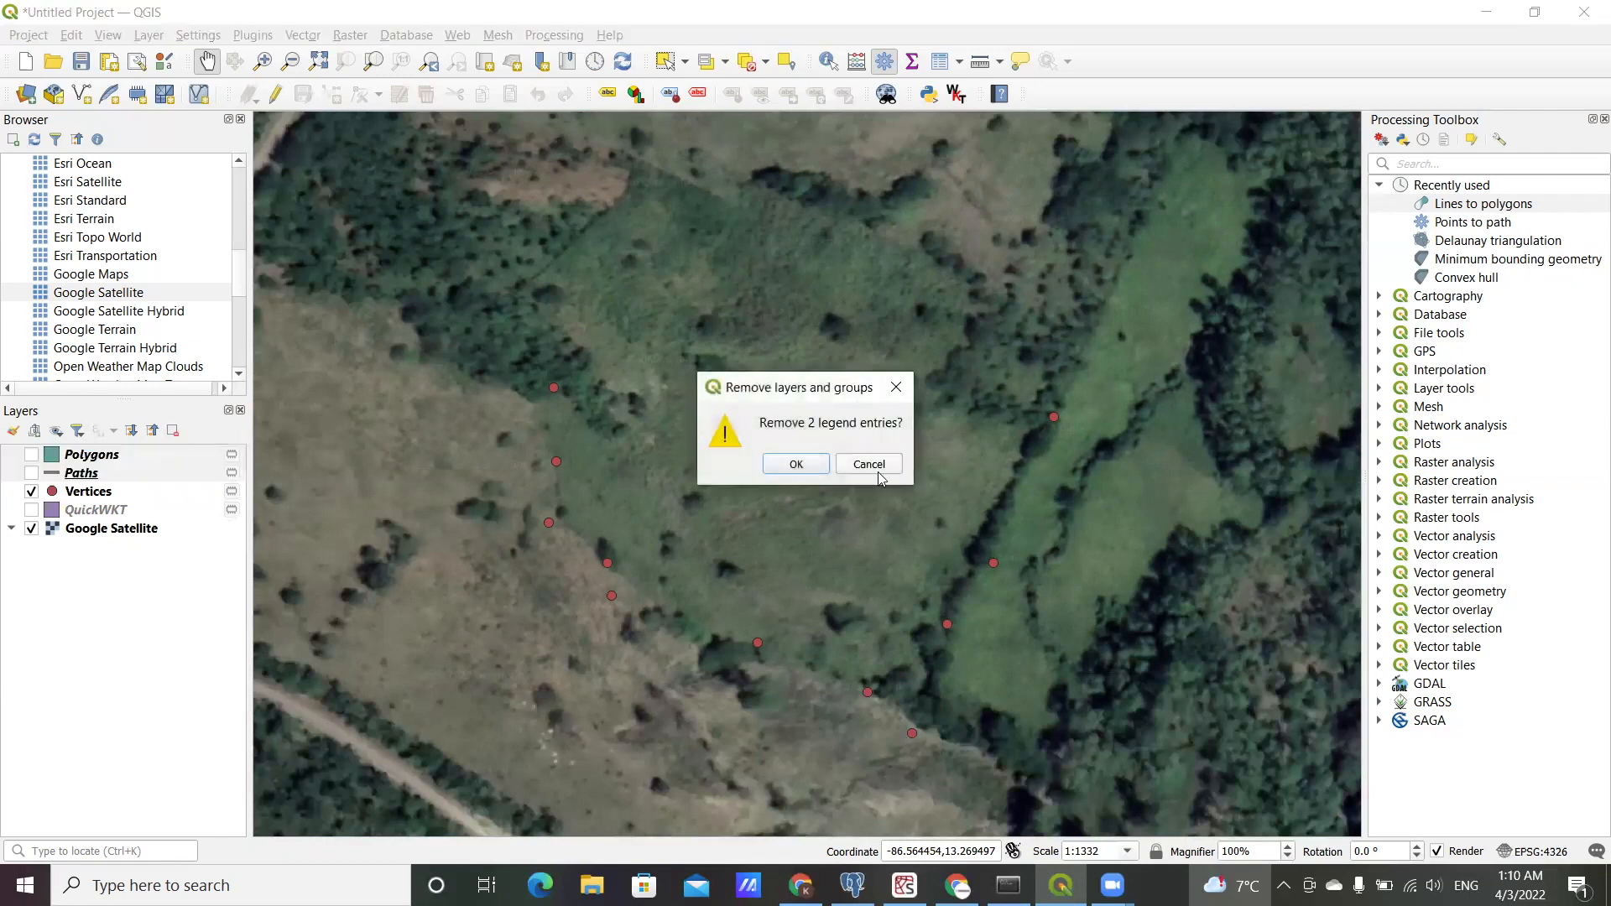
pyautogui.click(794, 464)
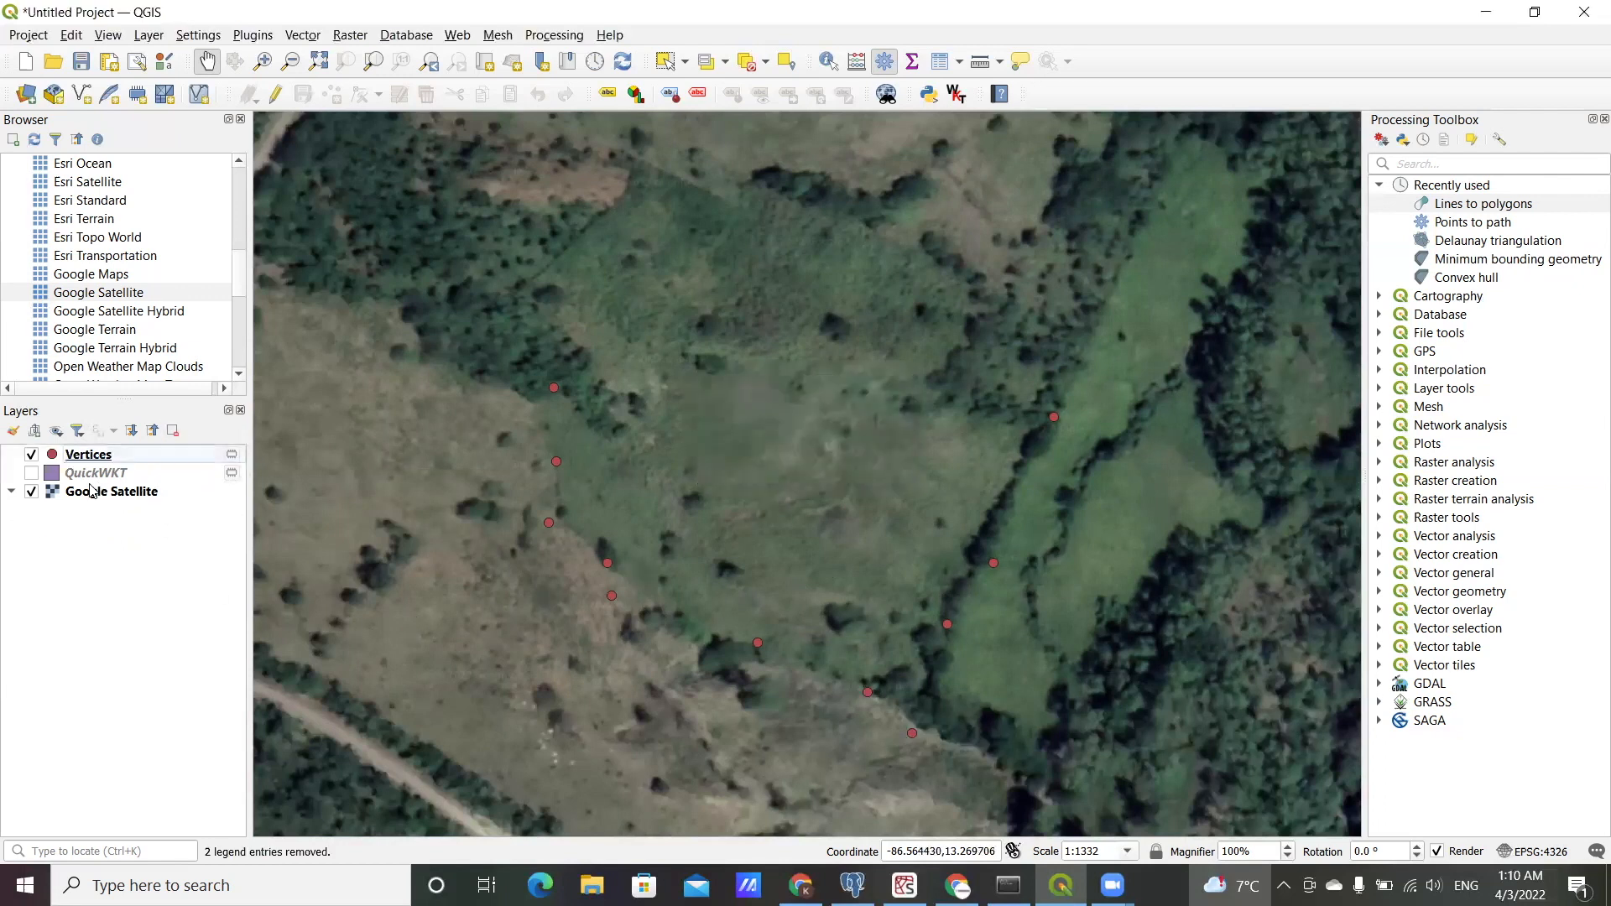
pyautogui.click(32, 473)
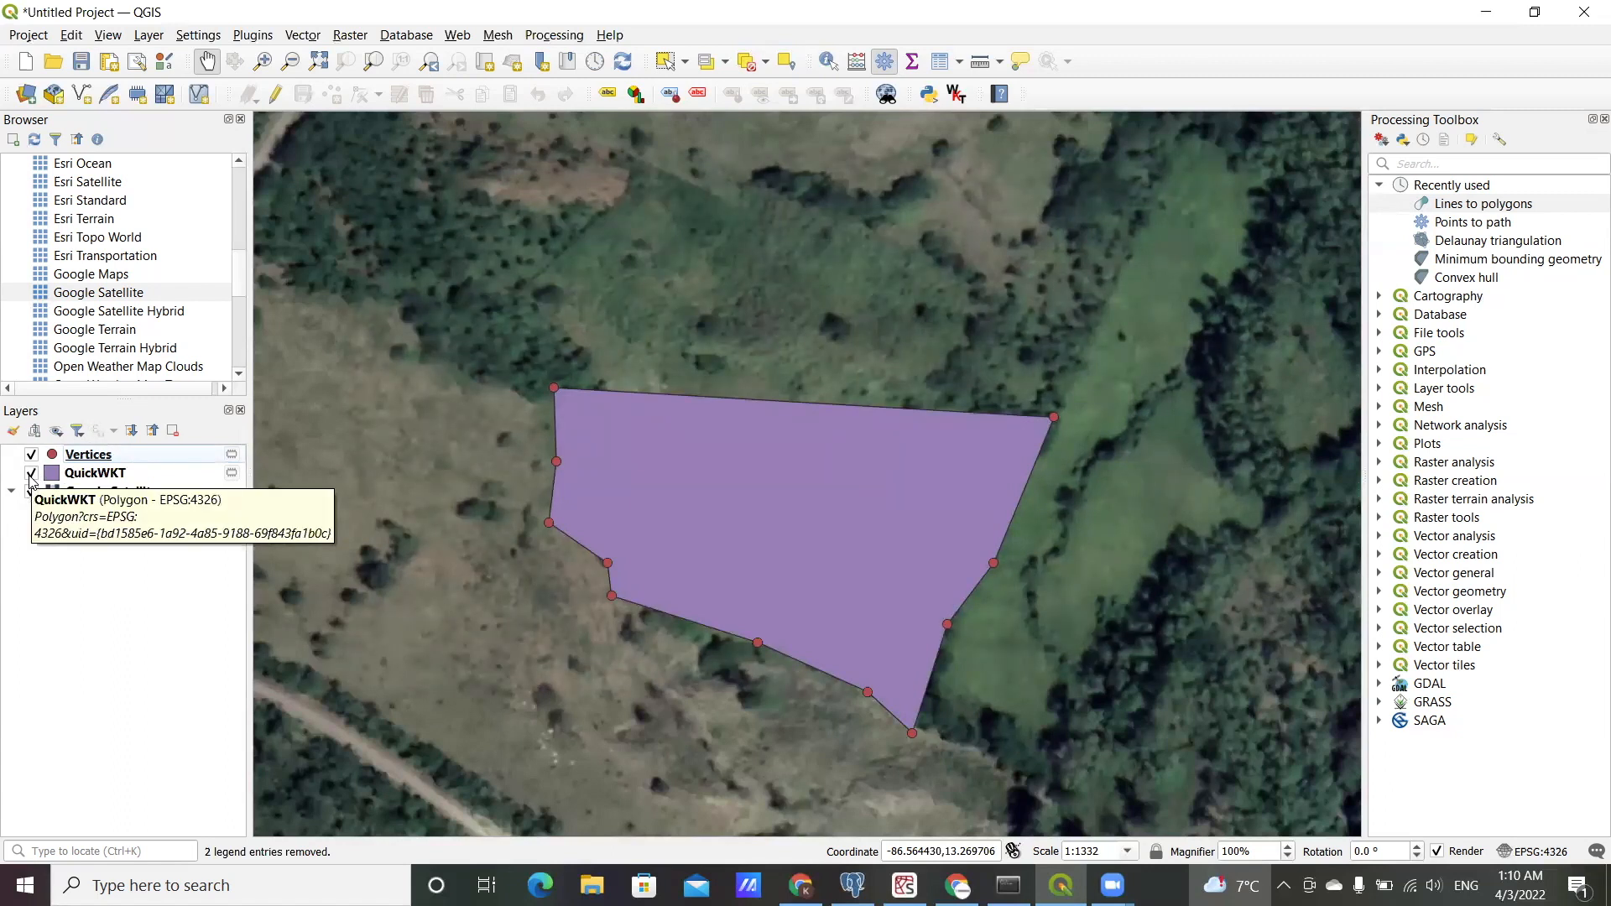
pyautogui.click(31, 473)
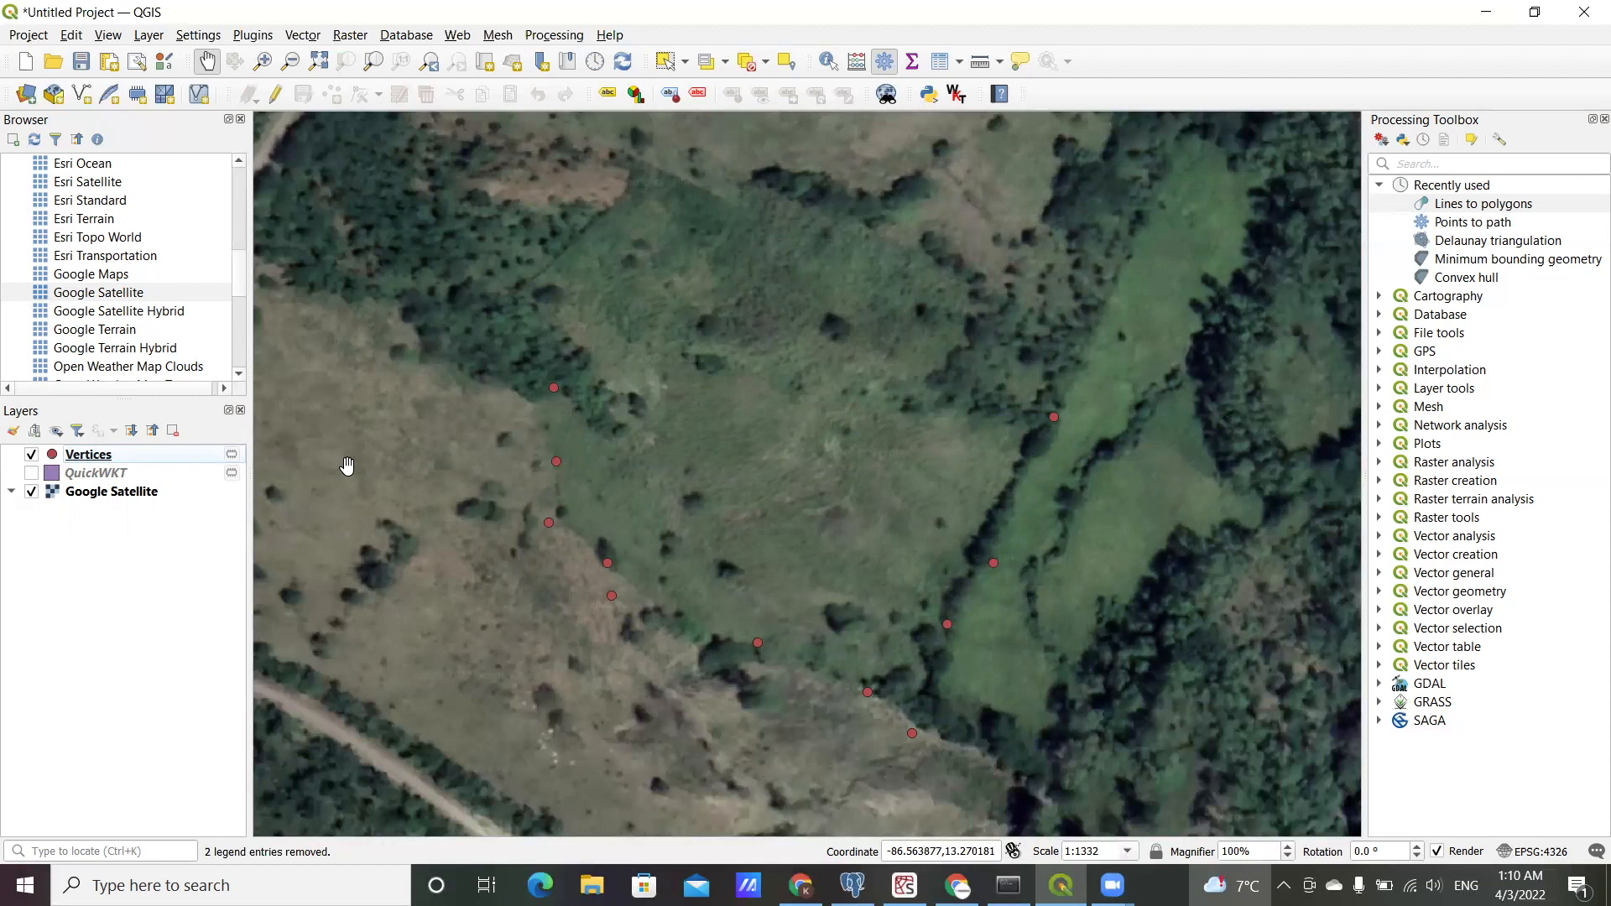
pyautogui.moveTo(1423, 439)
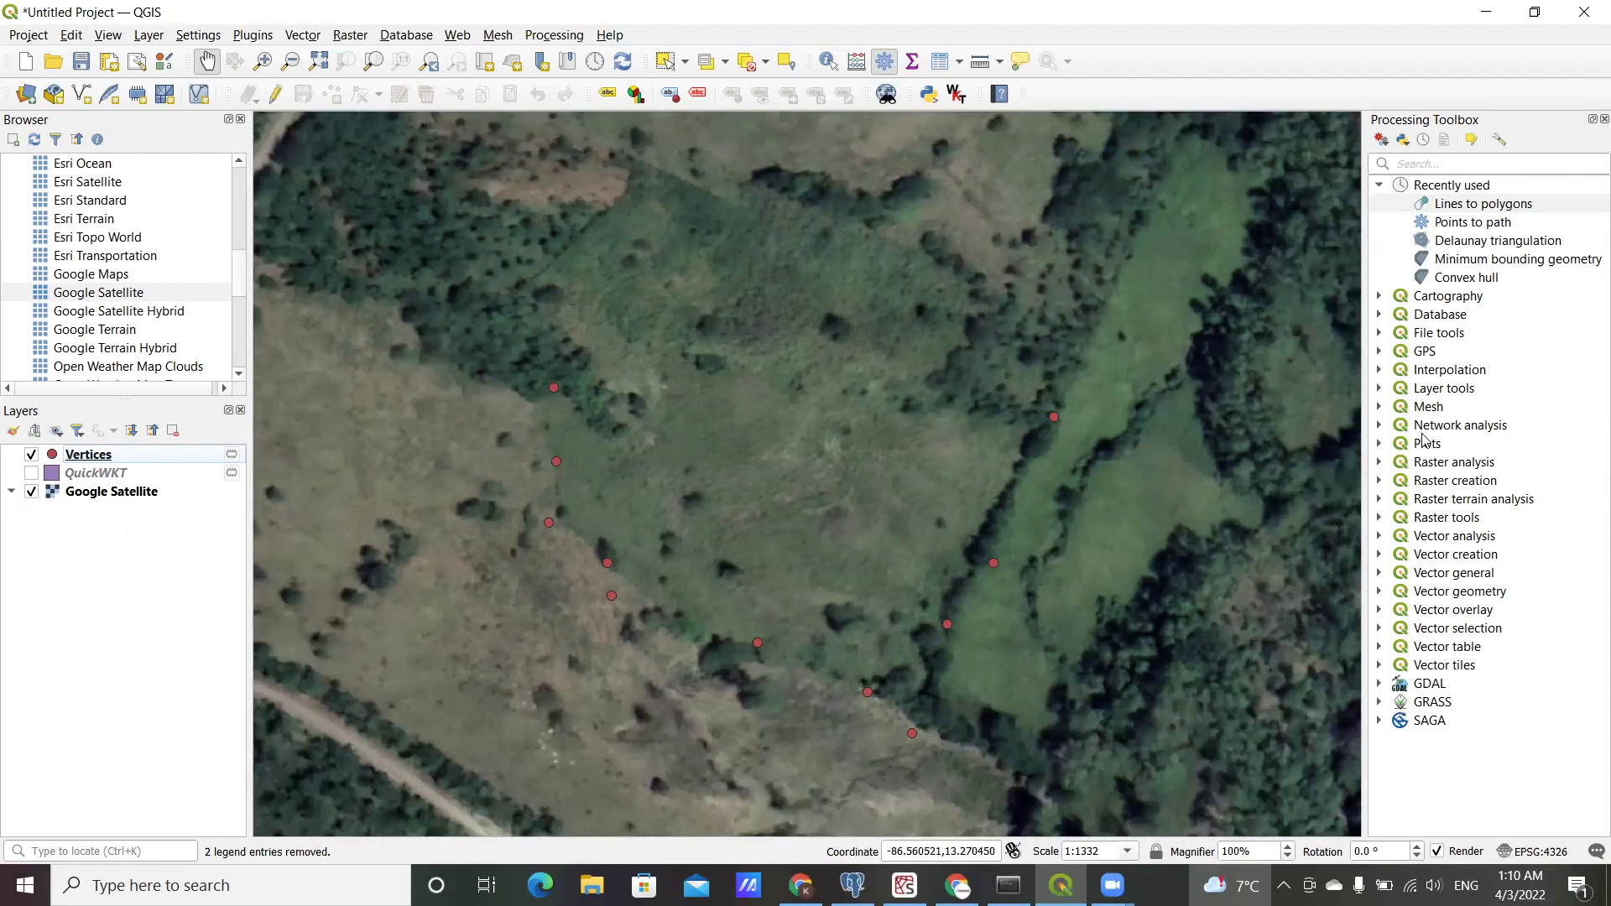
pyautogui.moveTo(1458, 424)
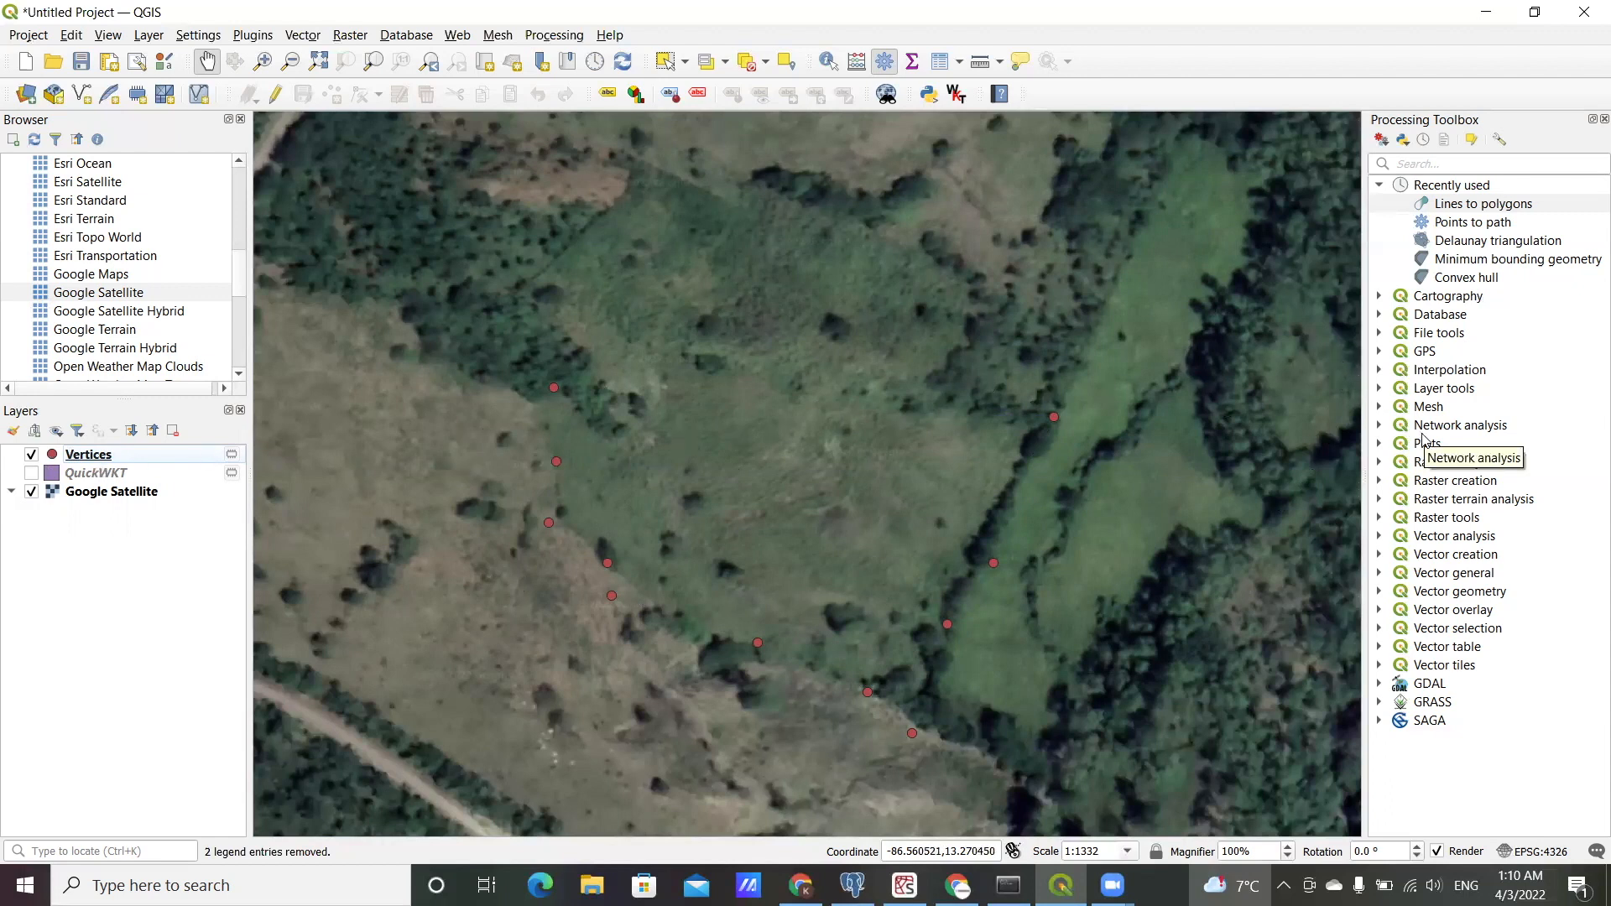
pyautogui.moveTo(554, 399)
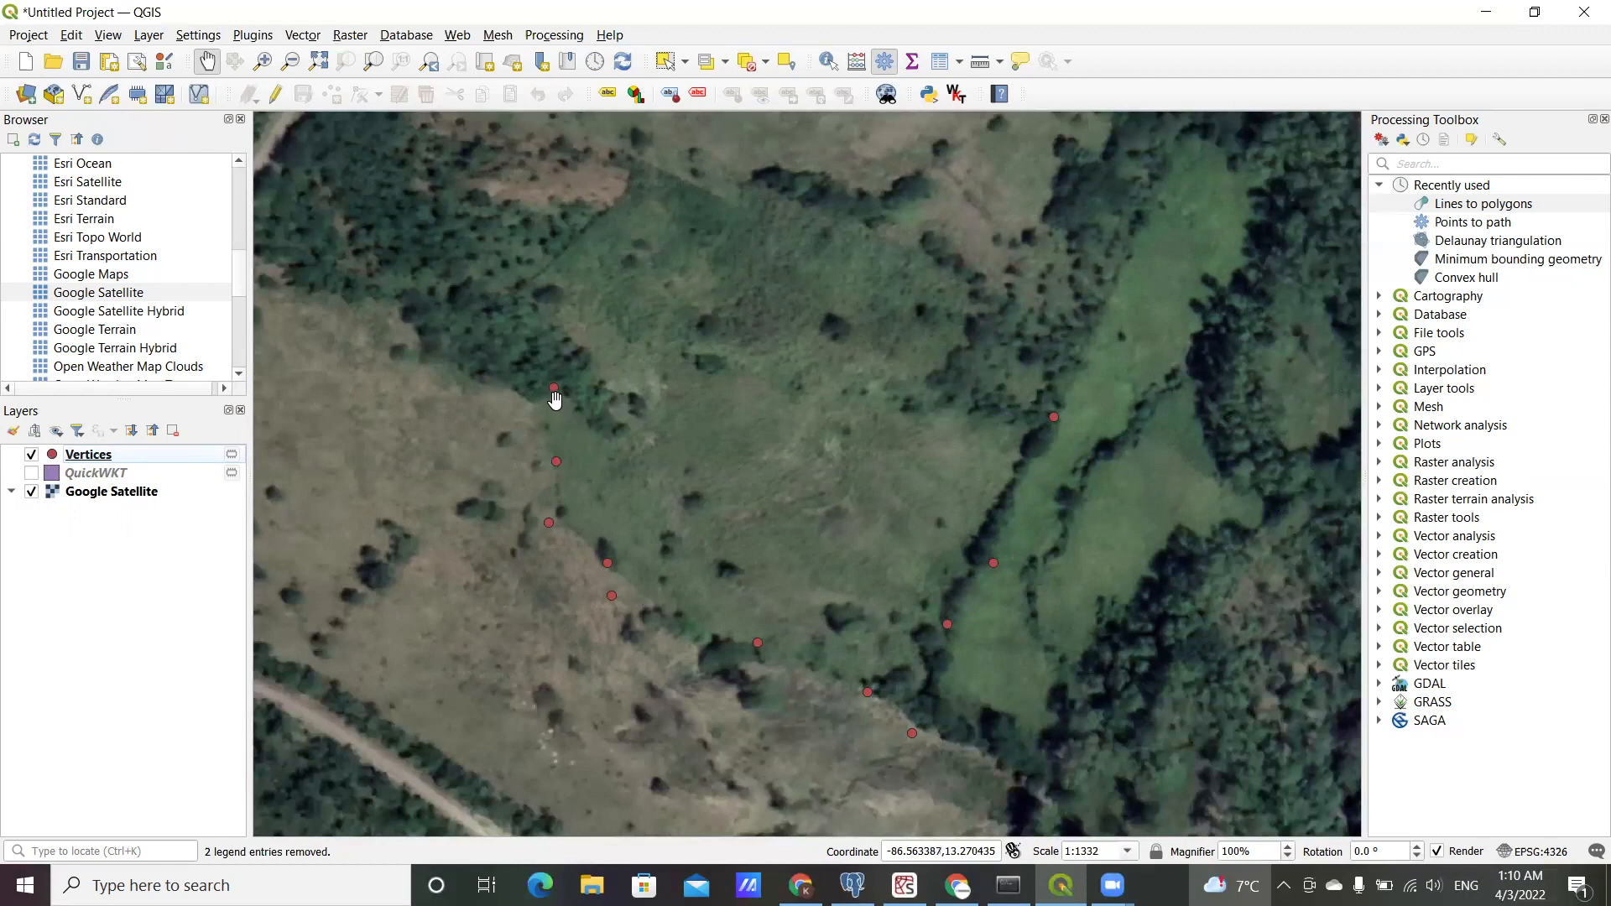
pyautogui.moveTo(1048, 429)
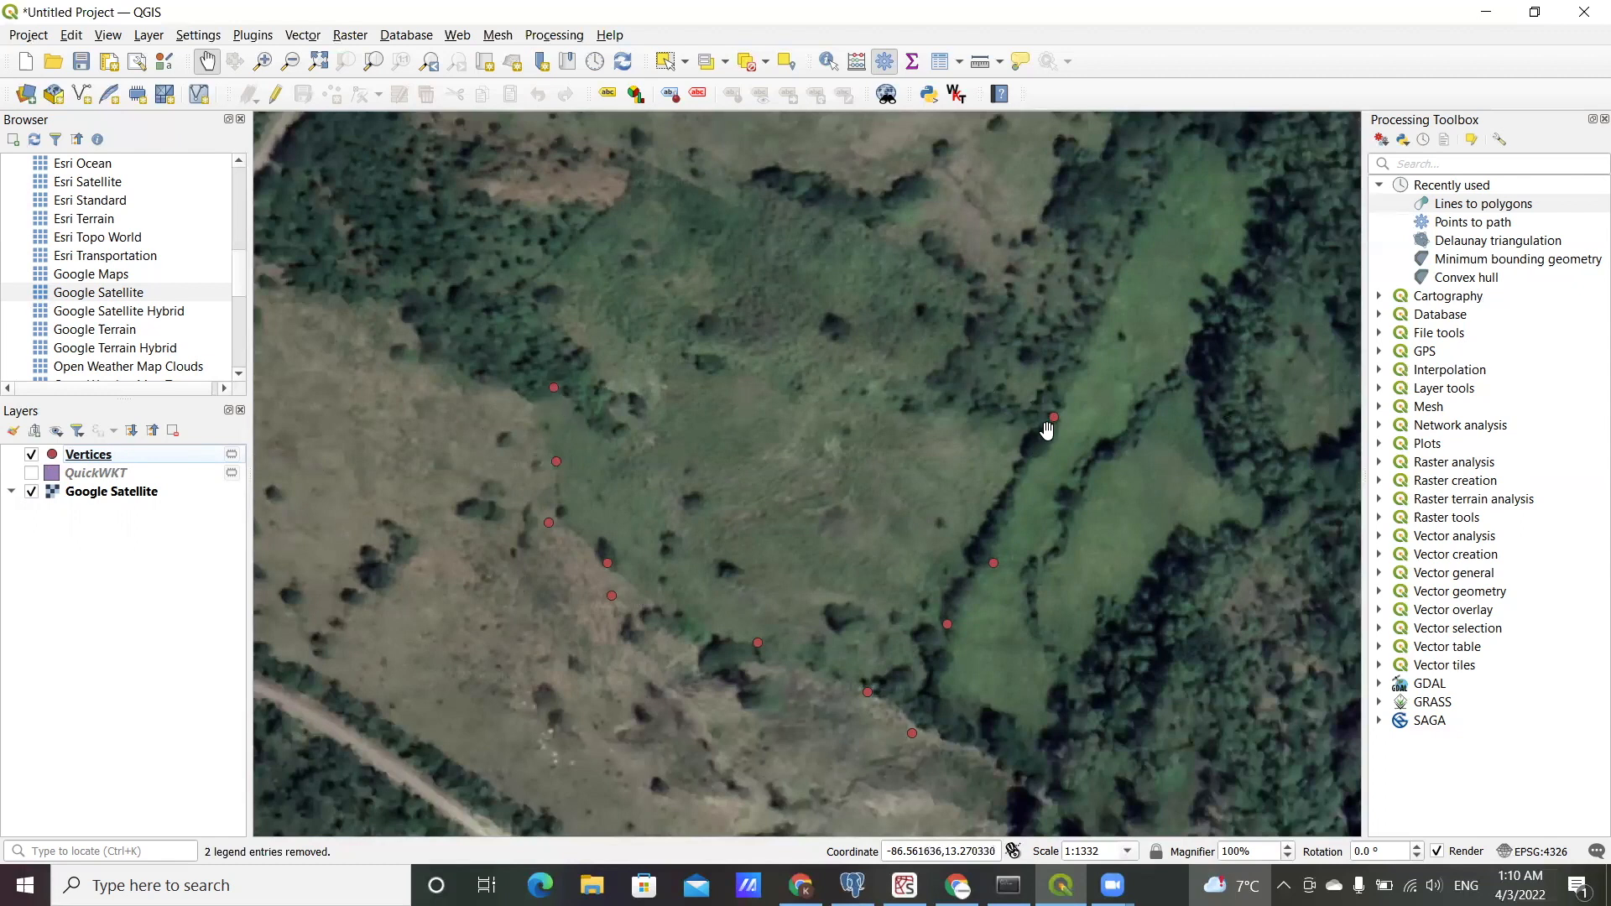
pyautogui.moveTo(842, 601)
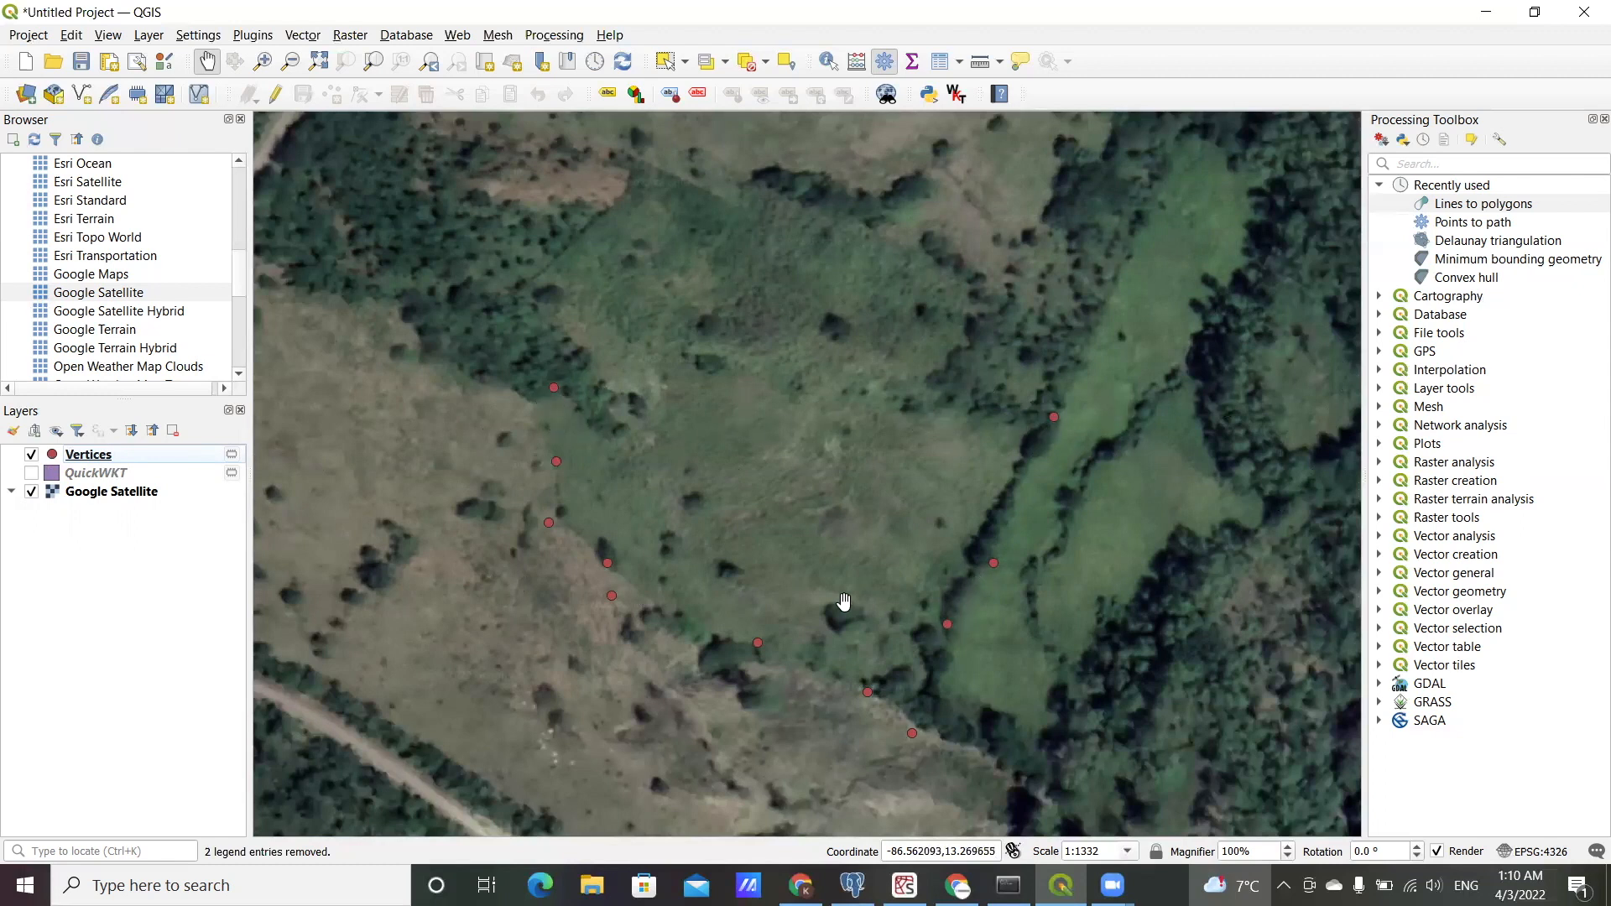
pyautogui.moveTo(943, 585)
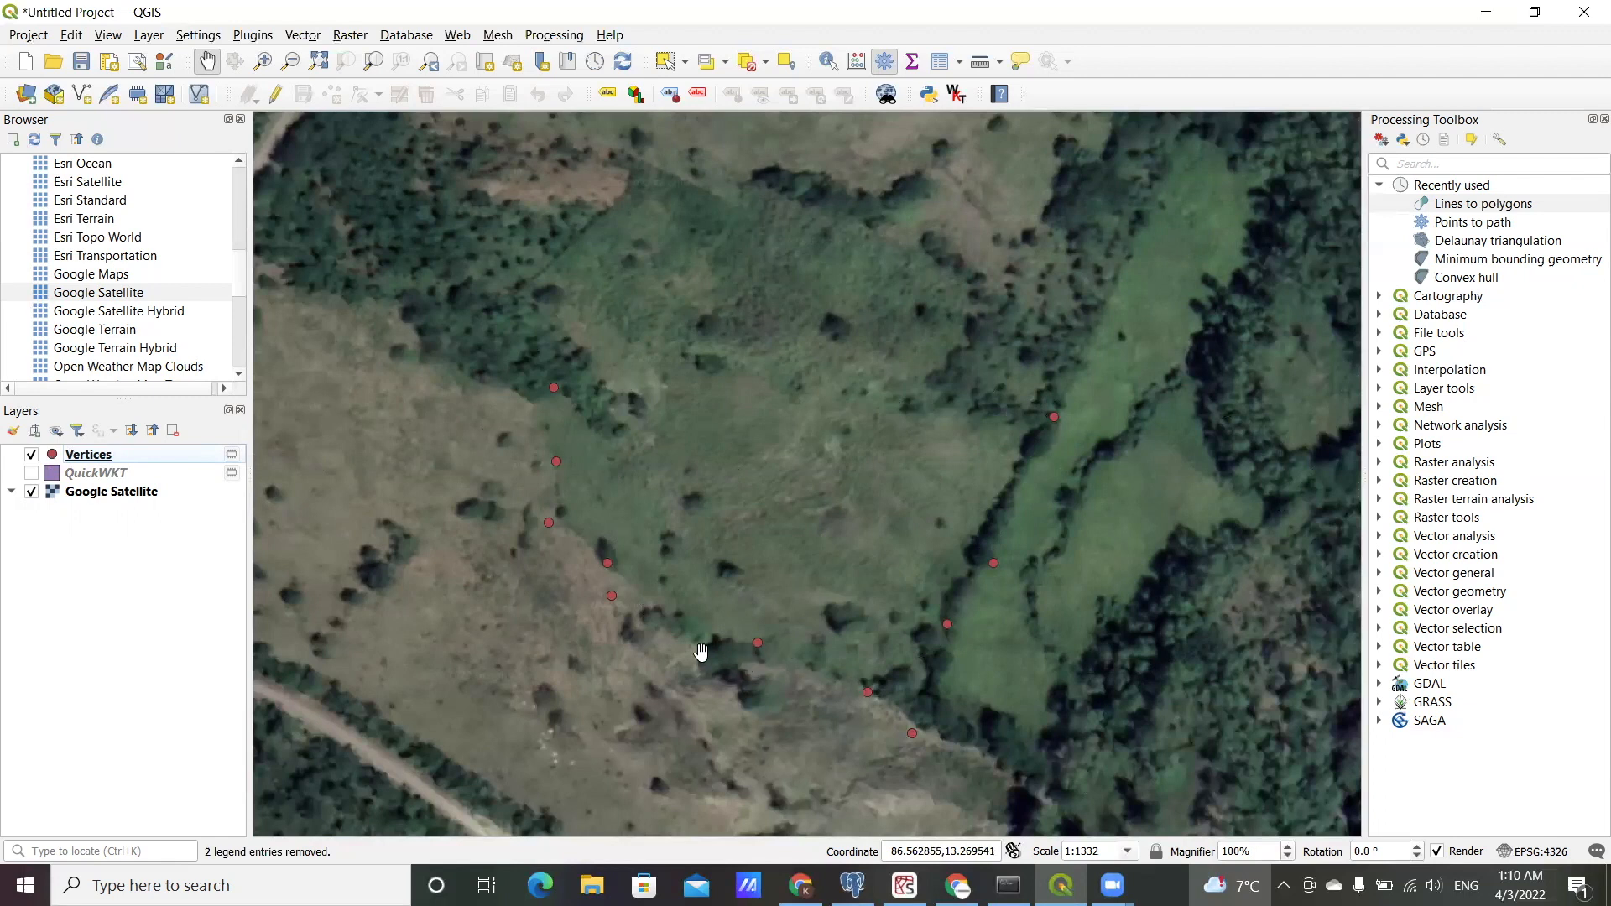
pyautogui.moveTo(613, 383)
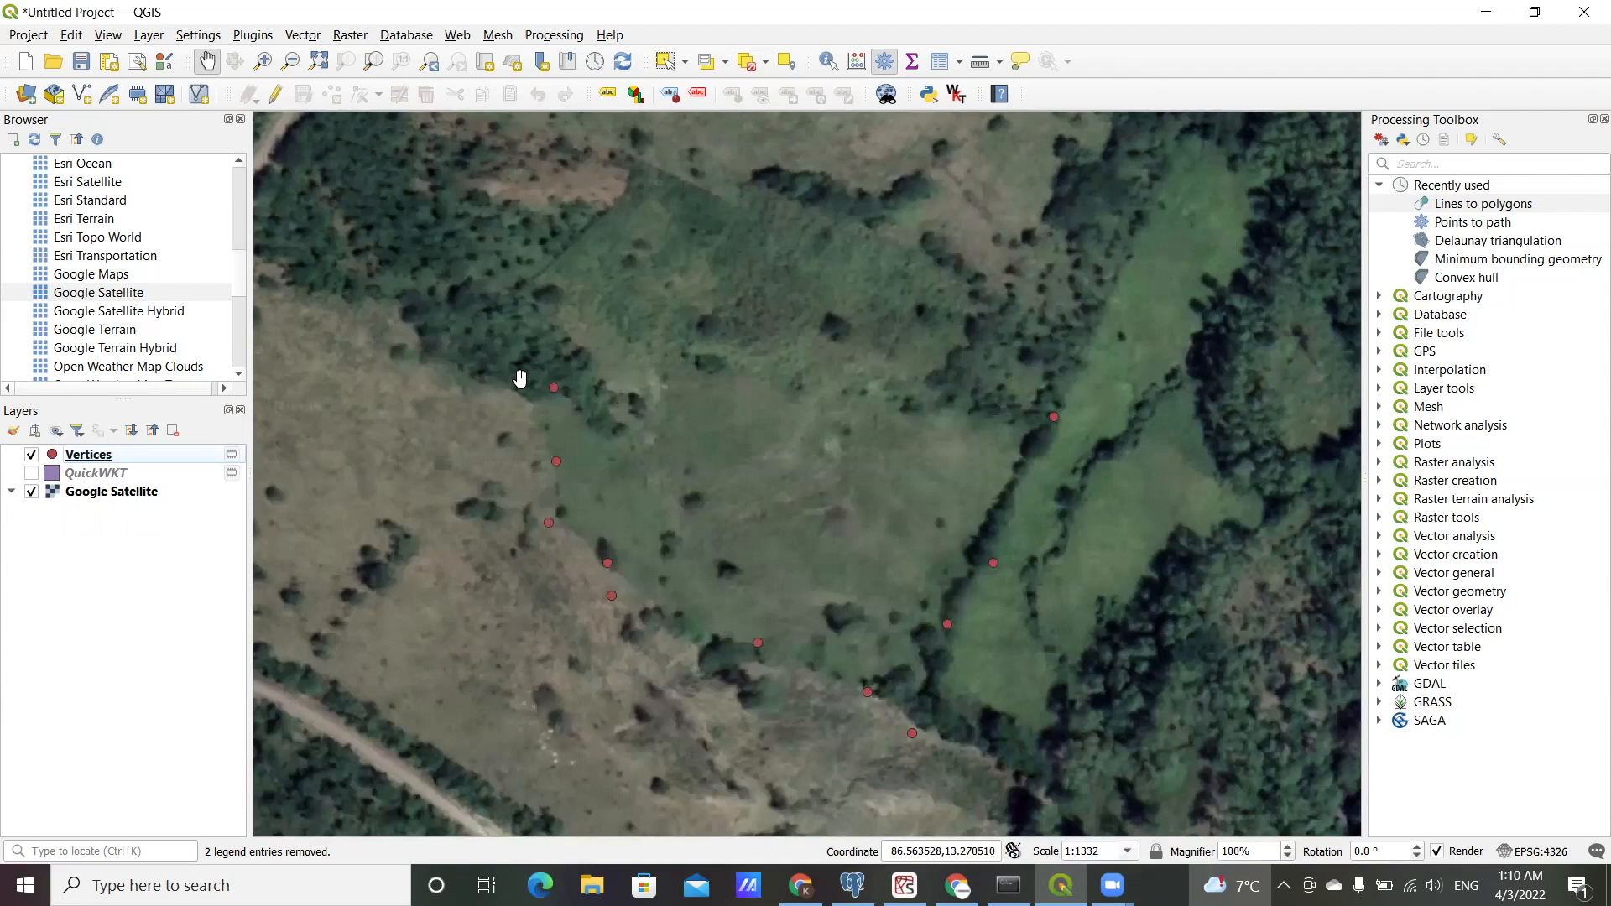
pyautogui.moveTo(541, 403)
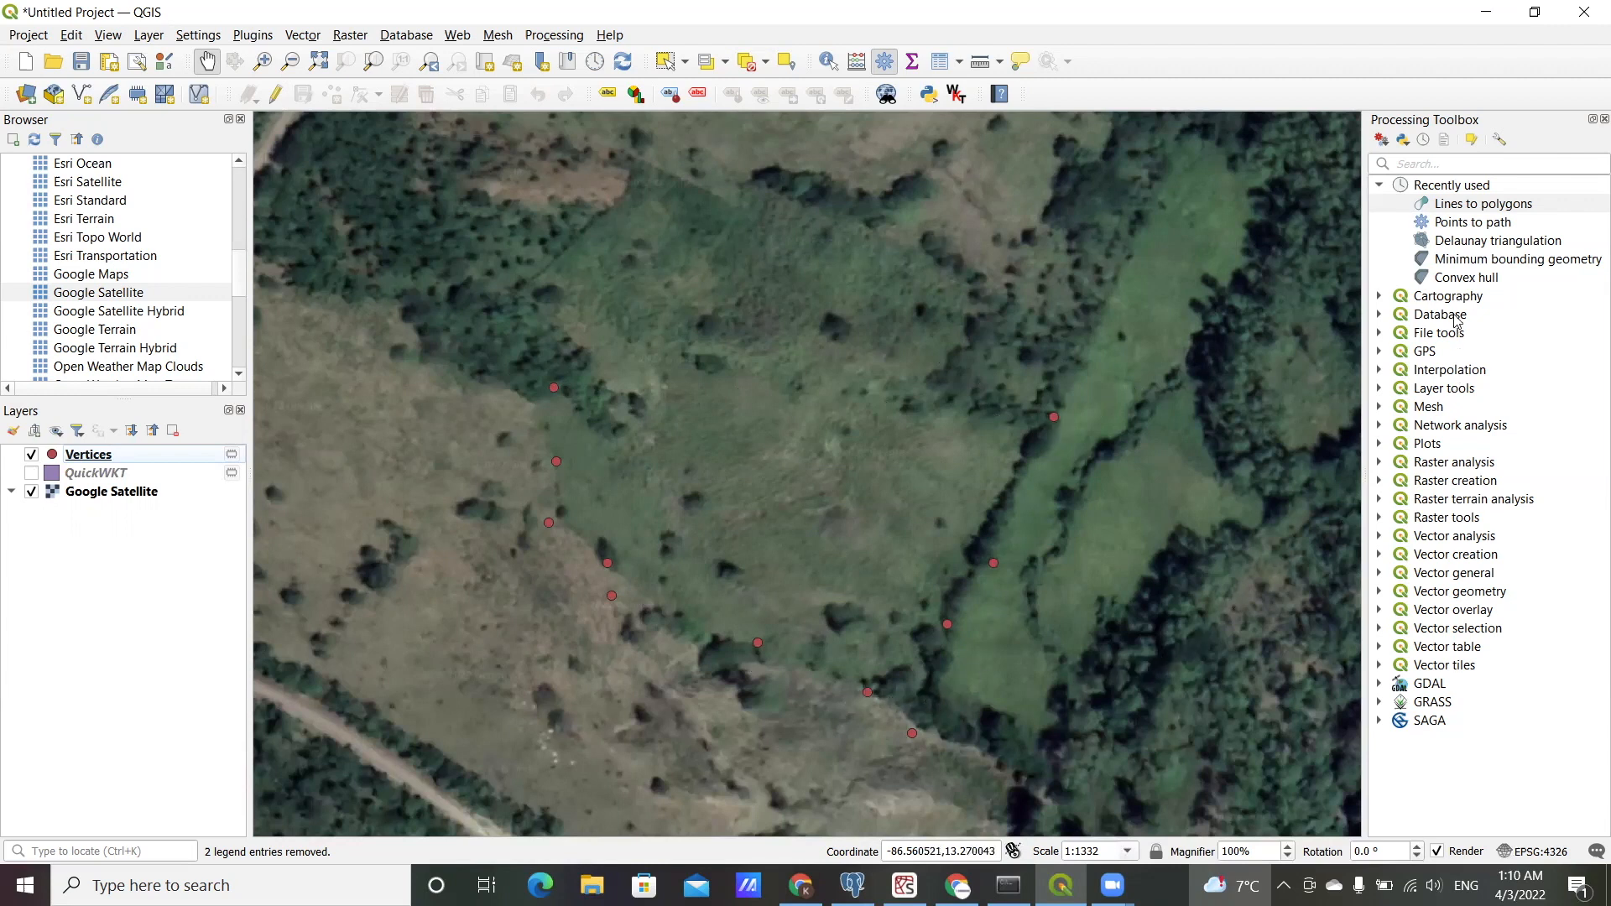
pyautogui.moveTo(1482, 285)
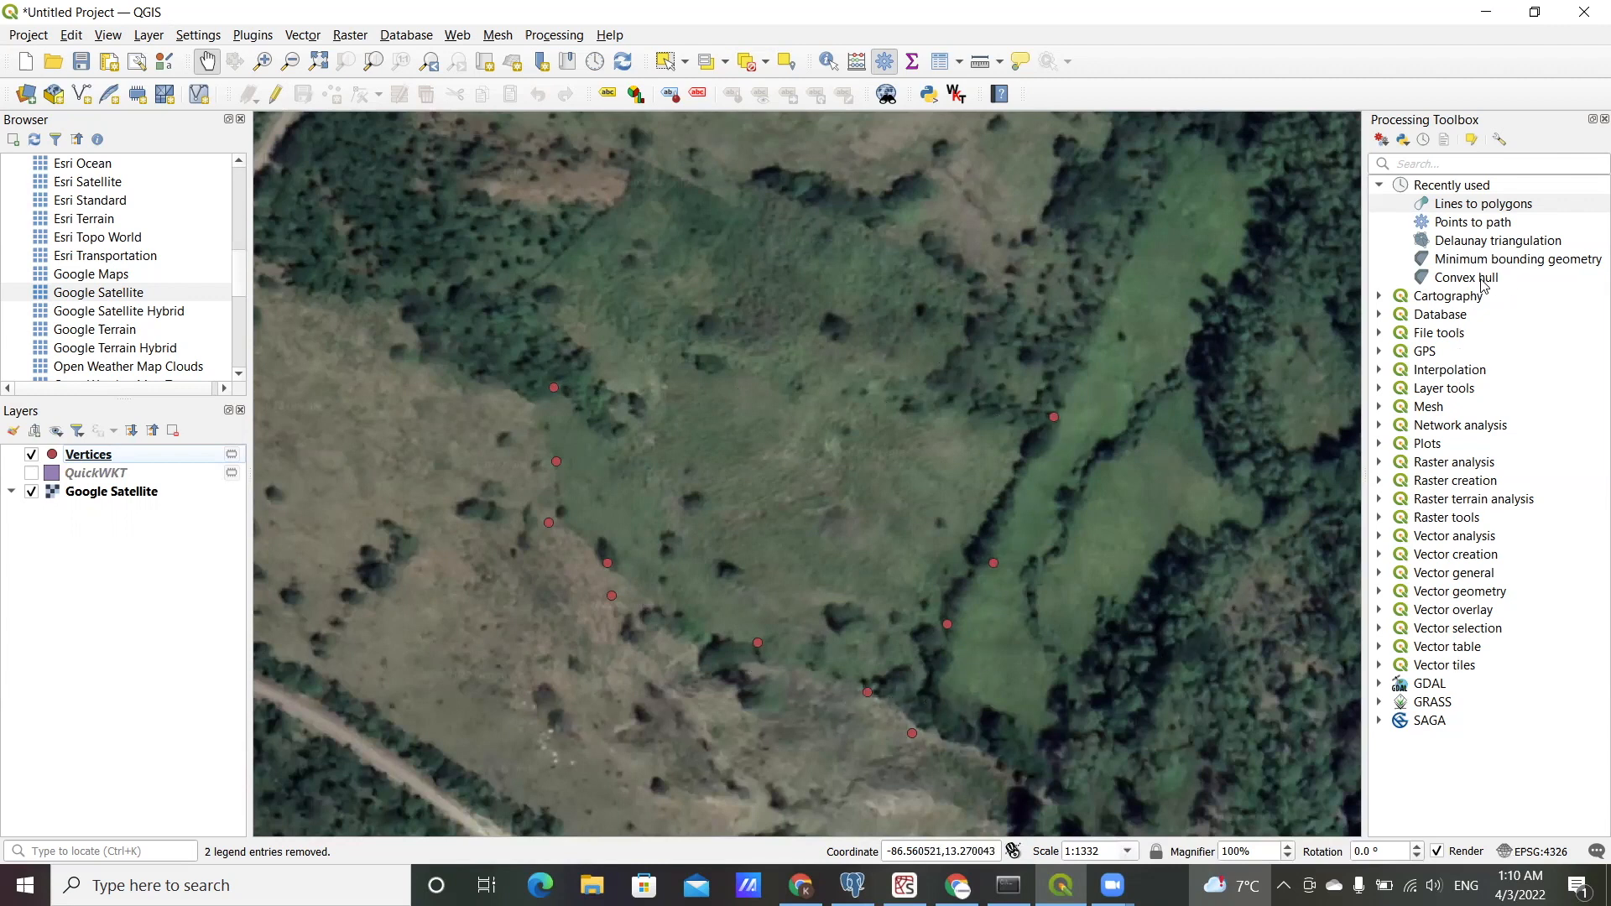
pyautogui.moveTo(1562, 230)
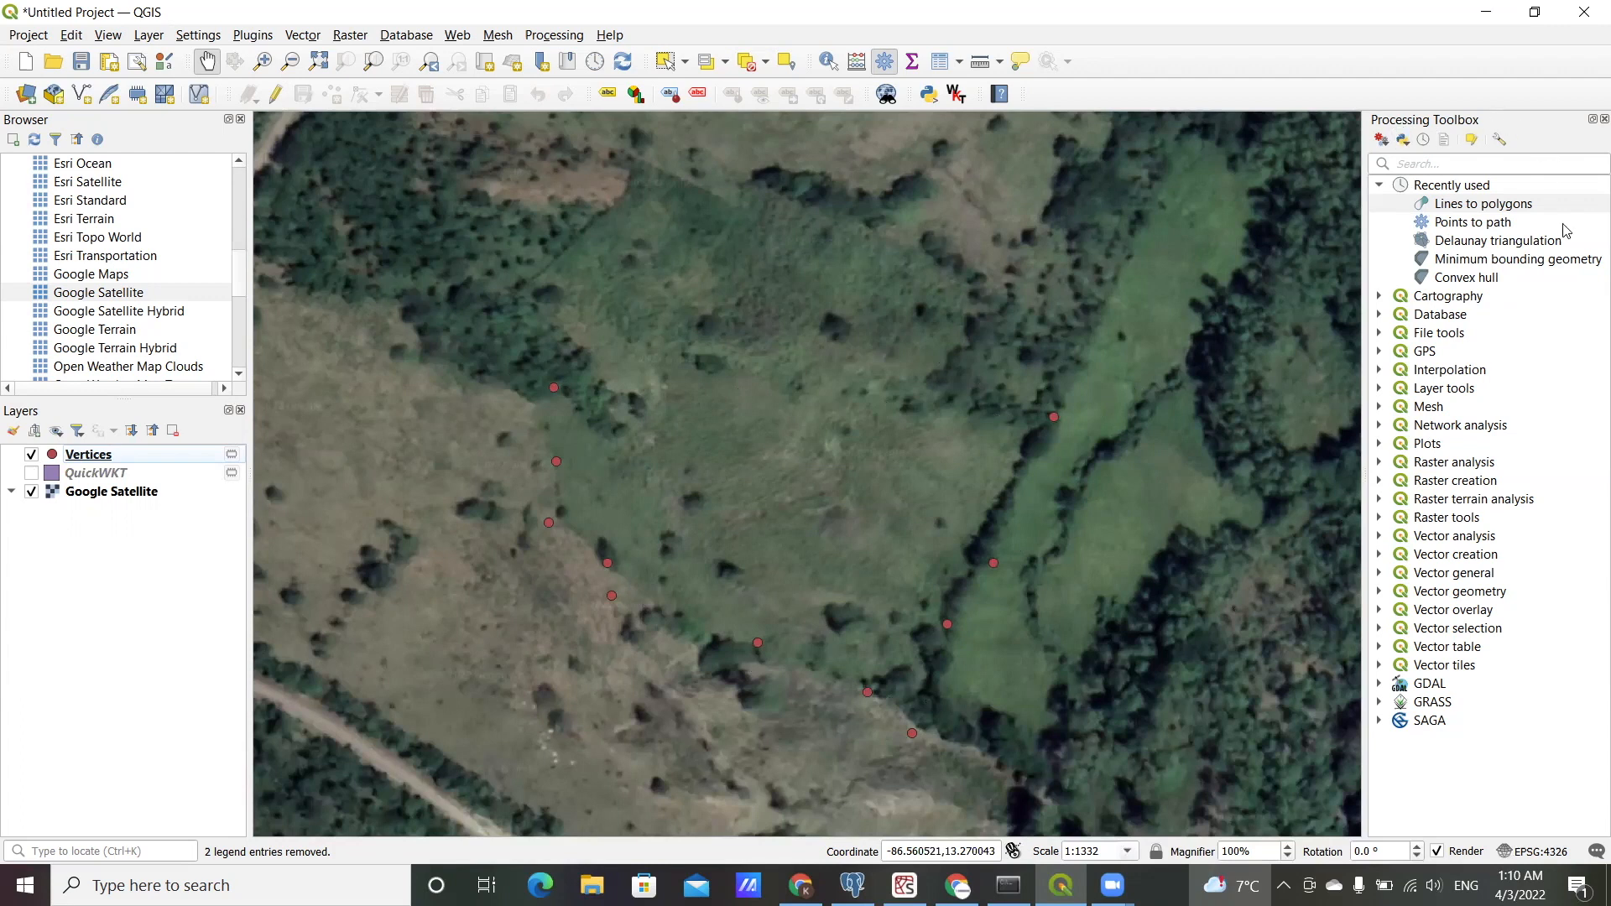
pyautogui.moveTo(1476, 251)
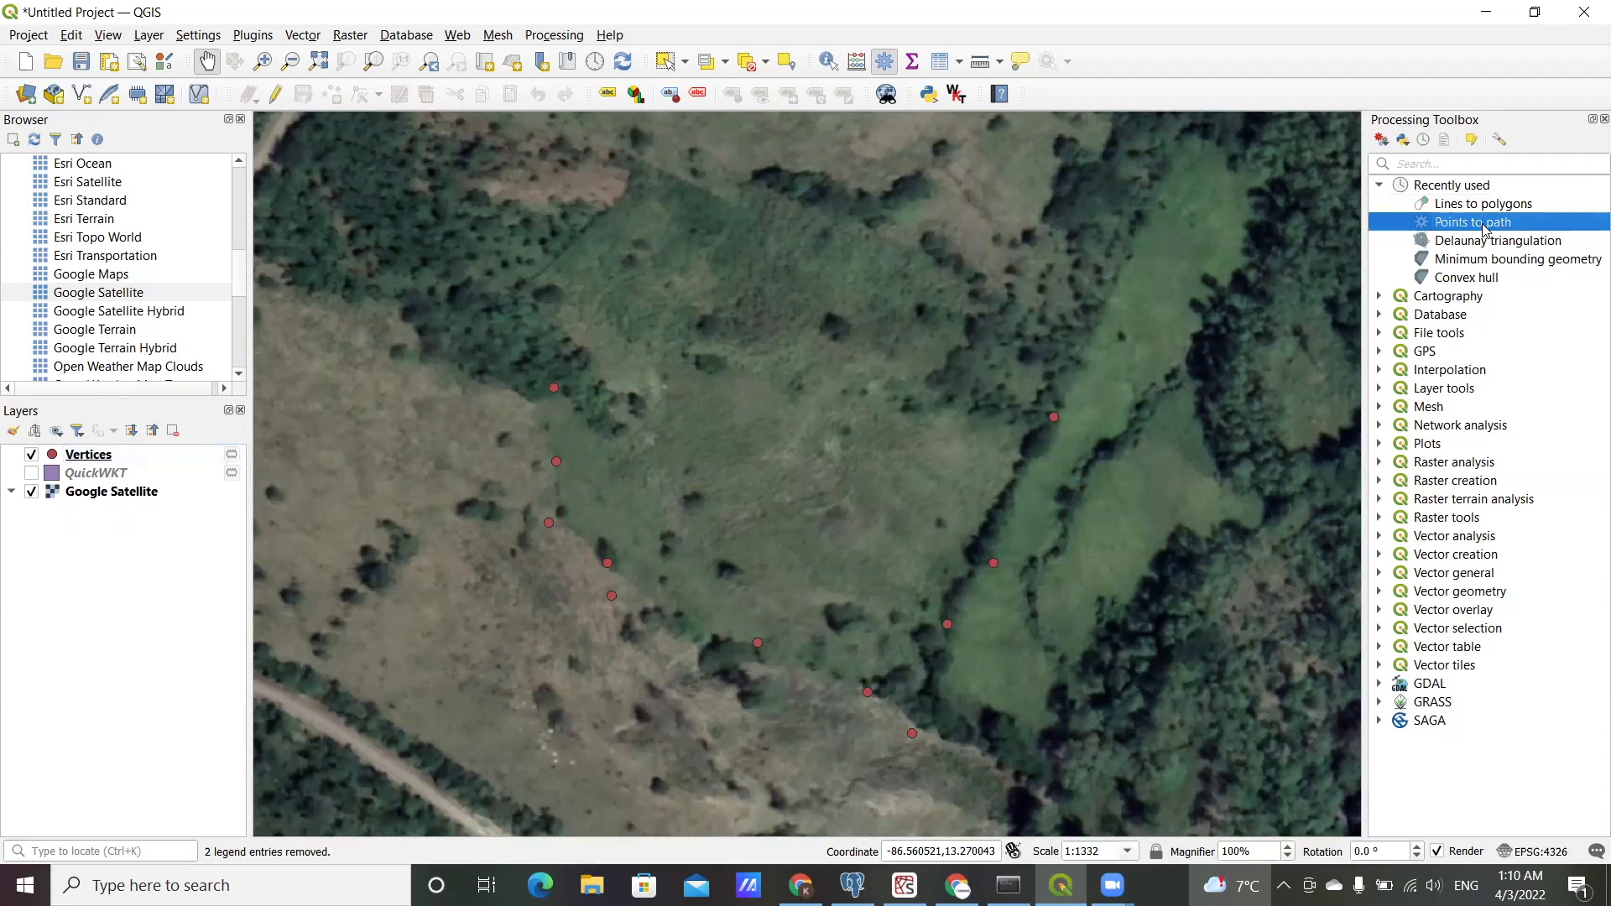
# Step: Open the Points to path tool from the Recently used processing tools
pyautogui.doubleClick(1471, 221)
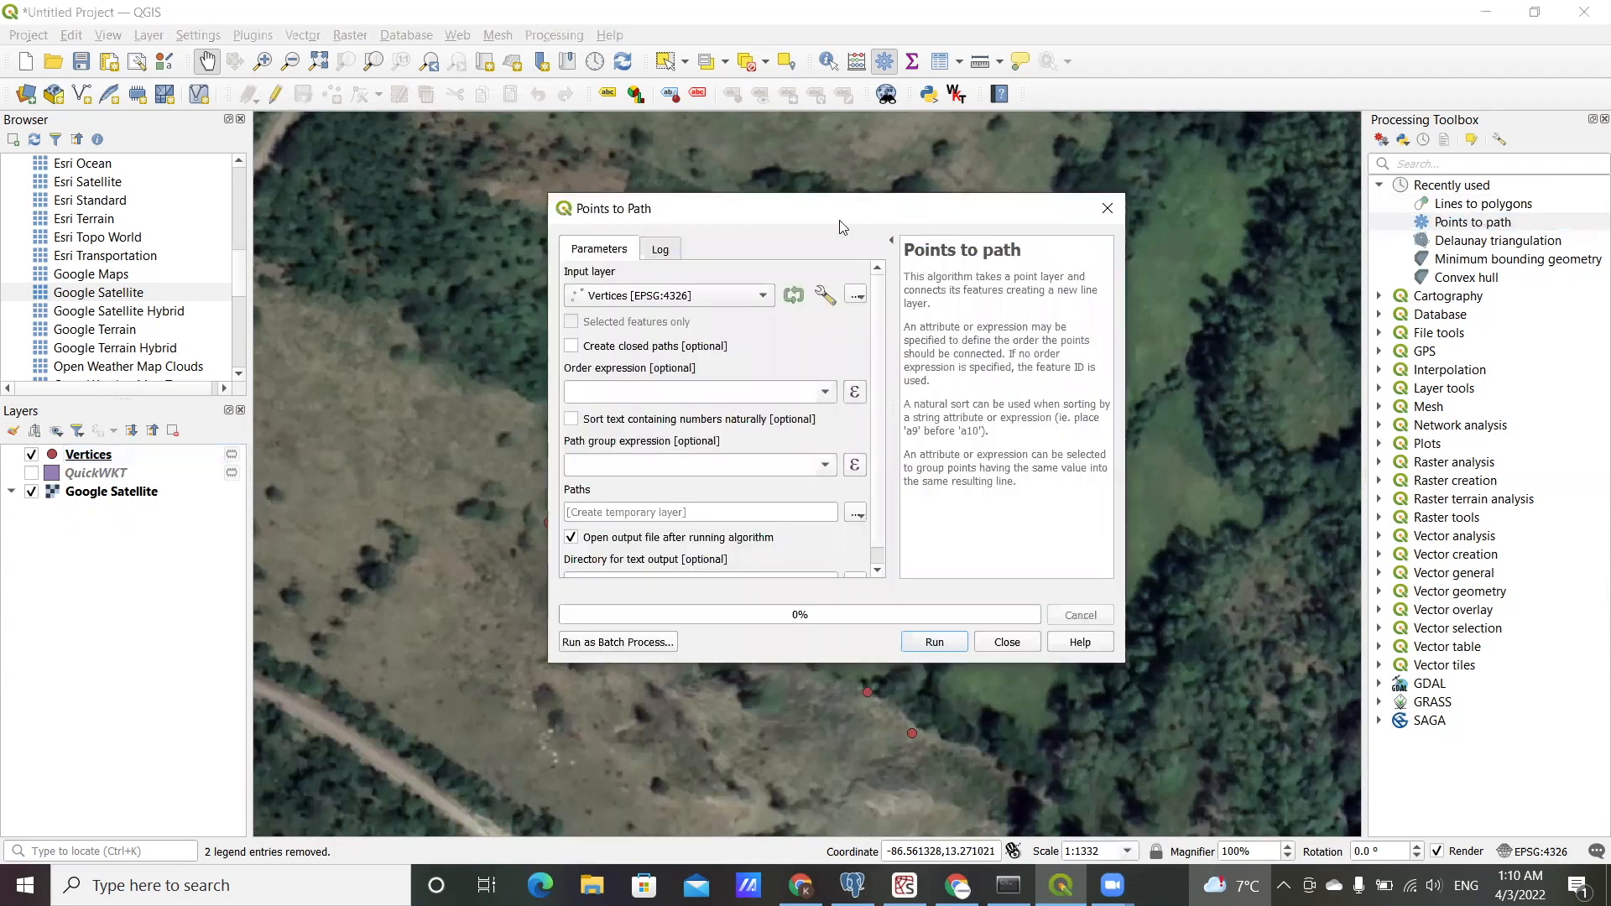
pyautogui.moveTo(1063, 320)
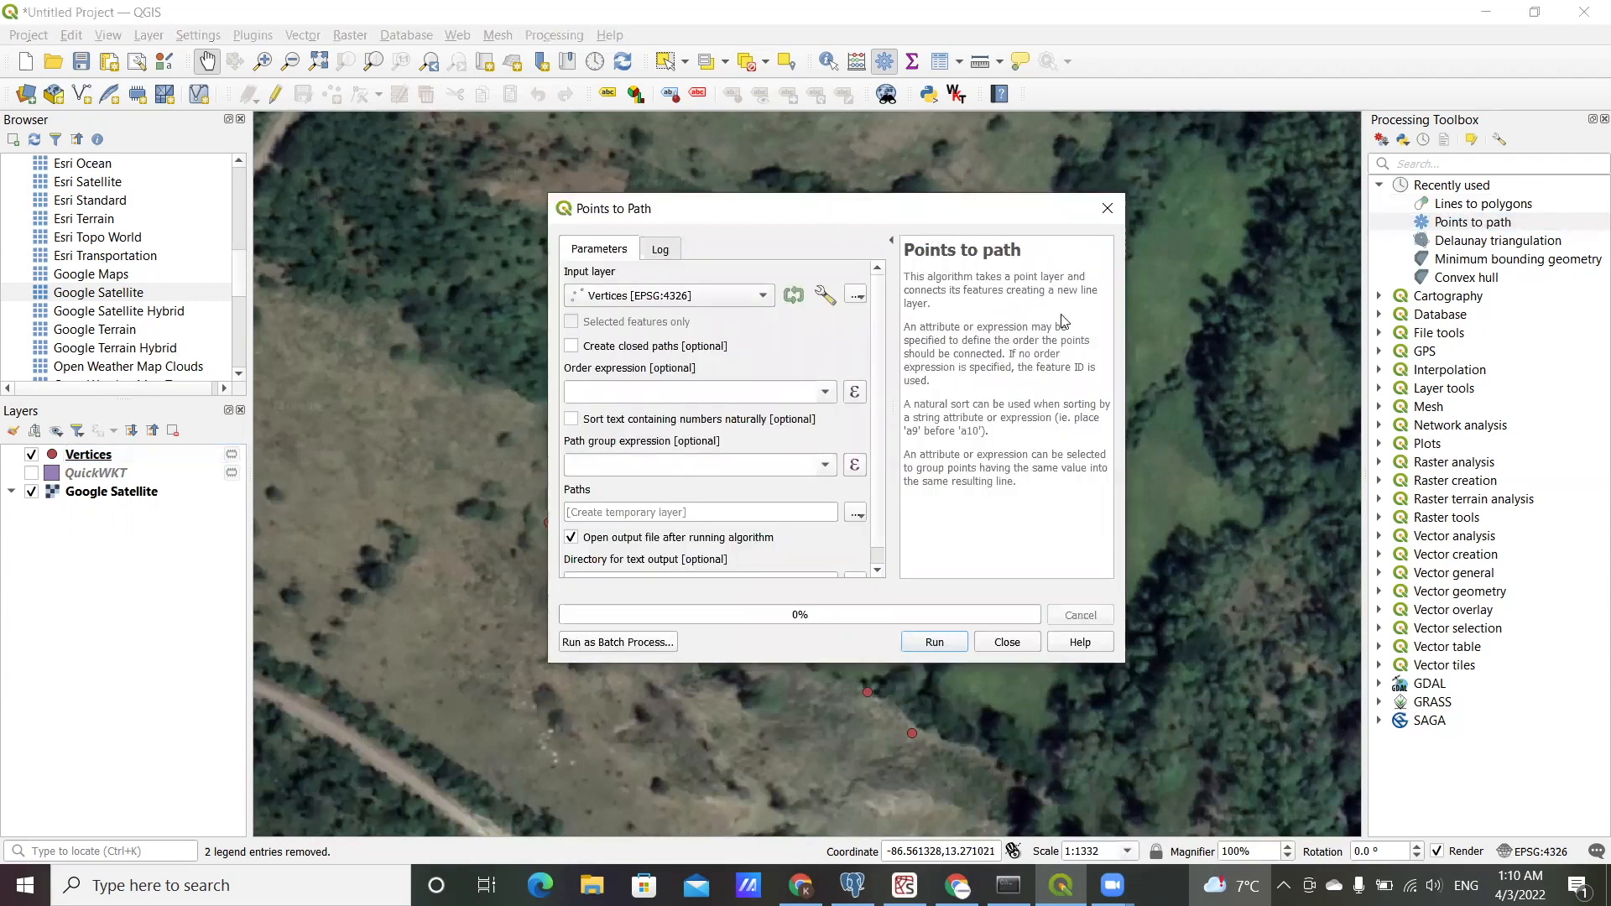
pyautogui.moveTo(974, 276)
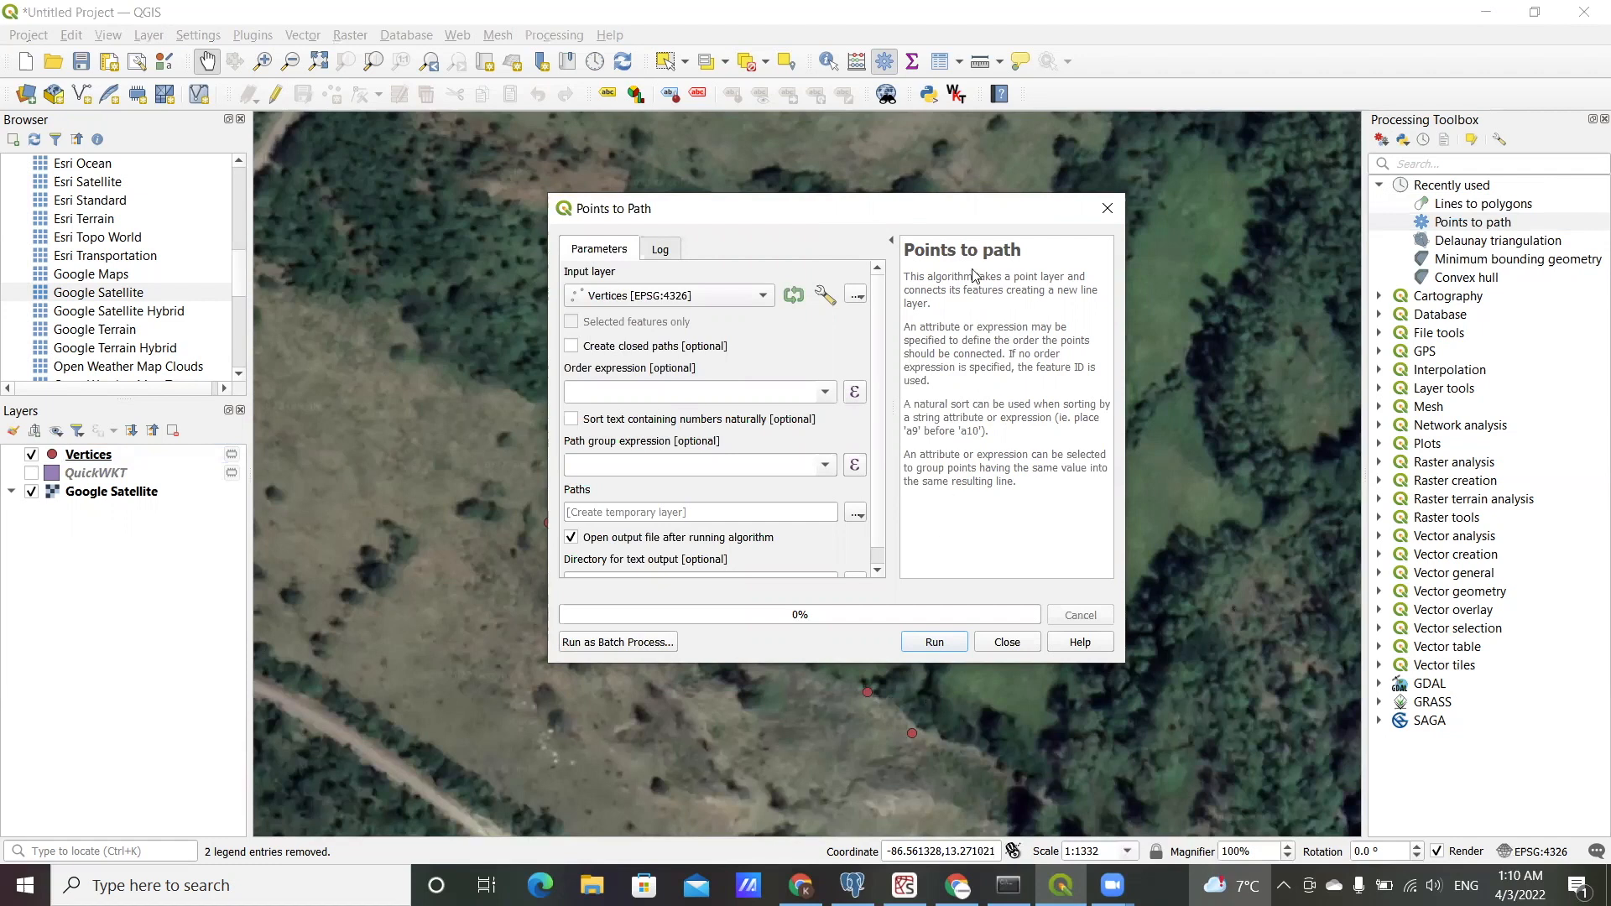
pyautogui.moveTo(935, 532)
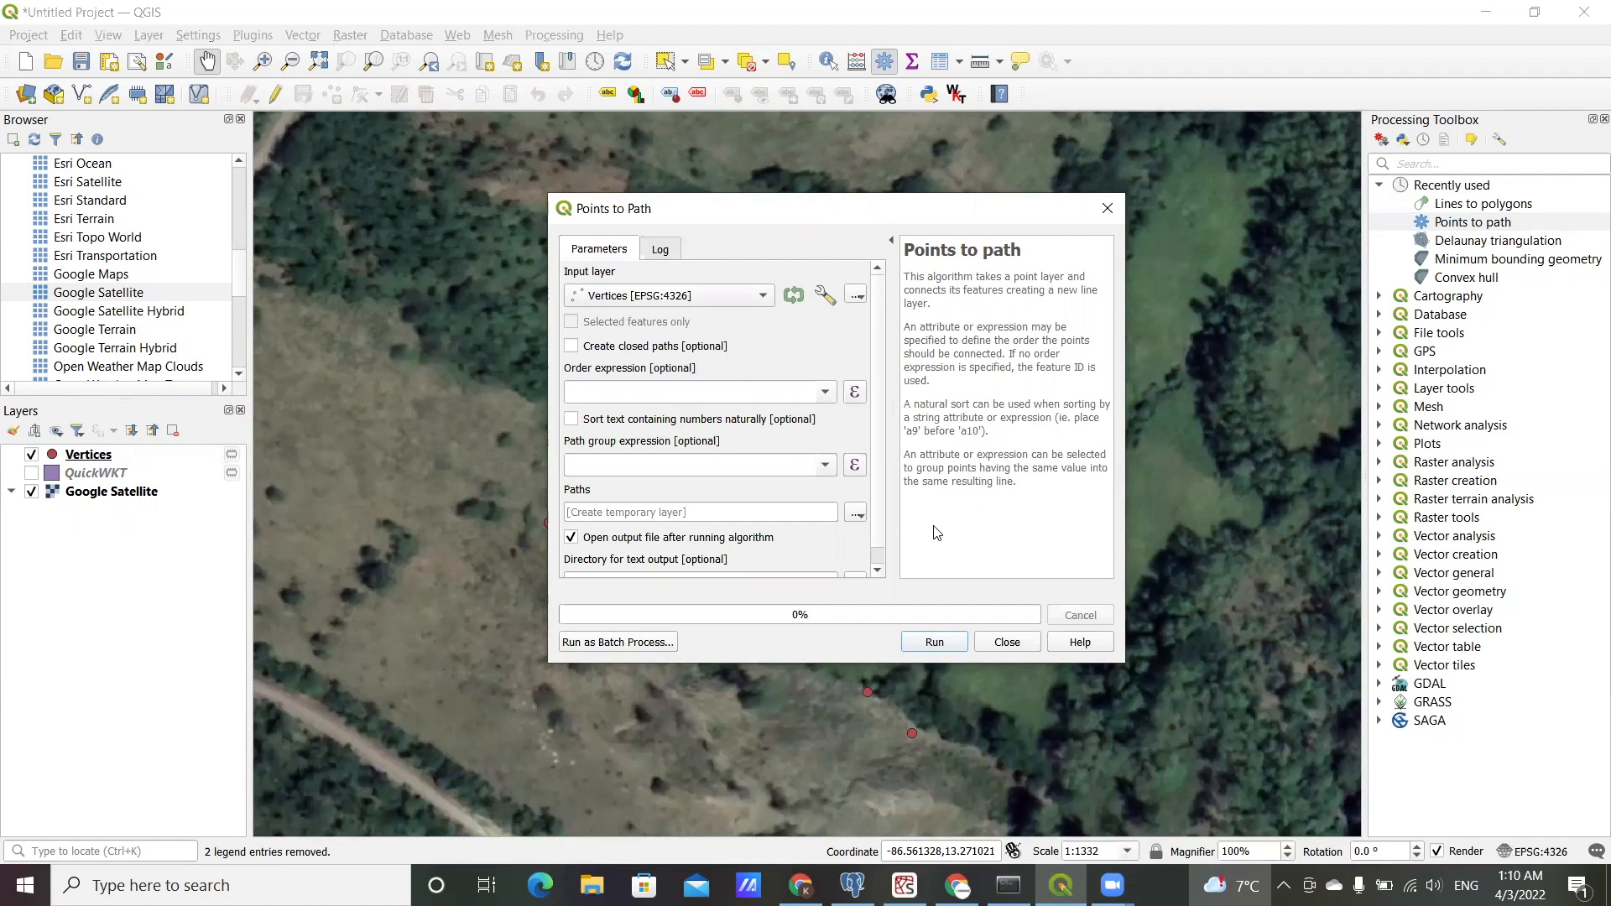
pyautogui.moveTo(987, 361)
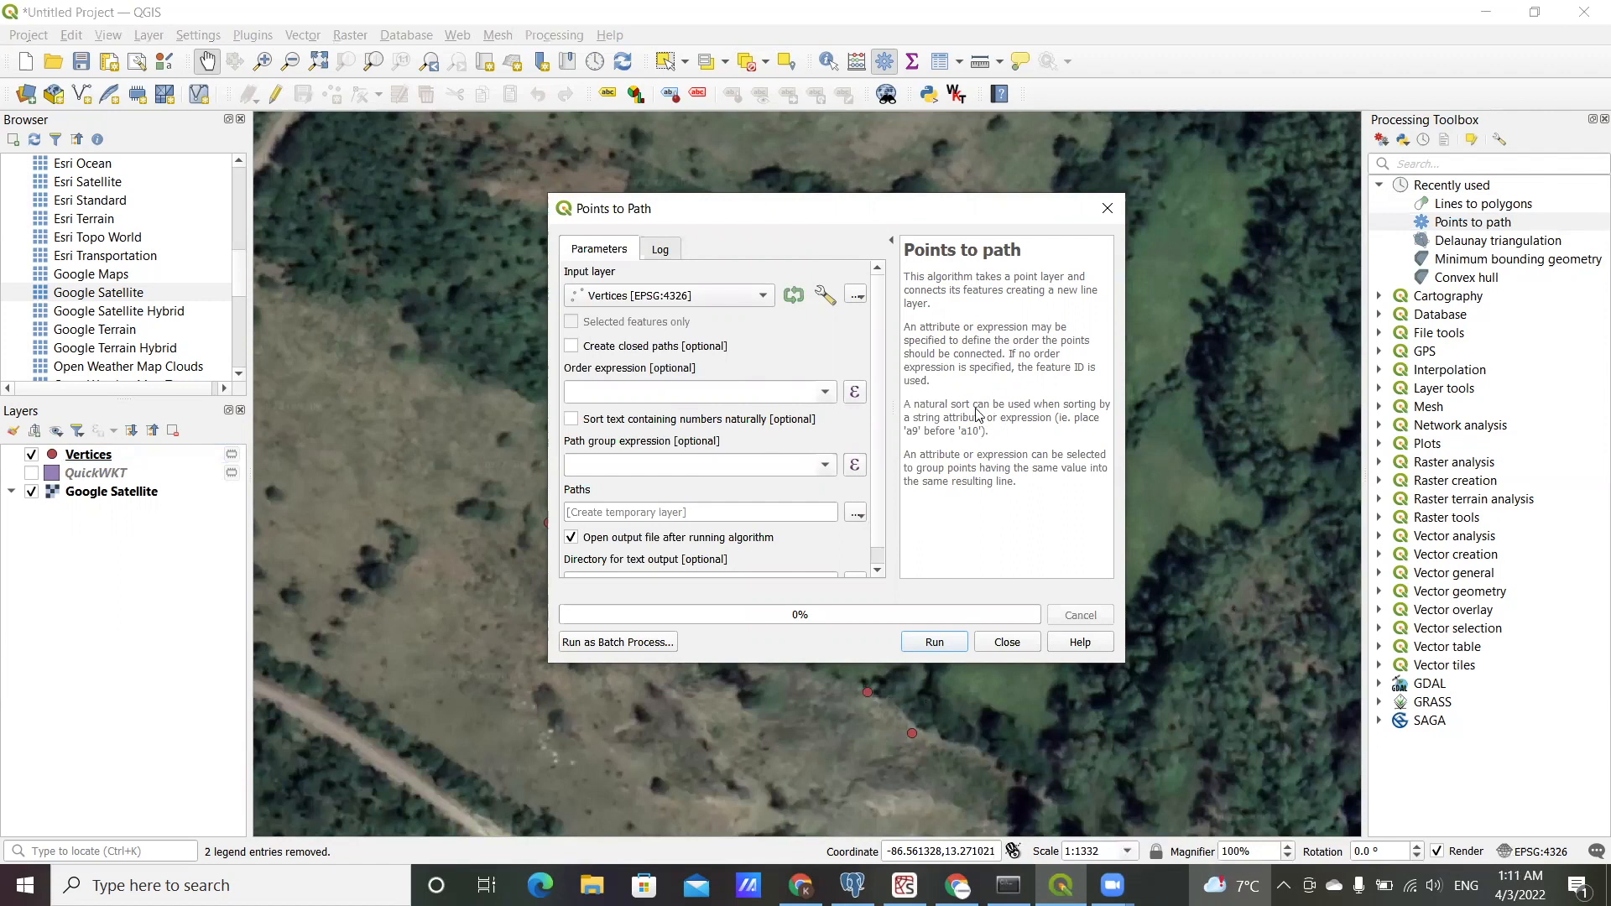
pyautogui.moveTo(963, 301)
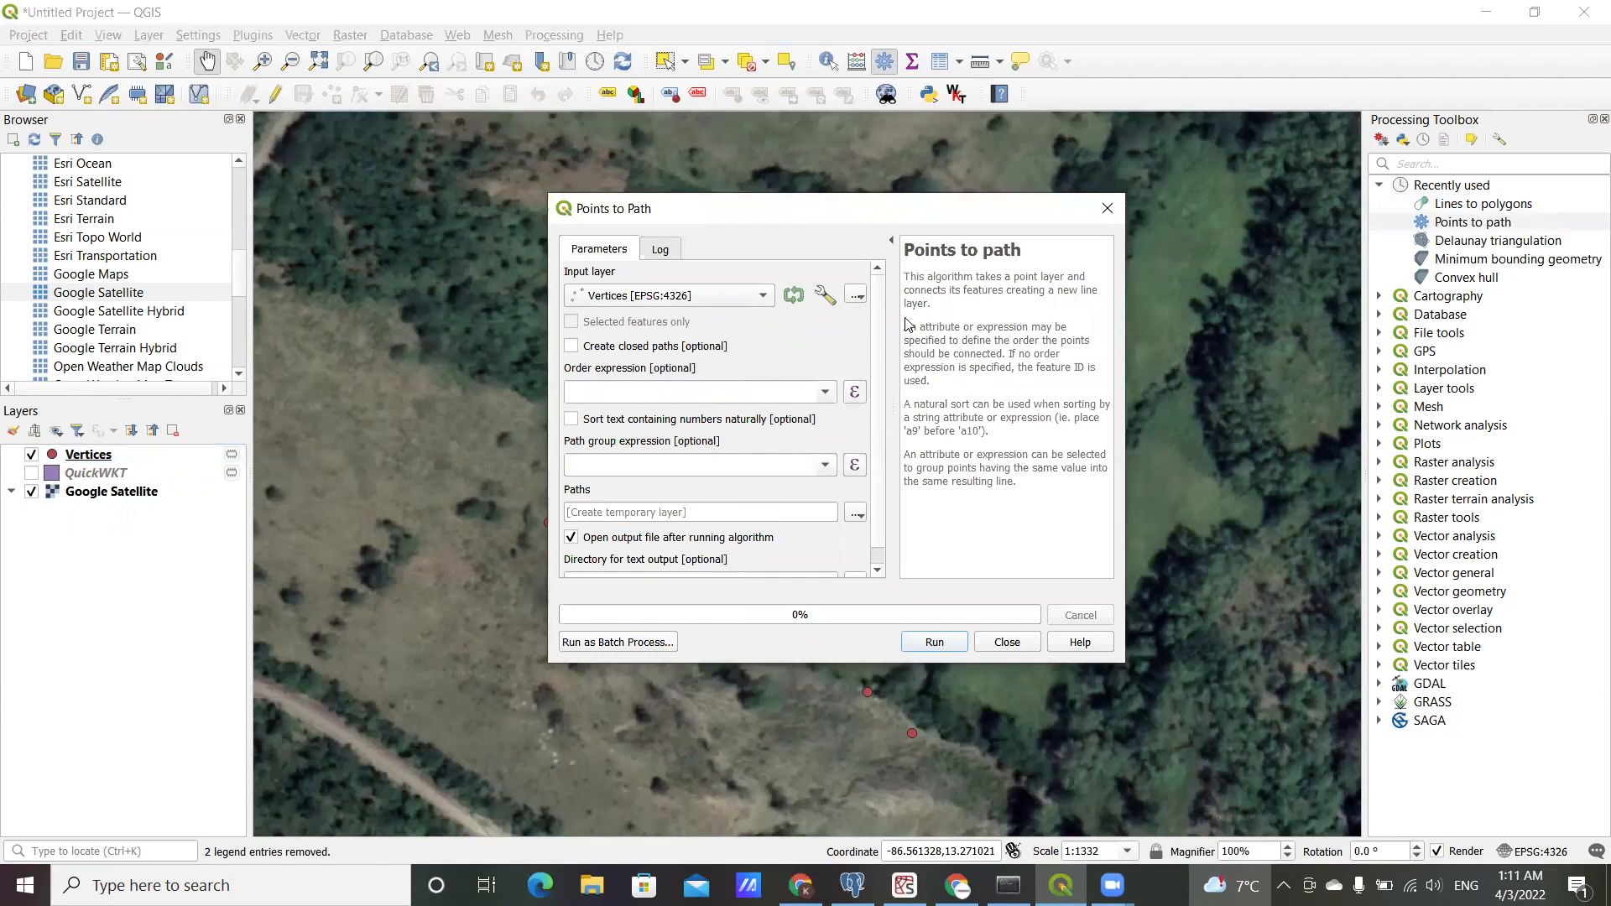
pyautogui.moveTo(1044, 308)
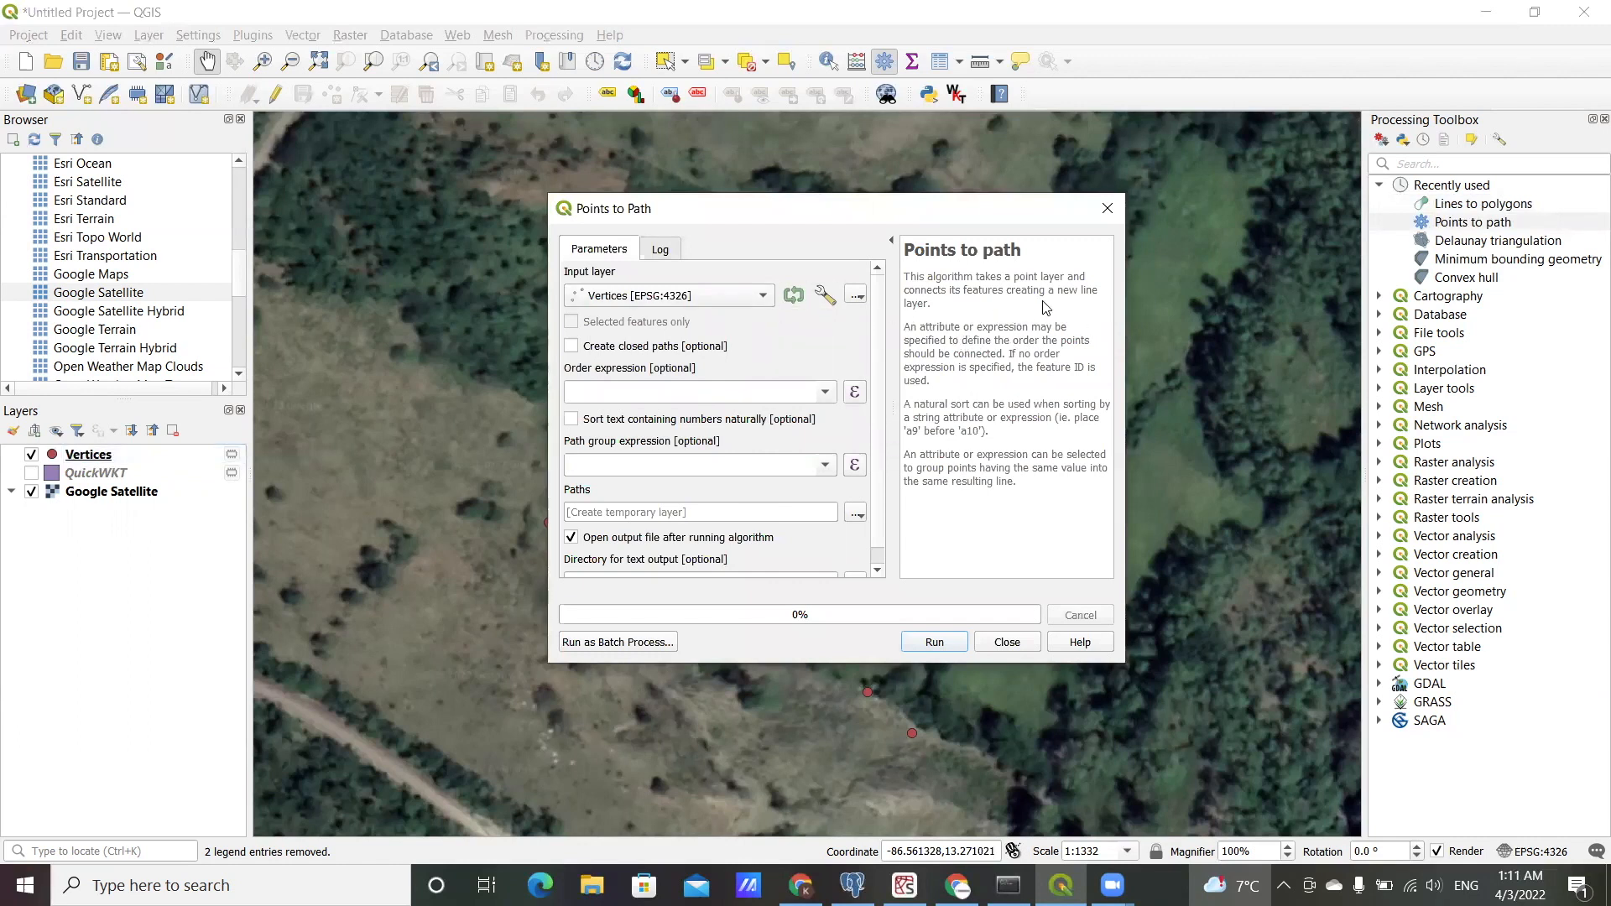
pyautogui.moveTo(924, 357)
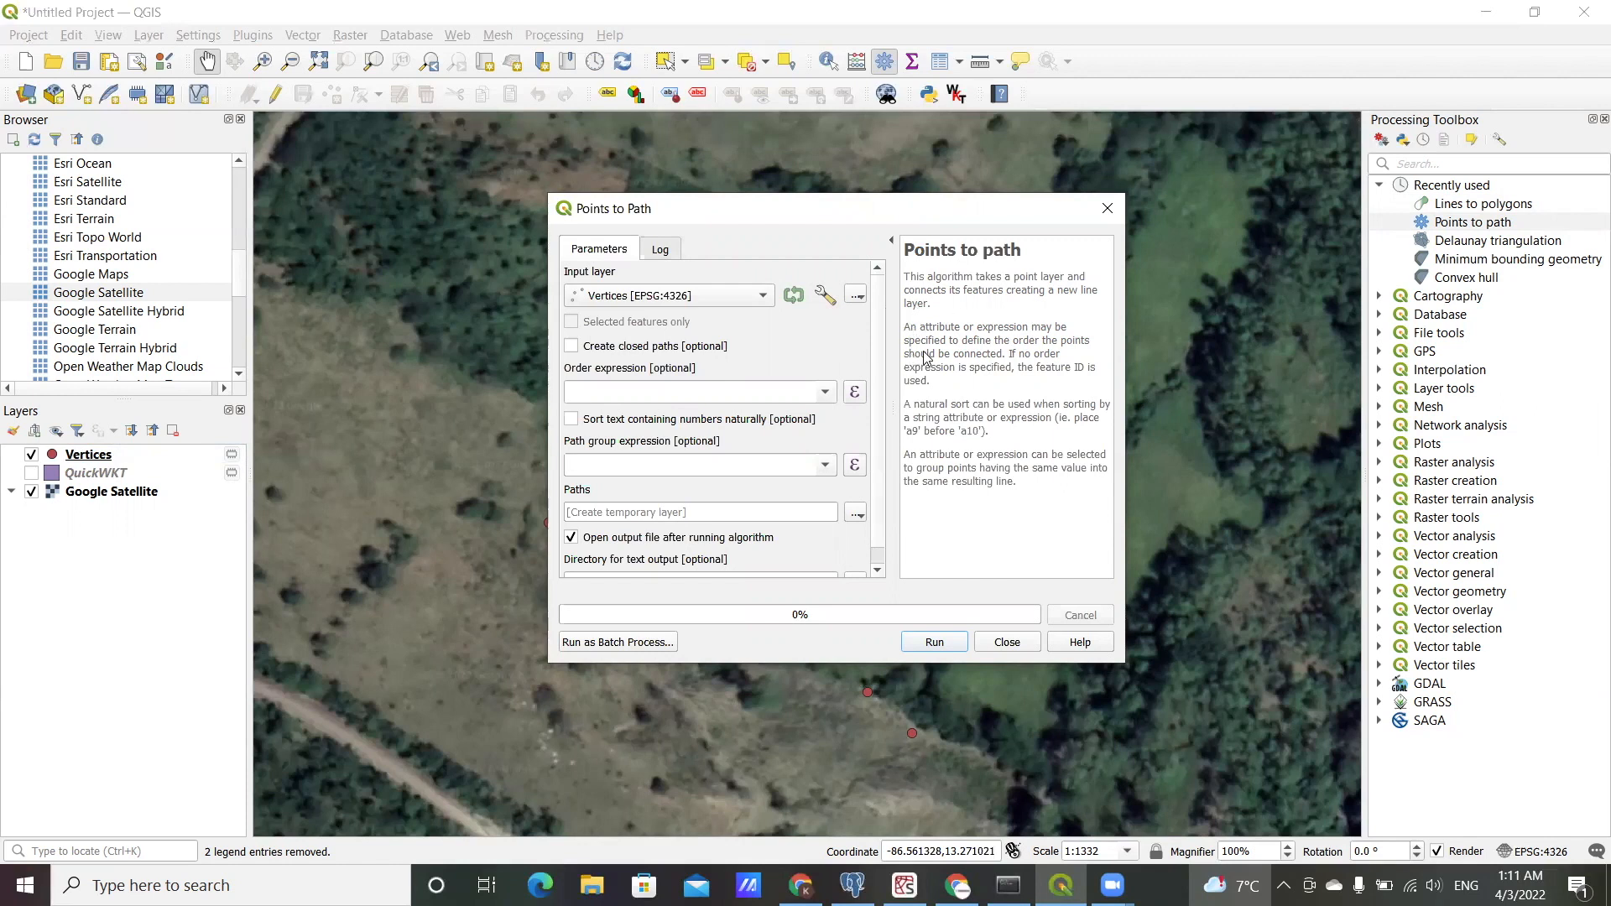
pyautogui.moveTo(795, 225)
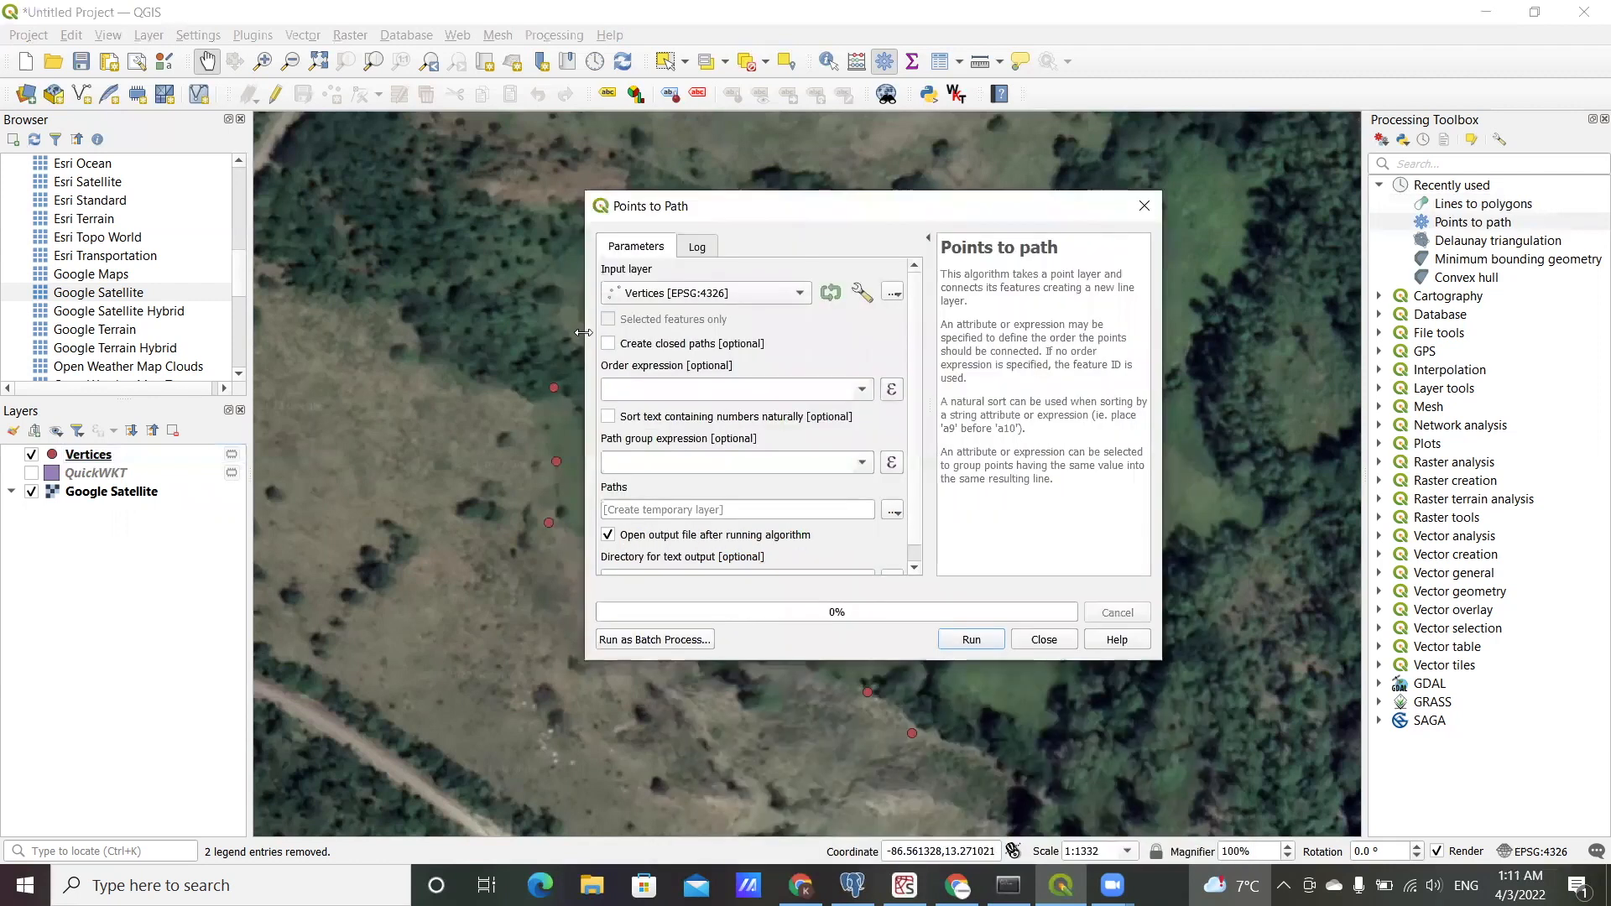
pyautogui.moveTo(664, 377)
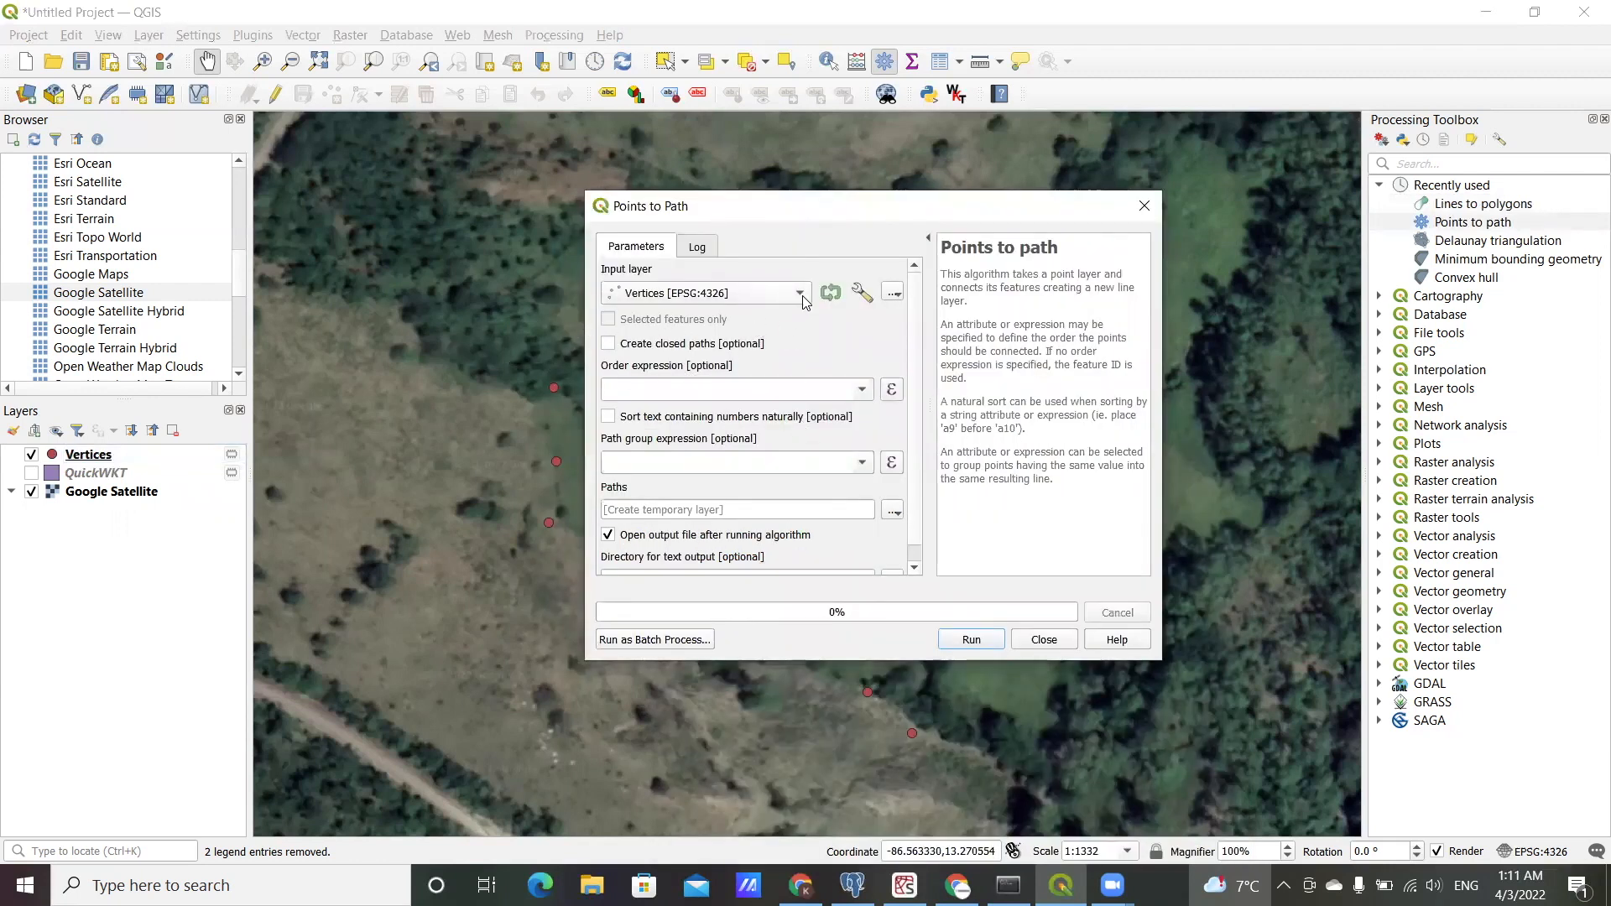
pyautogui.moveTo(801, 297)
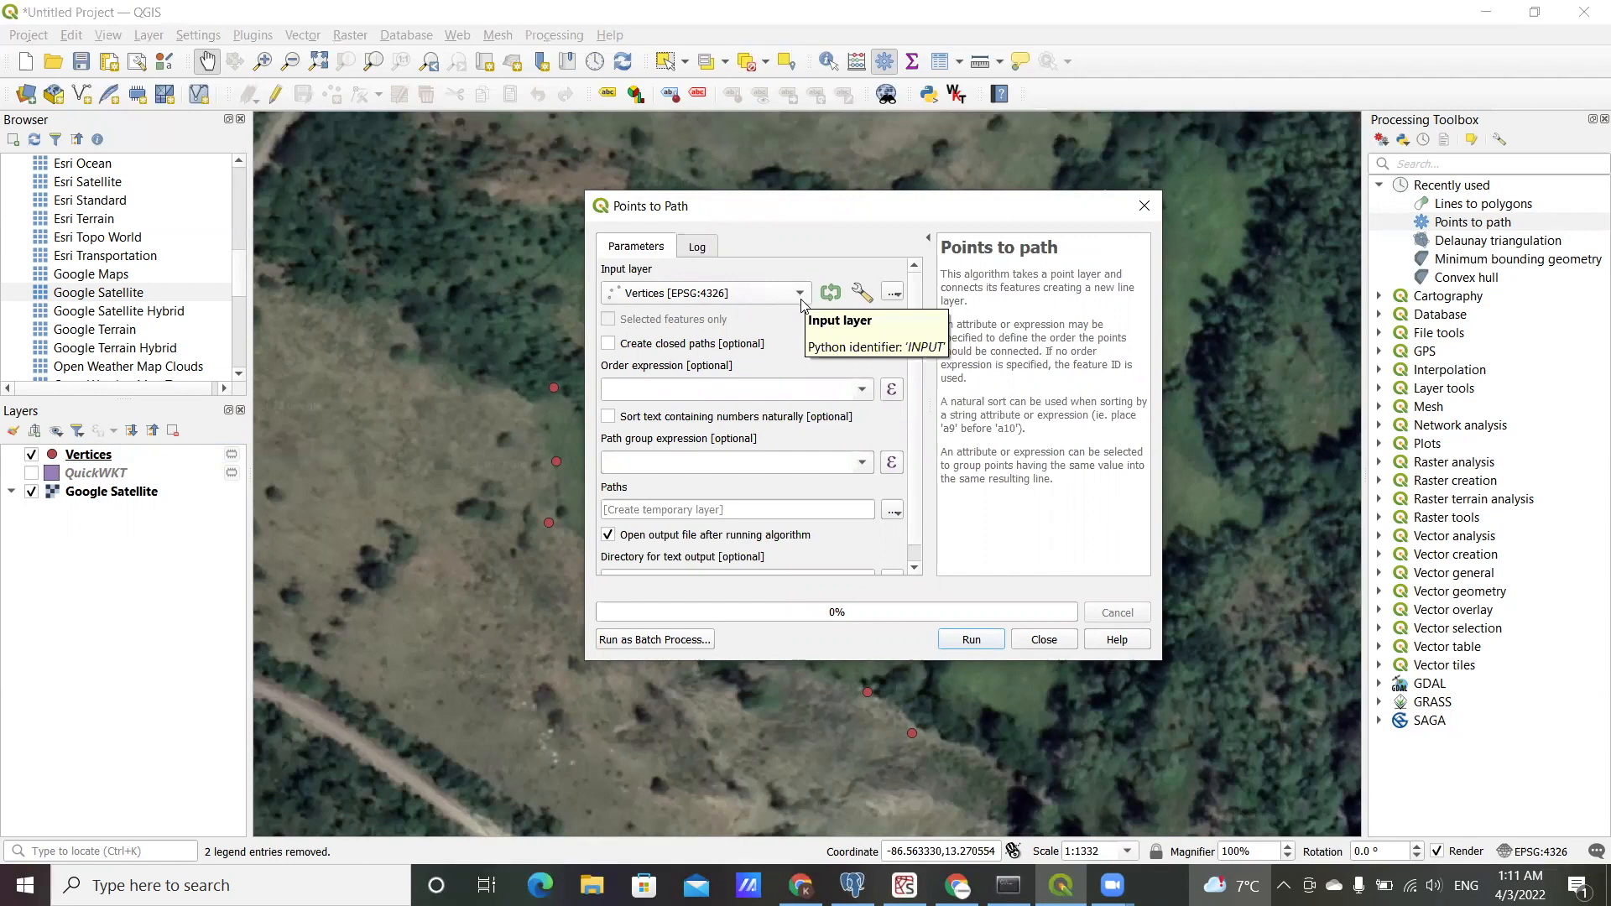
pyautogui.moveTo(801, 425)
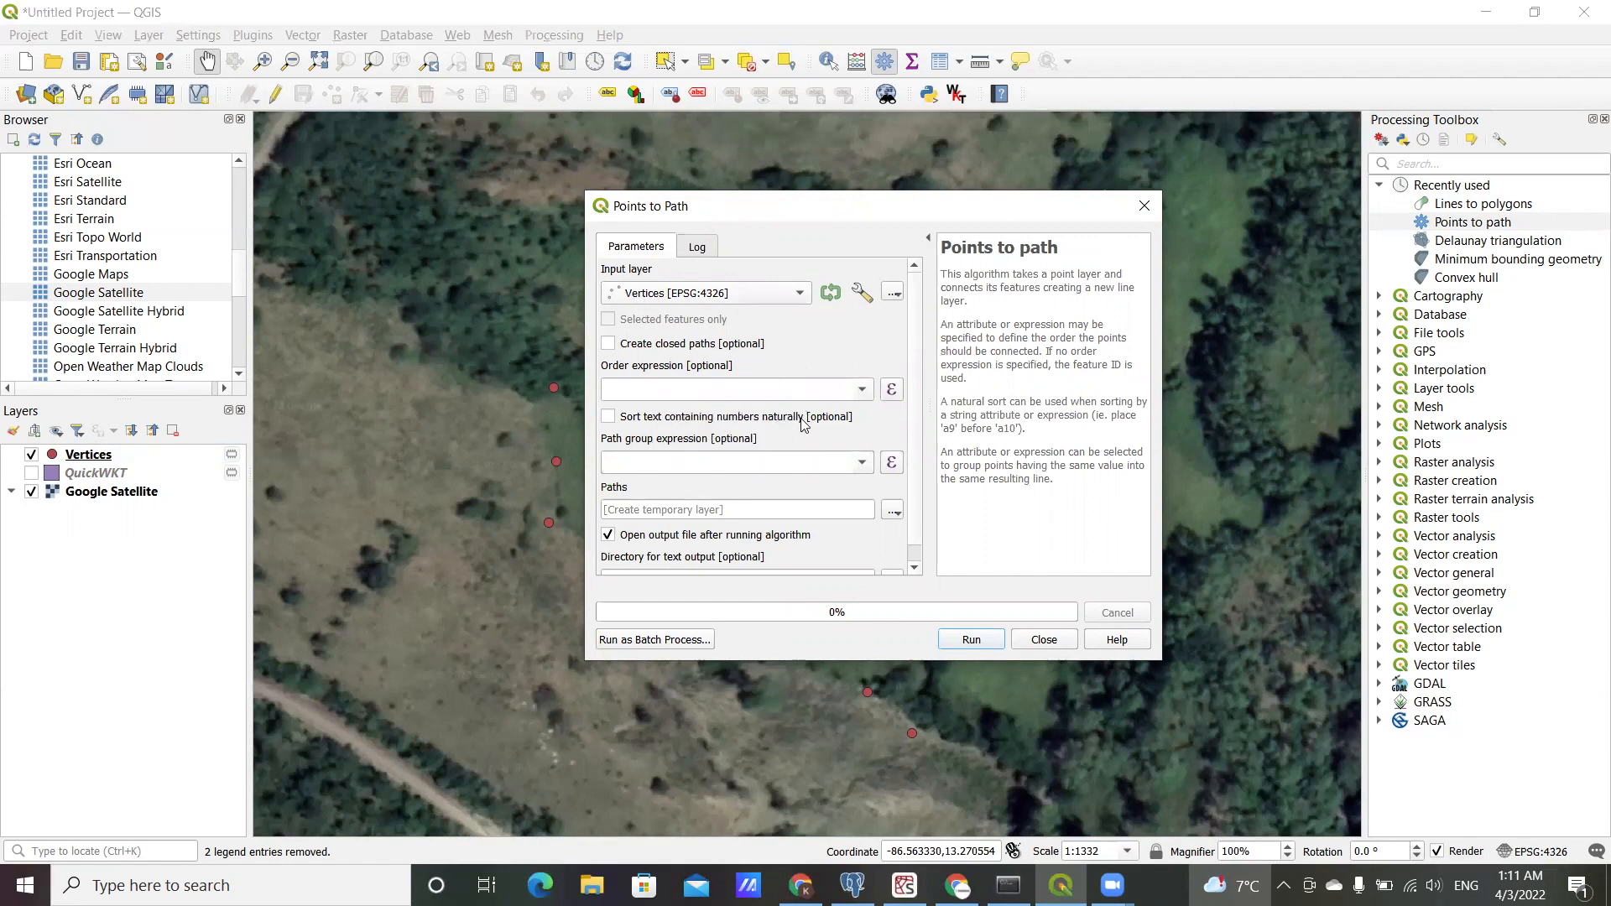
pyautogui.moveTo(766, 329)
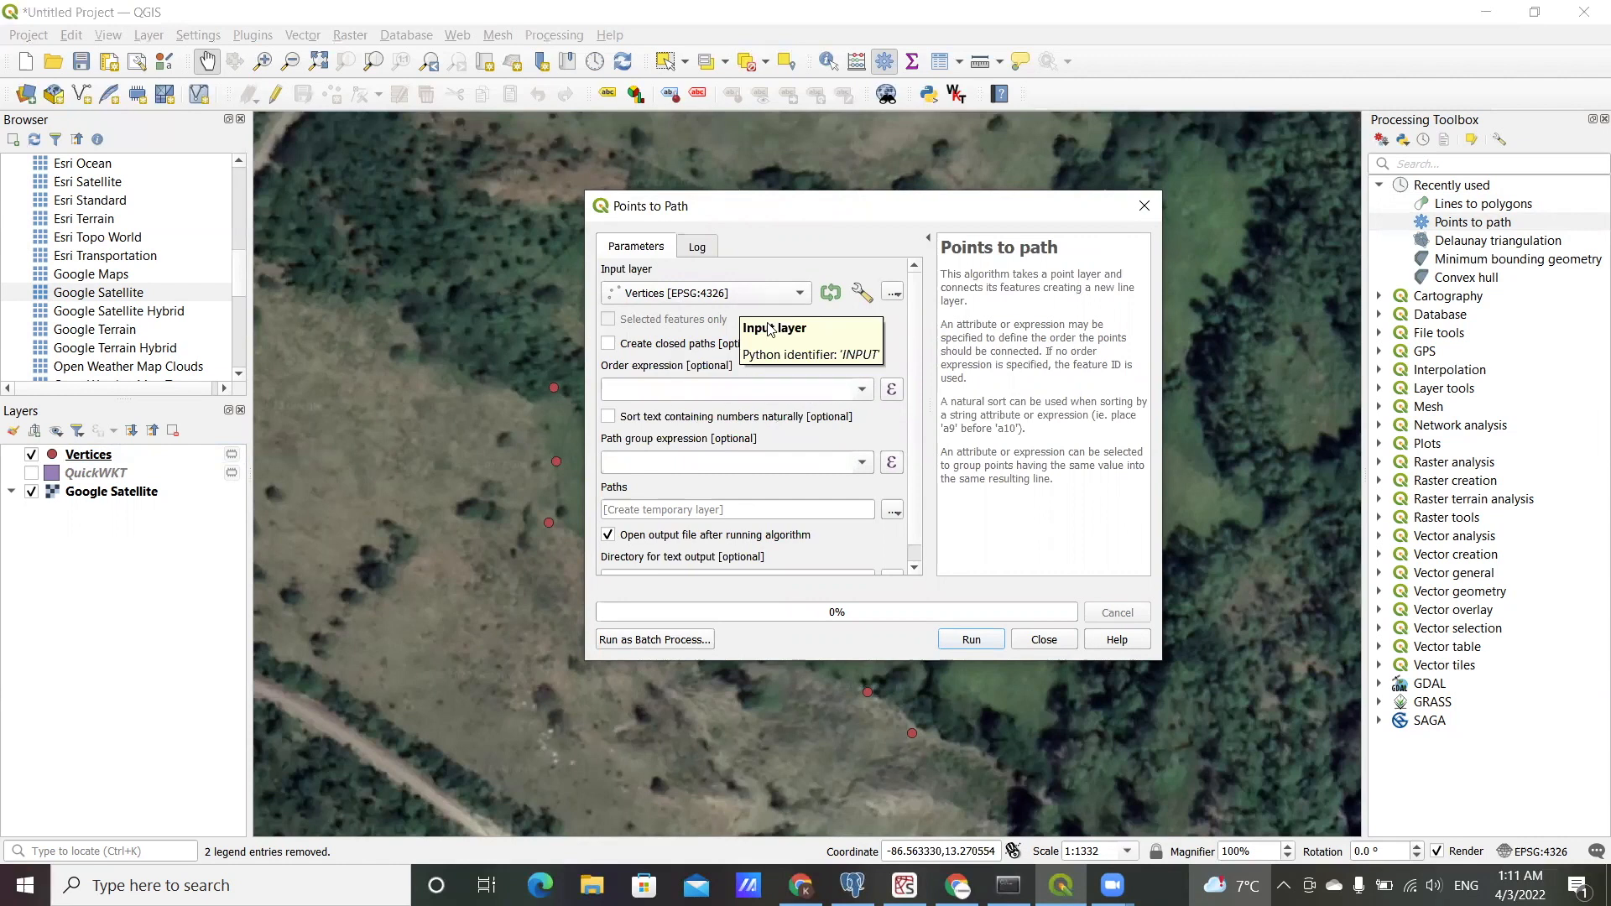
pyautogui.moveTo(687, 365)
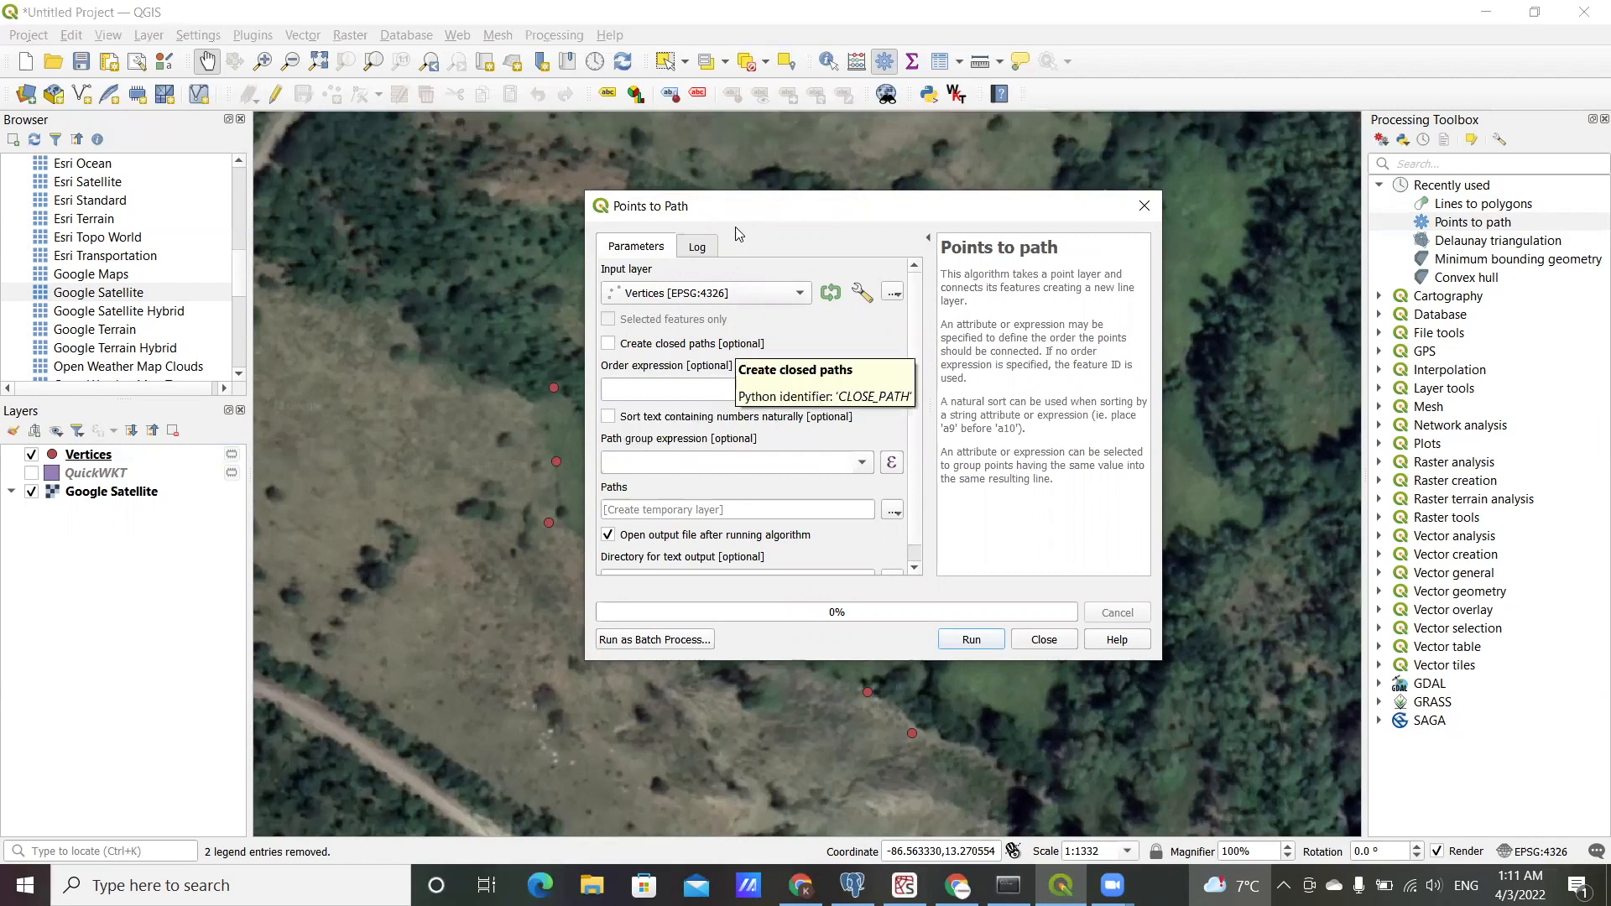
pyautogui.moveTo(755, 209)
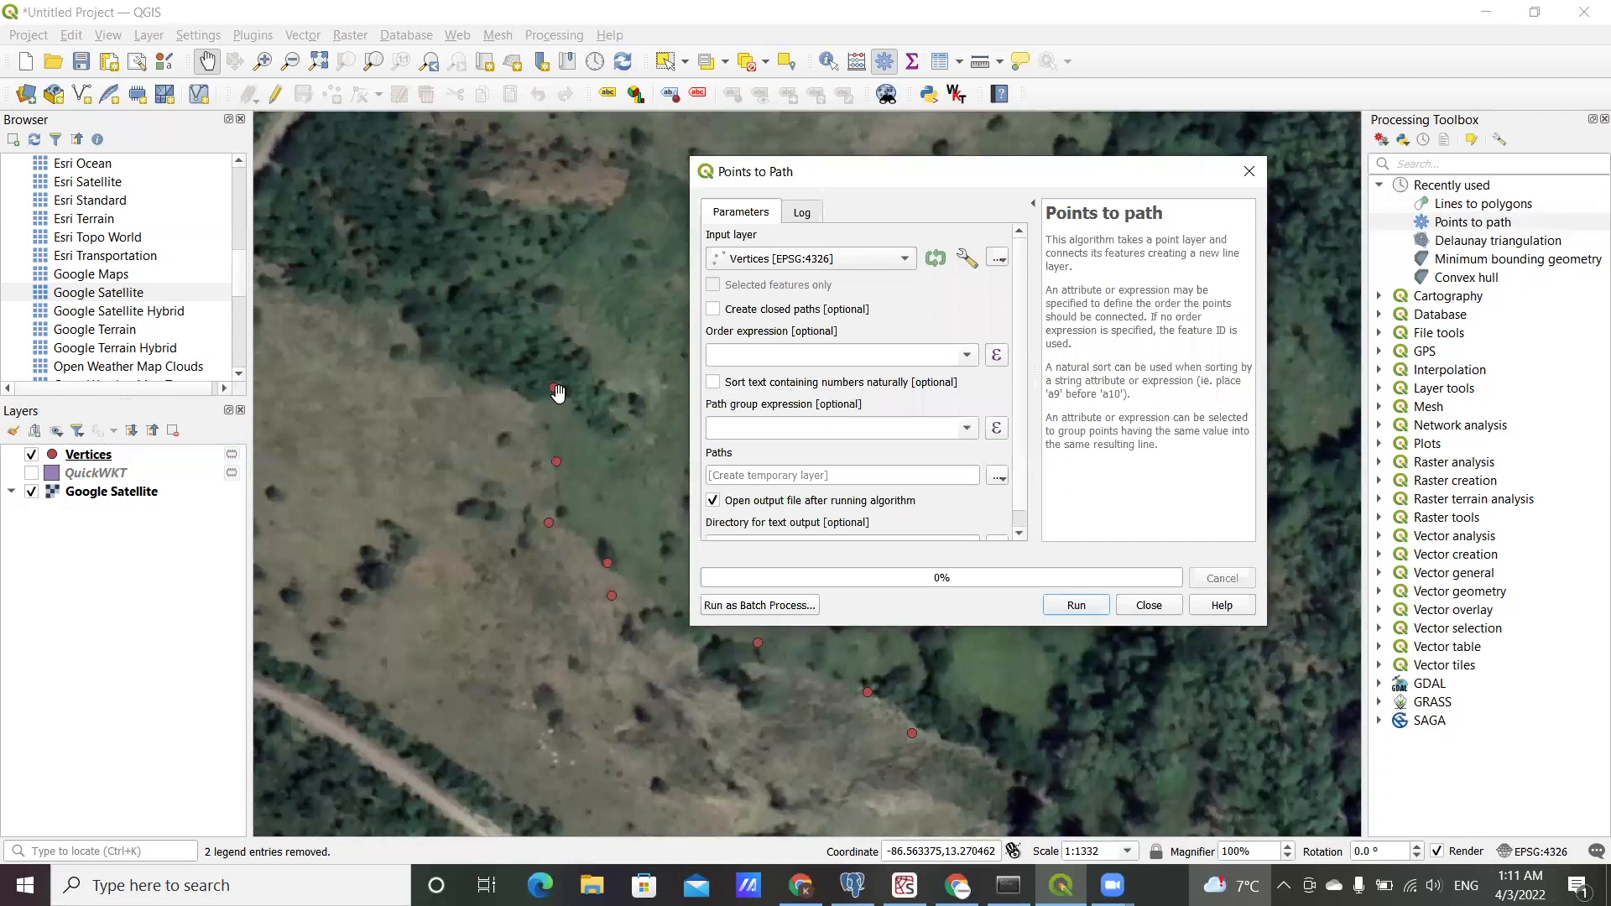
# Step: Run Points to path with closed paths ordered by vertex_index, then close the dialog
pyautogui.click(713, 309)
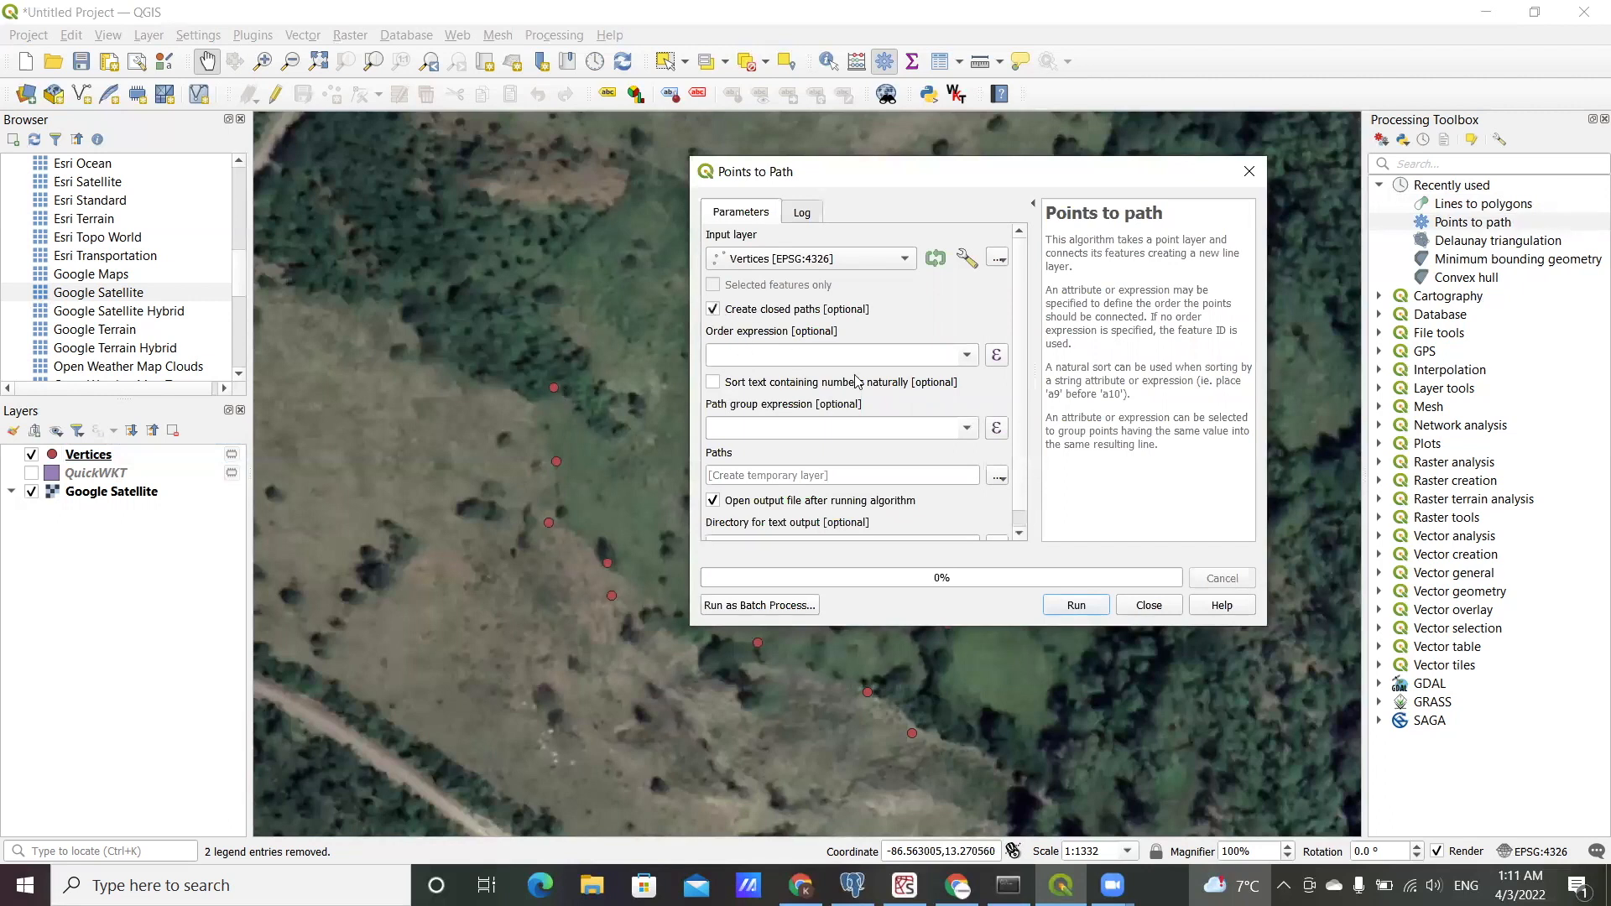
pyautogui.moveTo(965, 354)
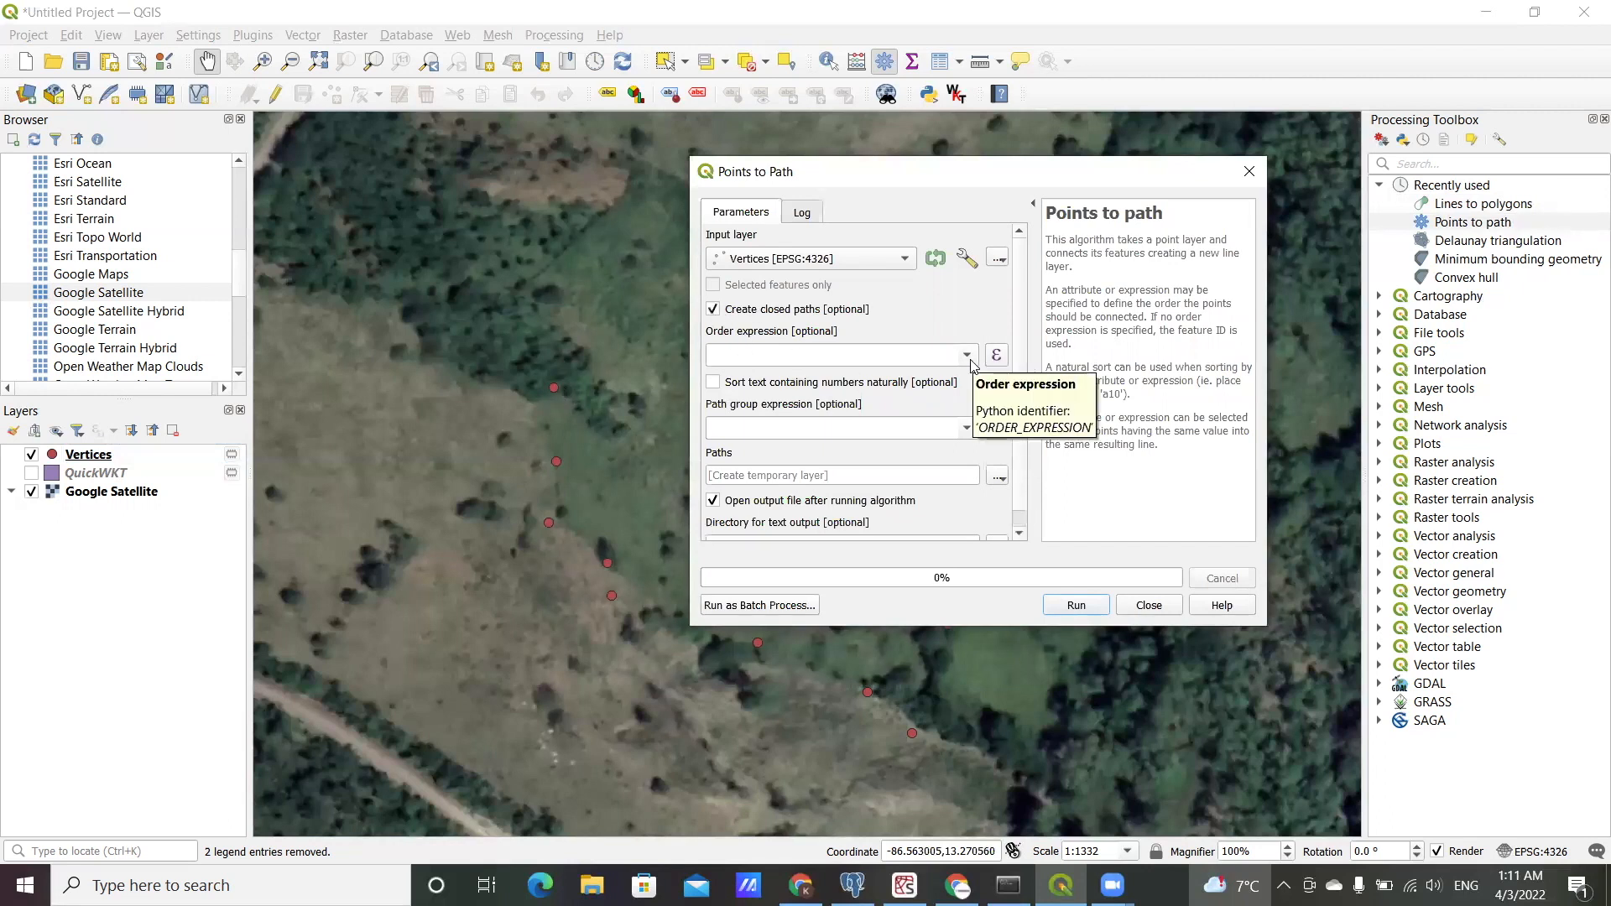
pyautogui.click(964, 354)
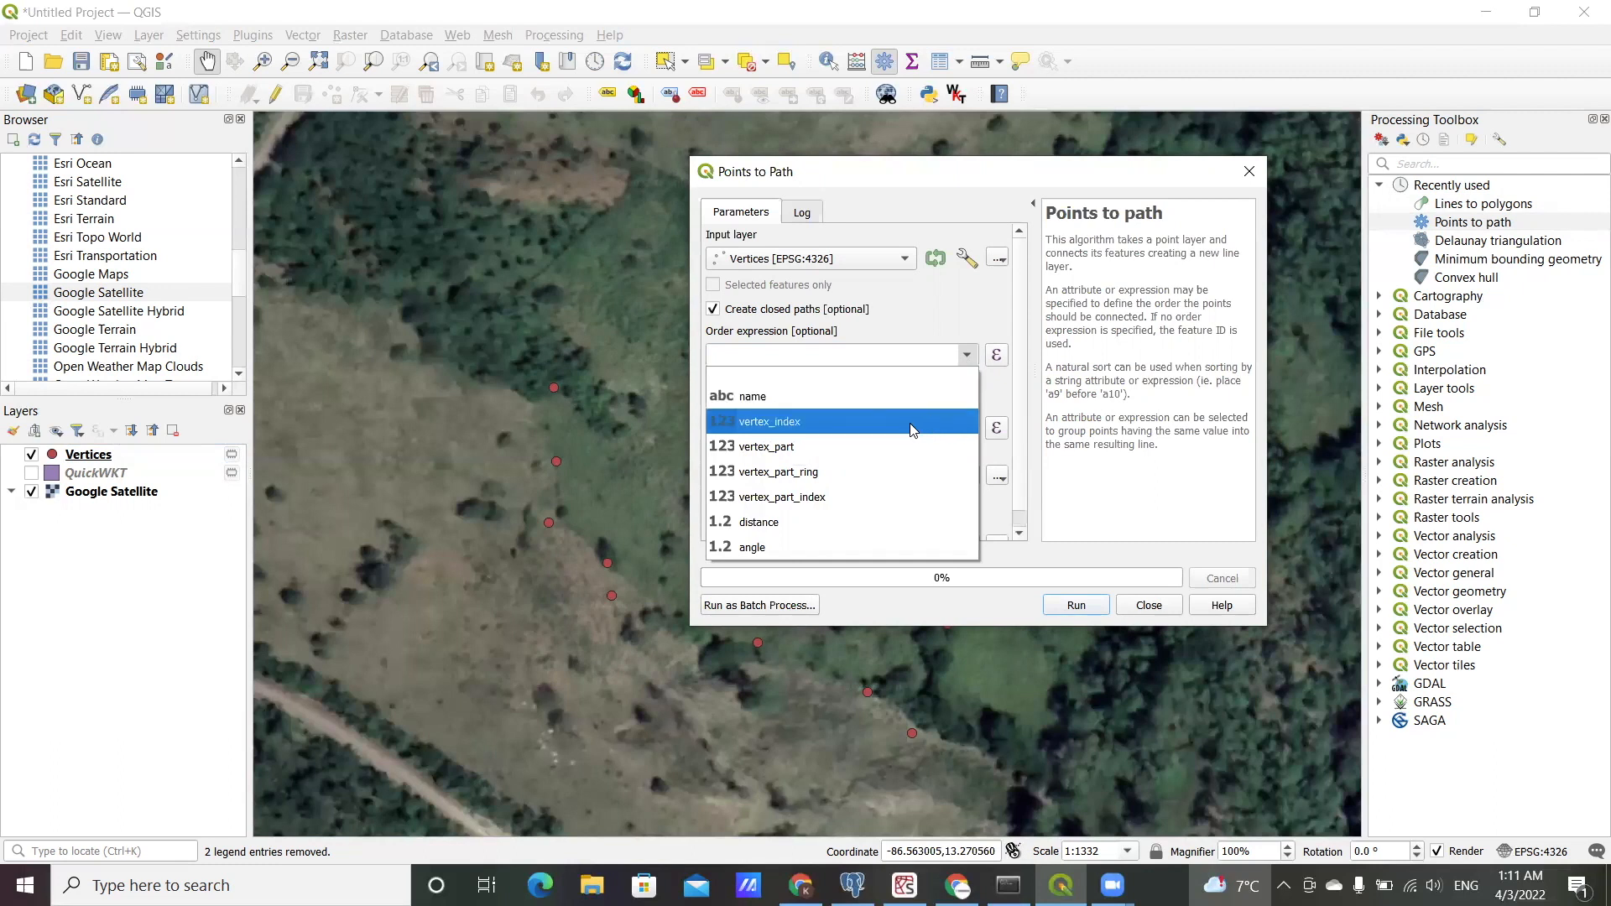
pyautogui.moveTo(911, 421)
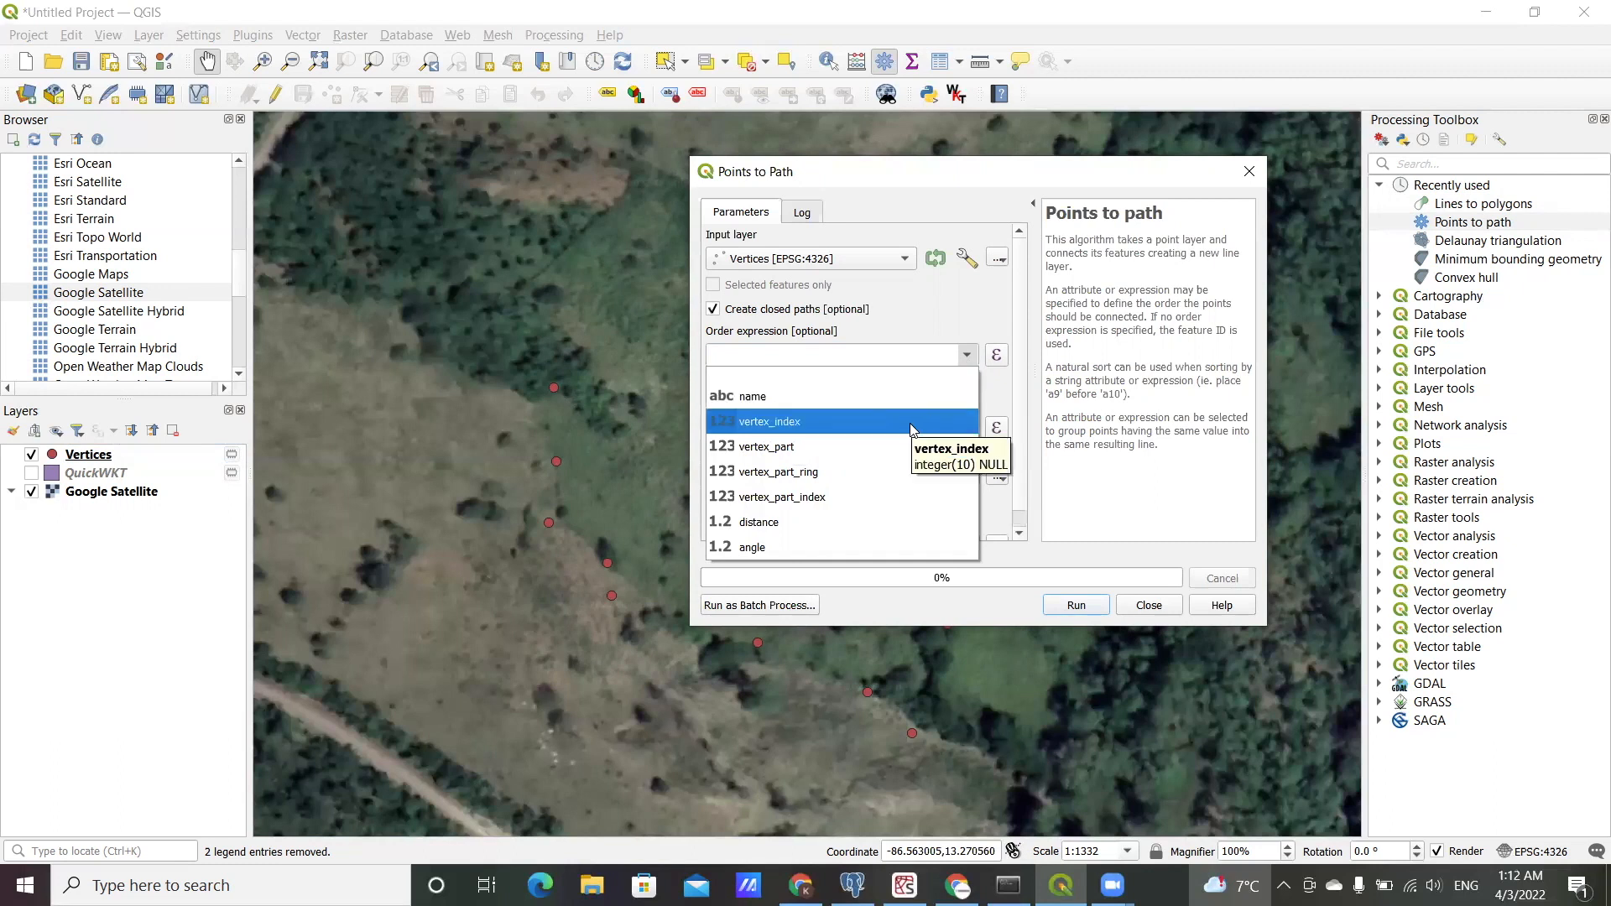
pyautogui.click(767, 422)
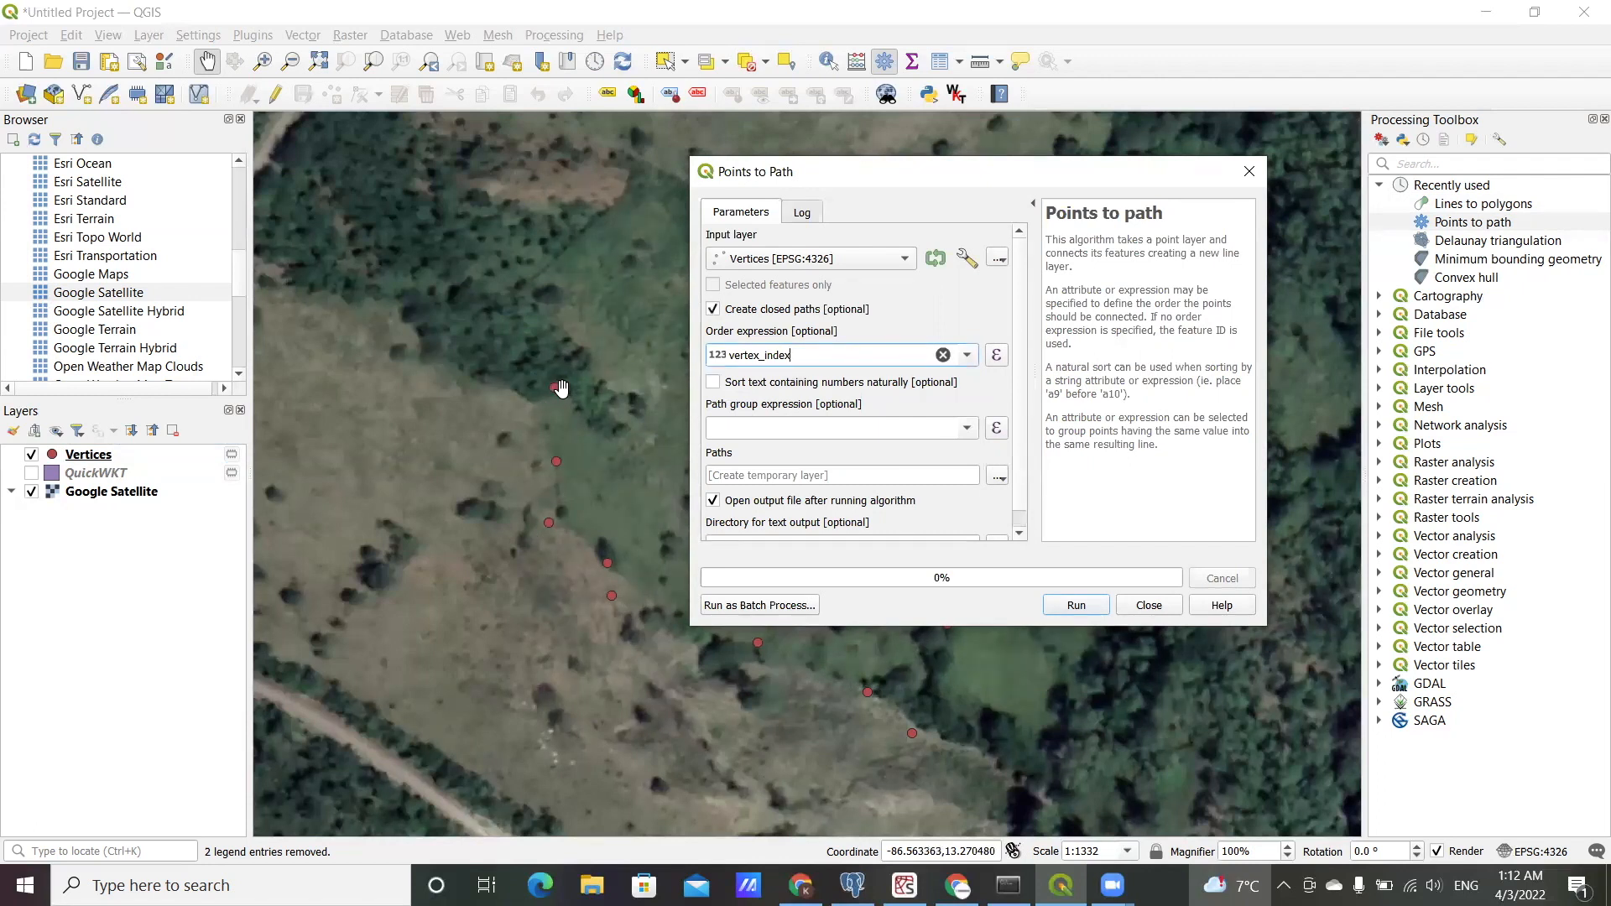
pyautogui.moveTo(577, 621)
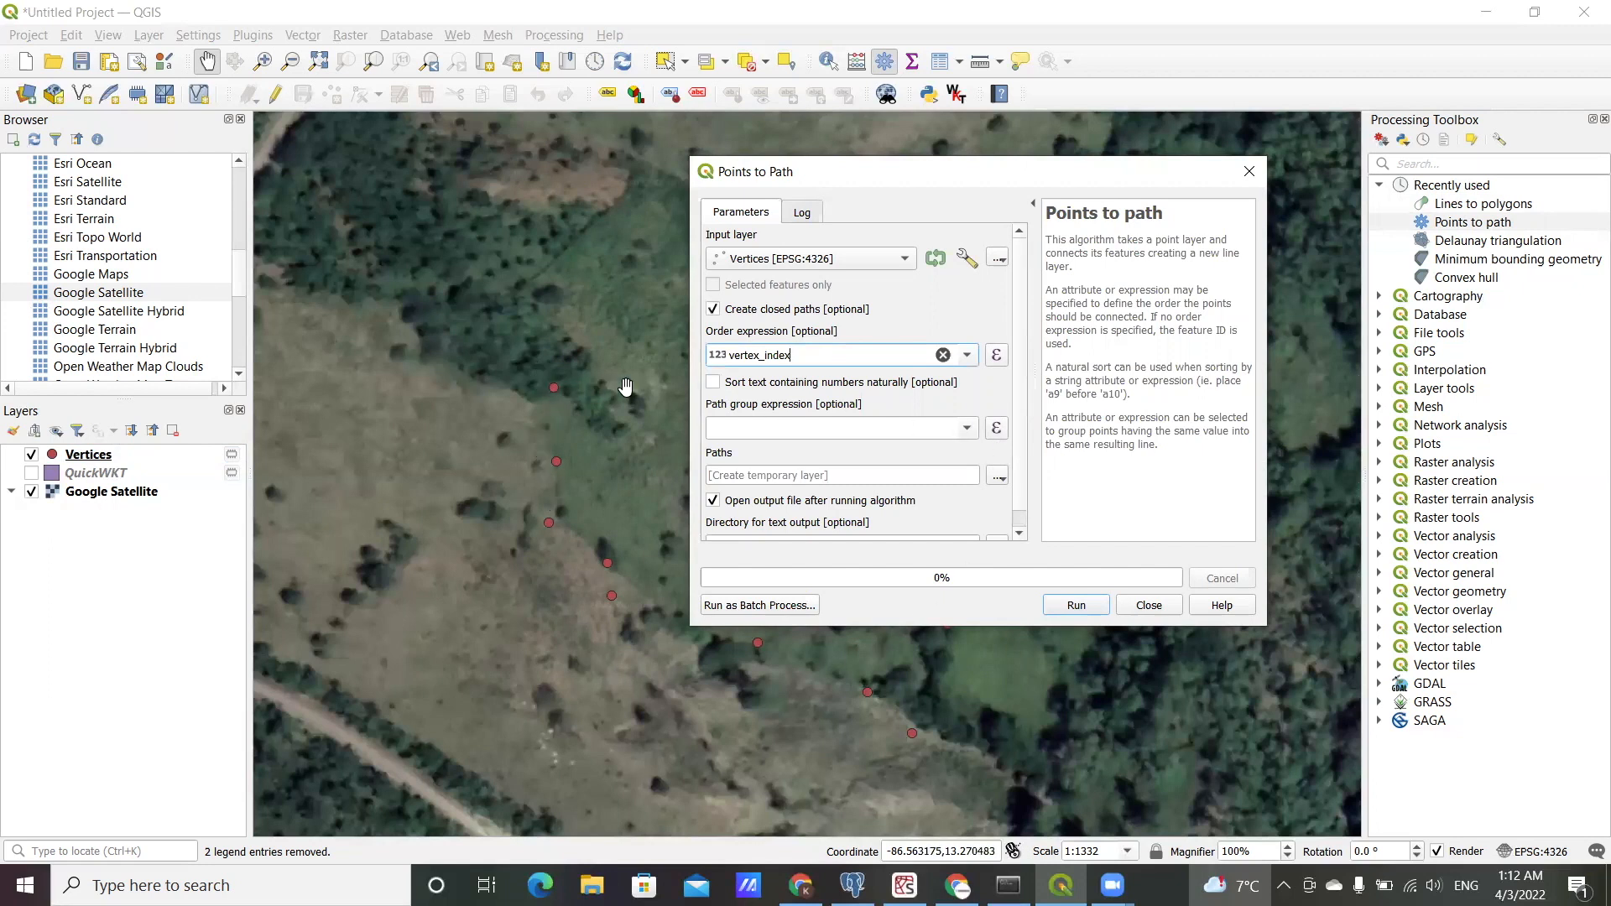
pyautogui.moveTo(573, 386)
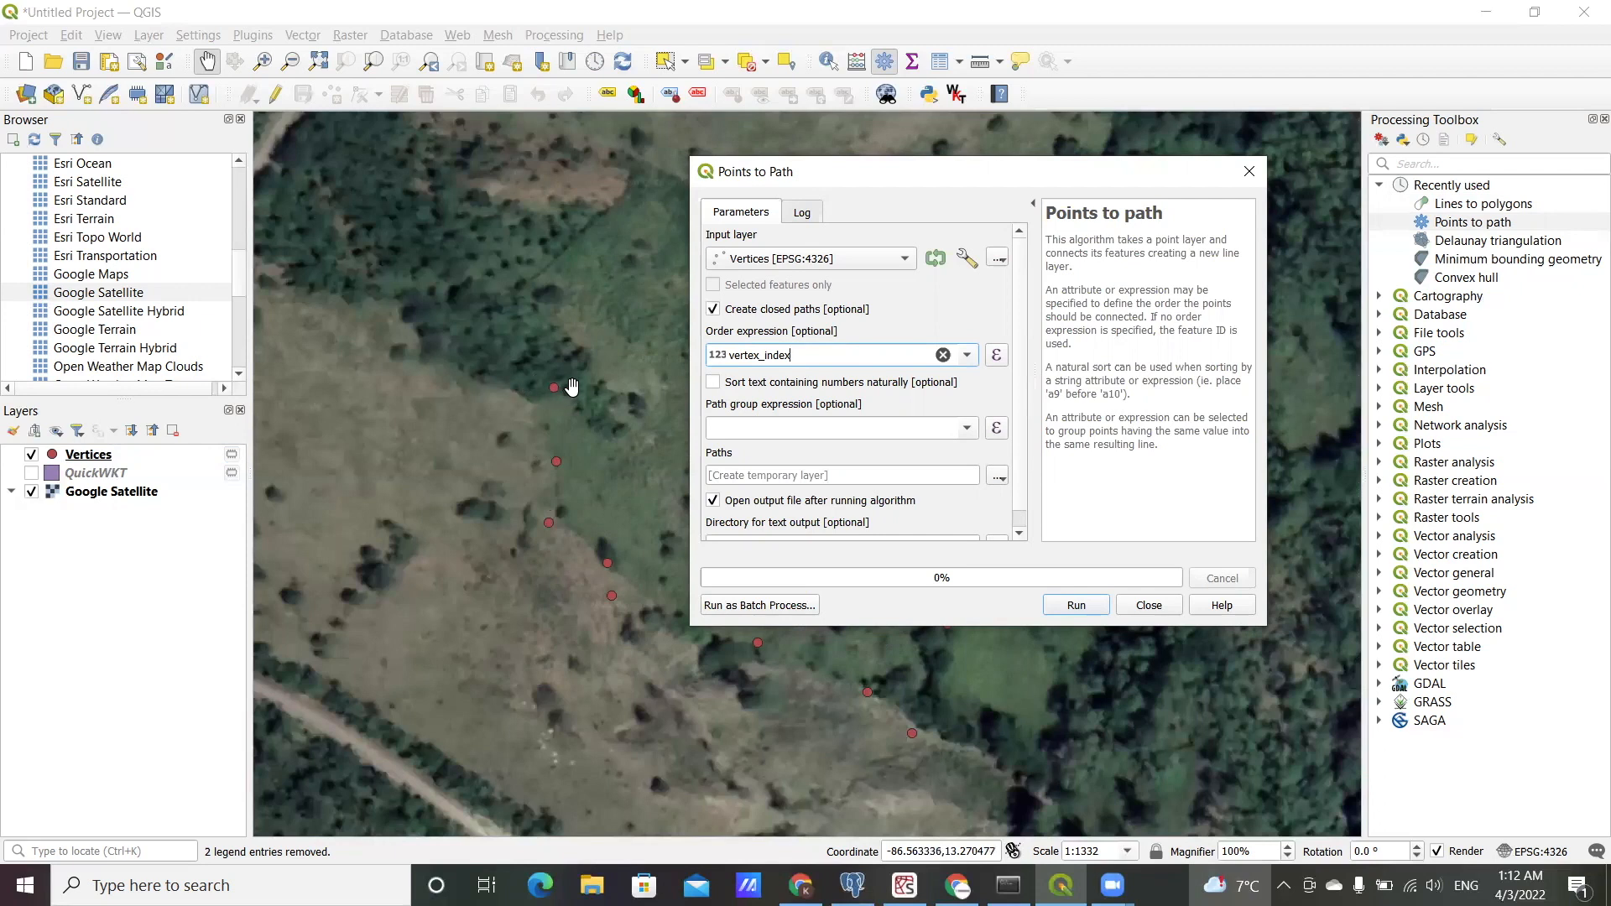
pyautogui.moveTo(640, 650)
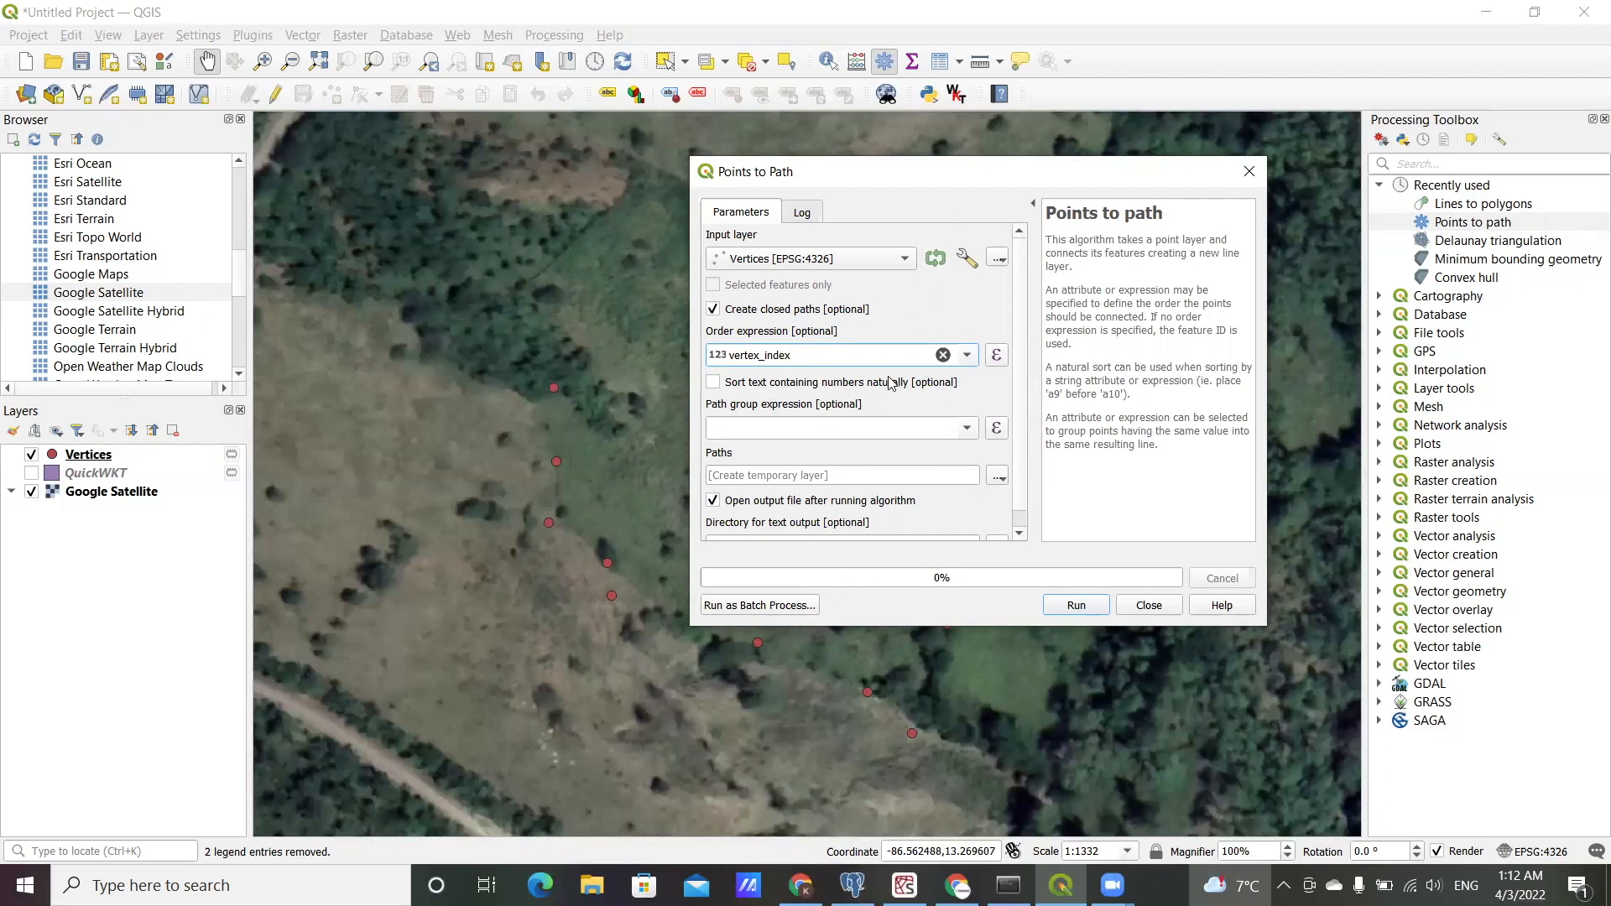
pyautogui.moveTo(966, 417)
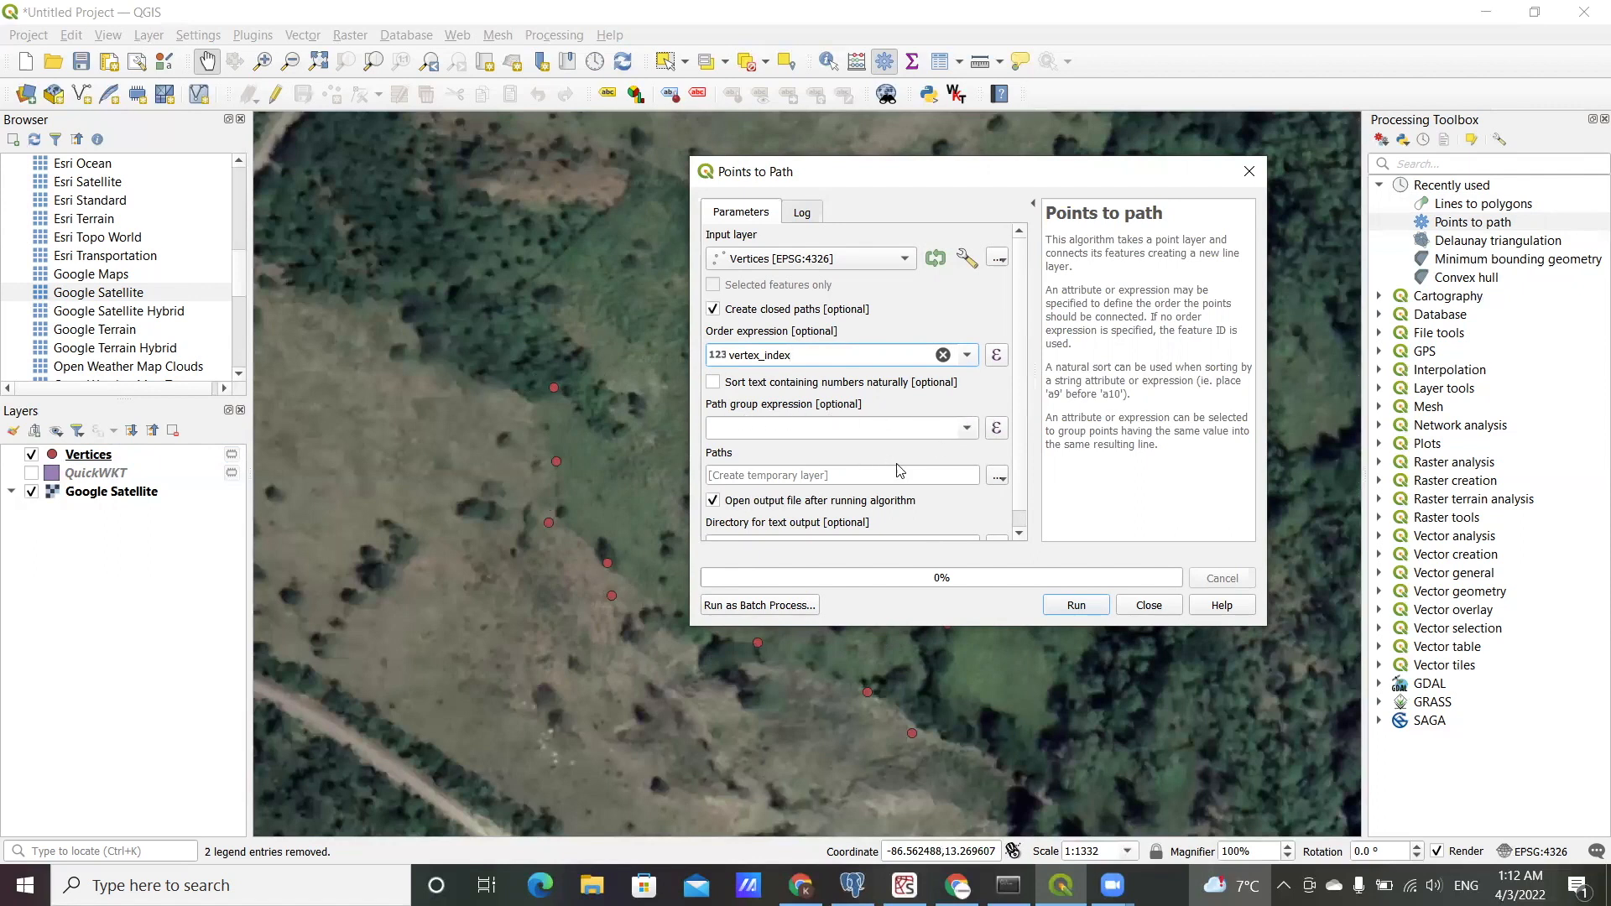
pyautogui.moveTo(955, 453)
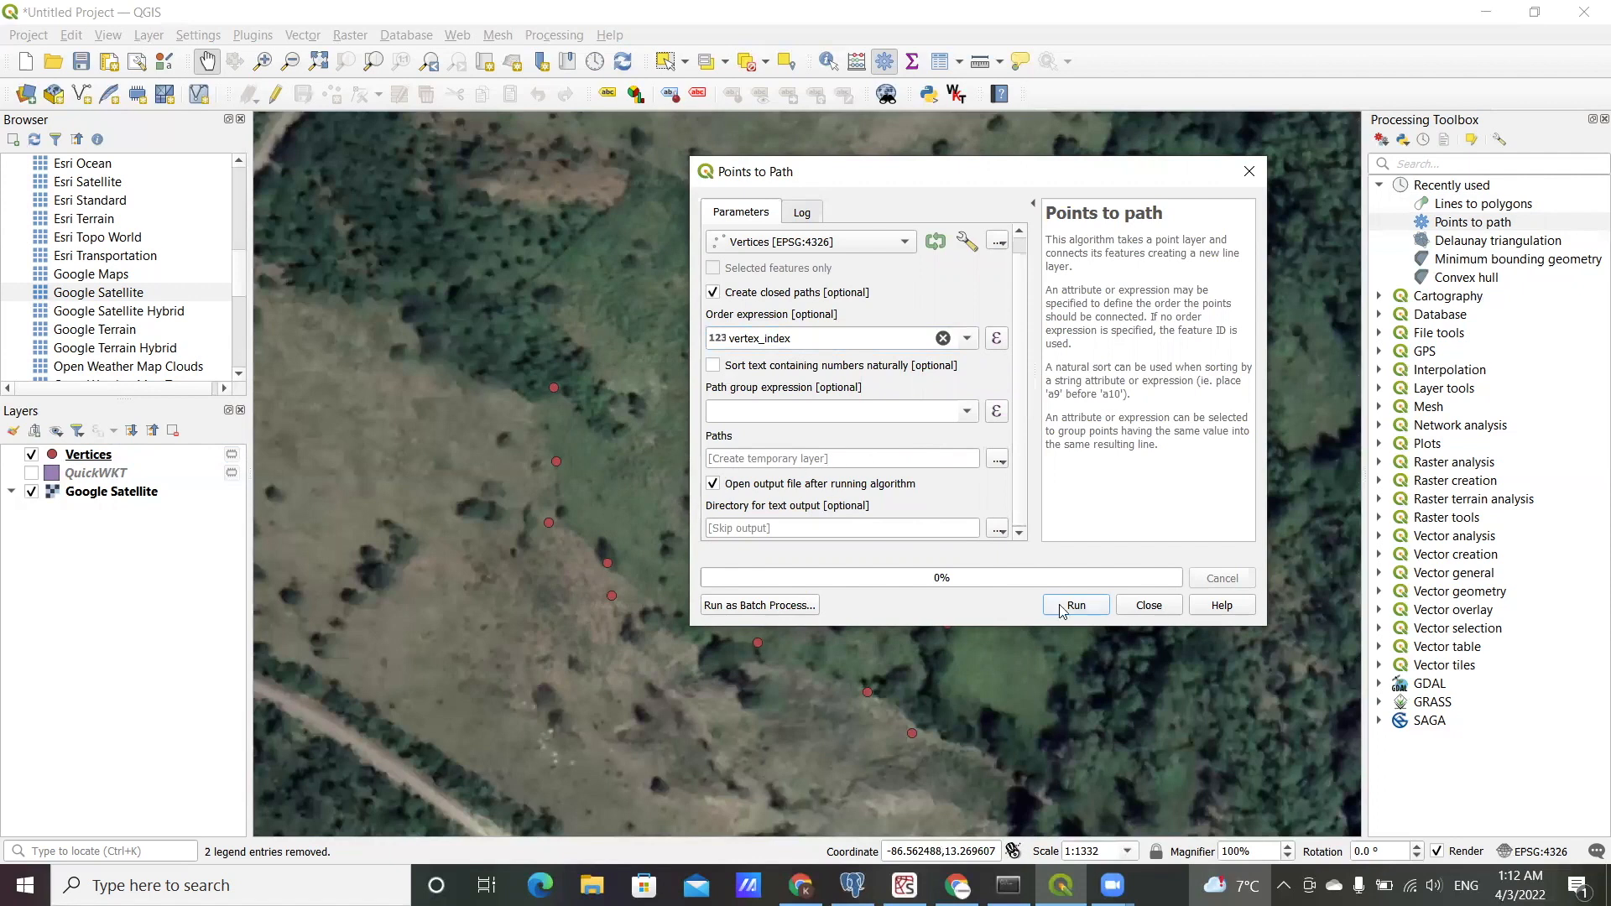
pyautogui.moveTo(1086, 611)
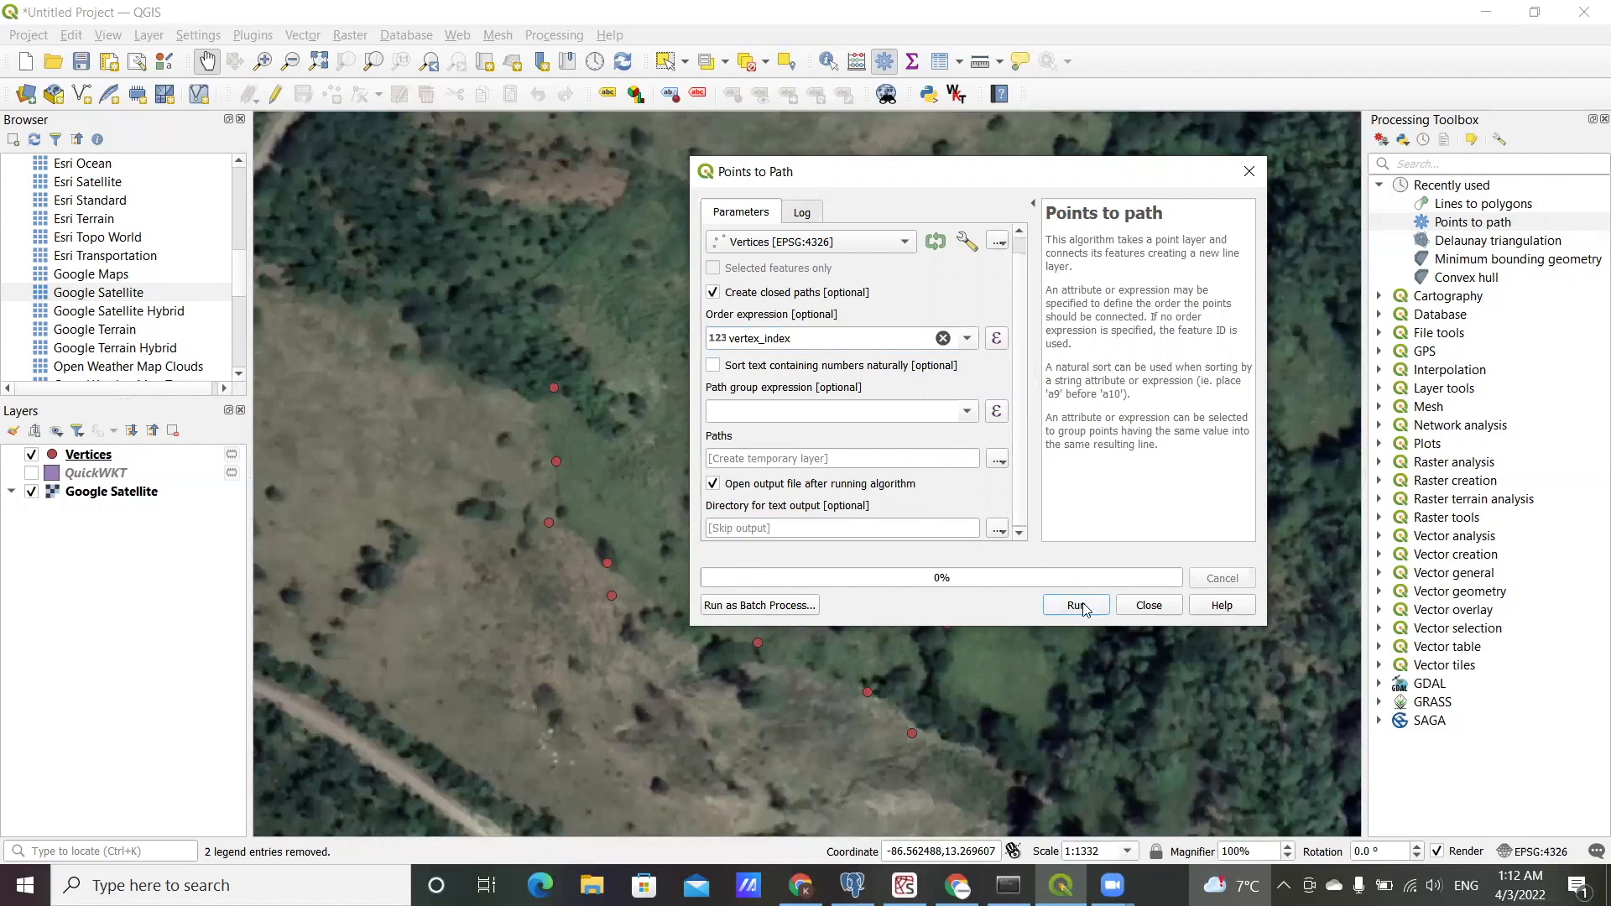
pyautogui.click(1075, 604)
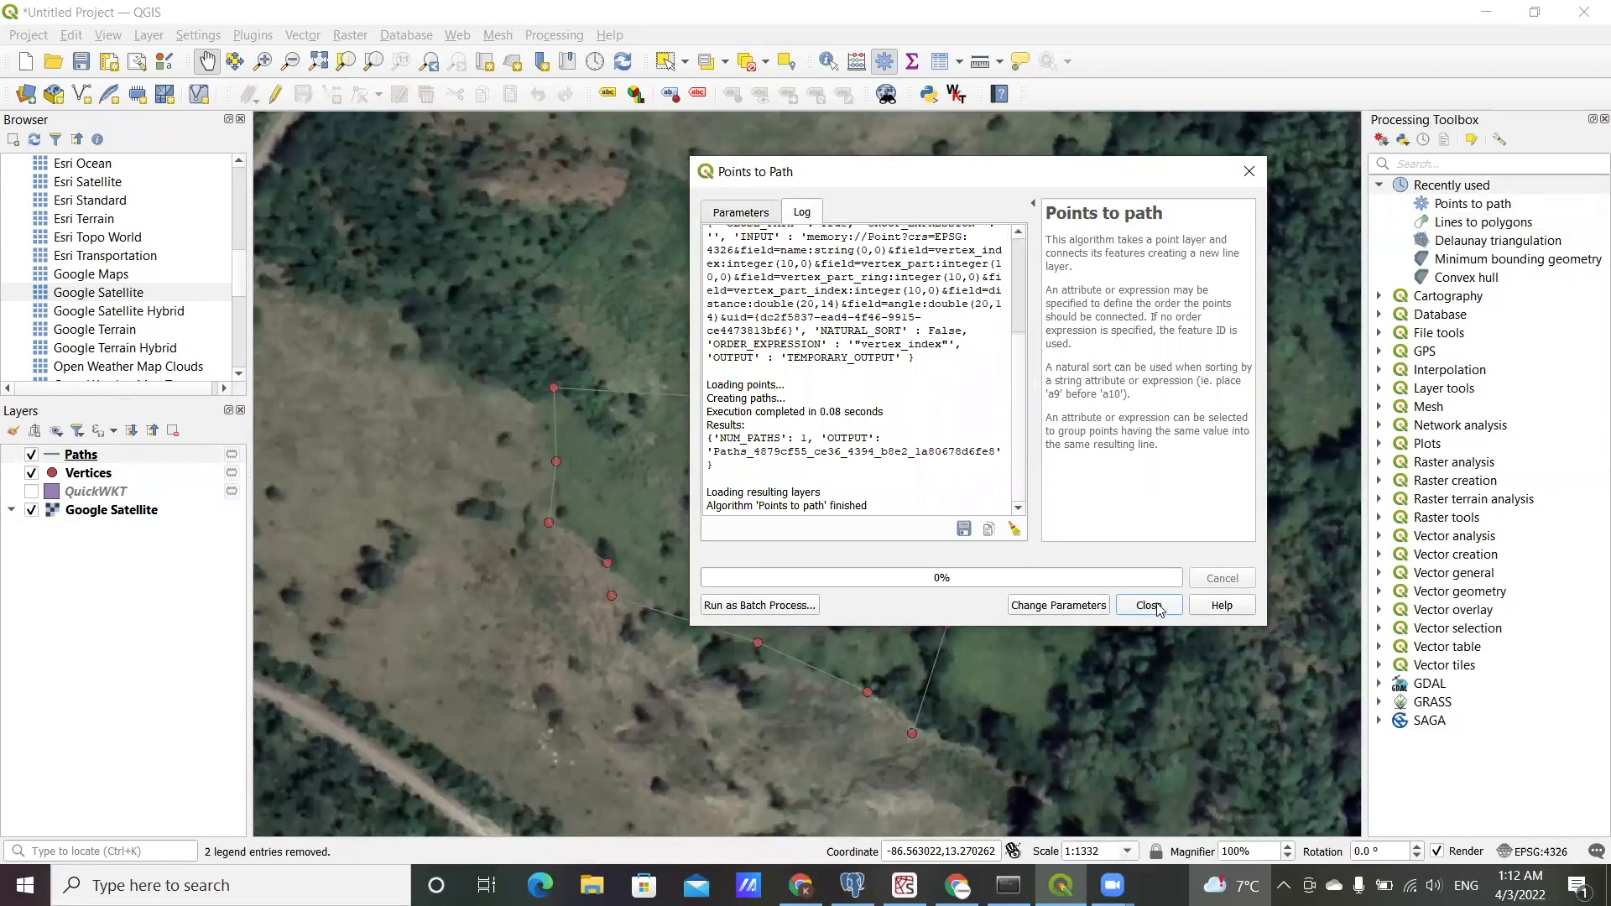
pyautogui.click(1147, 604)
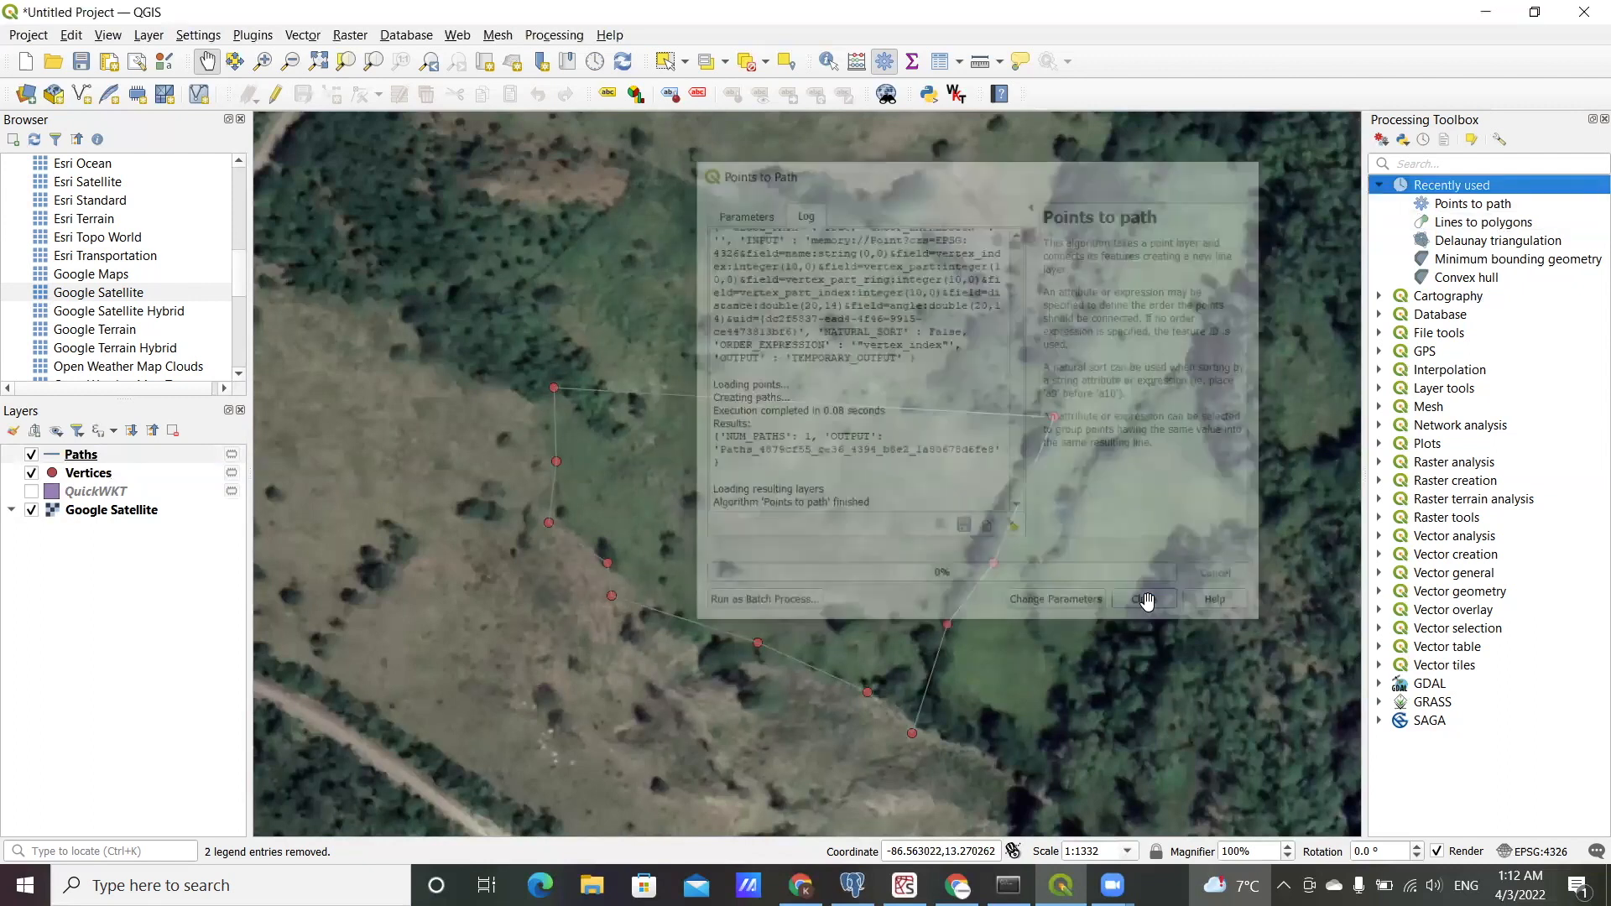
pyautogui.click(1145, 599)
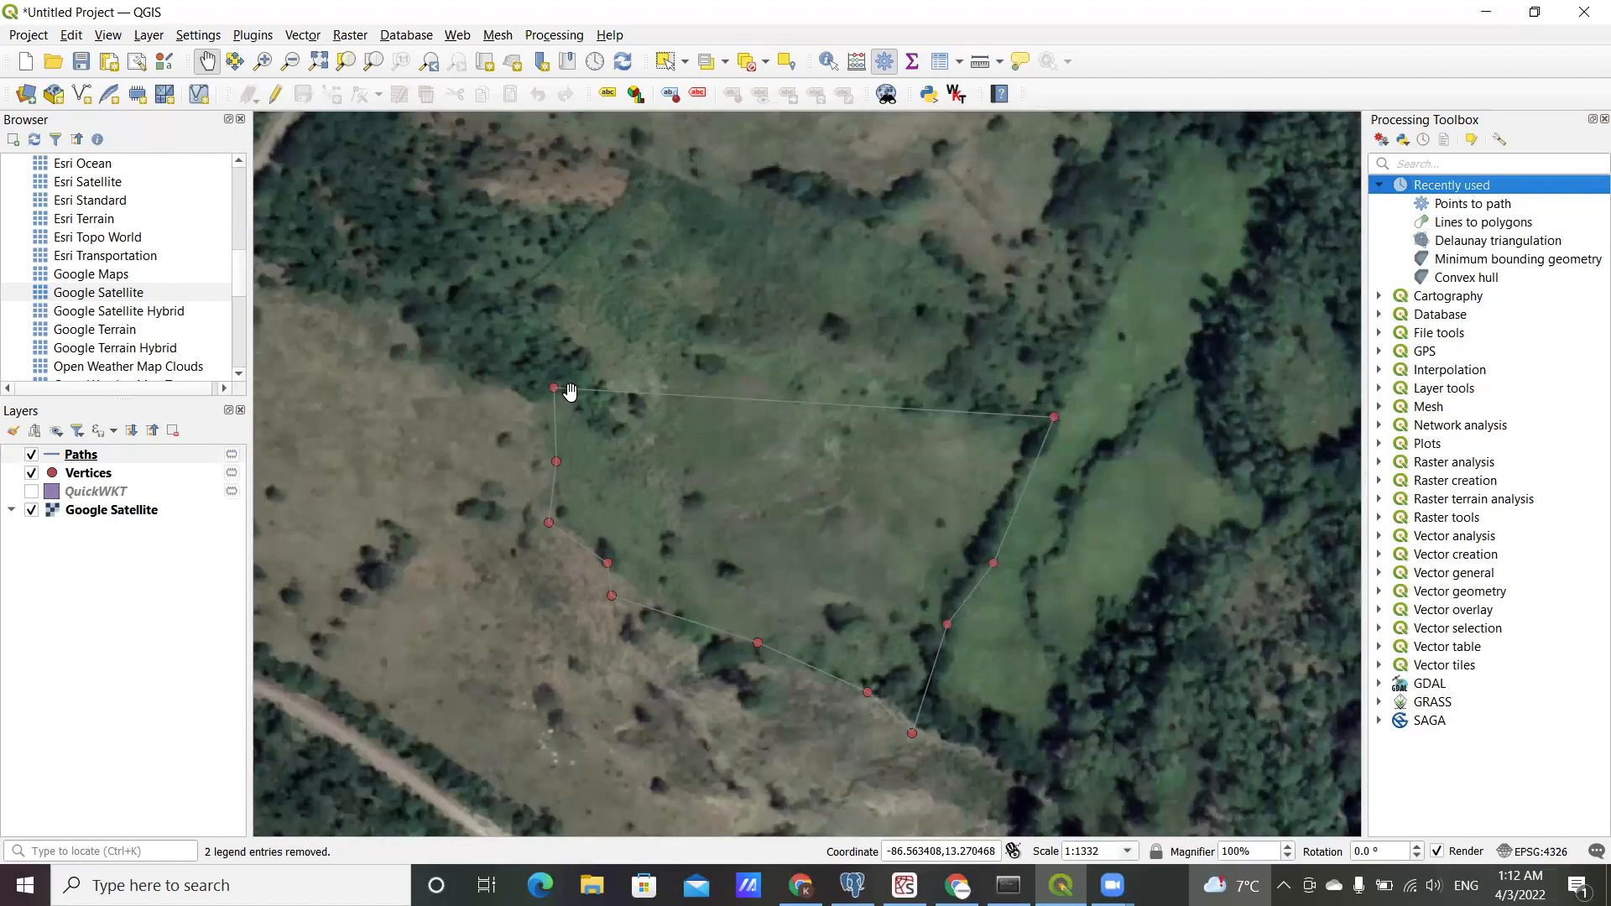
pyautogui.moveTo(655, 421)
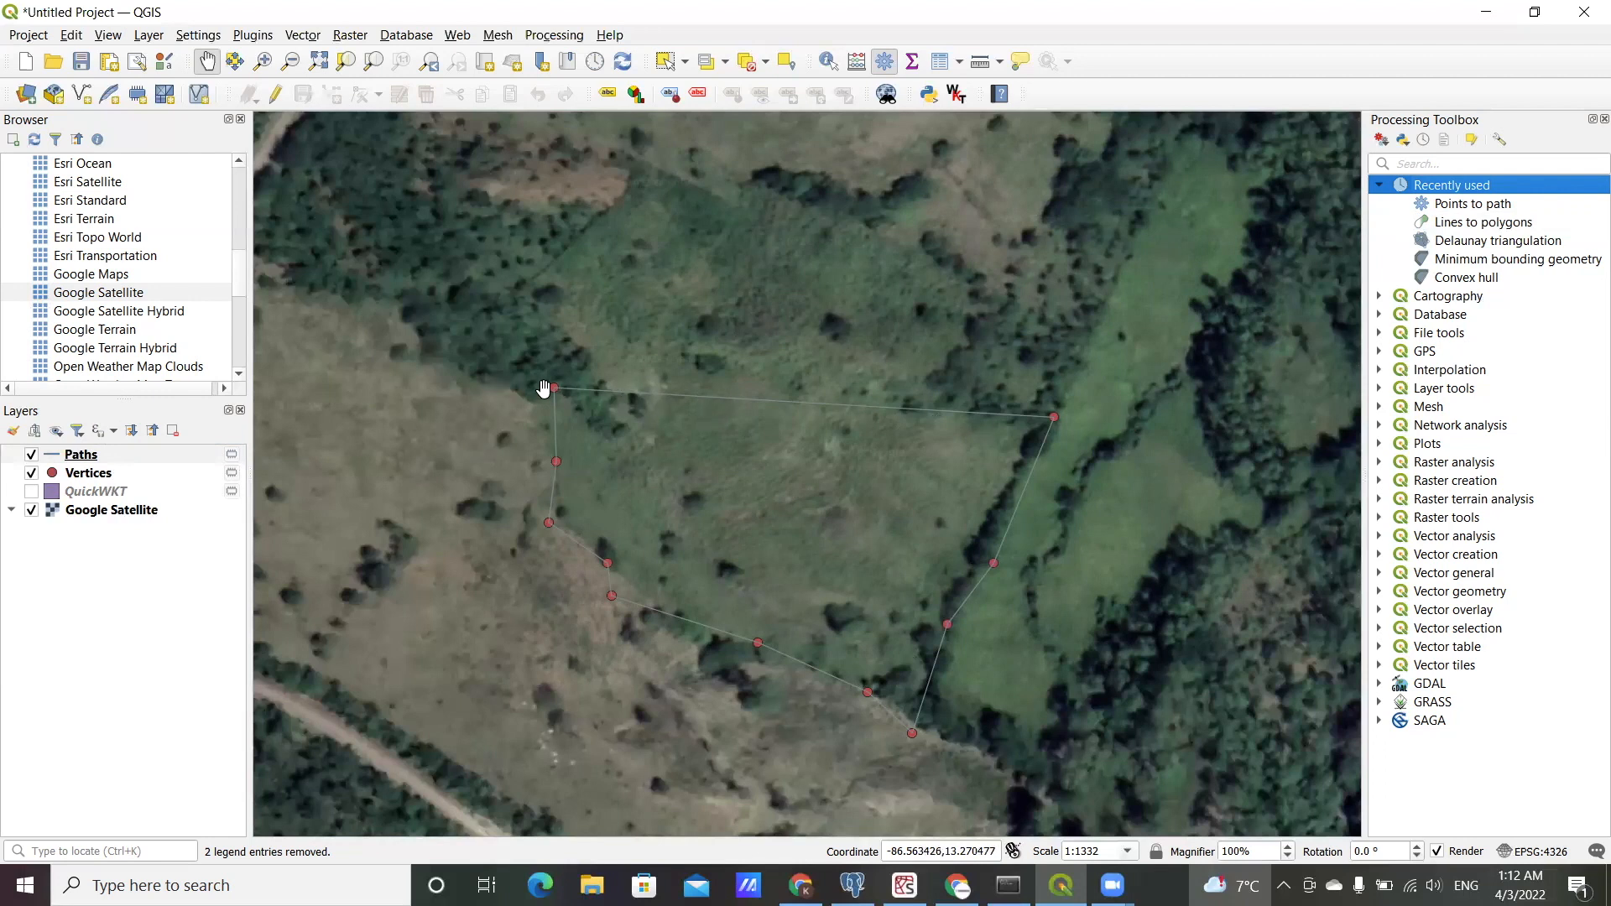
pyautogui.moveTo(552, 387)
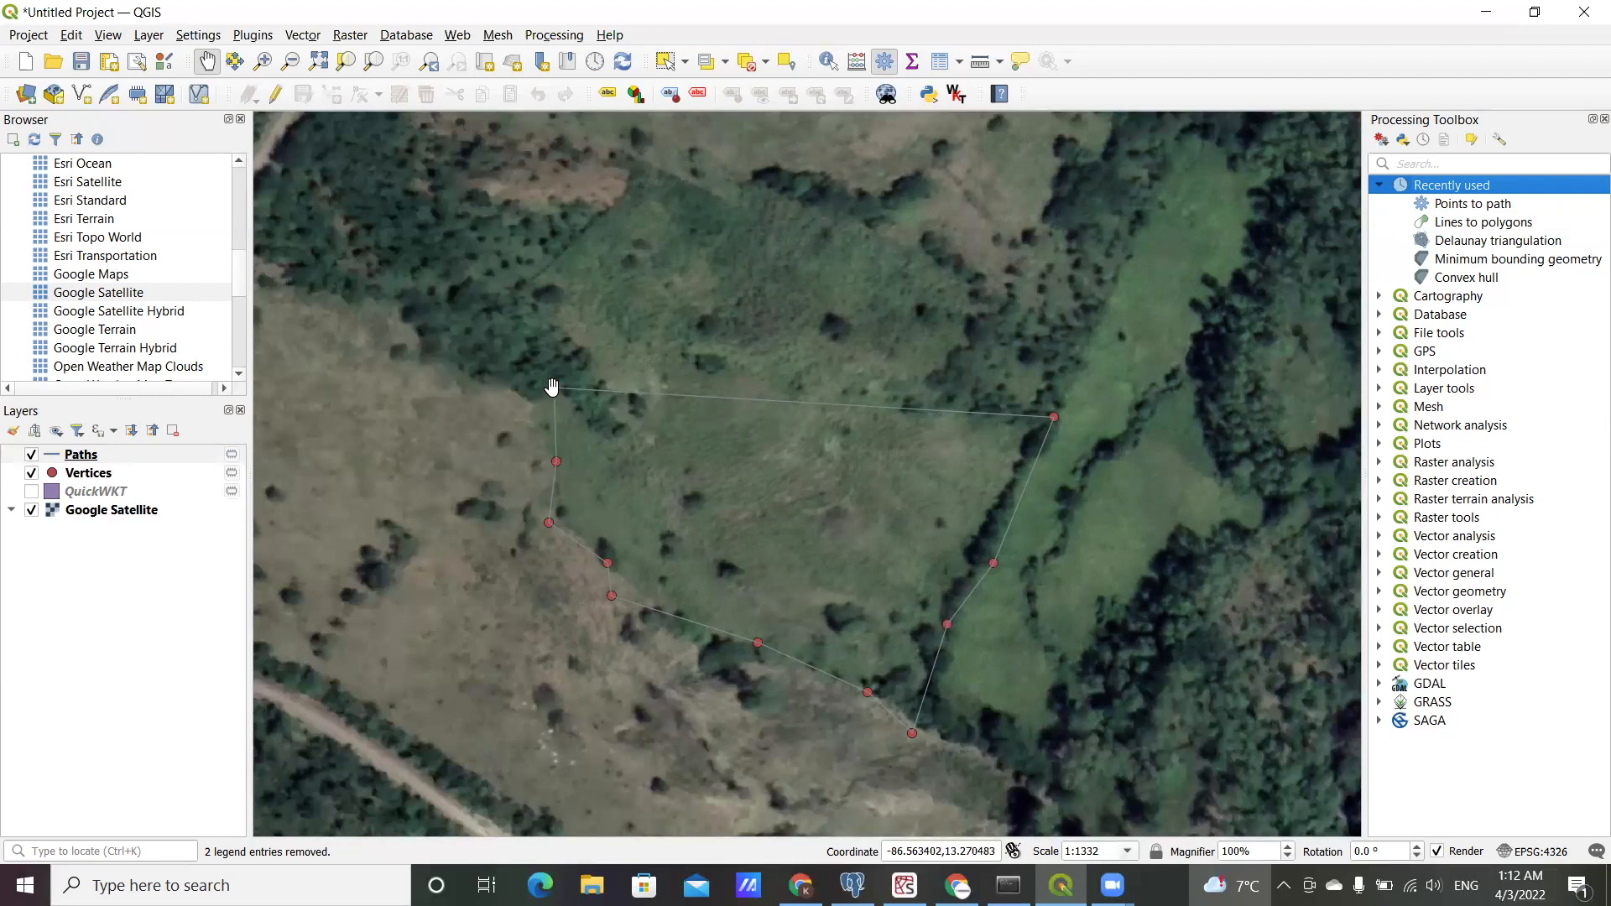
pyautogui.moveTo(1053, 423)
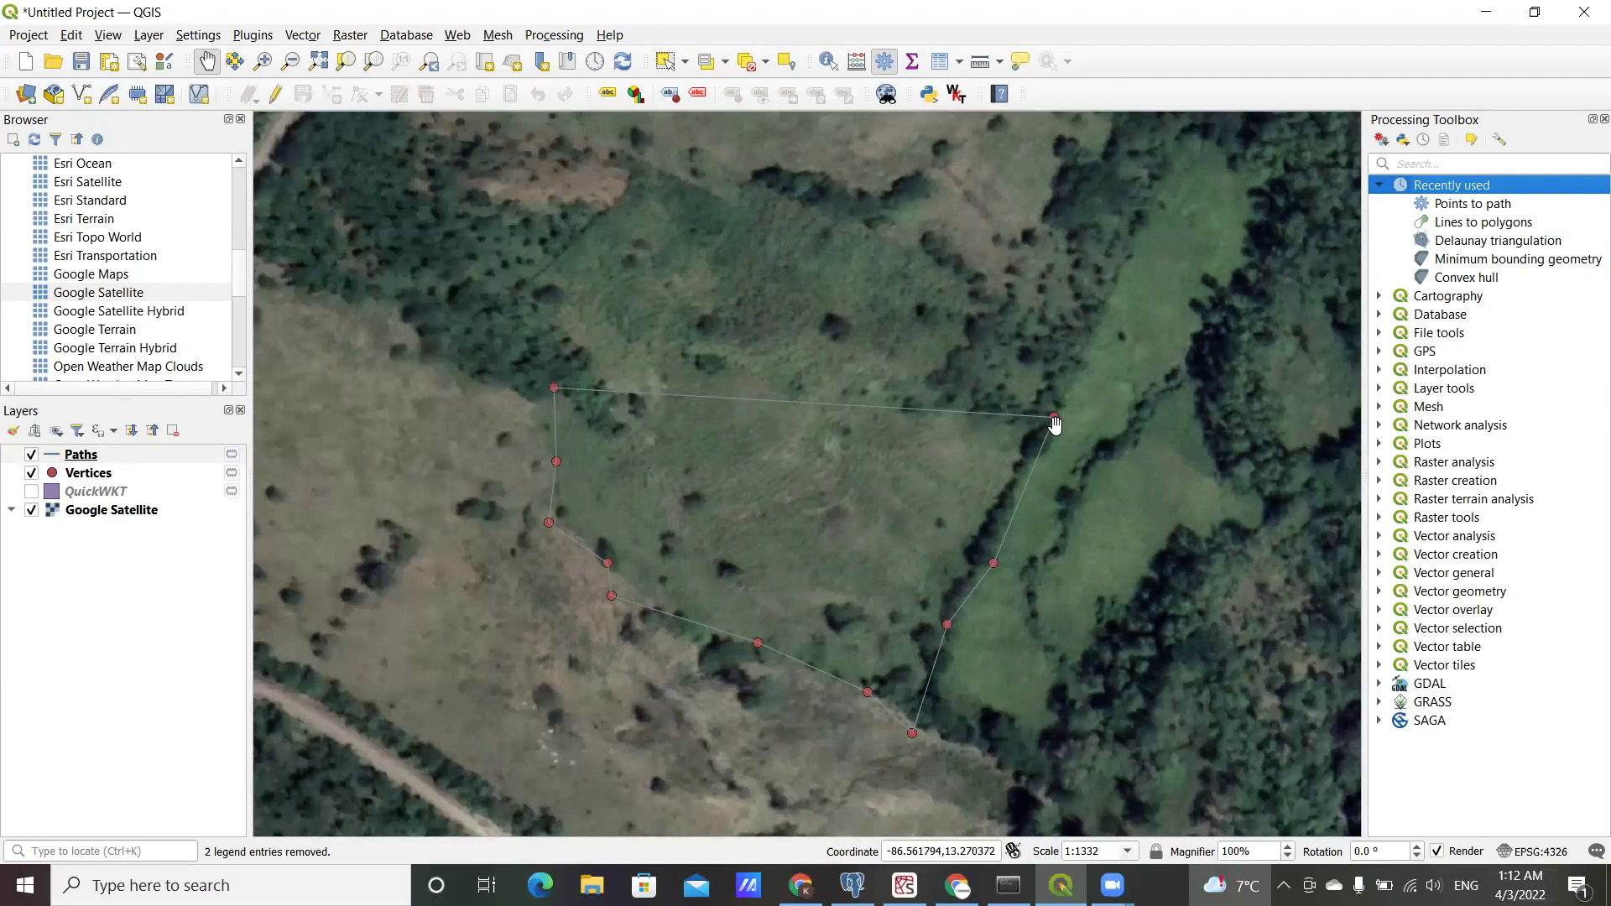
pyautogui.moveTo(1036, 408)
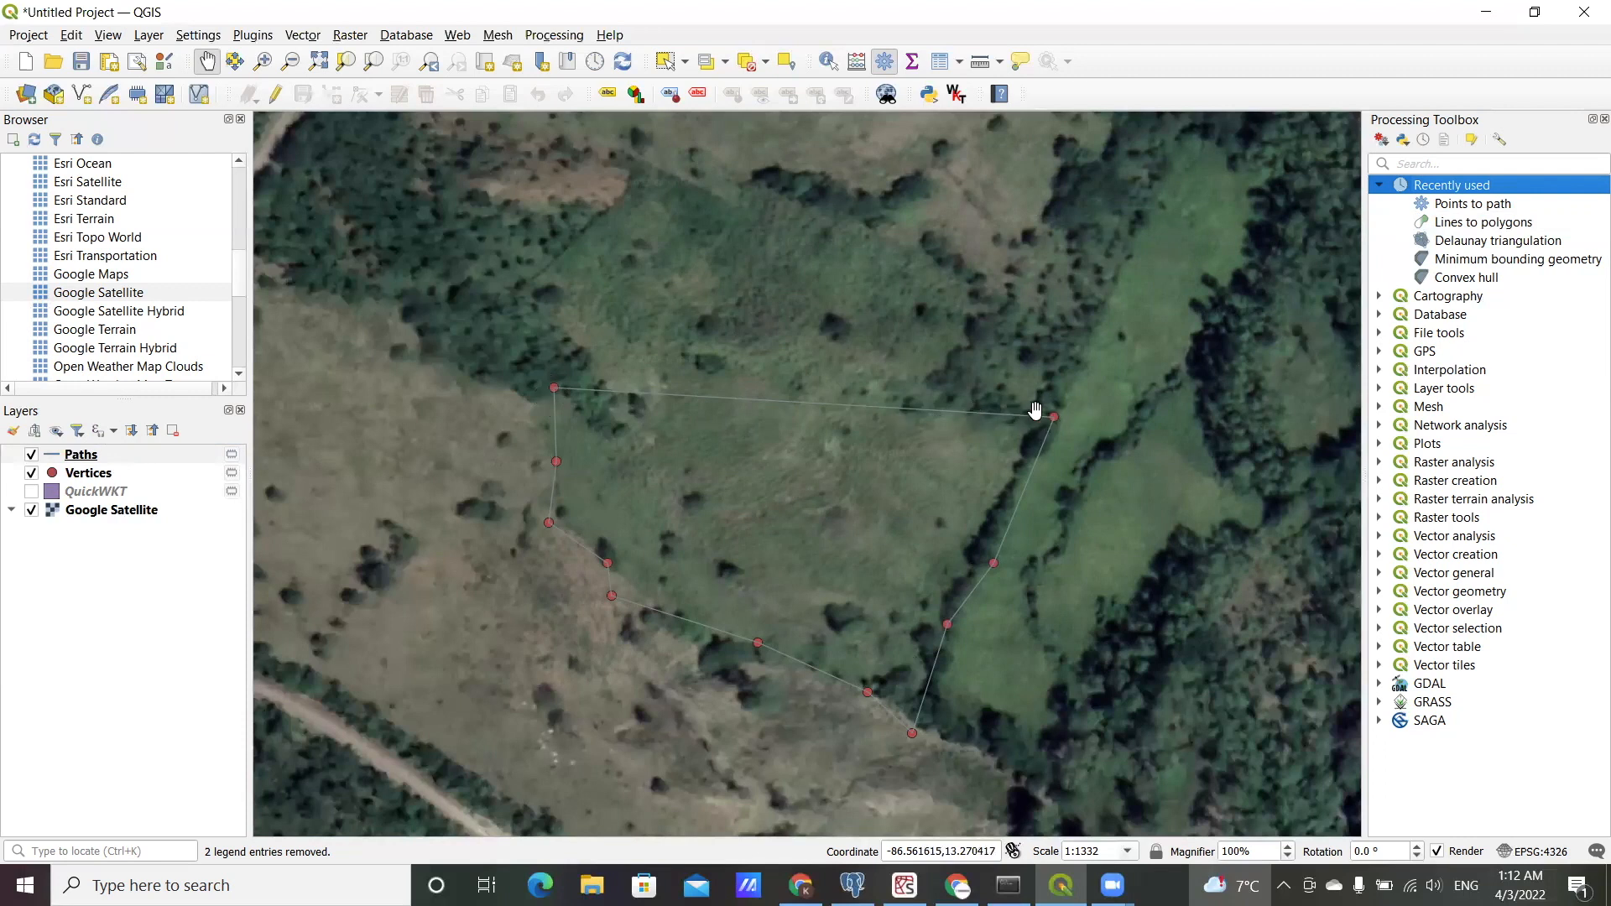
pyautogui.moveTo(822, 706)
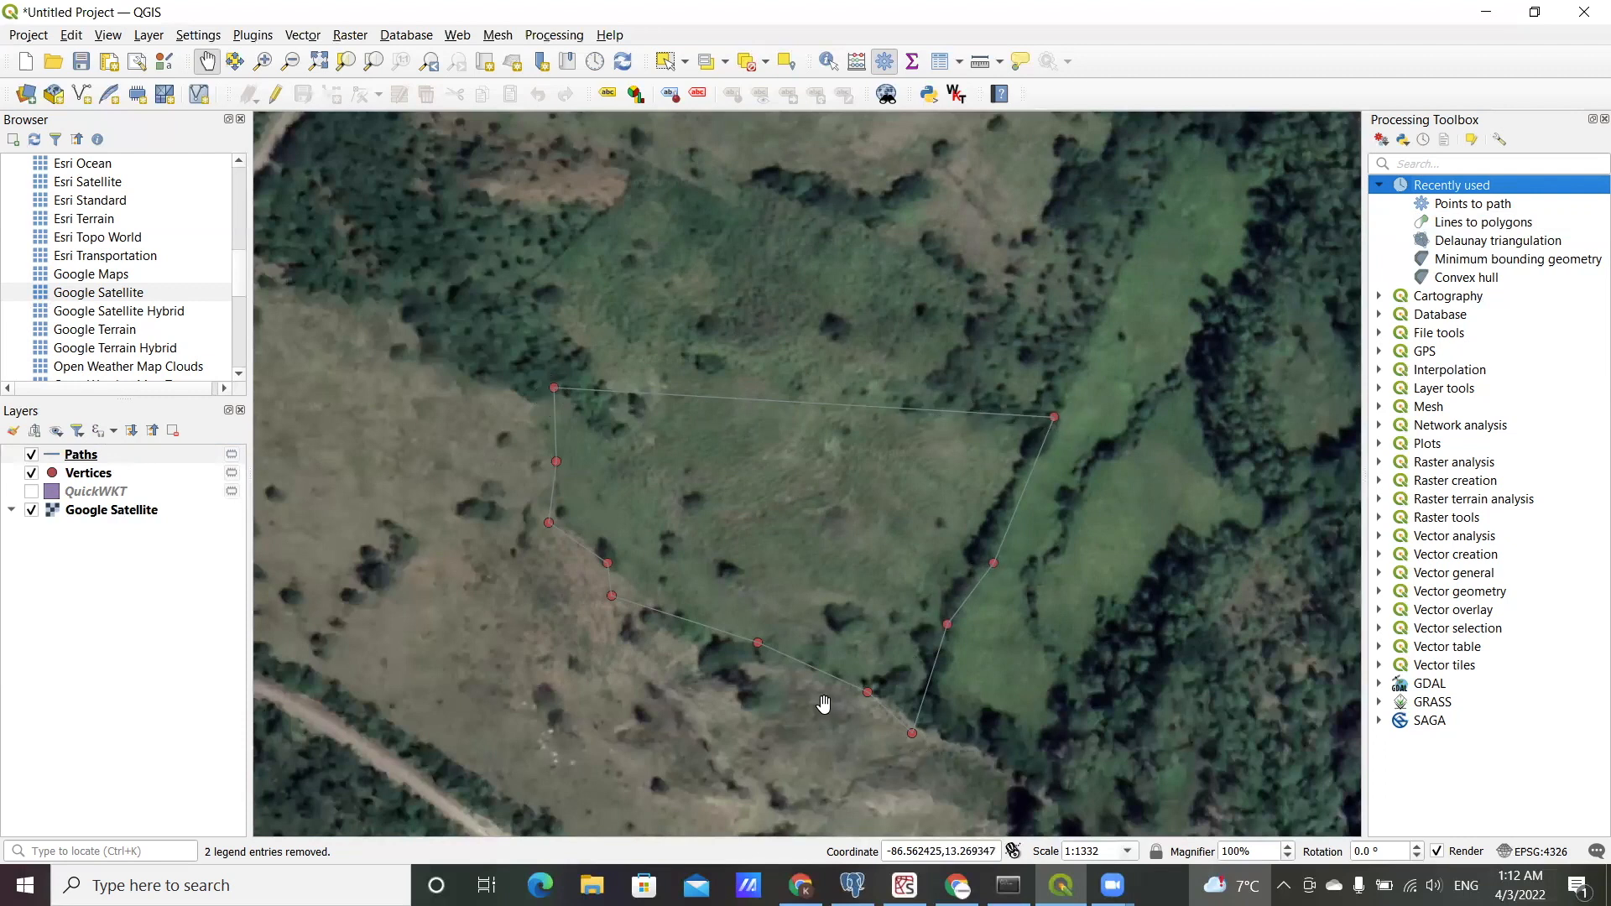
pyautogui.moveTo(540, 501)
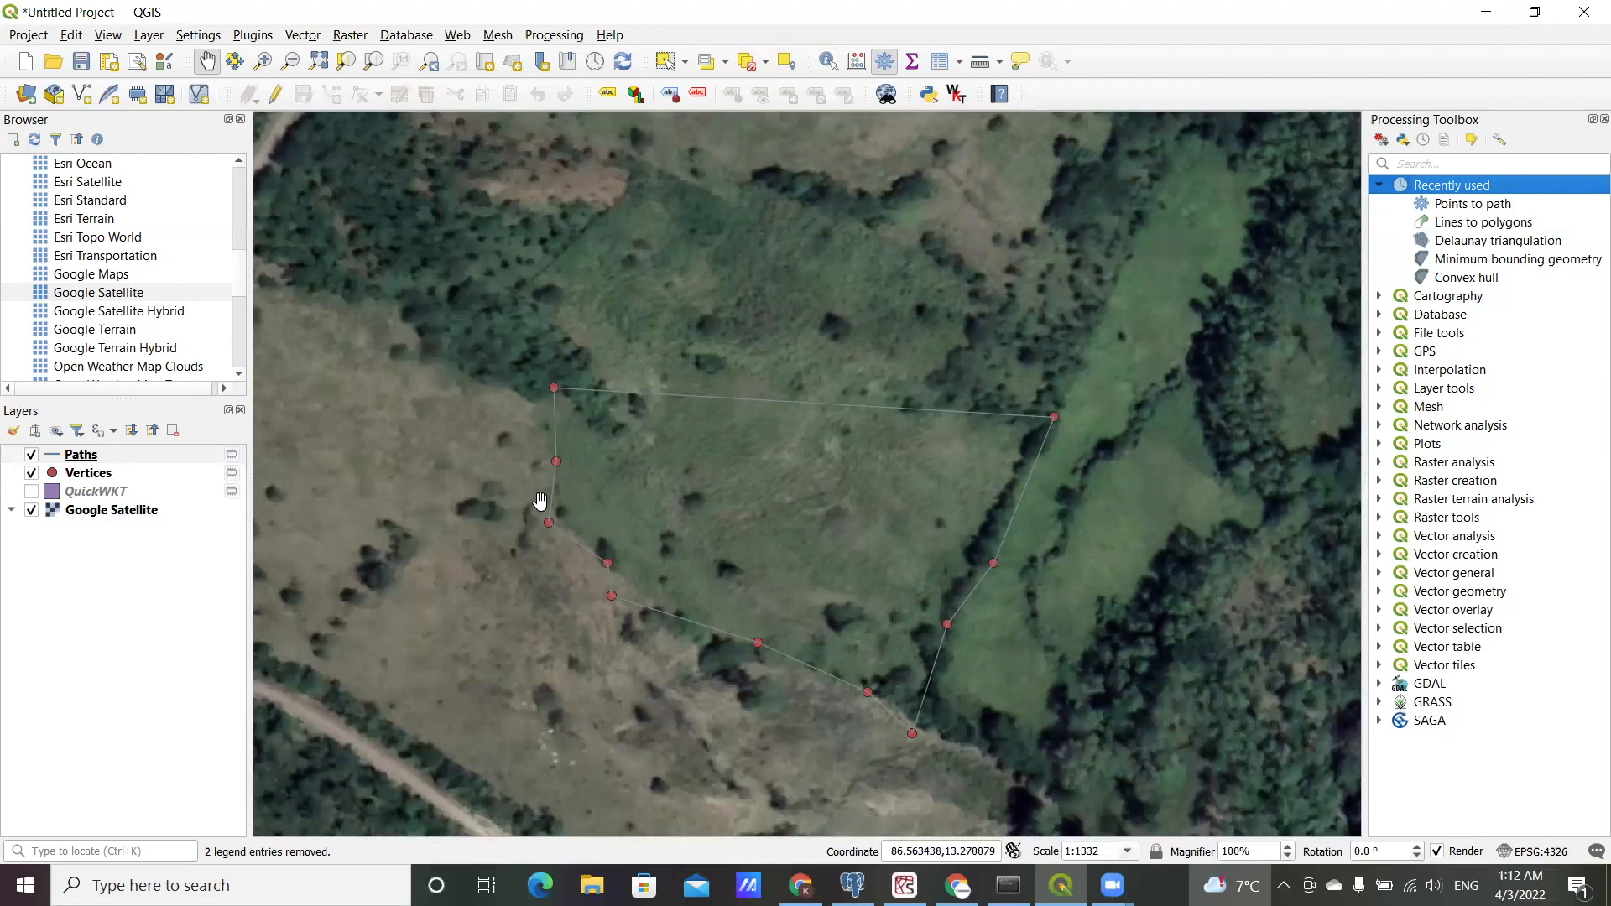
pyautogui.moveTo(558, 373)
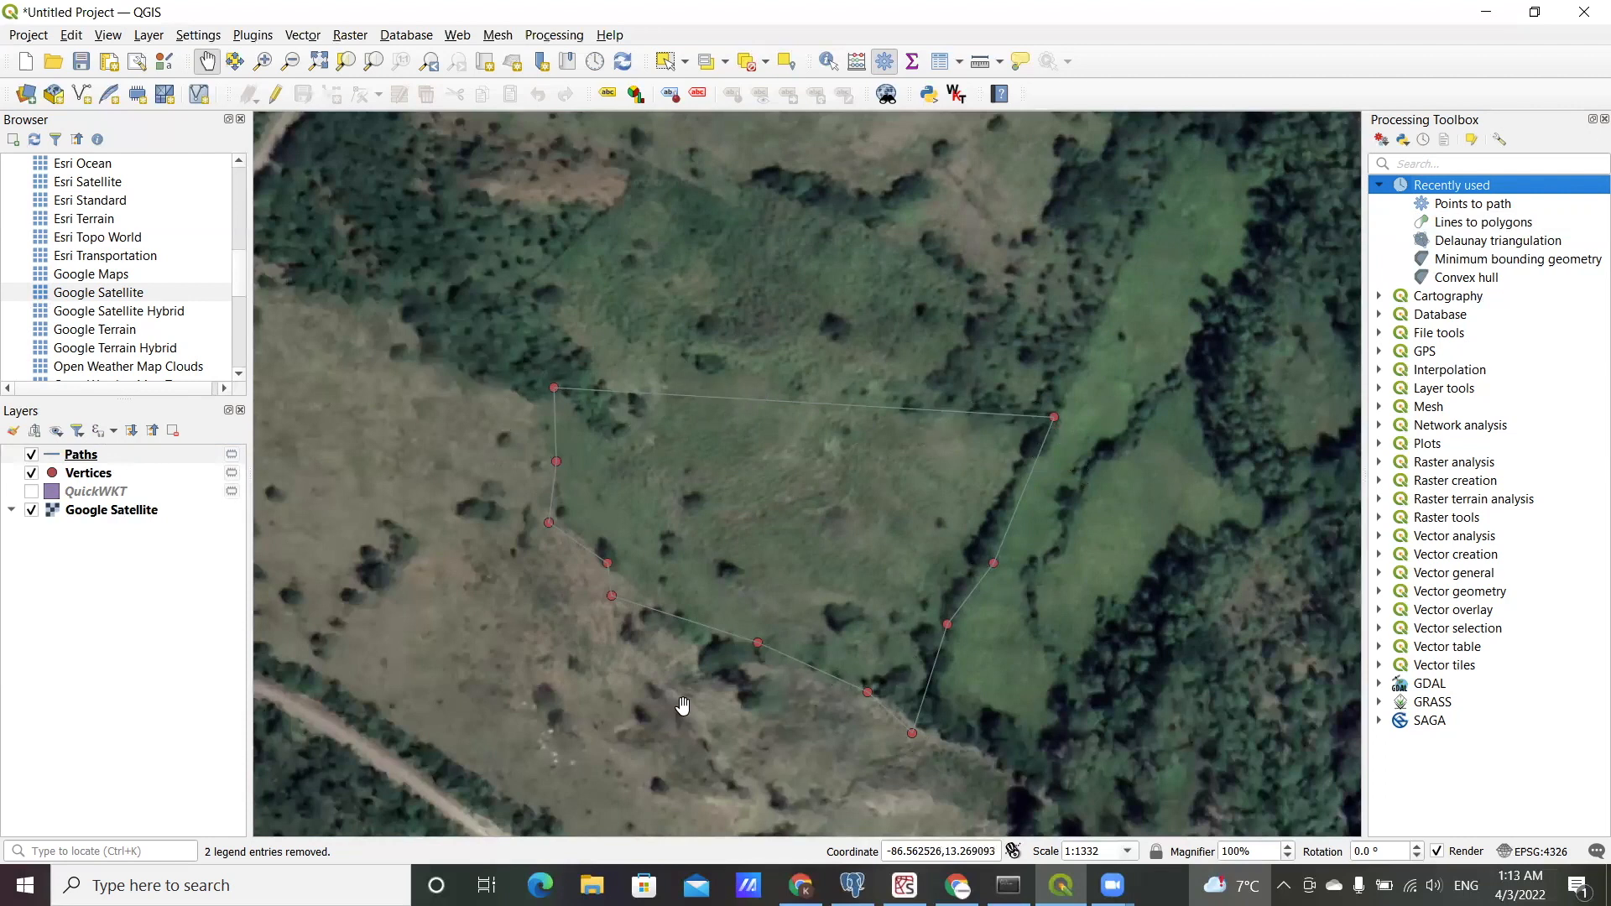
pyautogui.moveTo(563, 408)
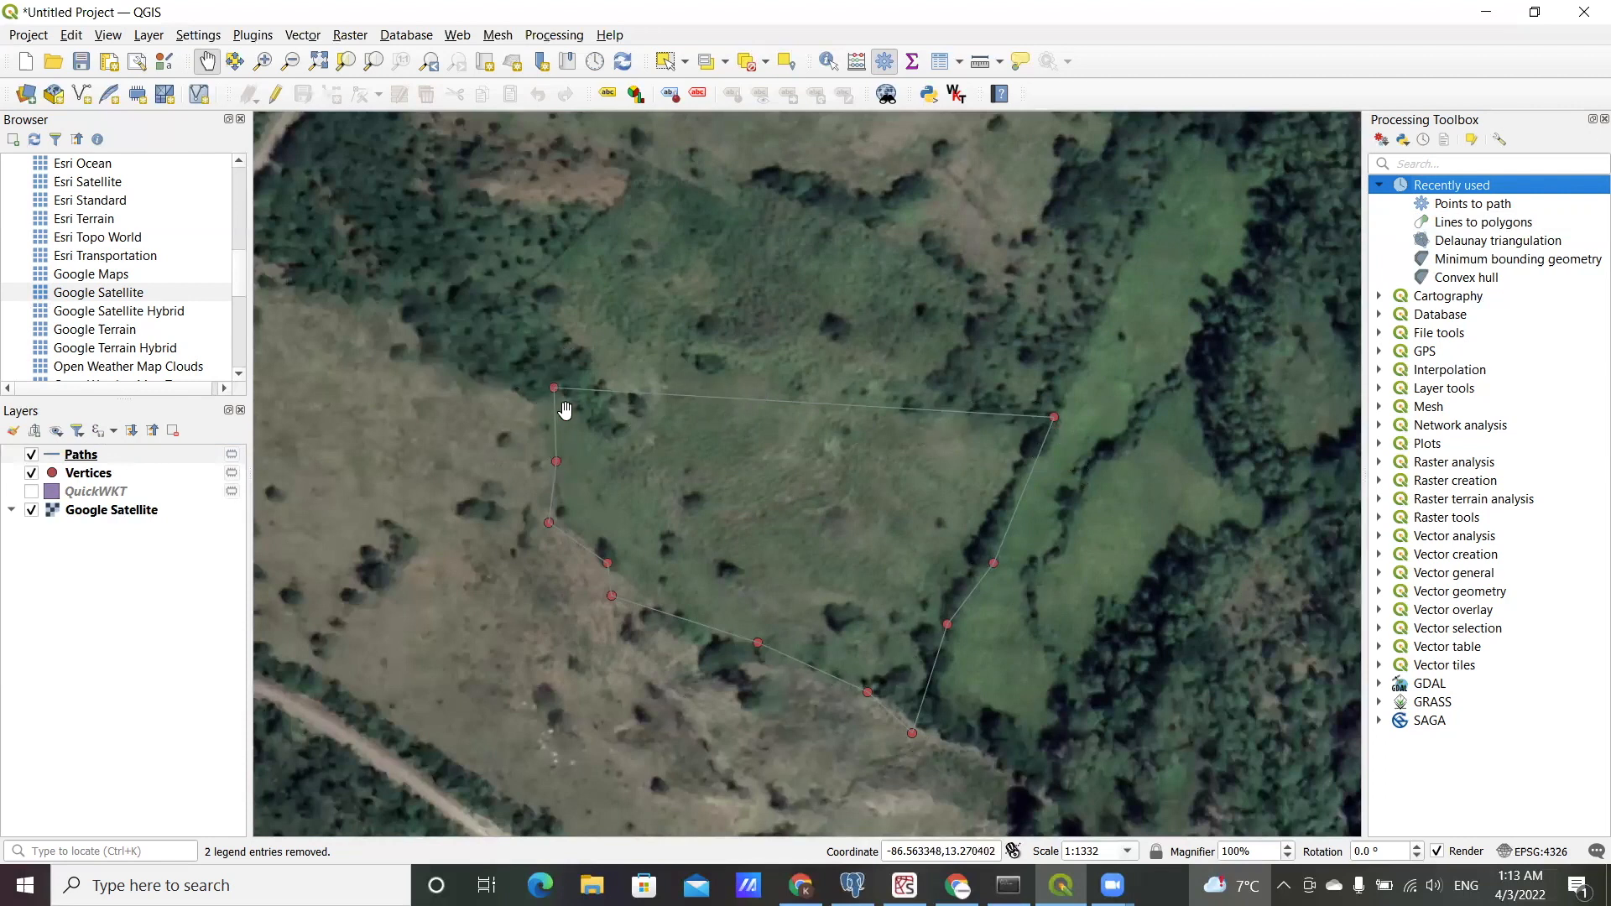
pyautogui.moveTo(548, 415)
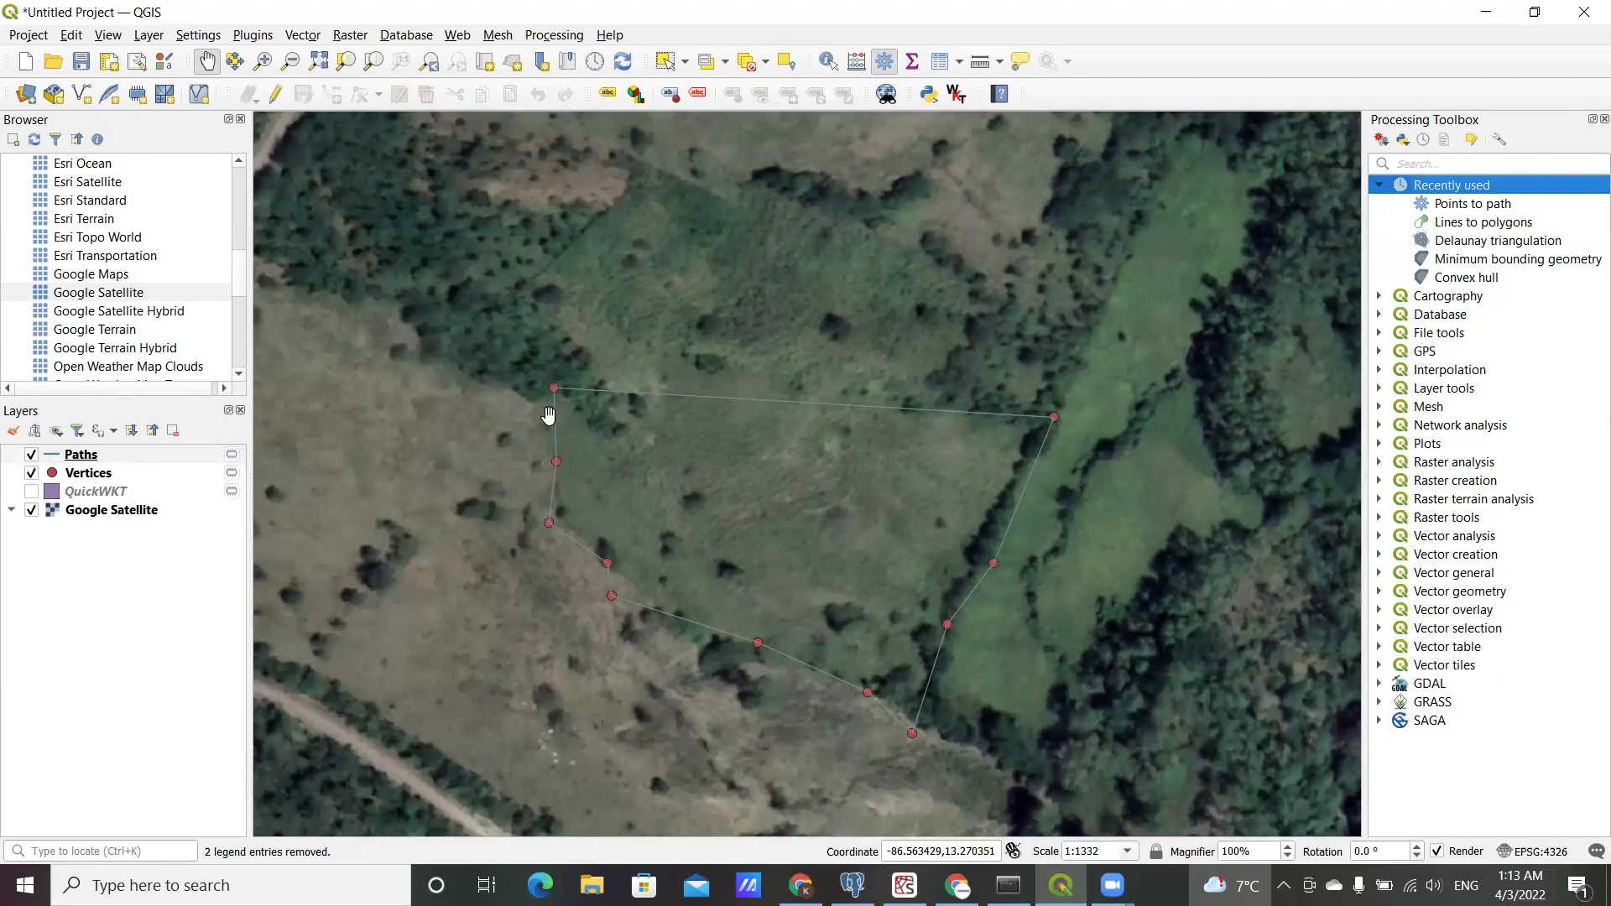
pyautogui.moveTo(590, 389)
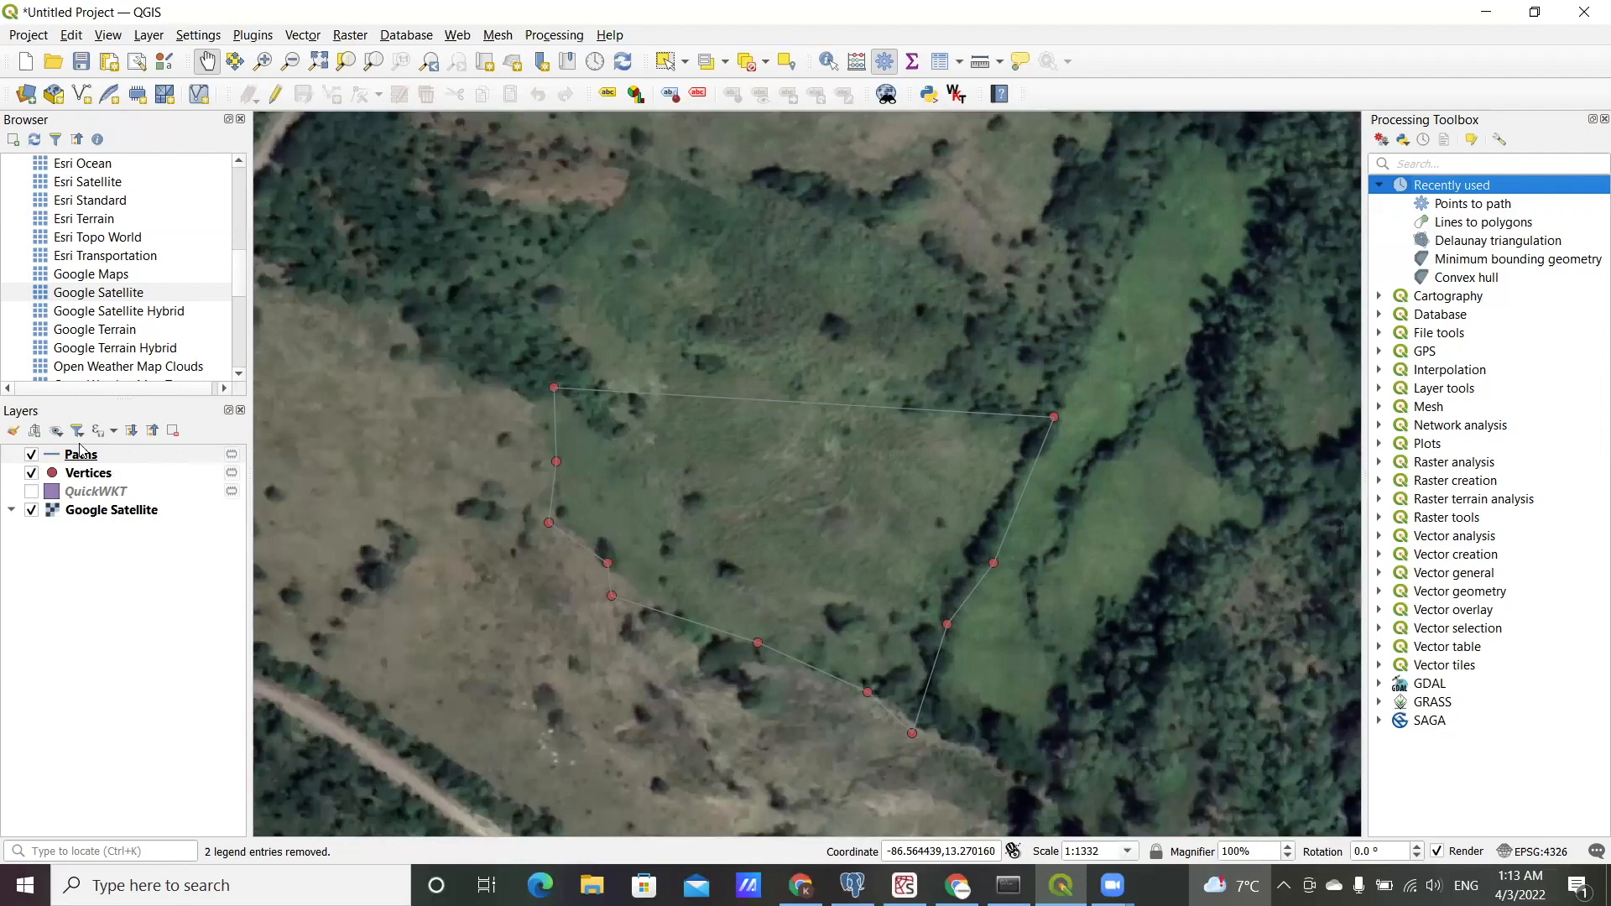
# Step: Open the Paths layer's Layer Properties at the Symbology tab
pyautogui.doubleClick(81, 454)
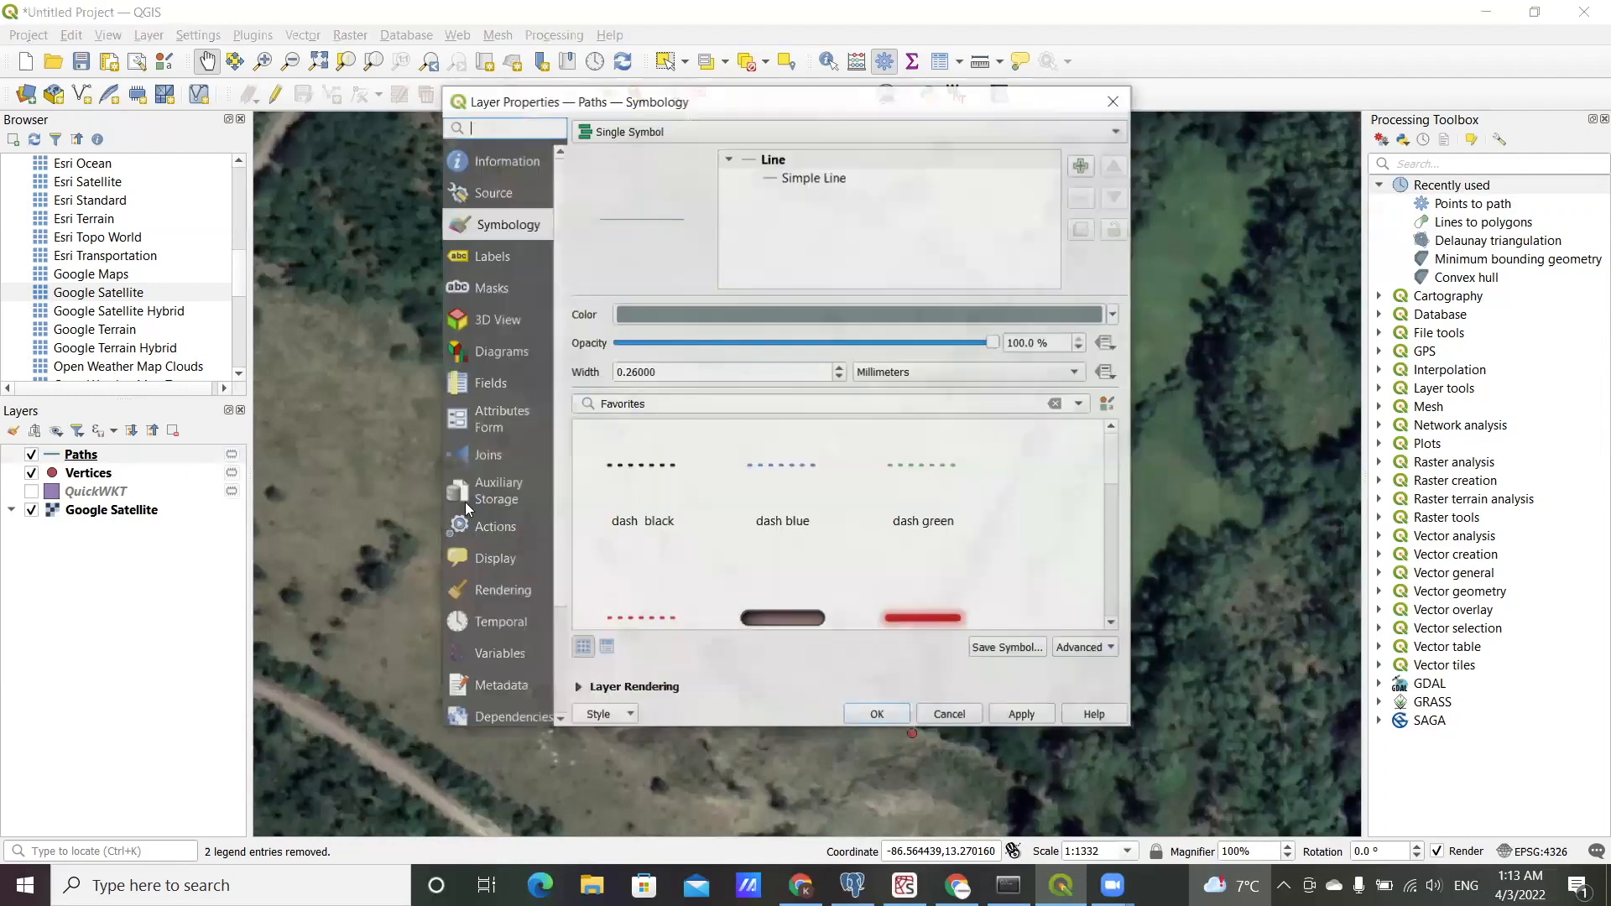
# Step: Give the Paths Simple Line a red colour and a 0.86 mm stroke width
pyautogui.click(813, 177)
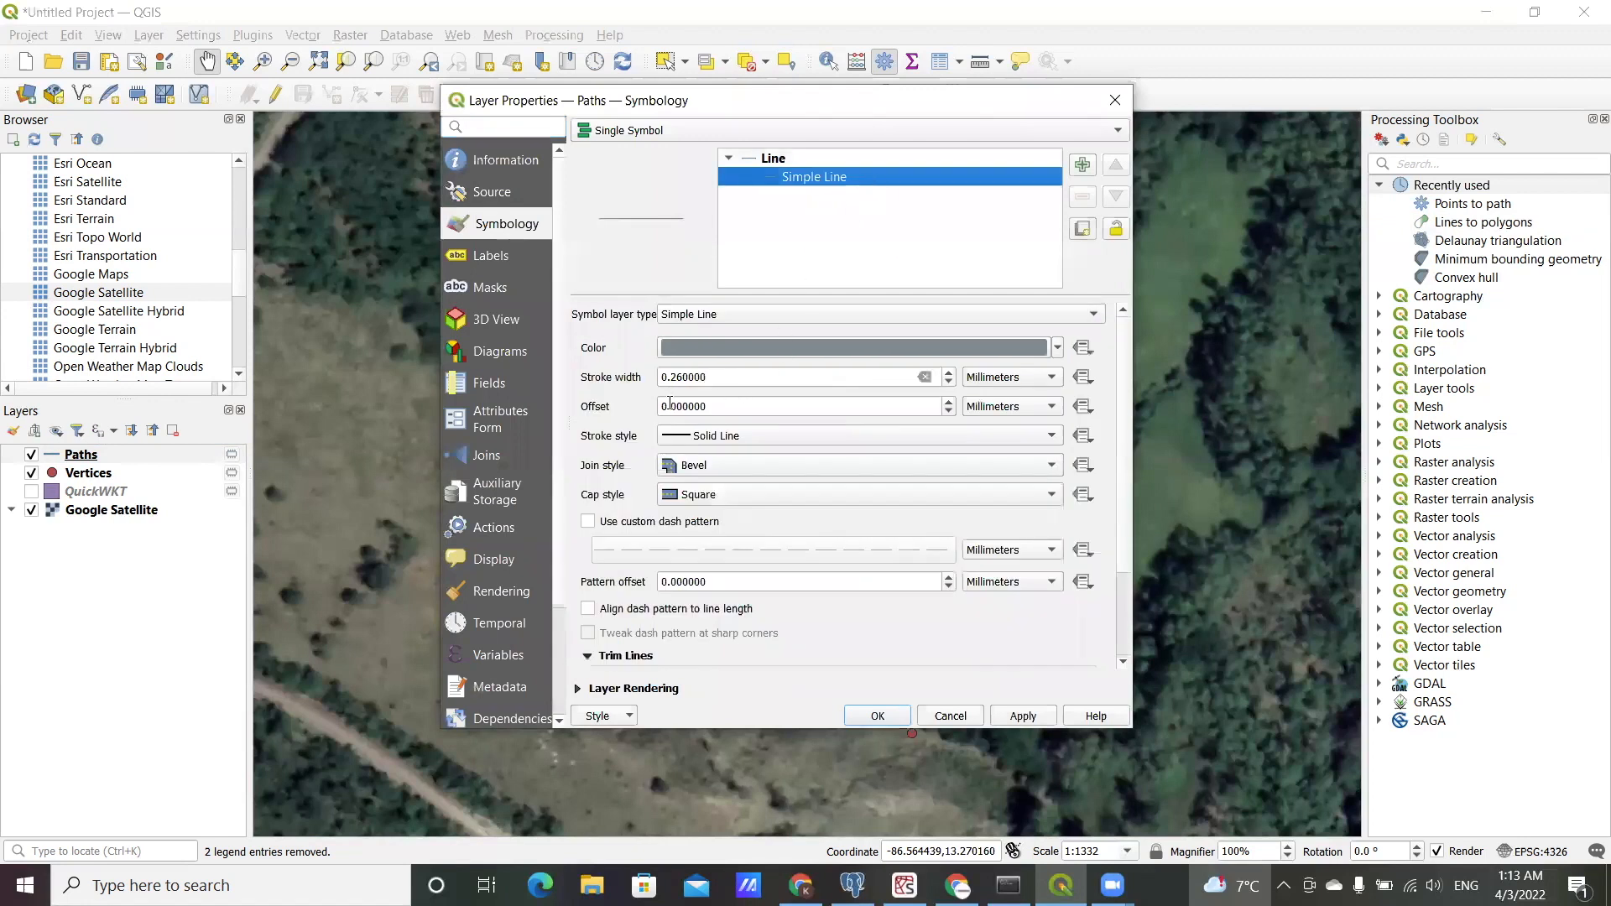
pyautogui.click(948, 372)
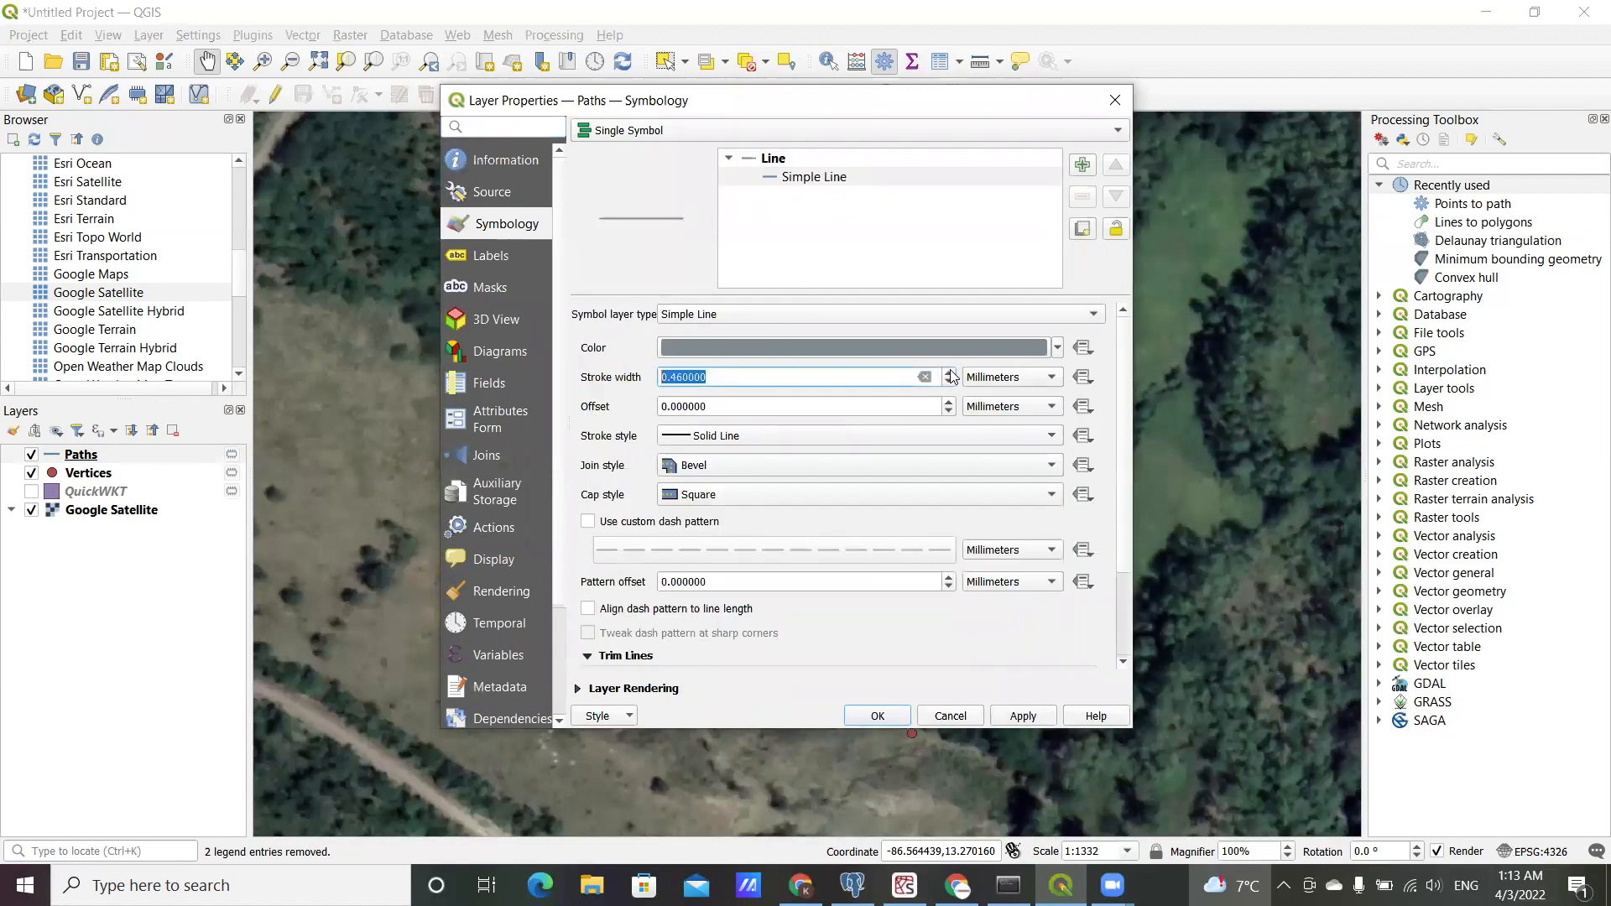
pyautogui.click(947, 371)
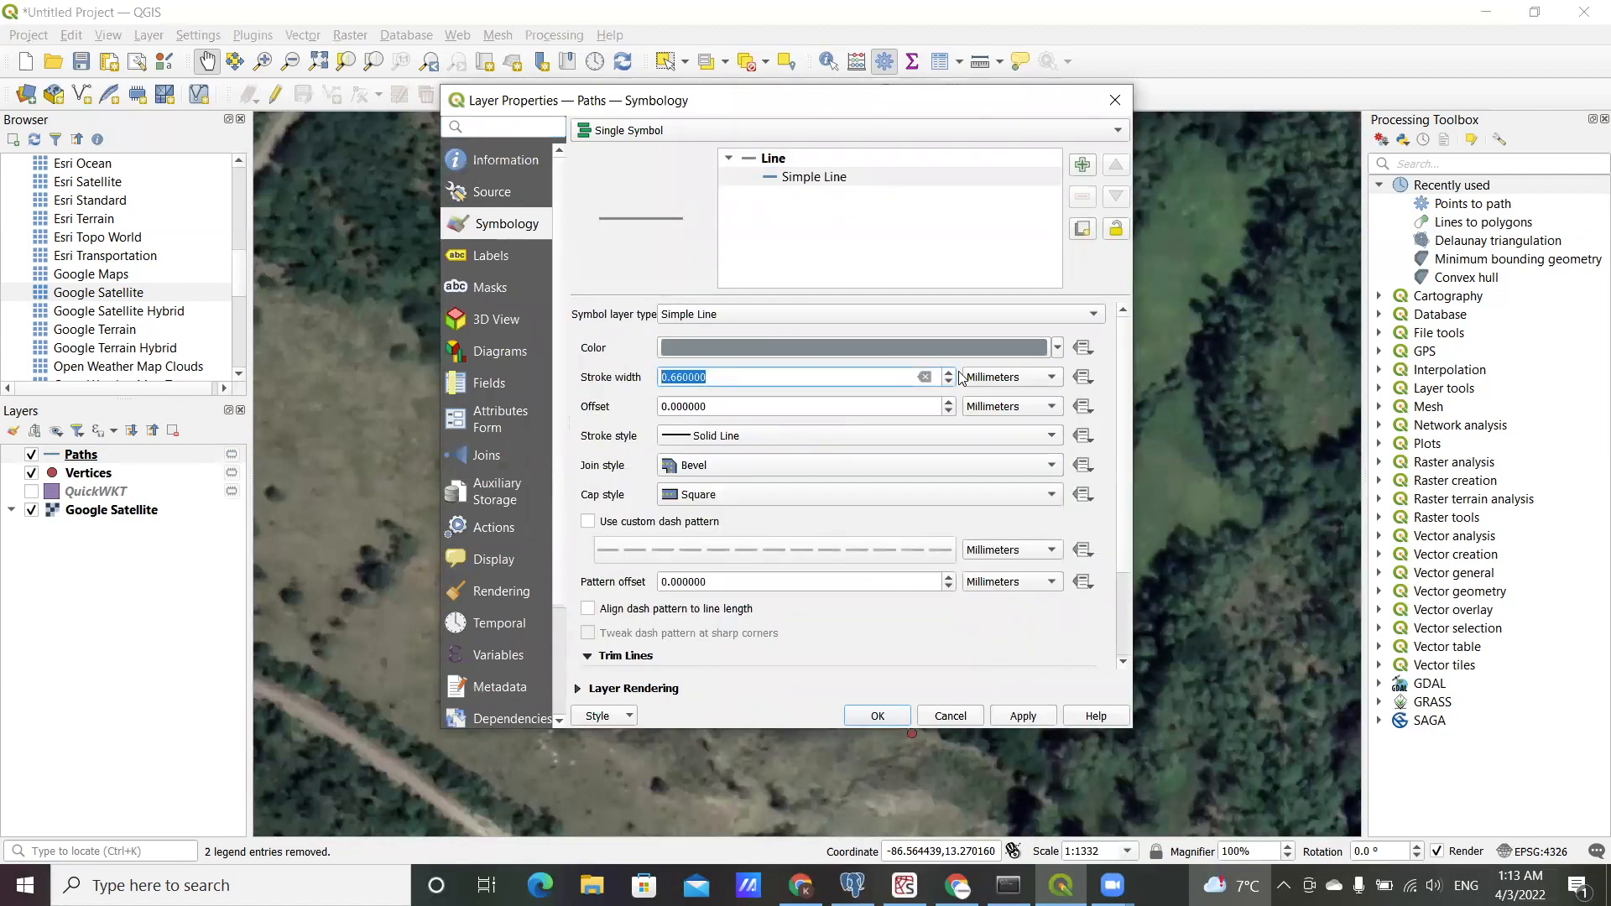
pyautogui.click(947, 372)
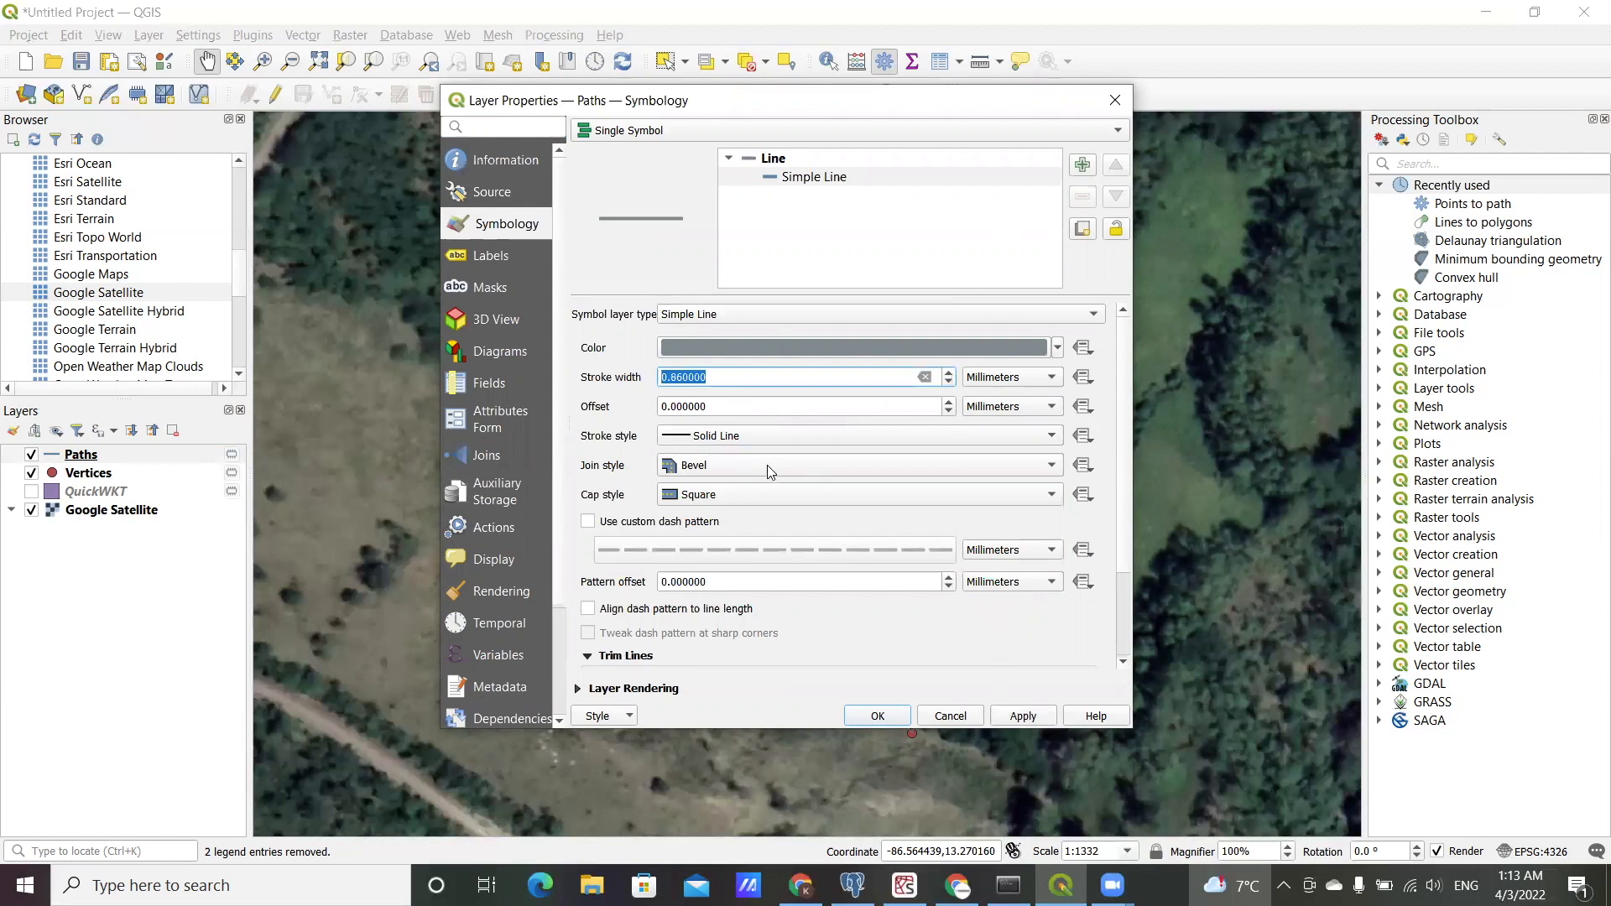
pyautogui.click(1057, 346)
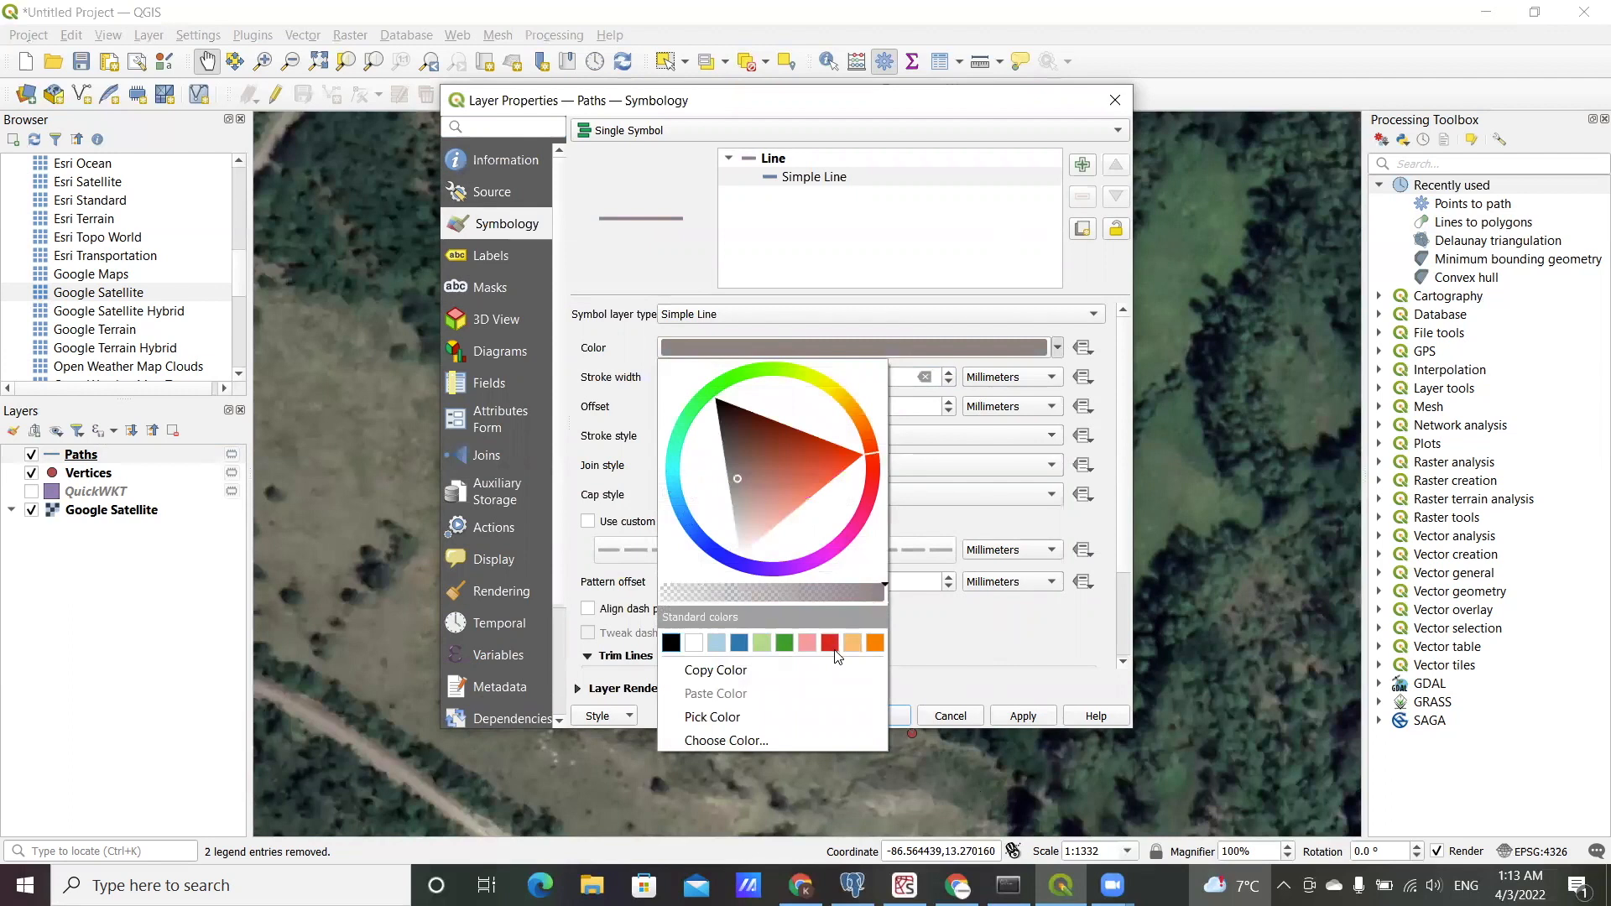
pyautogui.click(831, 643)
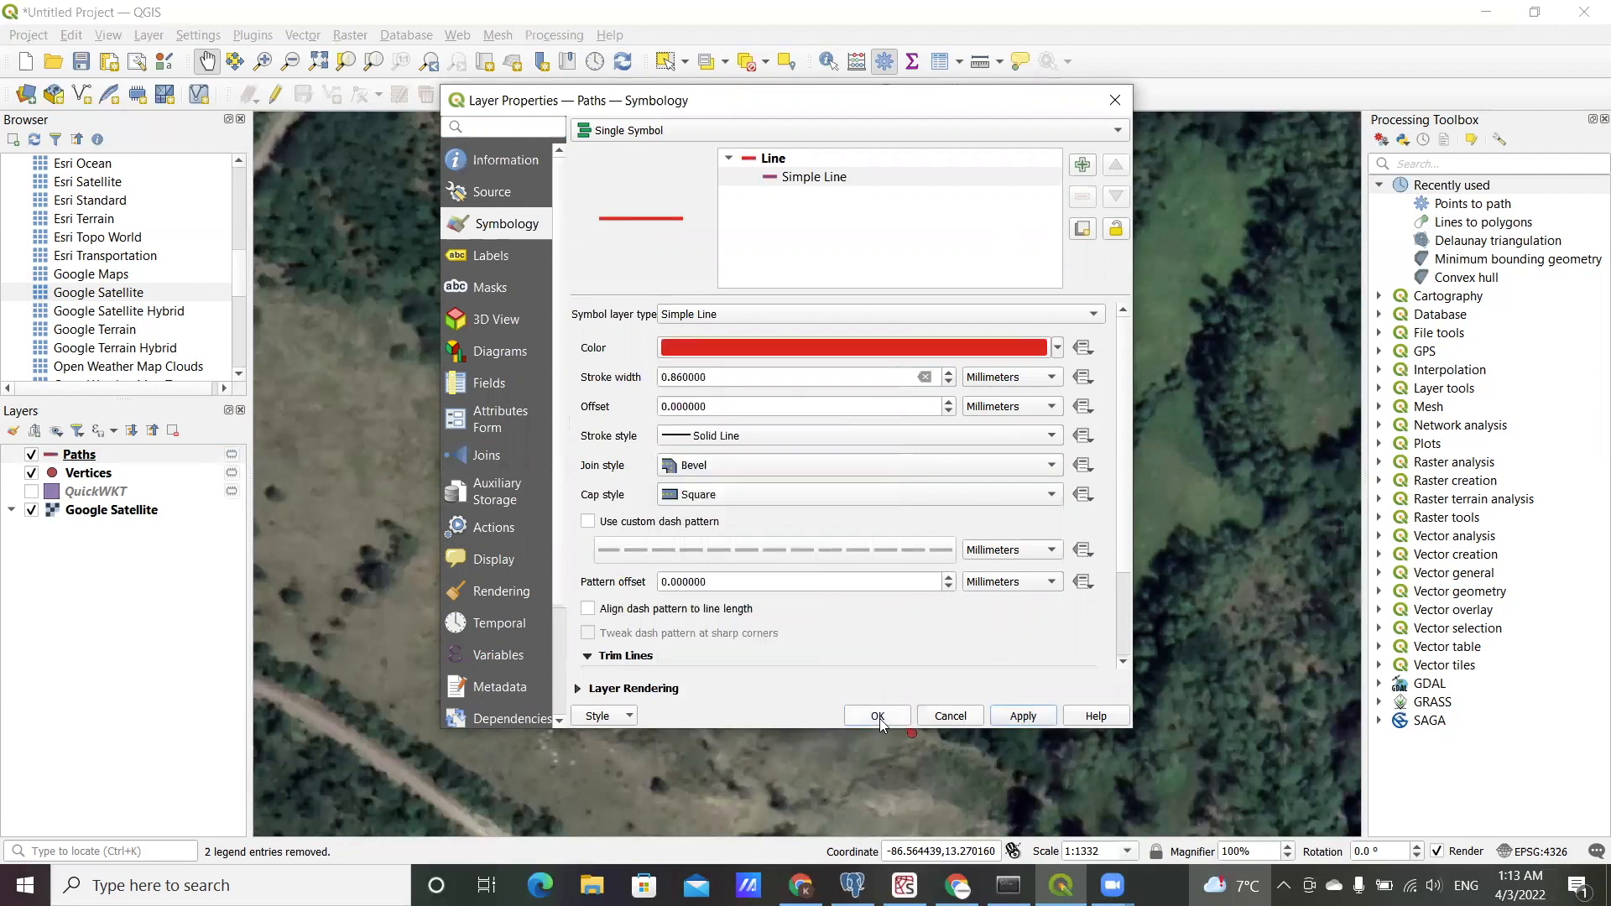
pyautogui.click(875, 715)
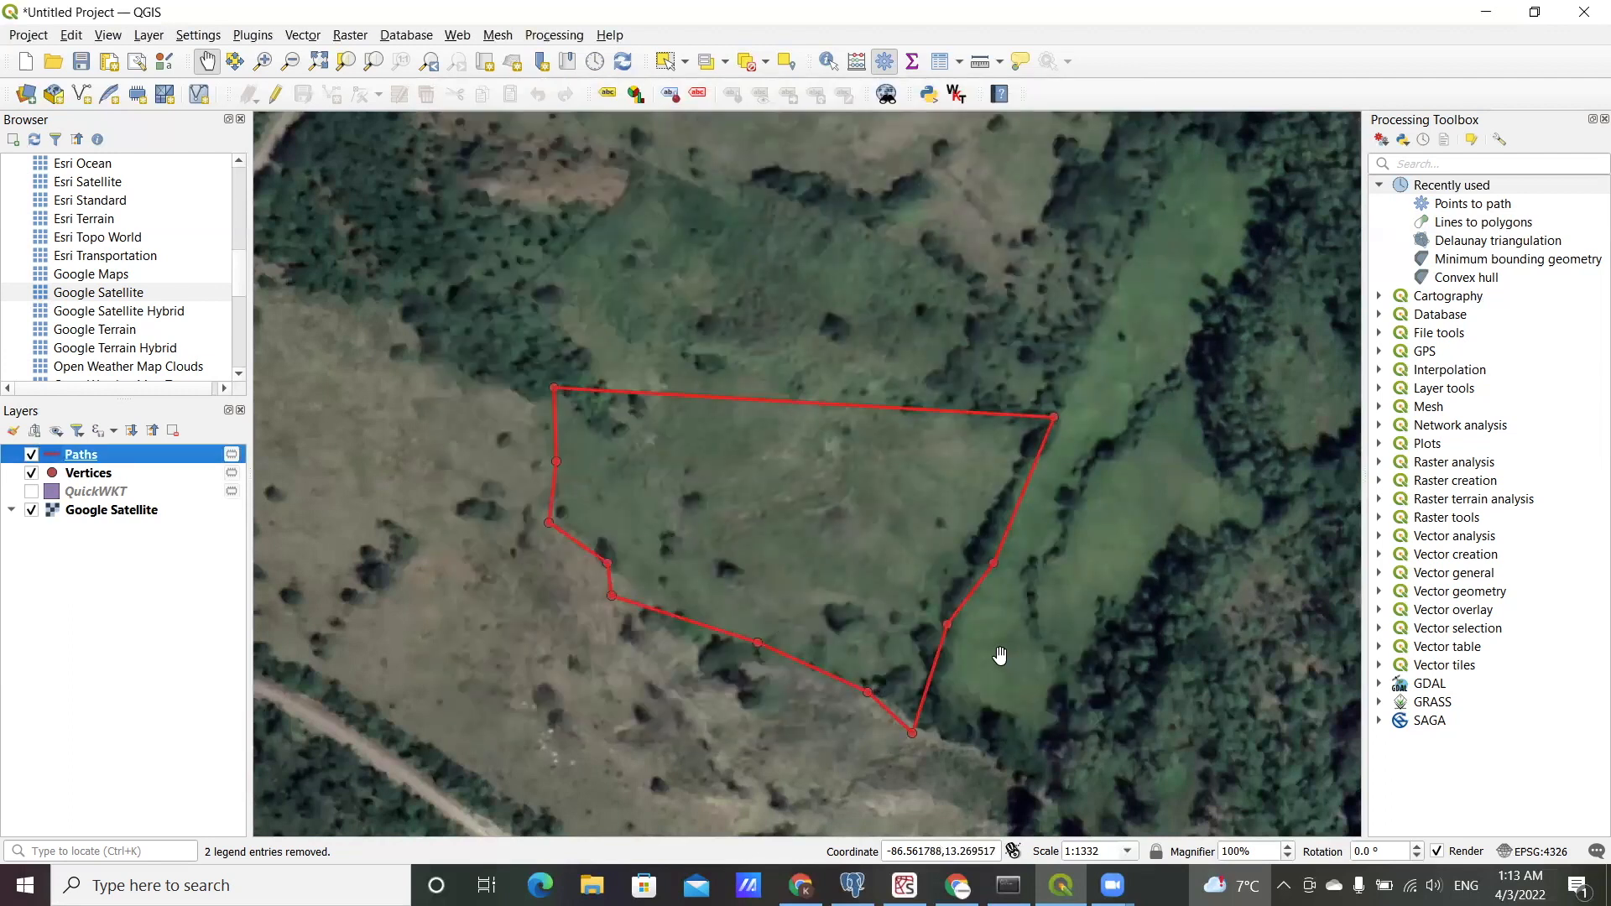
pyautogui.moveTo(1066, 429)
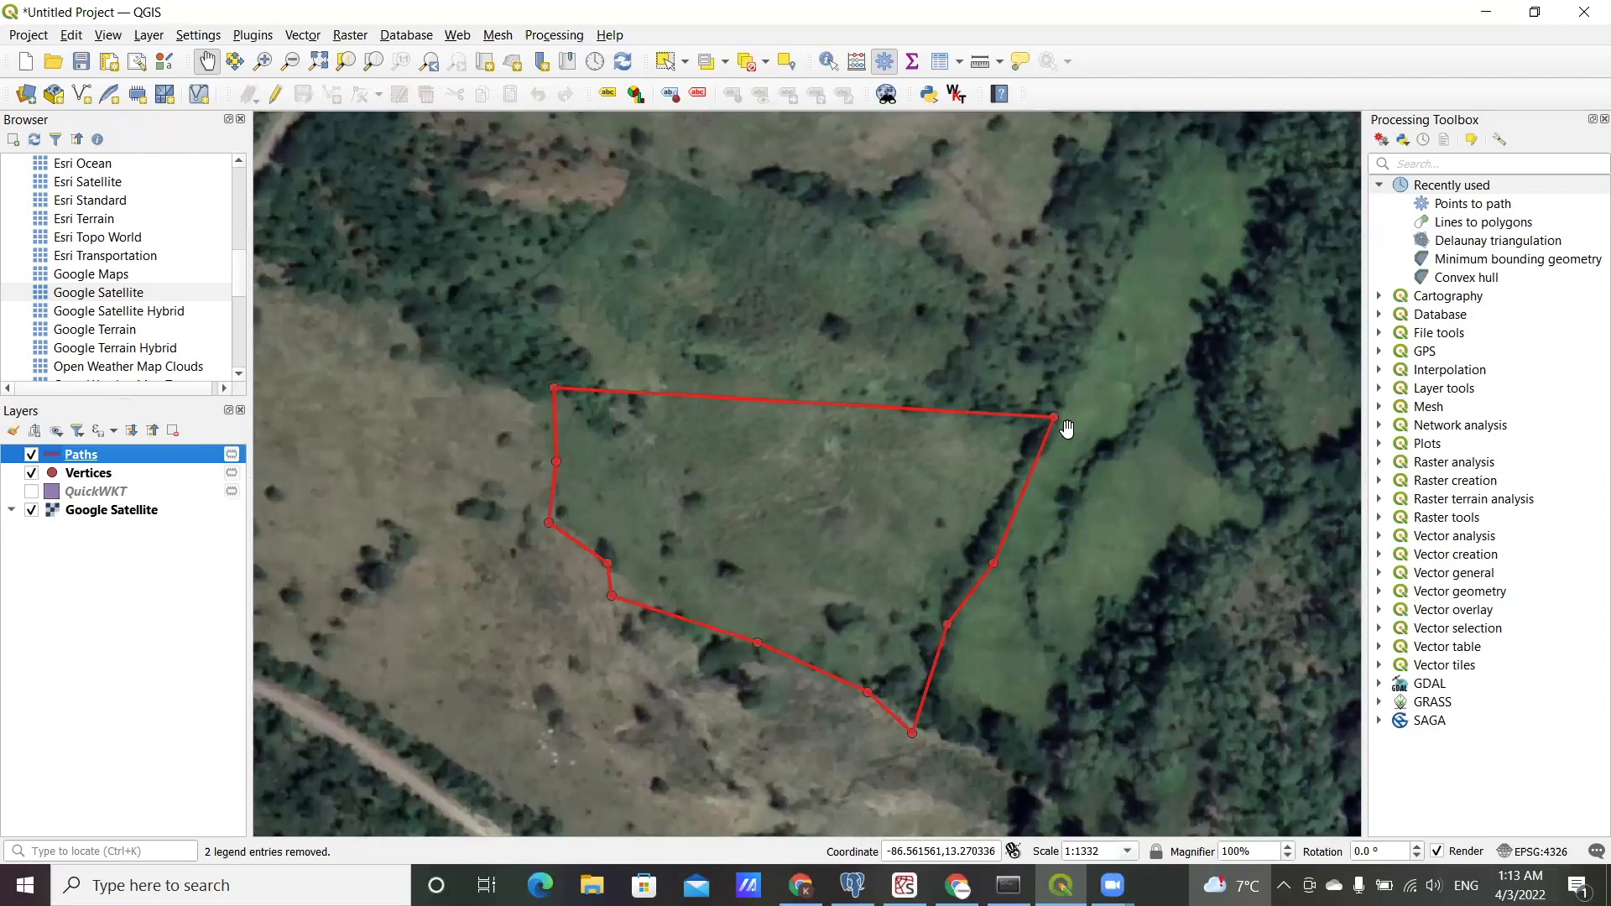
pyautogui.moveTo(1447, 202)
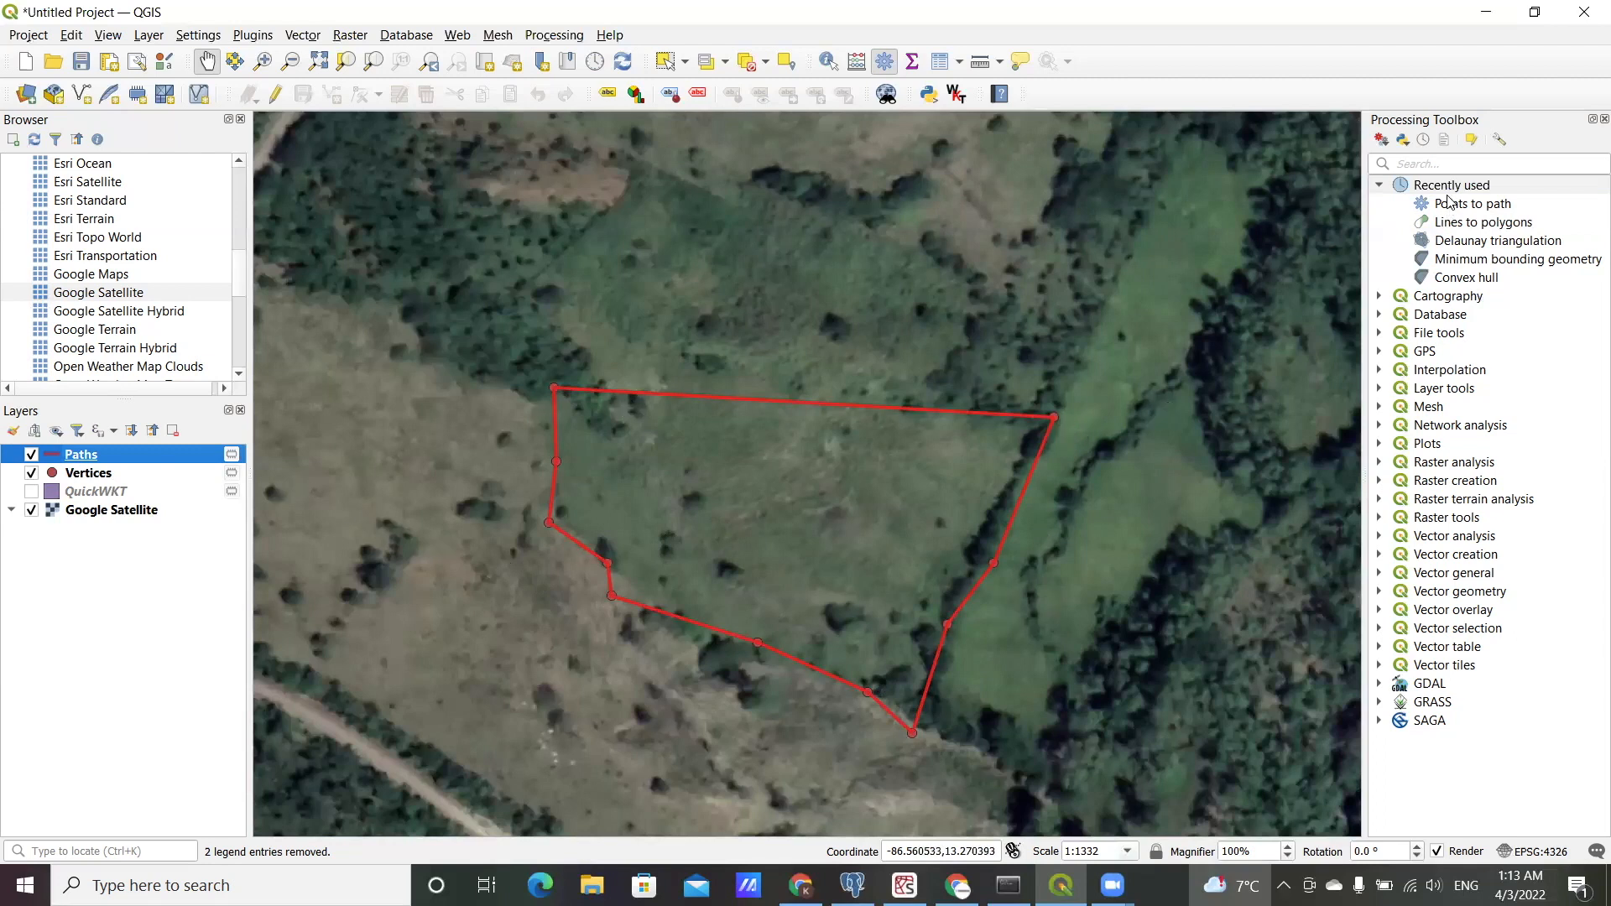
pyautogui.moveTo(1468, 204)
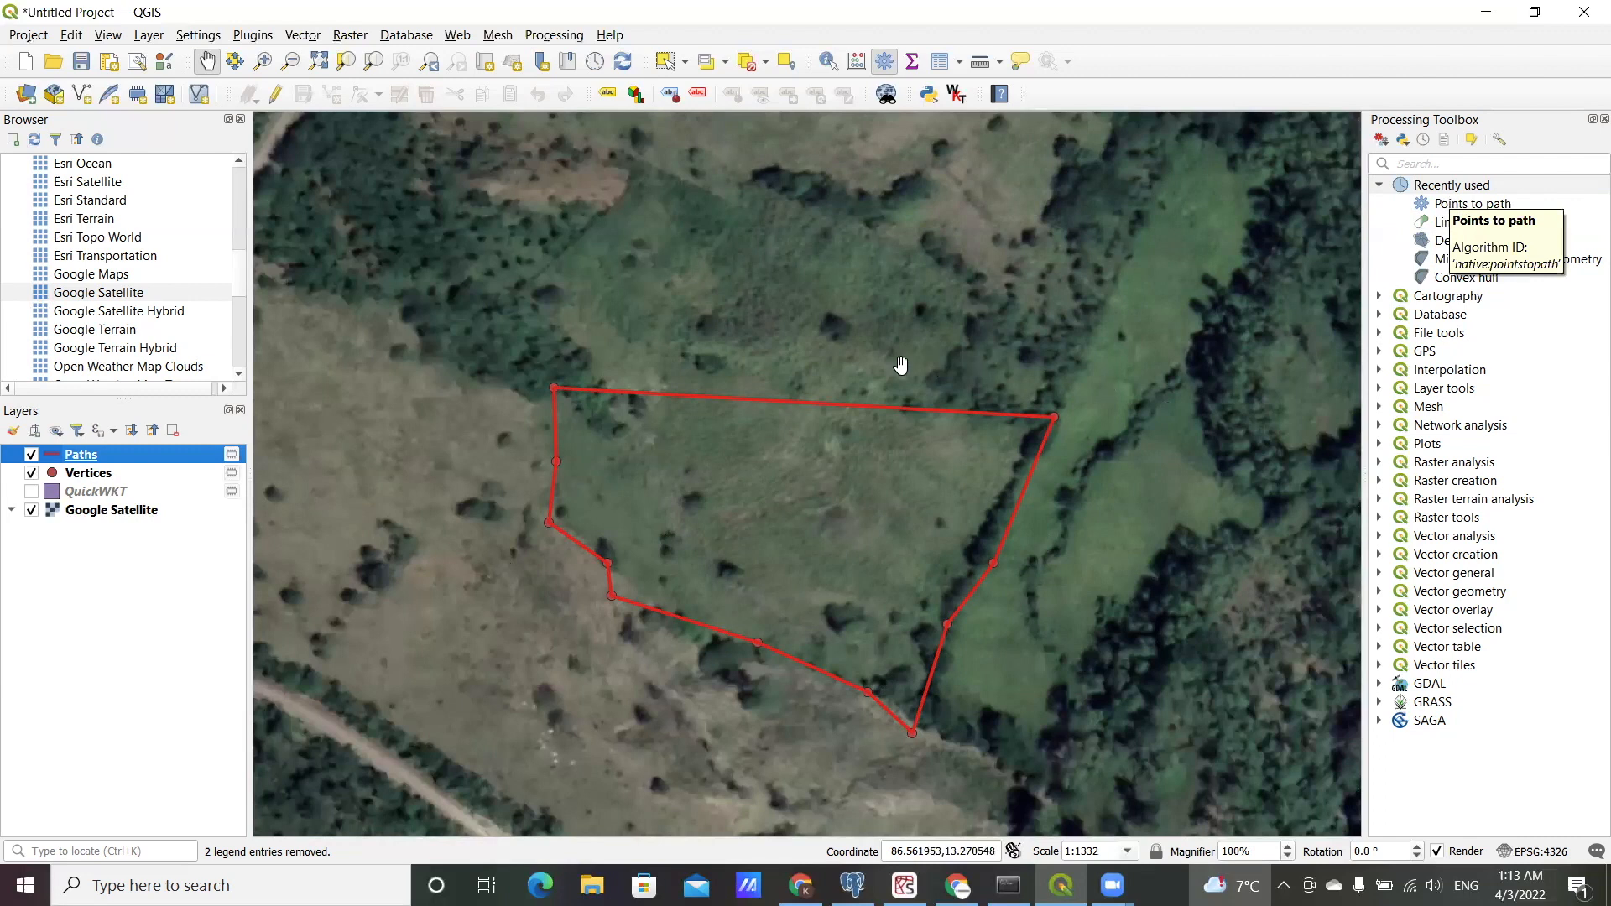
pyautogui.moveTo(915, 631)
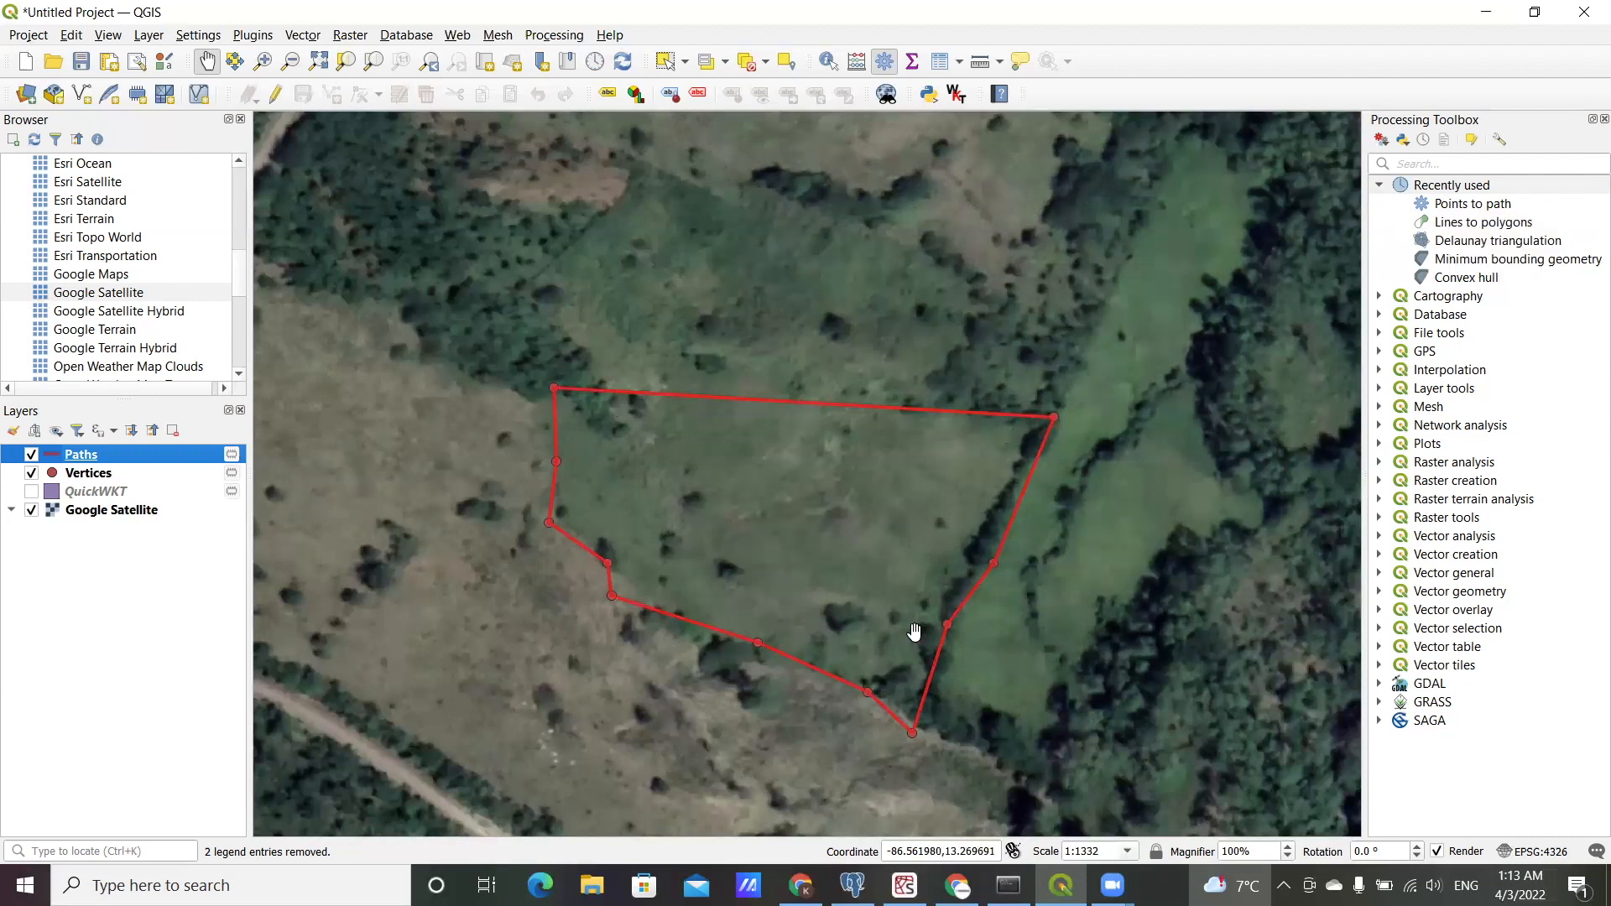
pyautogui.moveTo(1140, 381)
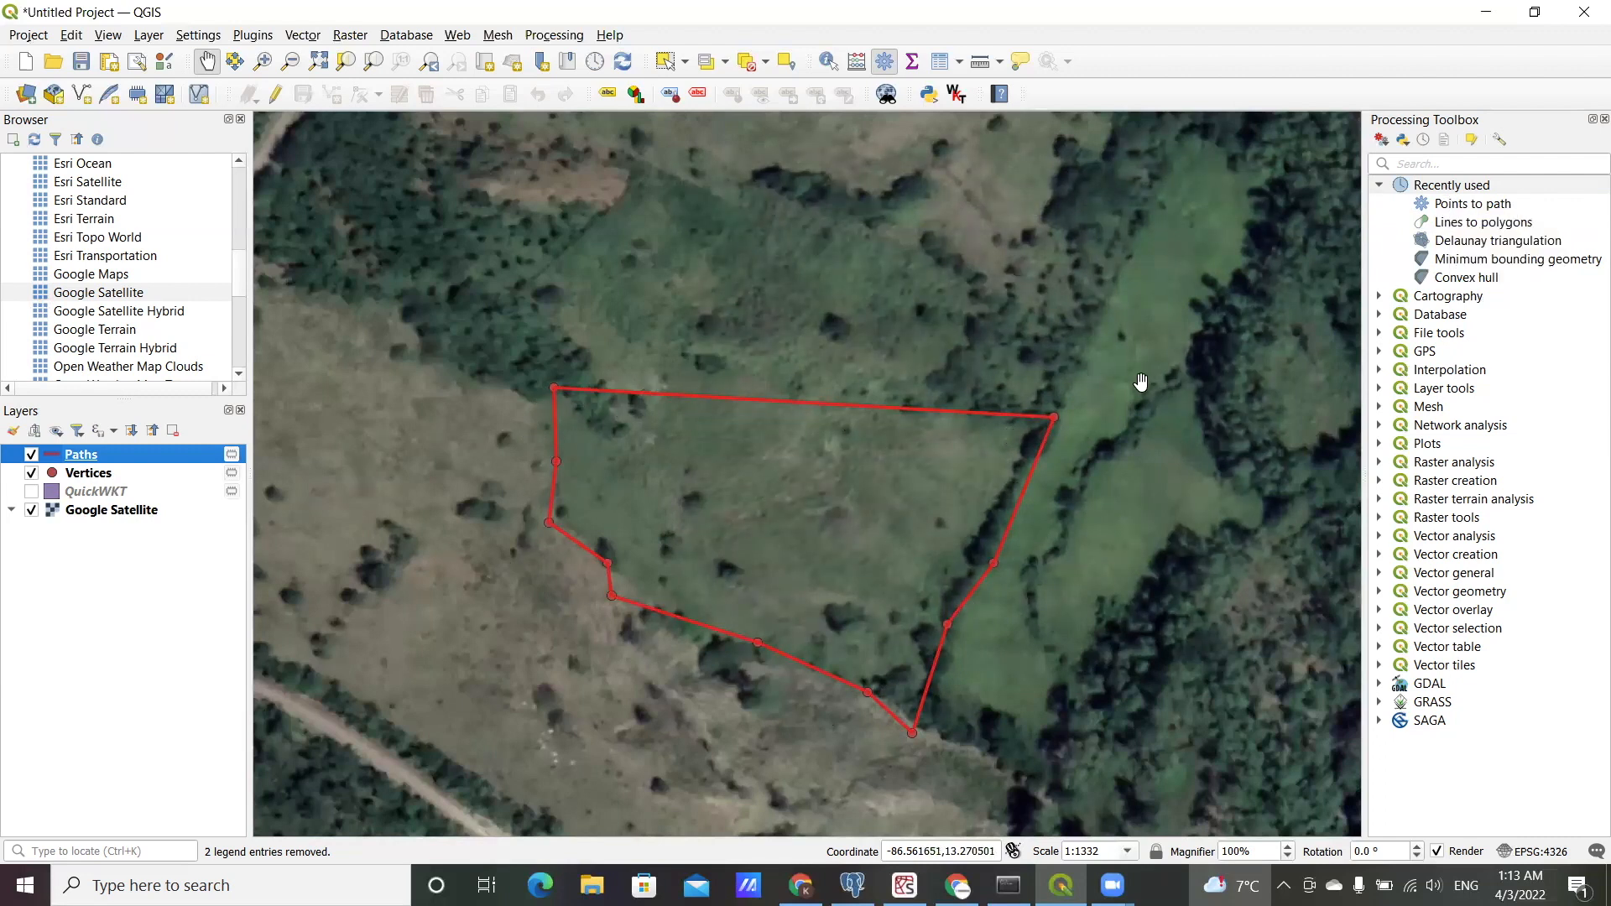
# Step: Select and open Lines to polygons from the Recently used tools
pyautogui.click(1482, 222)
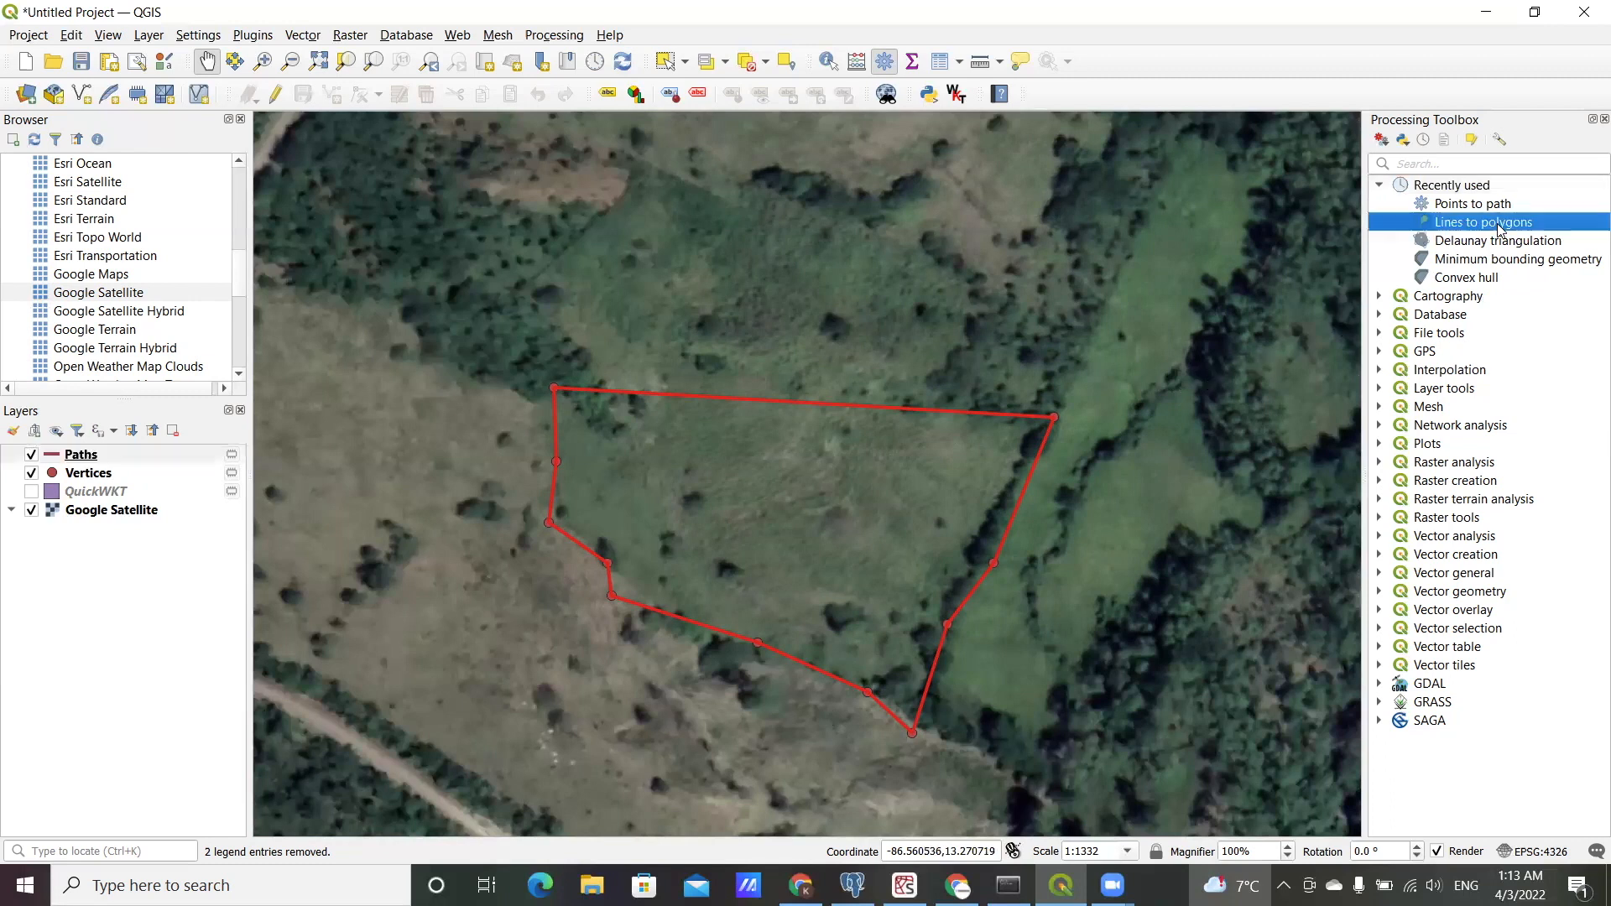
pyautogui.moveTo(1560, 232)
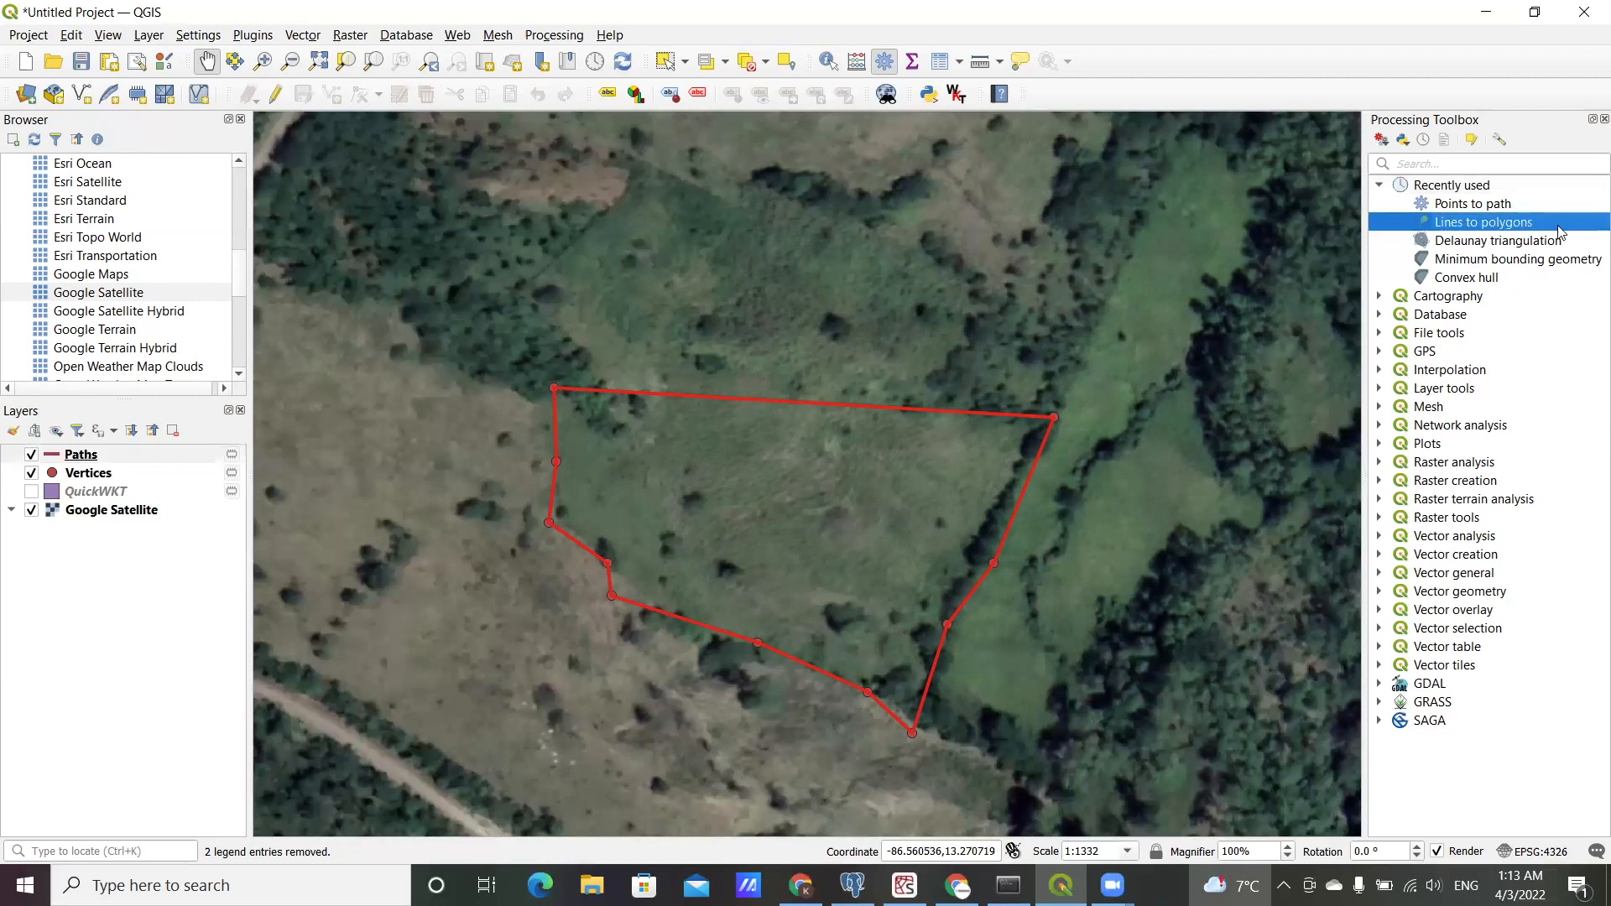
pyautogui.moveTo(1483, 222)
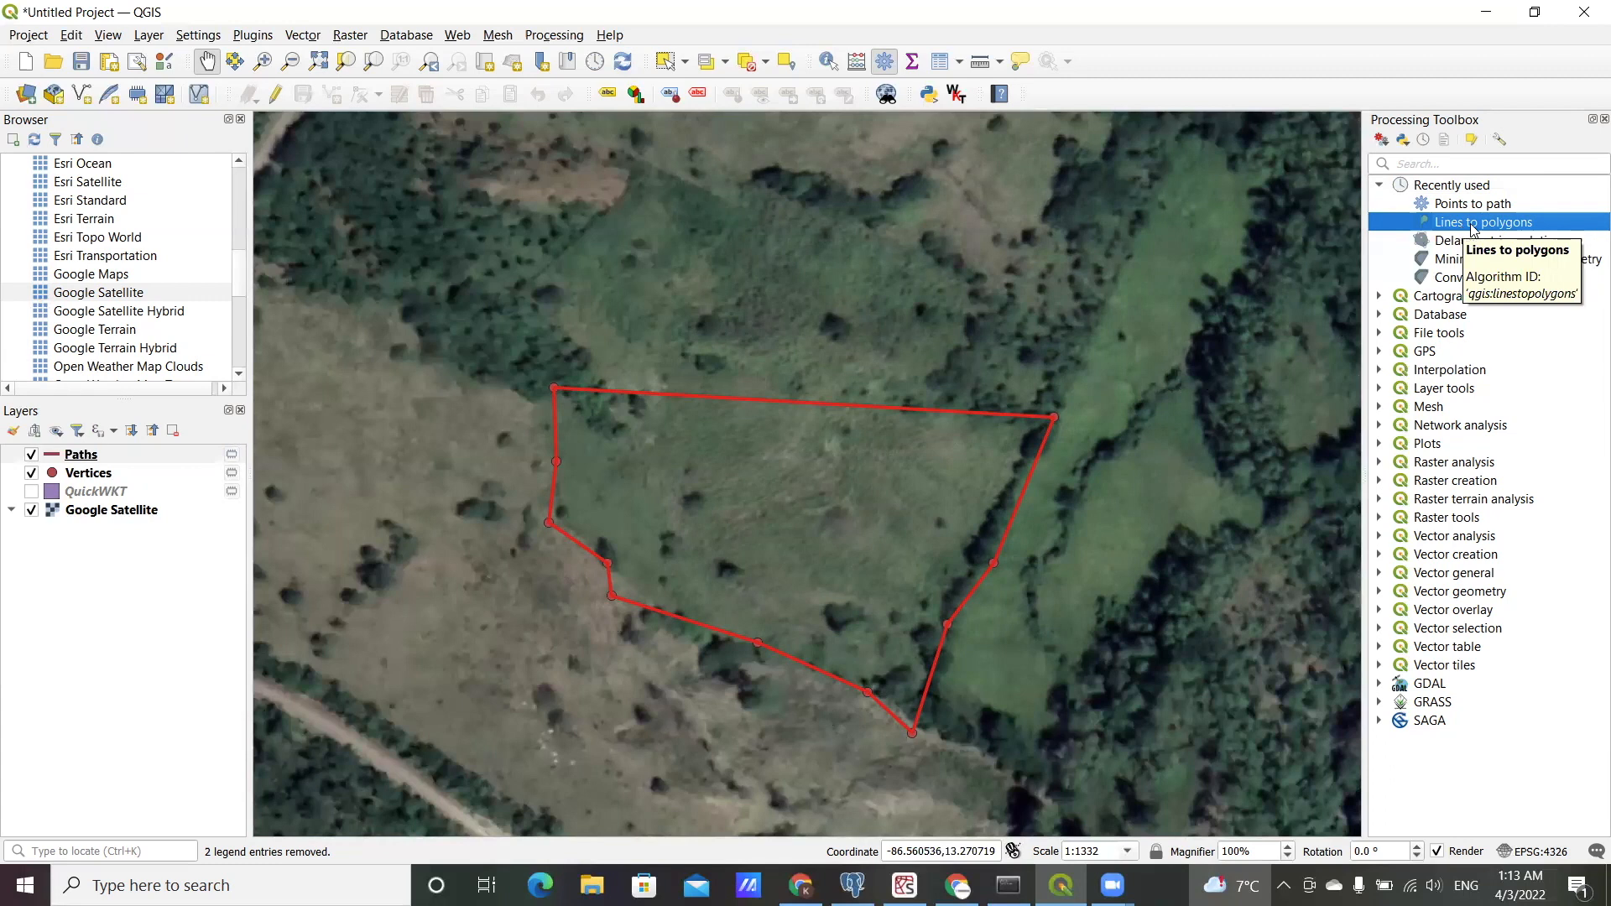
pyautogui.moveTo(1459, 236)
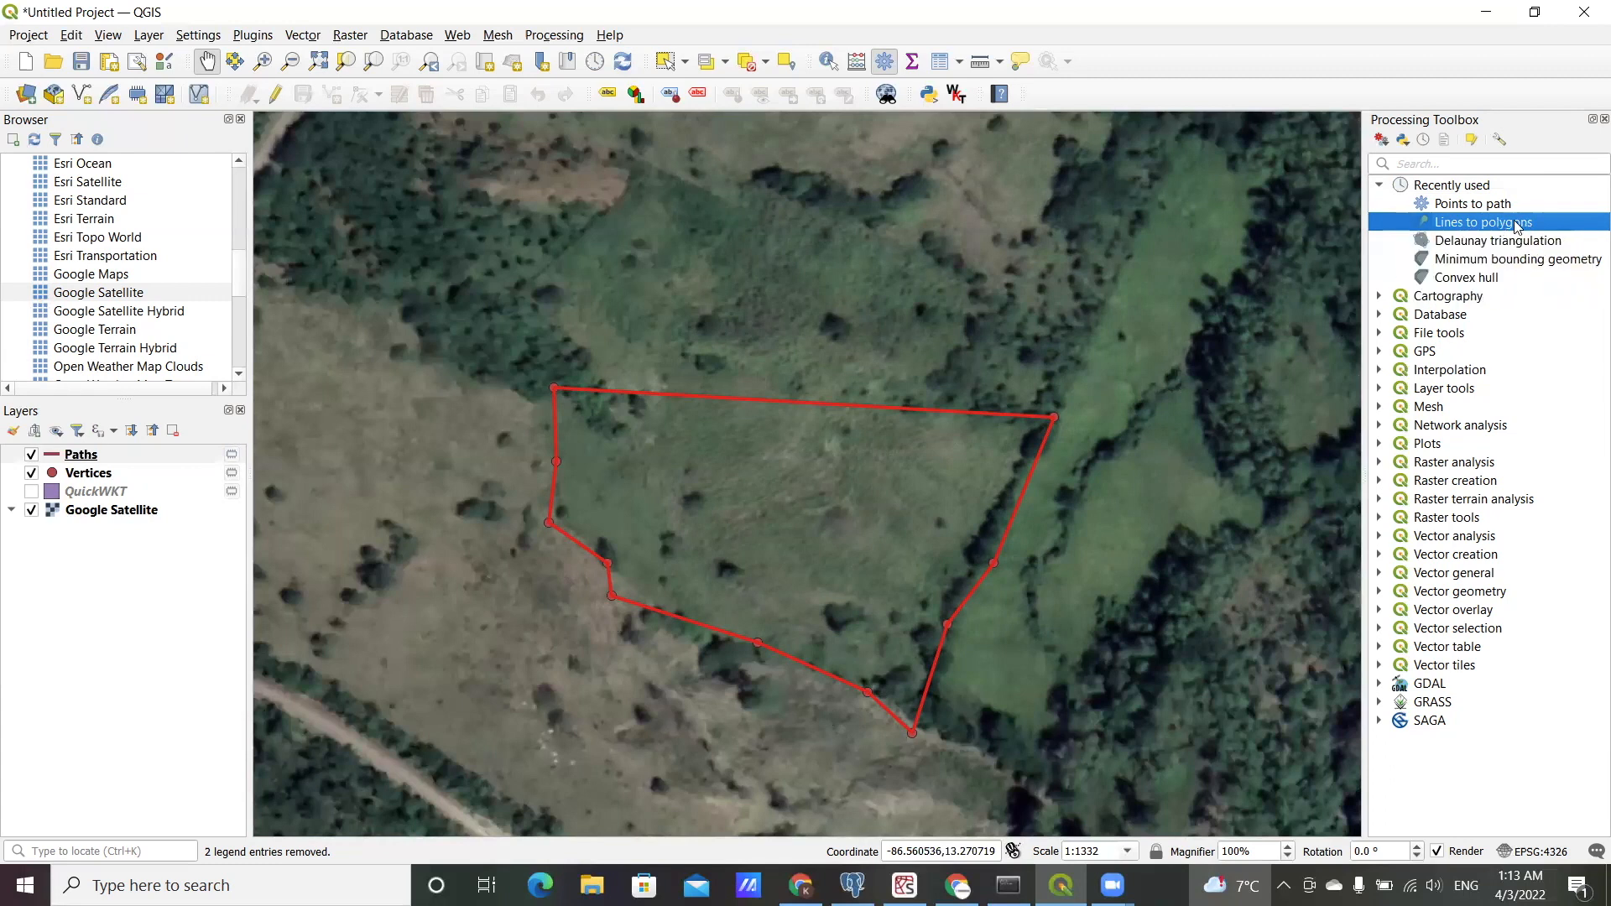
pyautogui.moveTo(1456, 225)
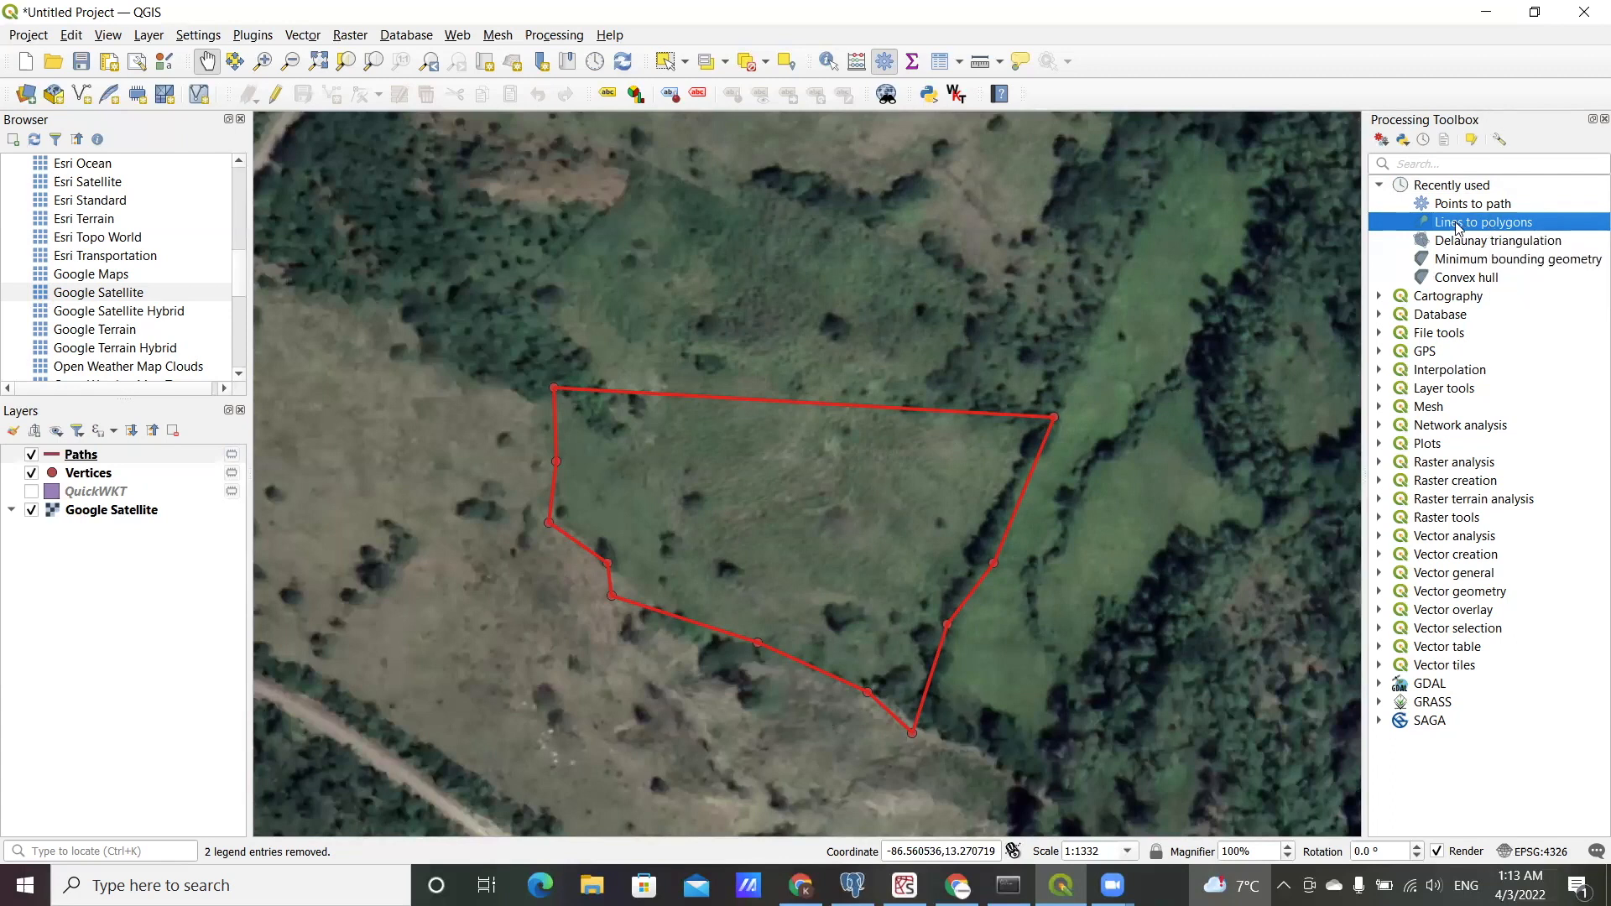
pyautogui.doubleClick(1479, 222)
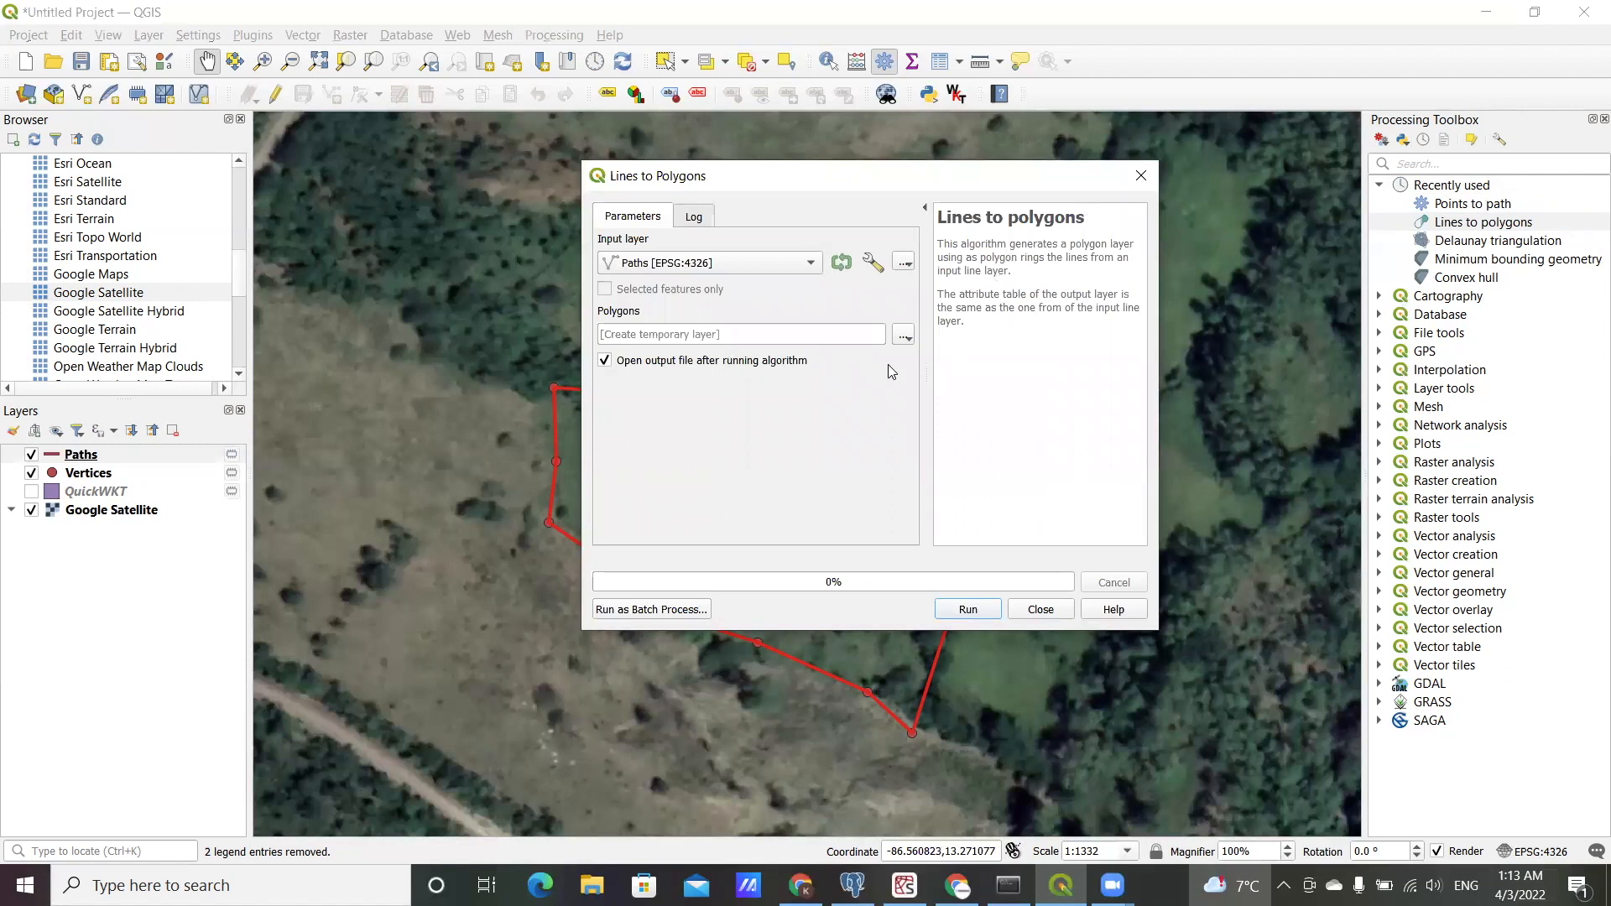
pyautogui.moveTo(1038, 362)
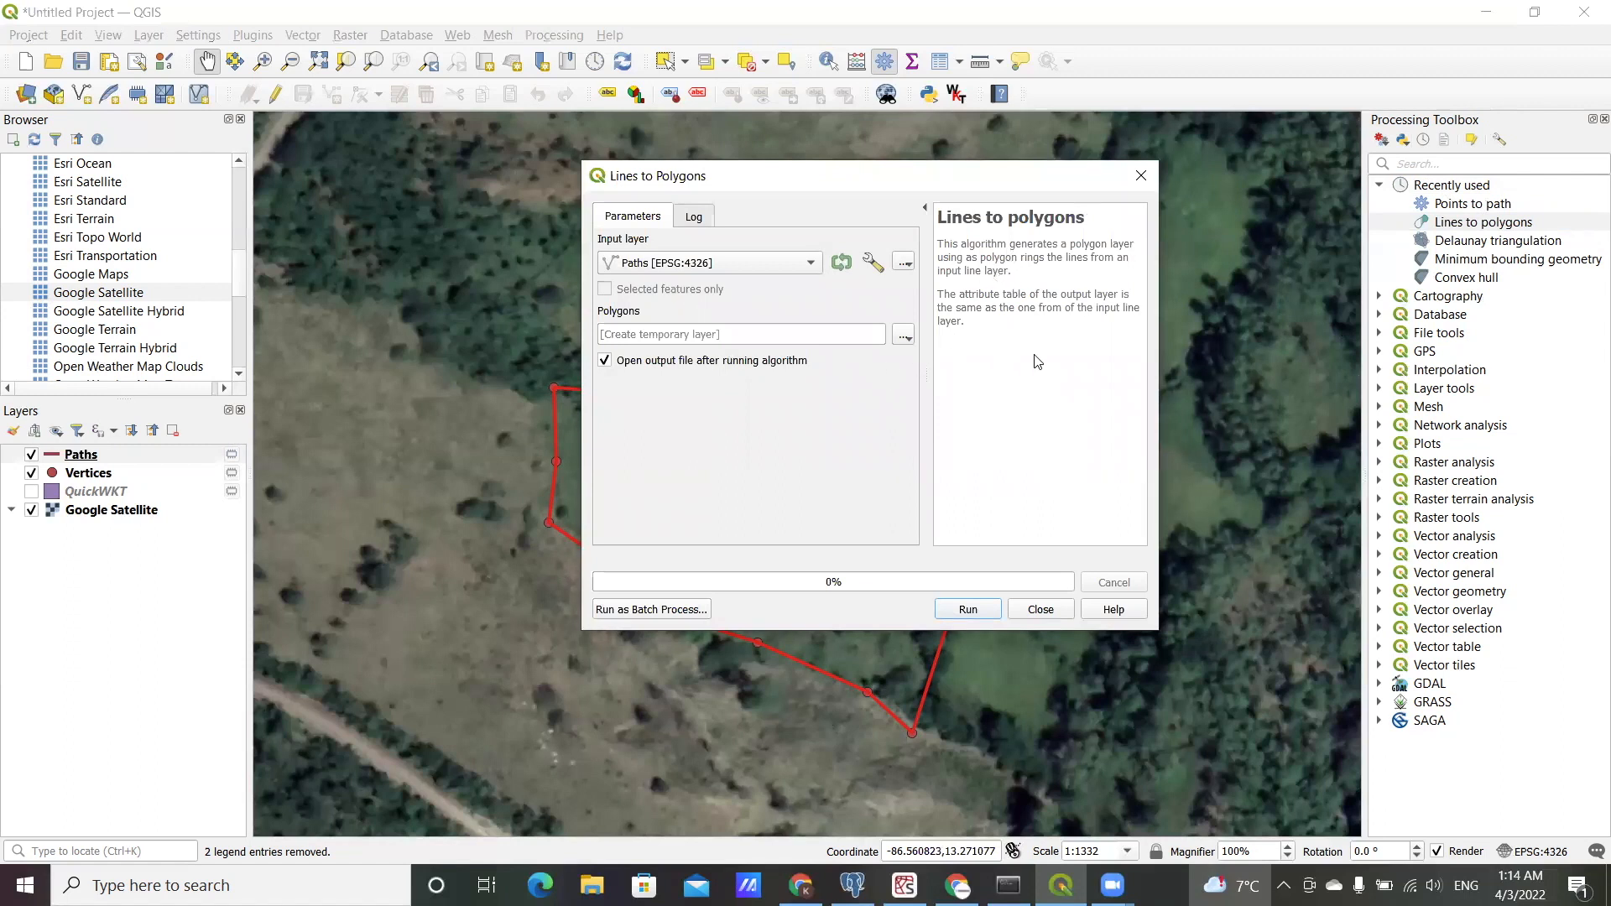
pyautogui.moveTo(975, 272)
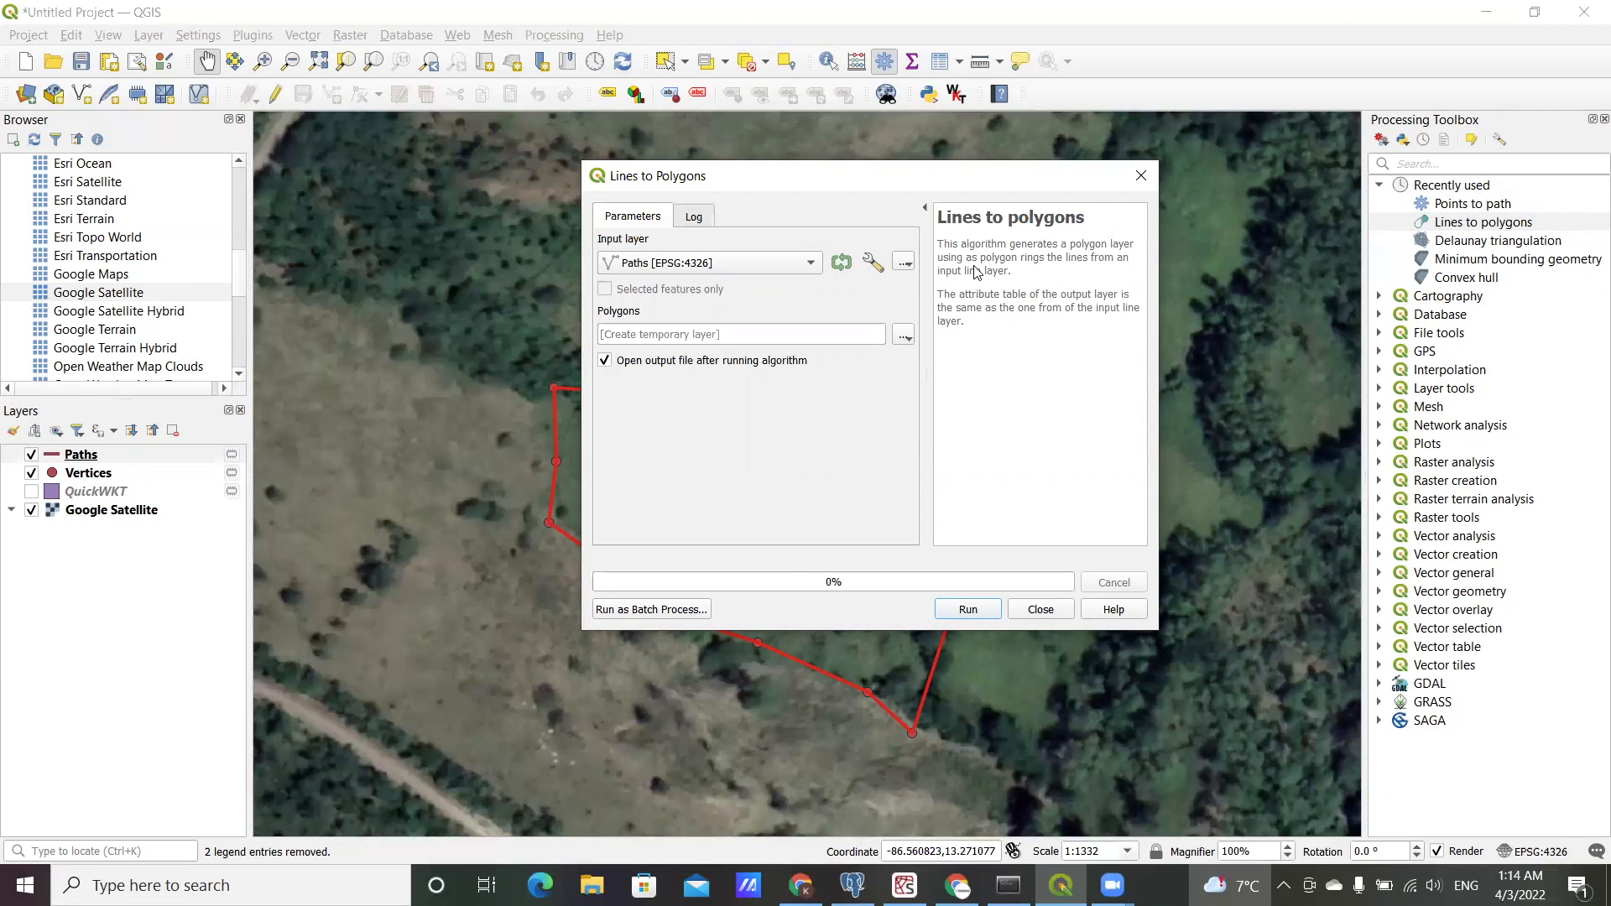
pyautogui.moveTo(979, 292)
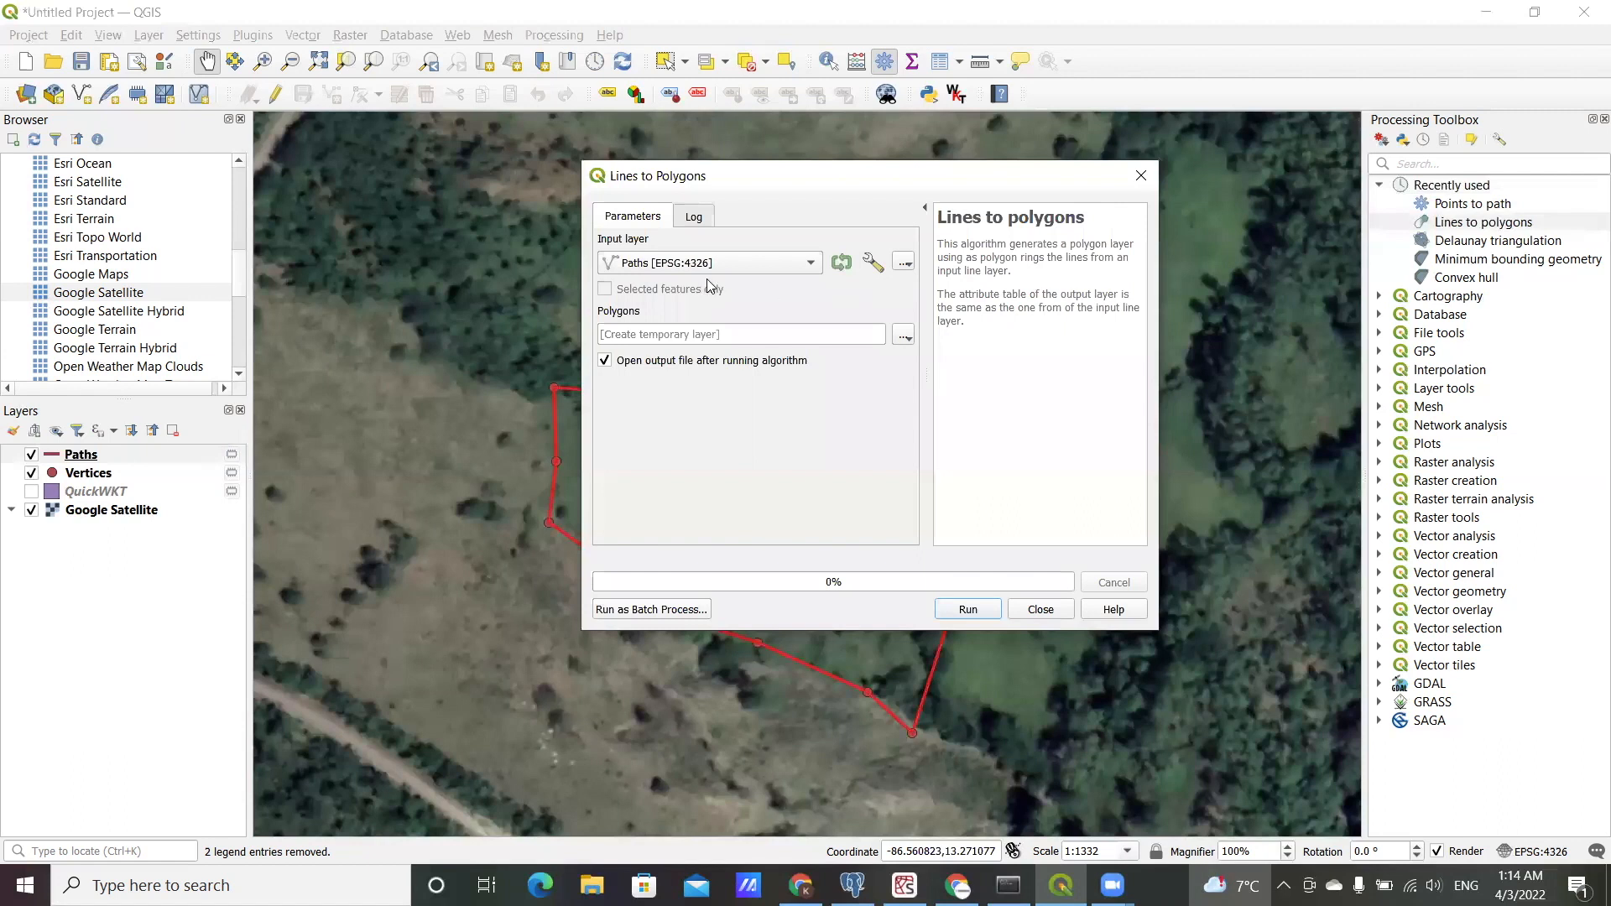
pyautogui.moveTo(822, 272)
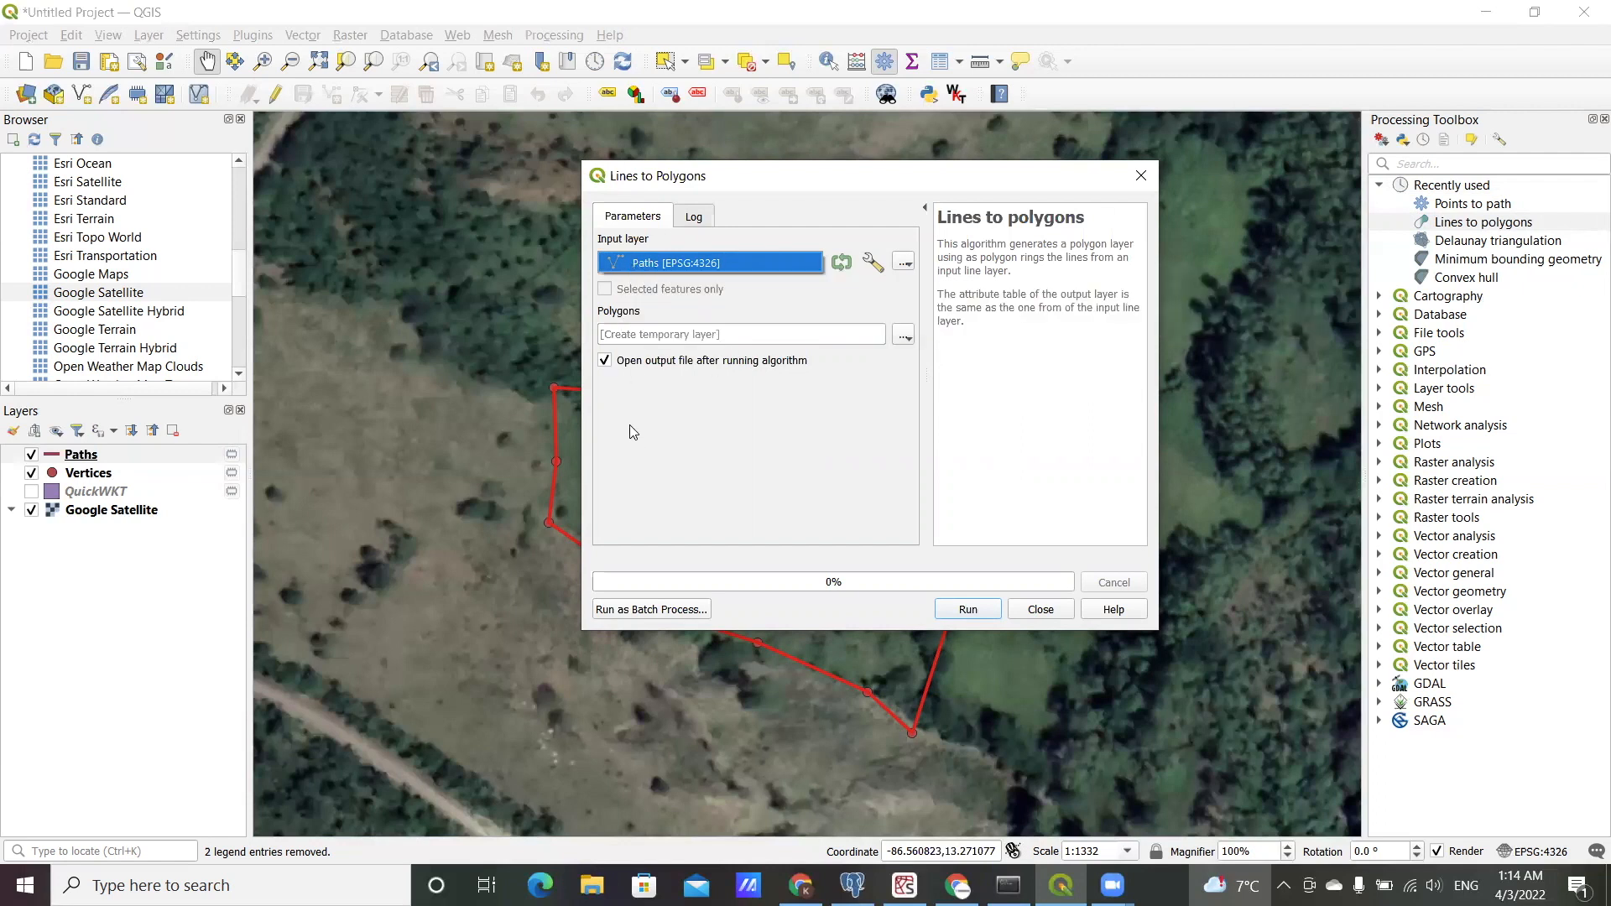
pyautogui.moveTo(886, 367)
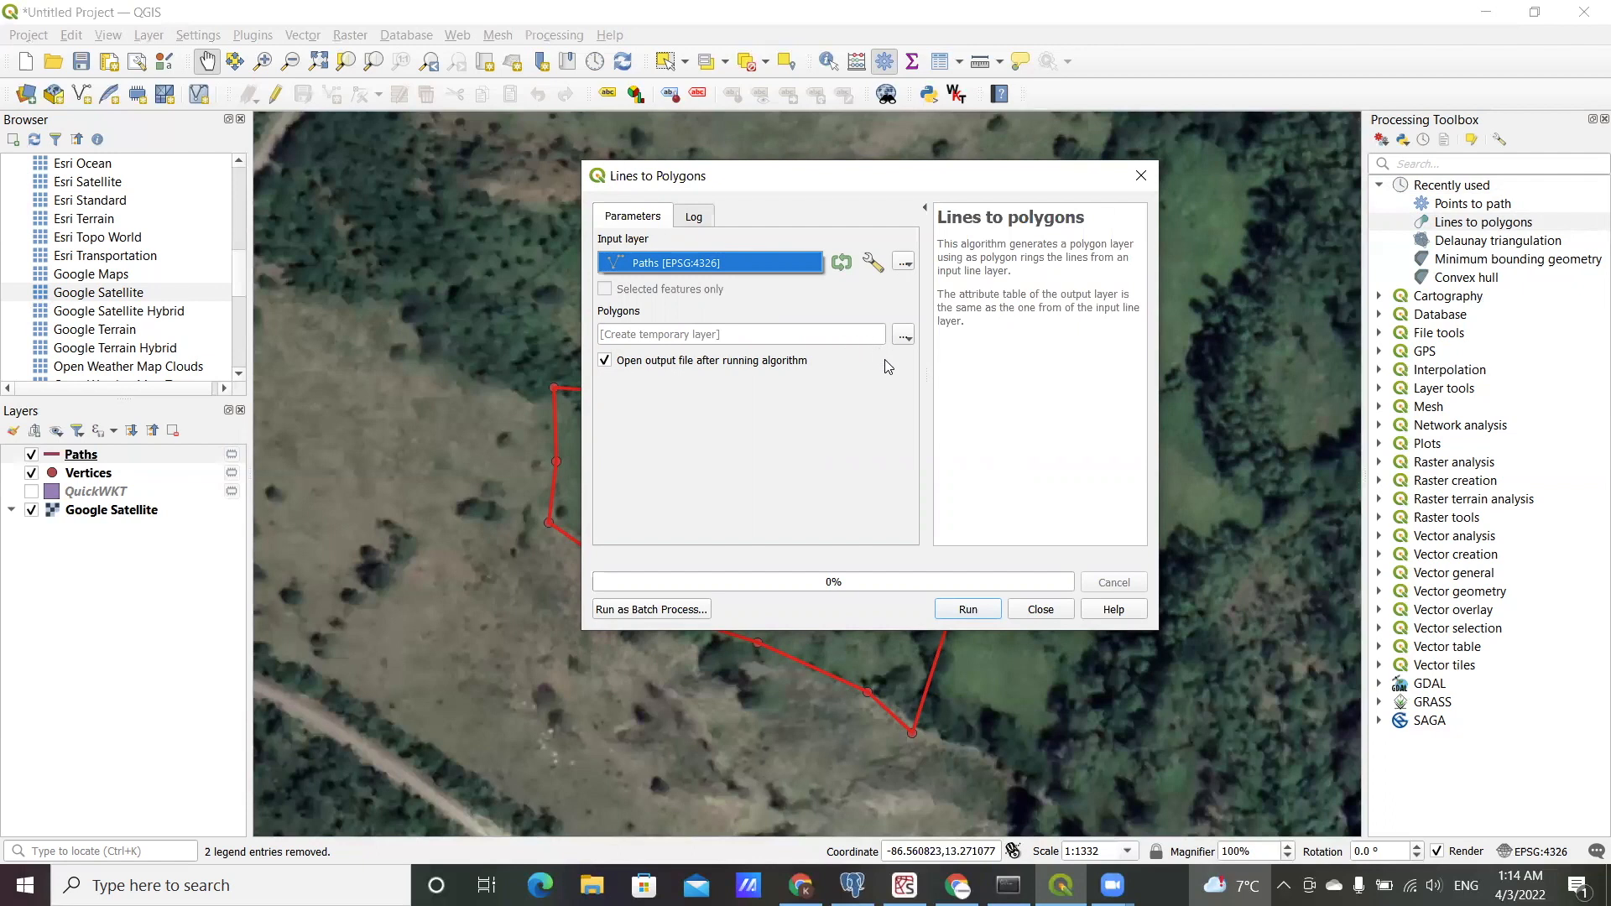
# Step: Run Lines to polygons on the Paths layer with a temporary output
pyautogui.click(965, 608)
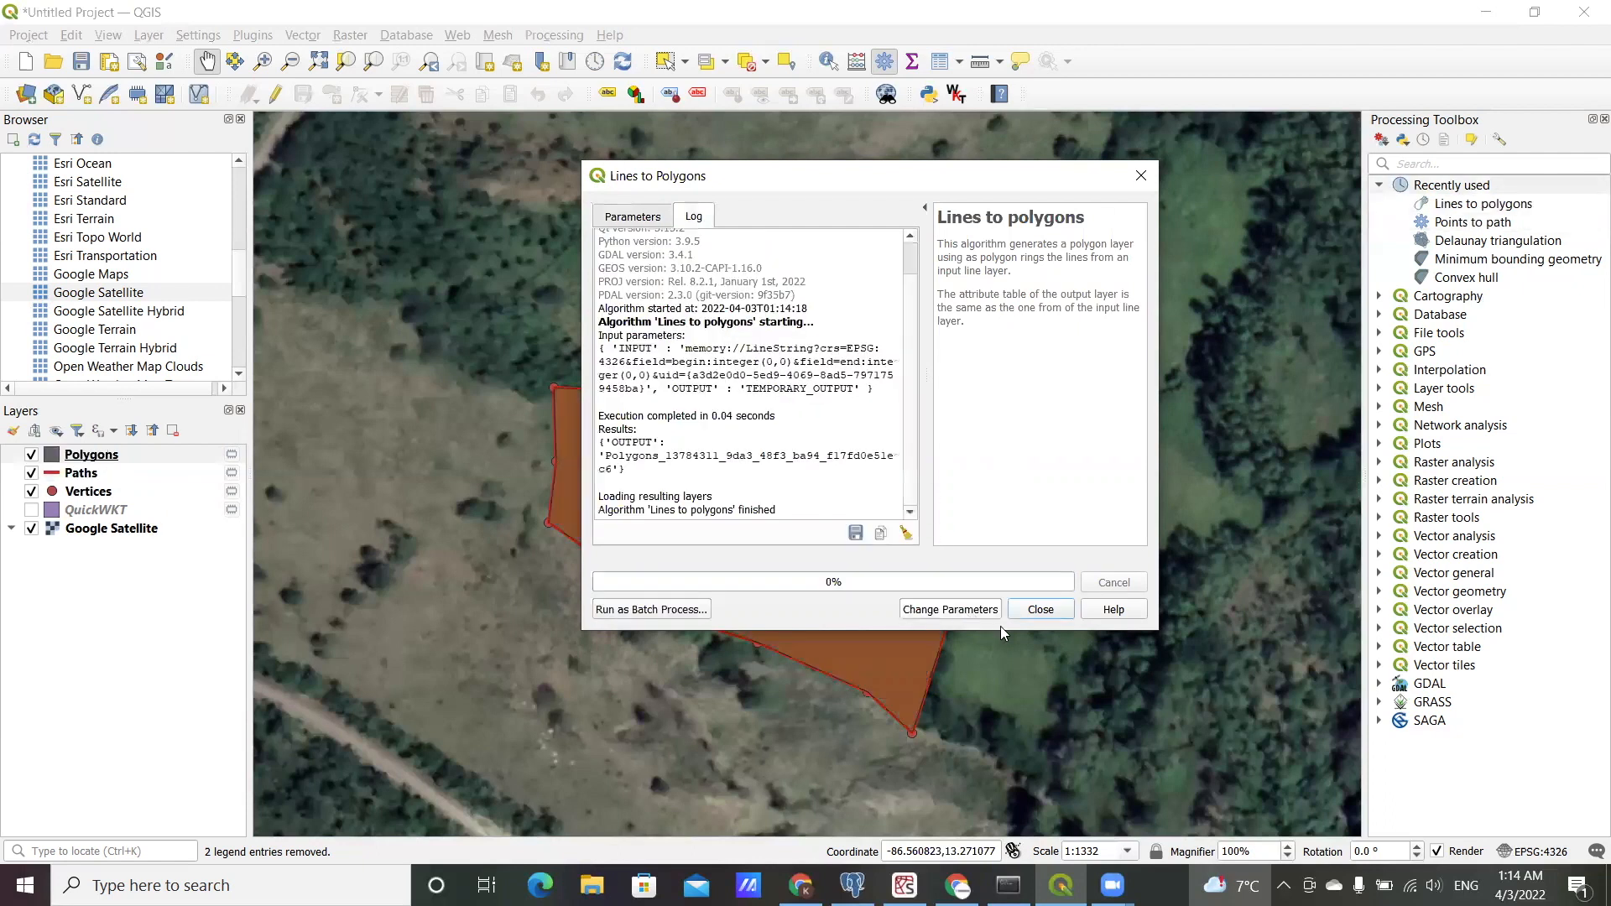
# Step: Close the results and toggle Polygons, Paths and Vertices, ending with Polygons and Paths hidden
pyautogui.click(1038, 608)
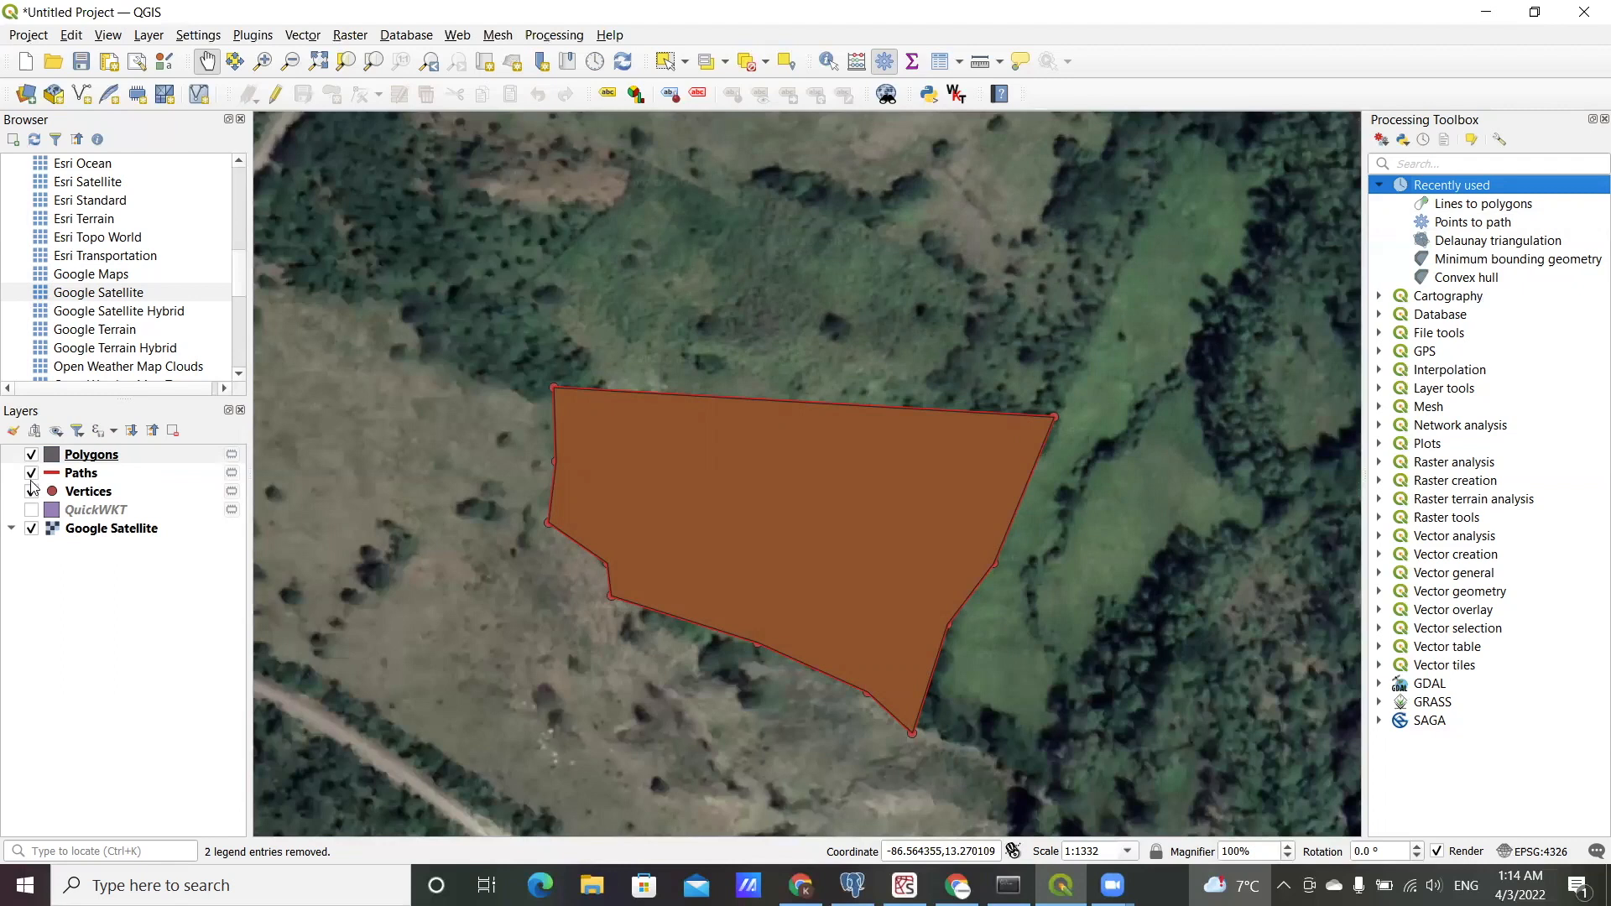
pyautogui.click(32, 454)
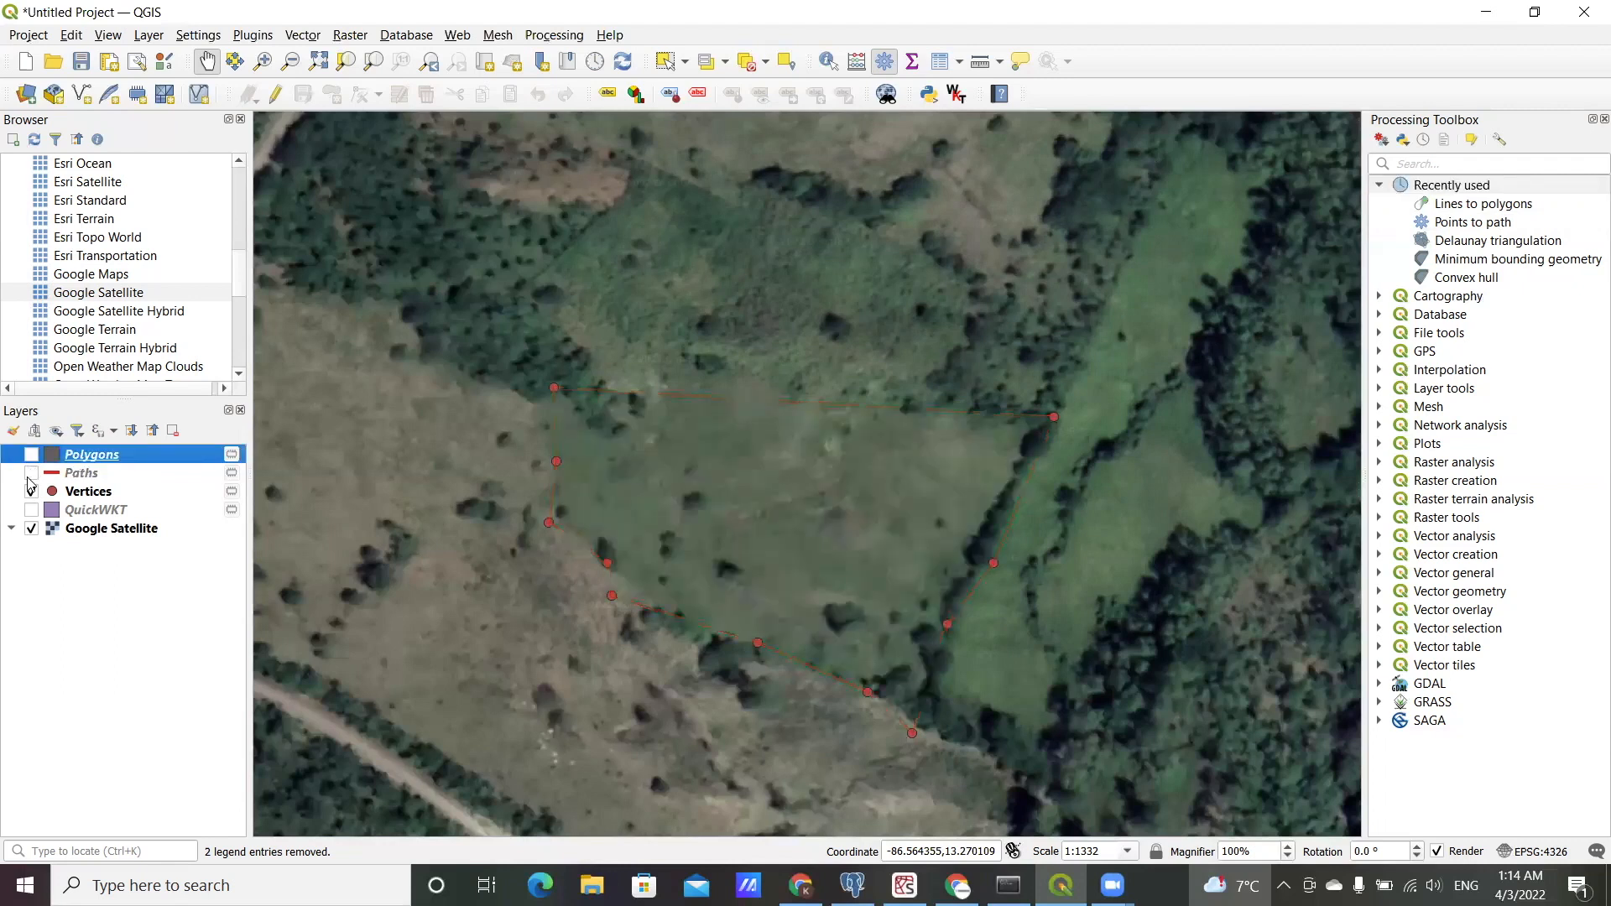
pyautogui.click(31, 491)
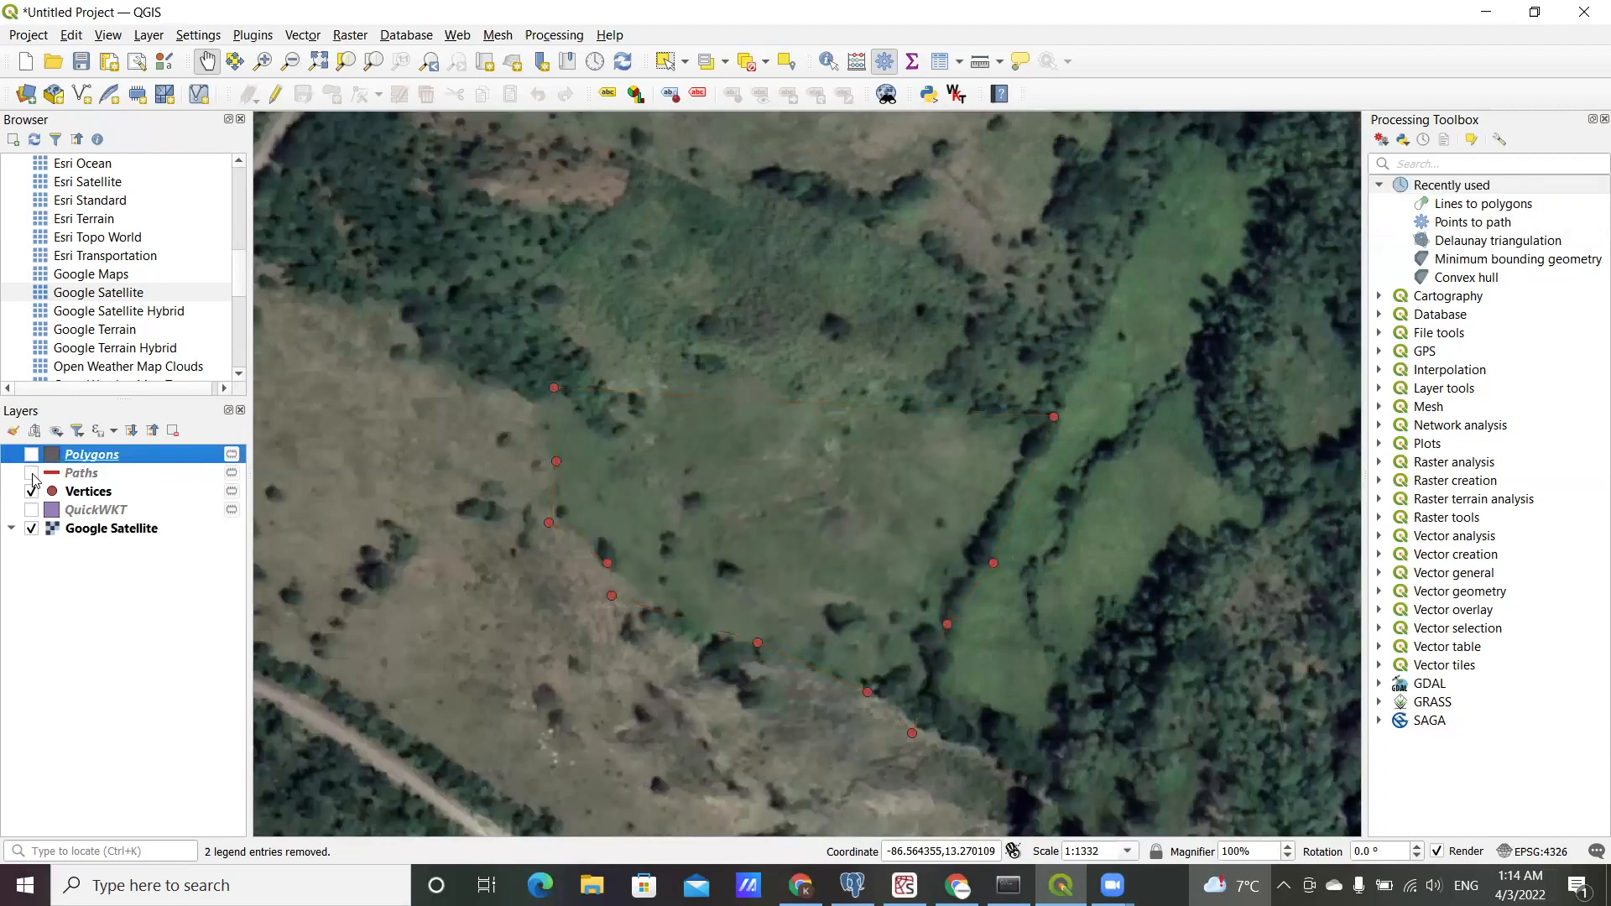
pyautogui.click(32, 473)
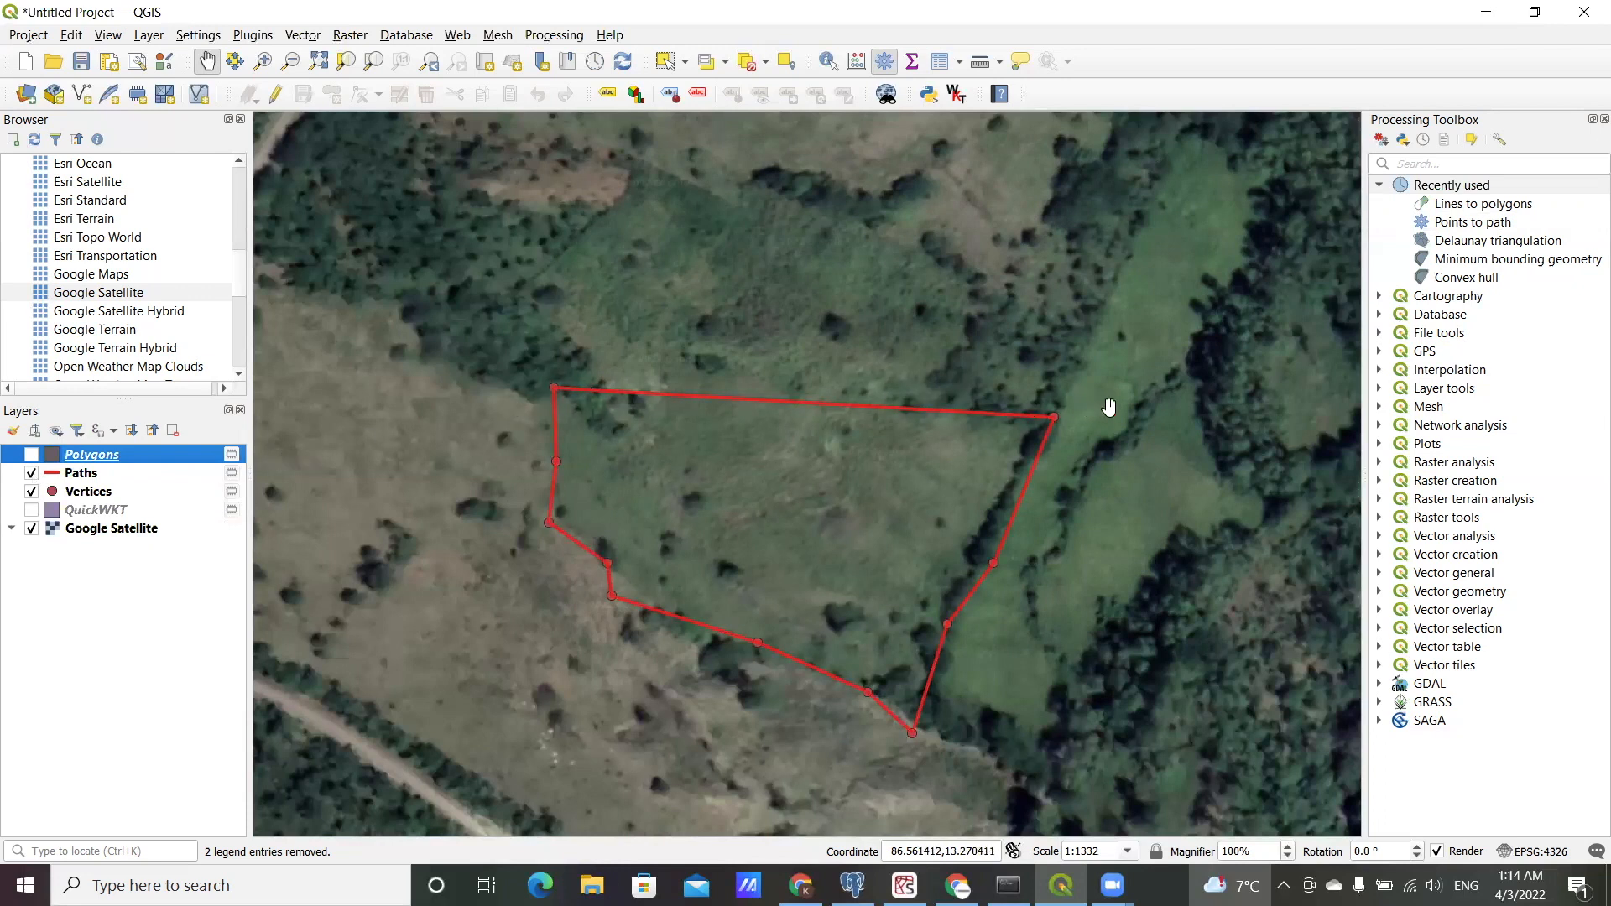
pyautogui.moveTo(508, 596)
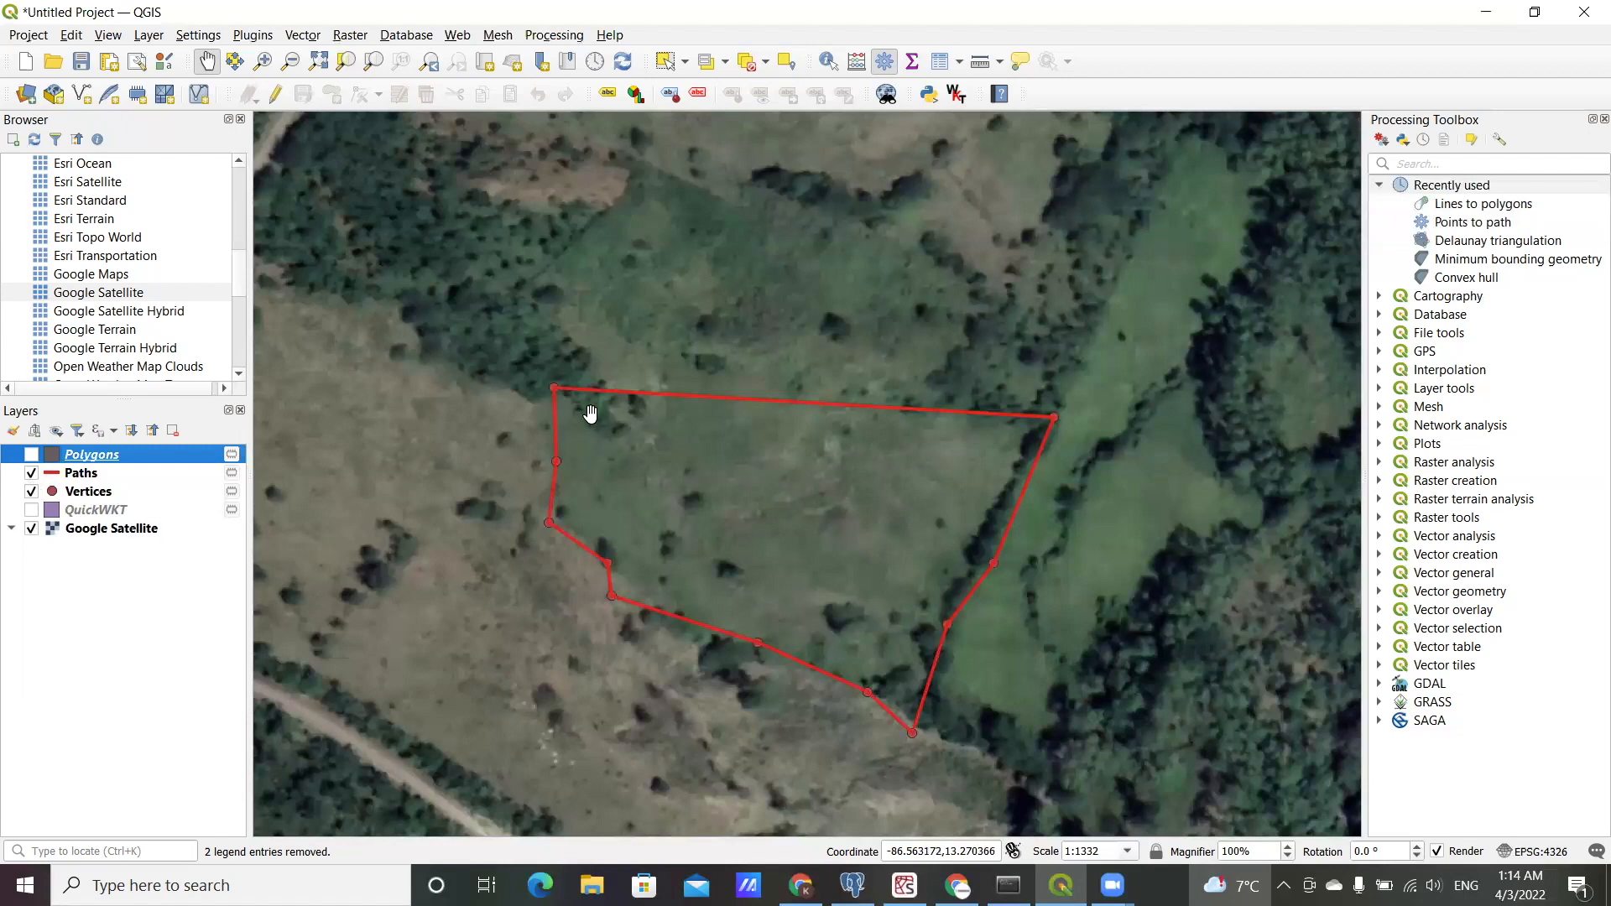
pyautogui.click(32, 454)
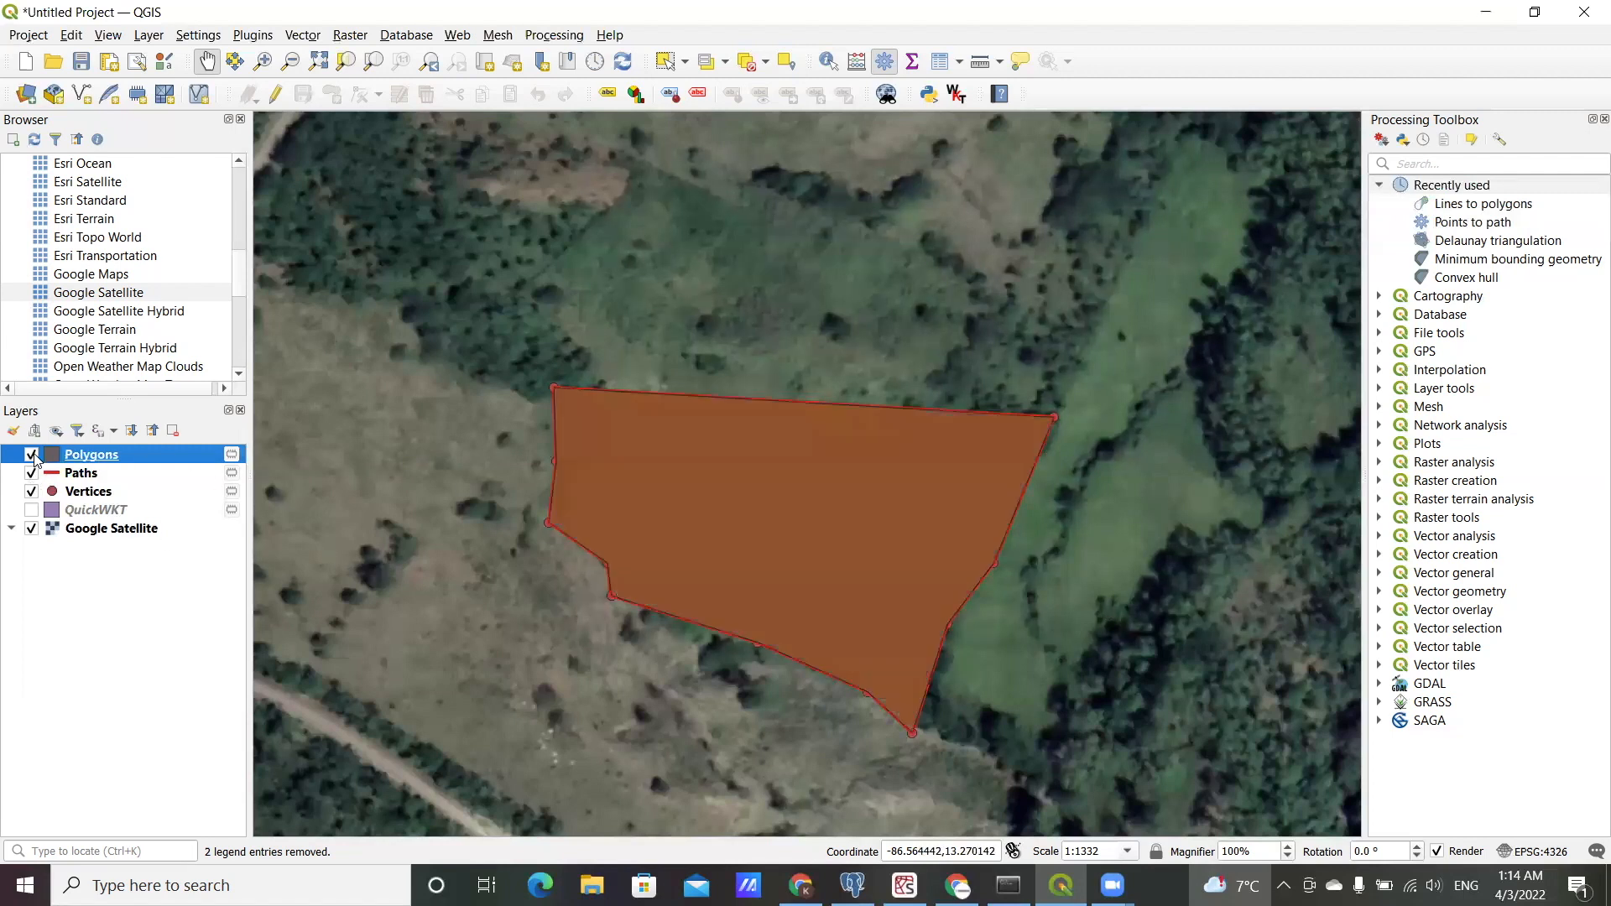
pyautogui.click(32, 454)
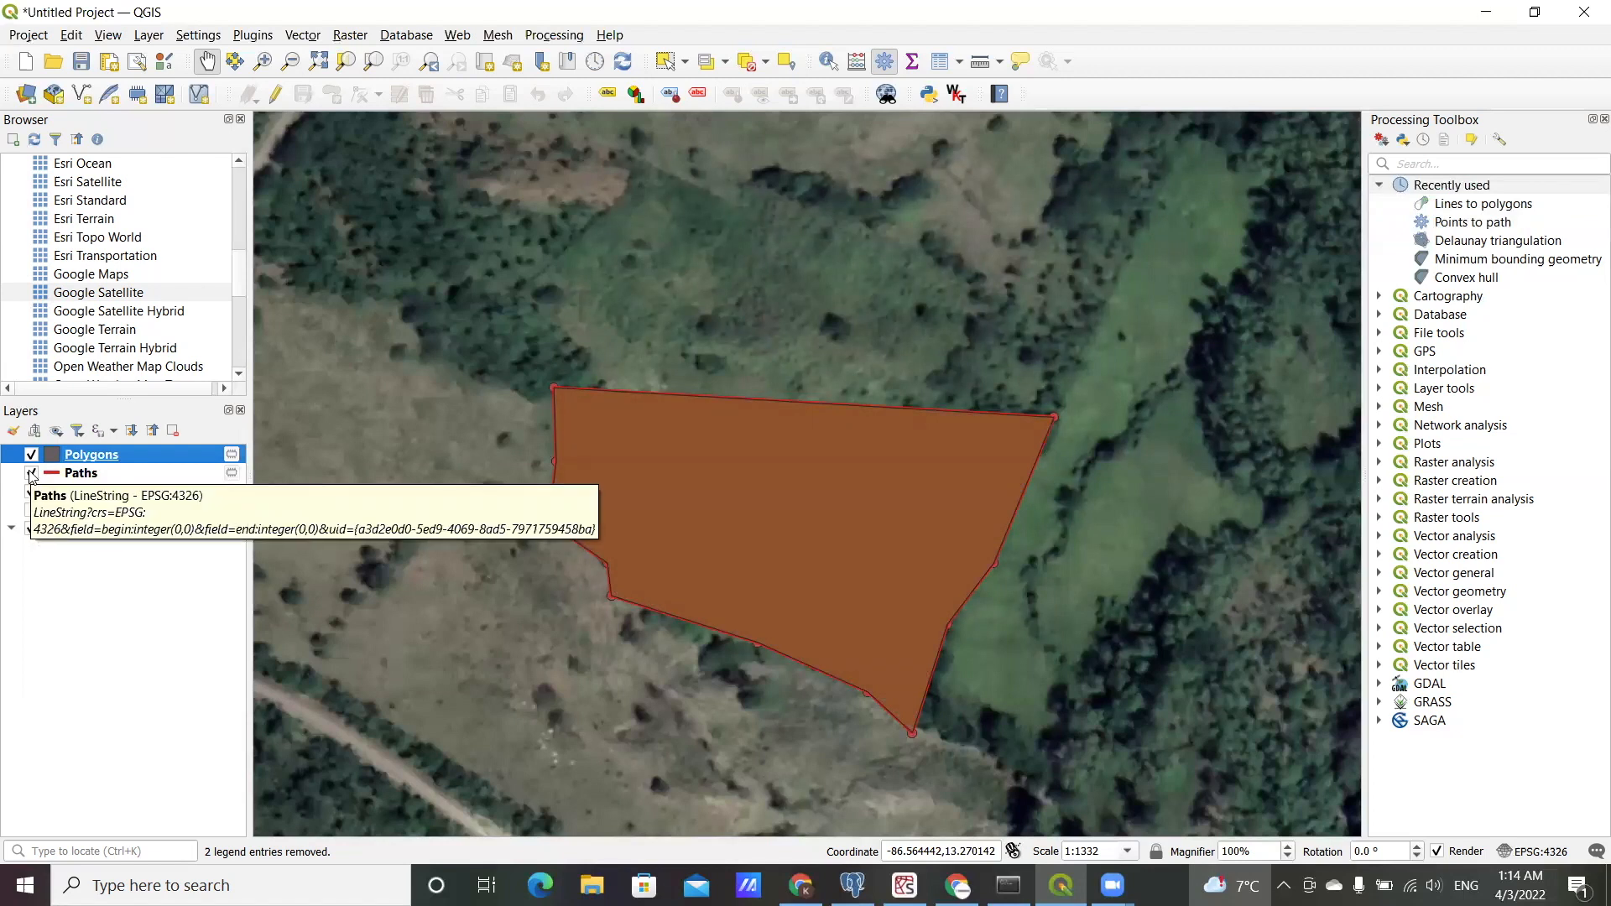
pyautogui.click(31, 454)
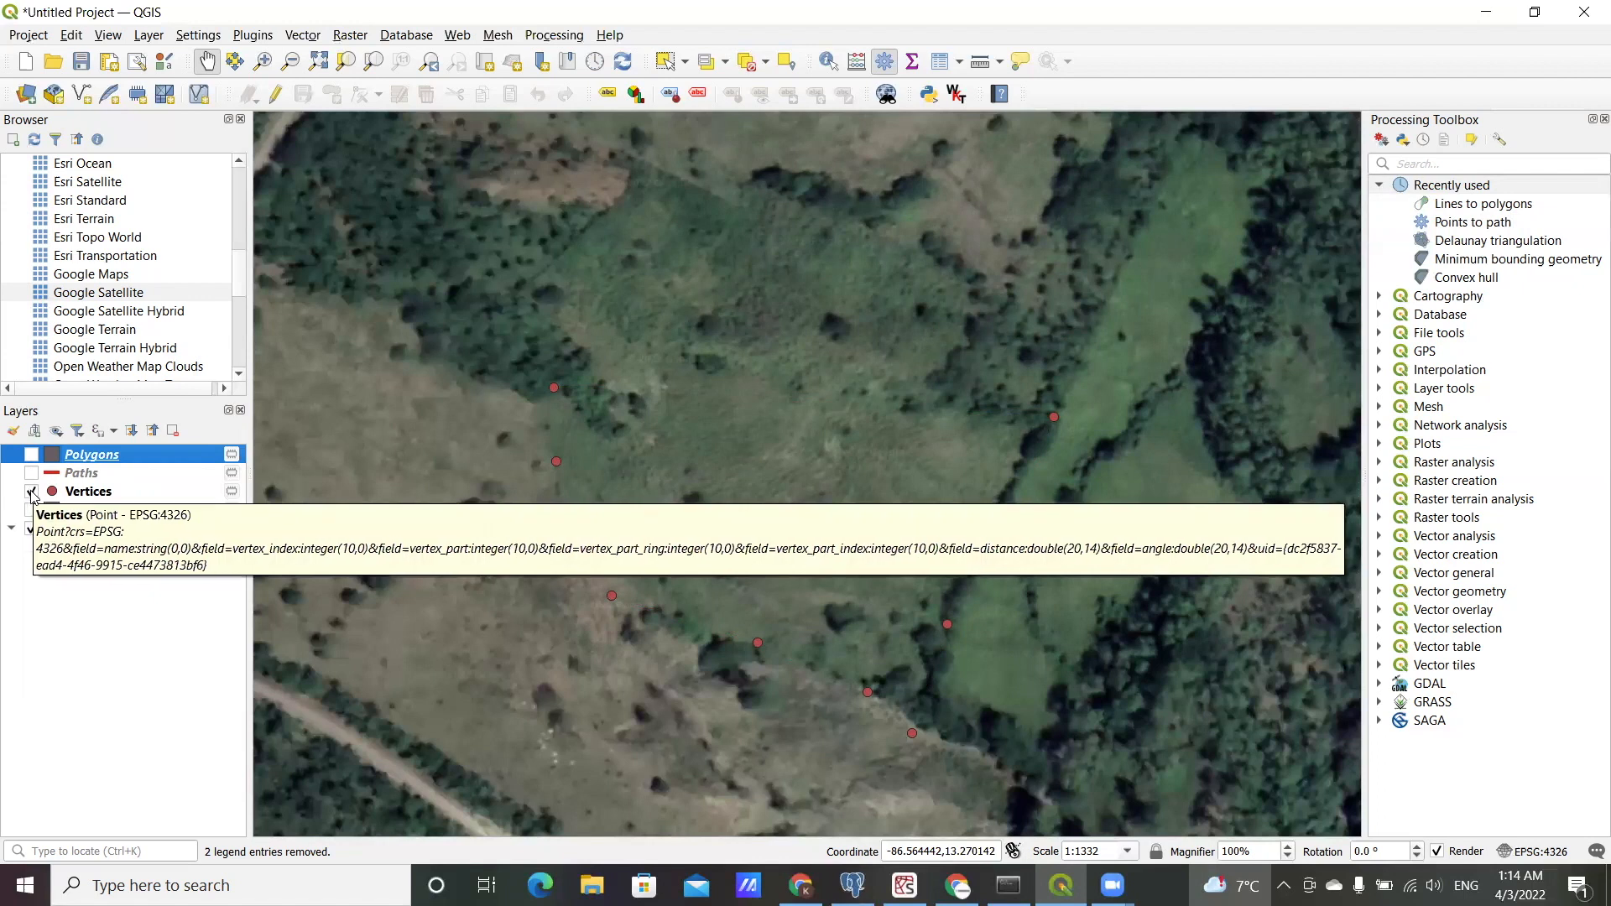
pyautogui.click(32, 493)
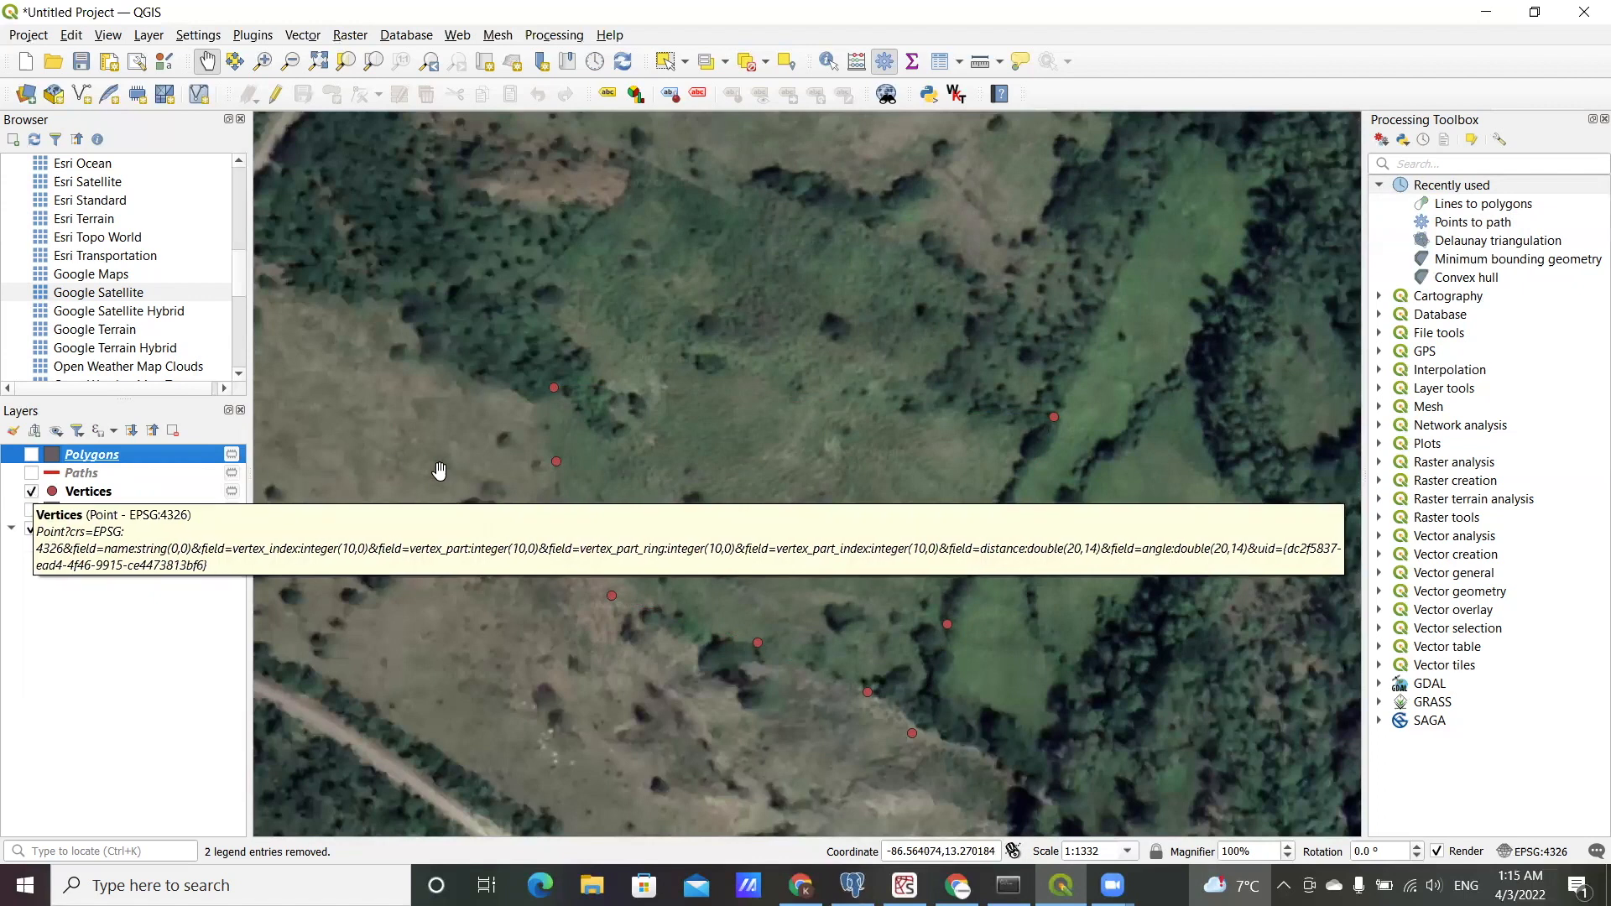